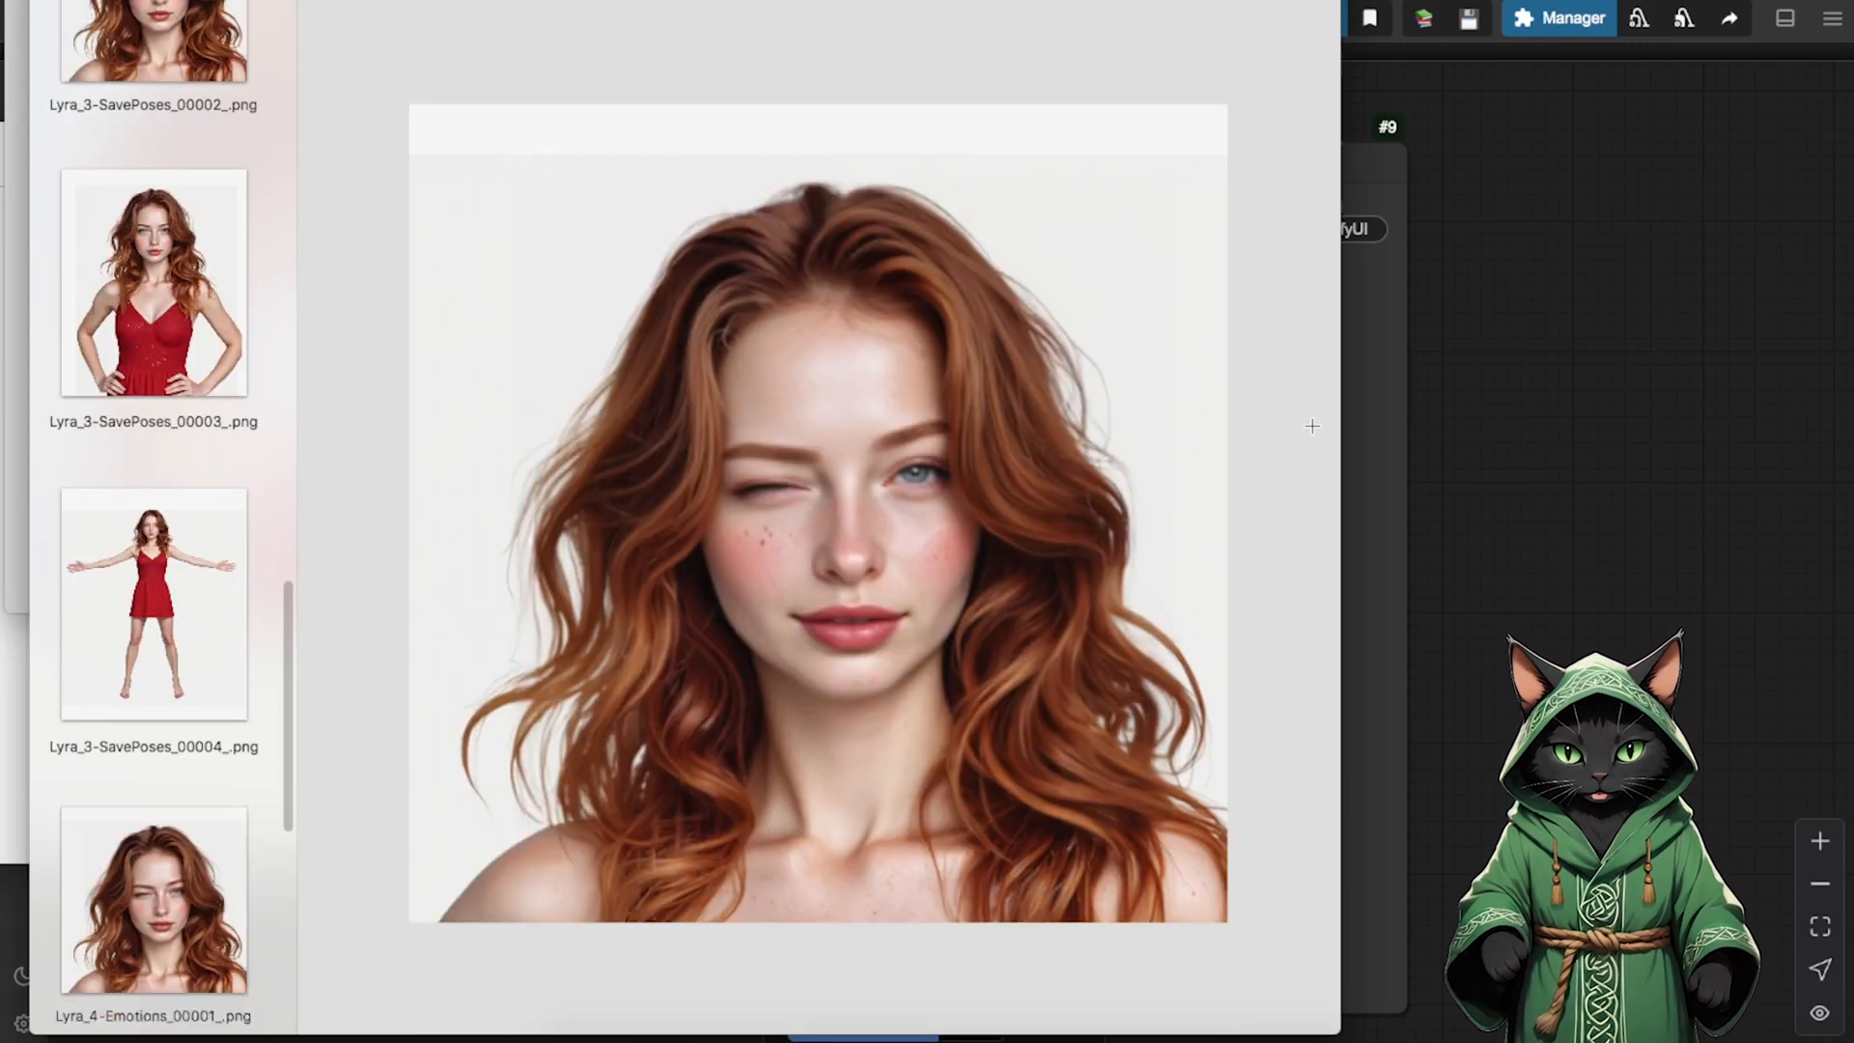
- Browse the saved Lyra images, then switch to the RunPod website tab
{"action": "left_click", "coordinate": [153, 898]}
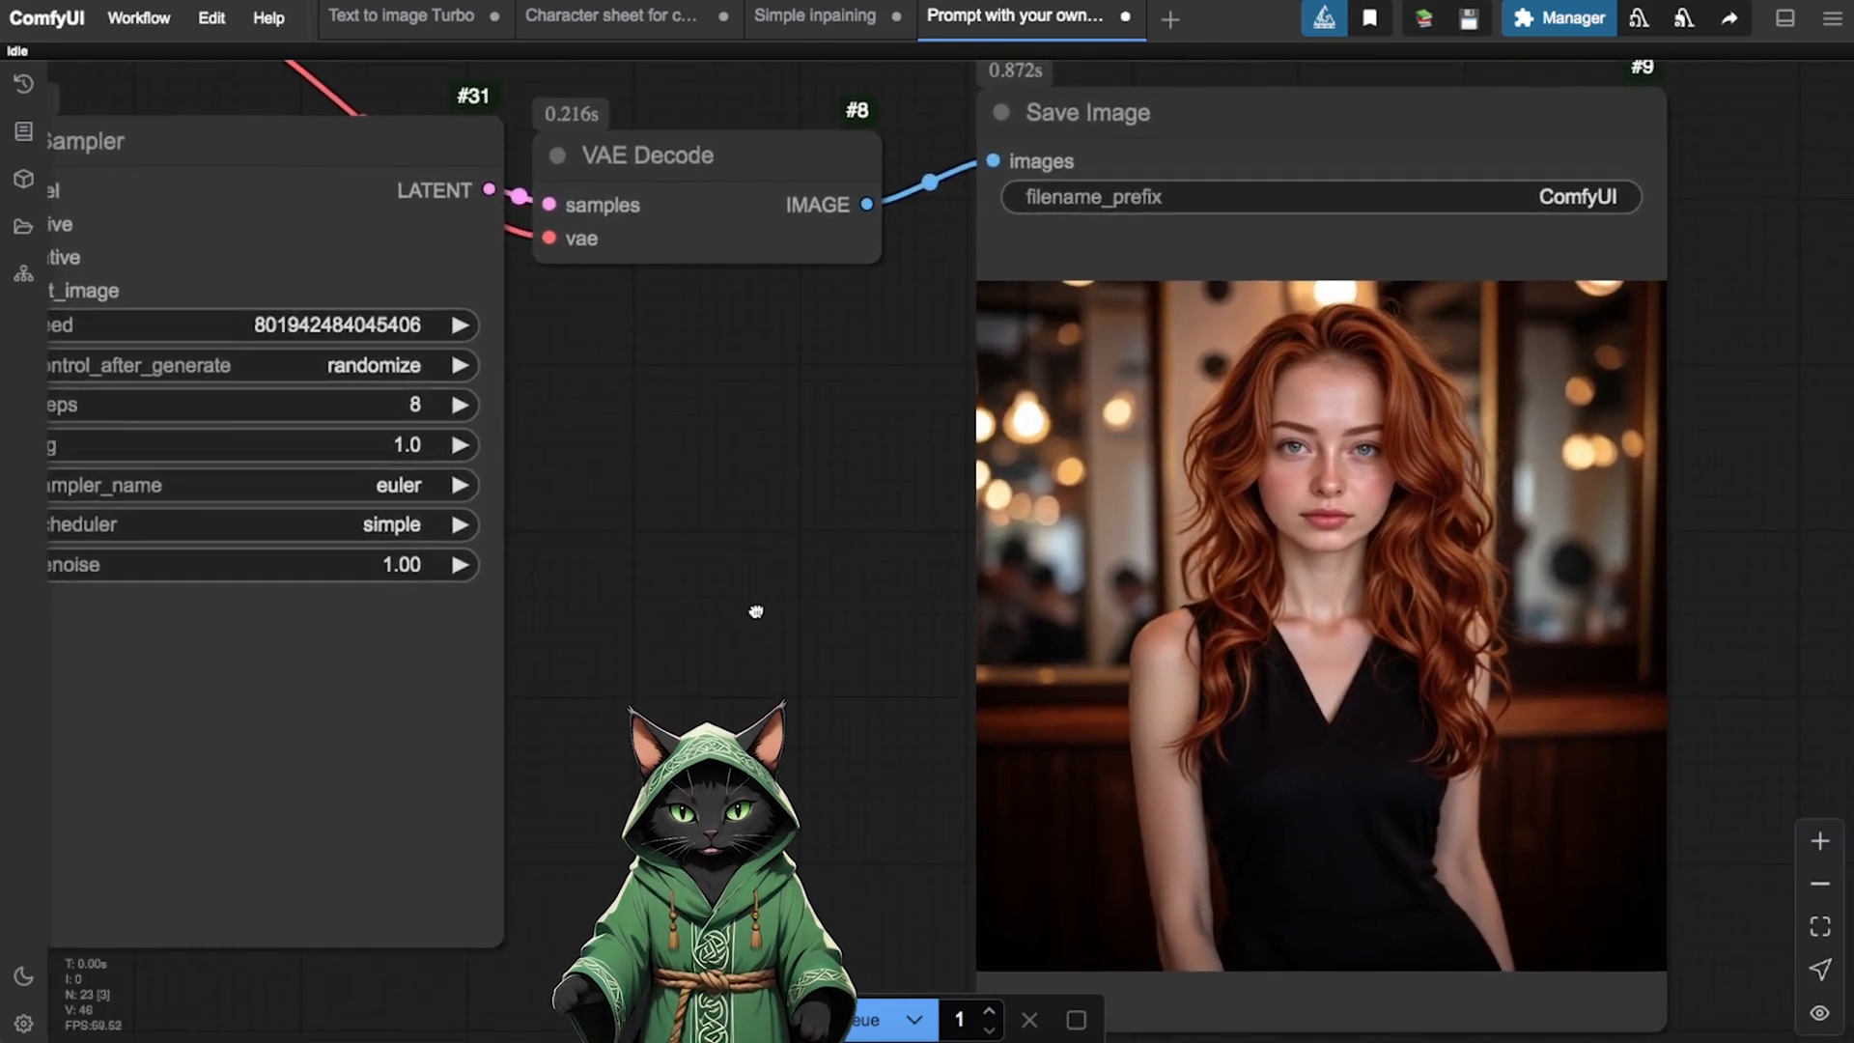
{"action": "left_click", "coordinate": [813, 15]}
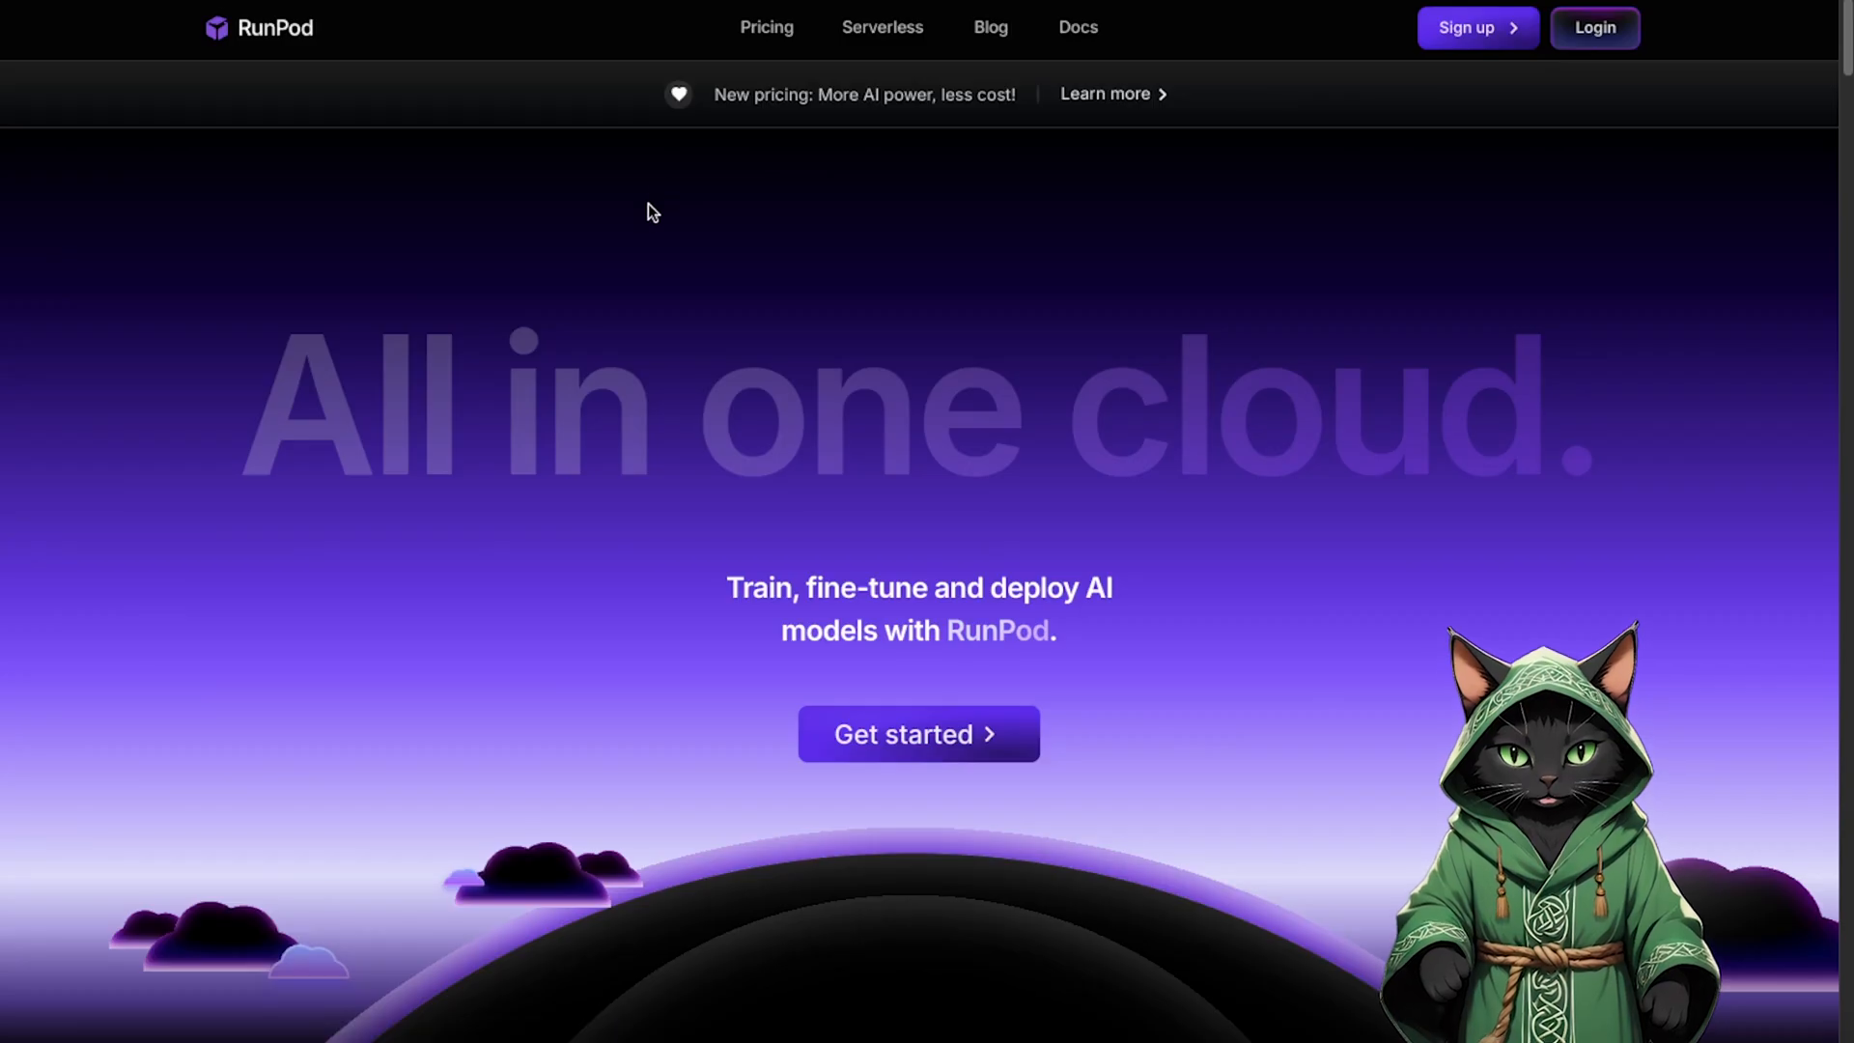
- Log in to RunPod to reach the GPU pod deployment page
{"action": "left_click", "coordinate": [1593, 27]}
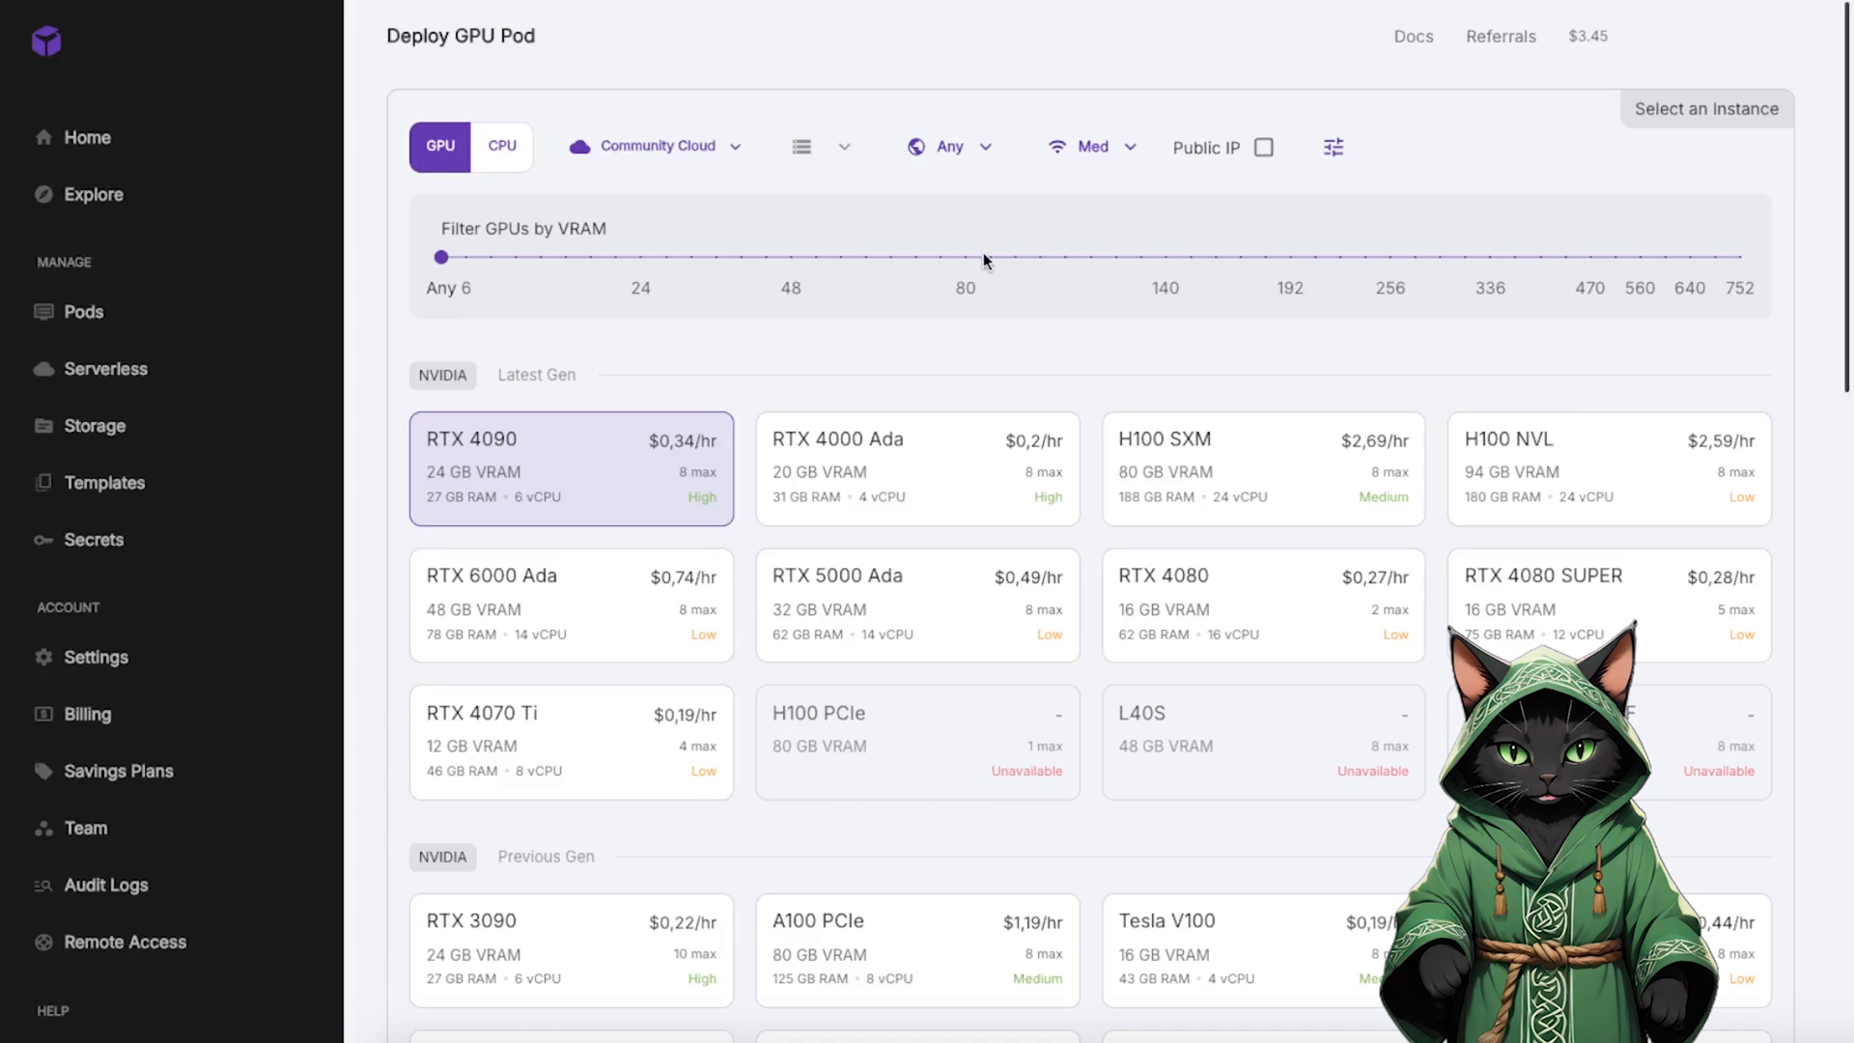
{"action": "mouse_move", "coordinate": [639, 172]}
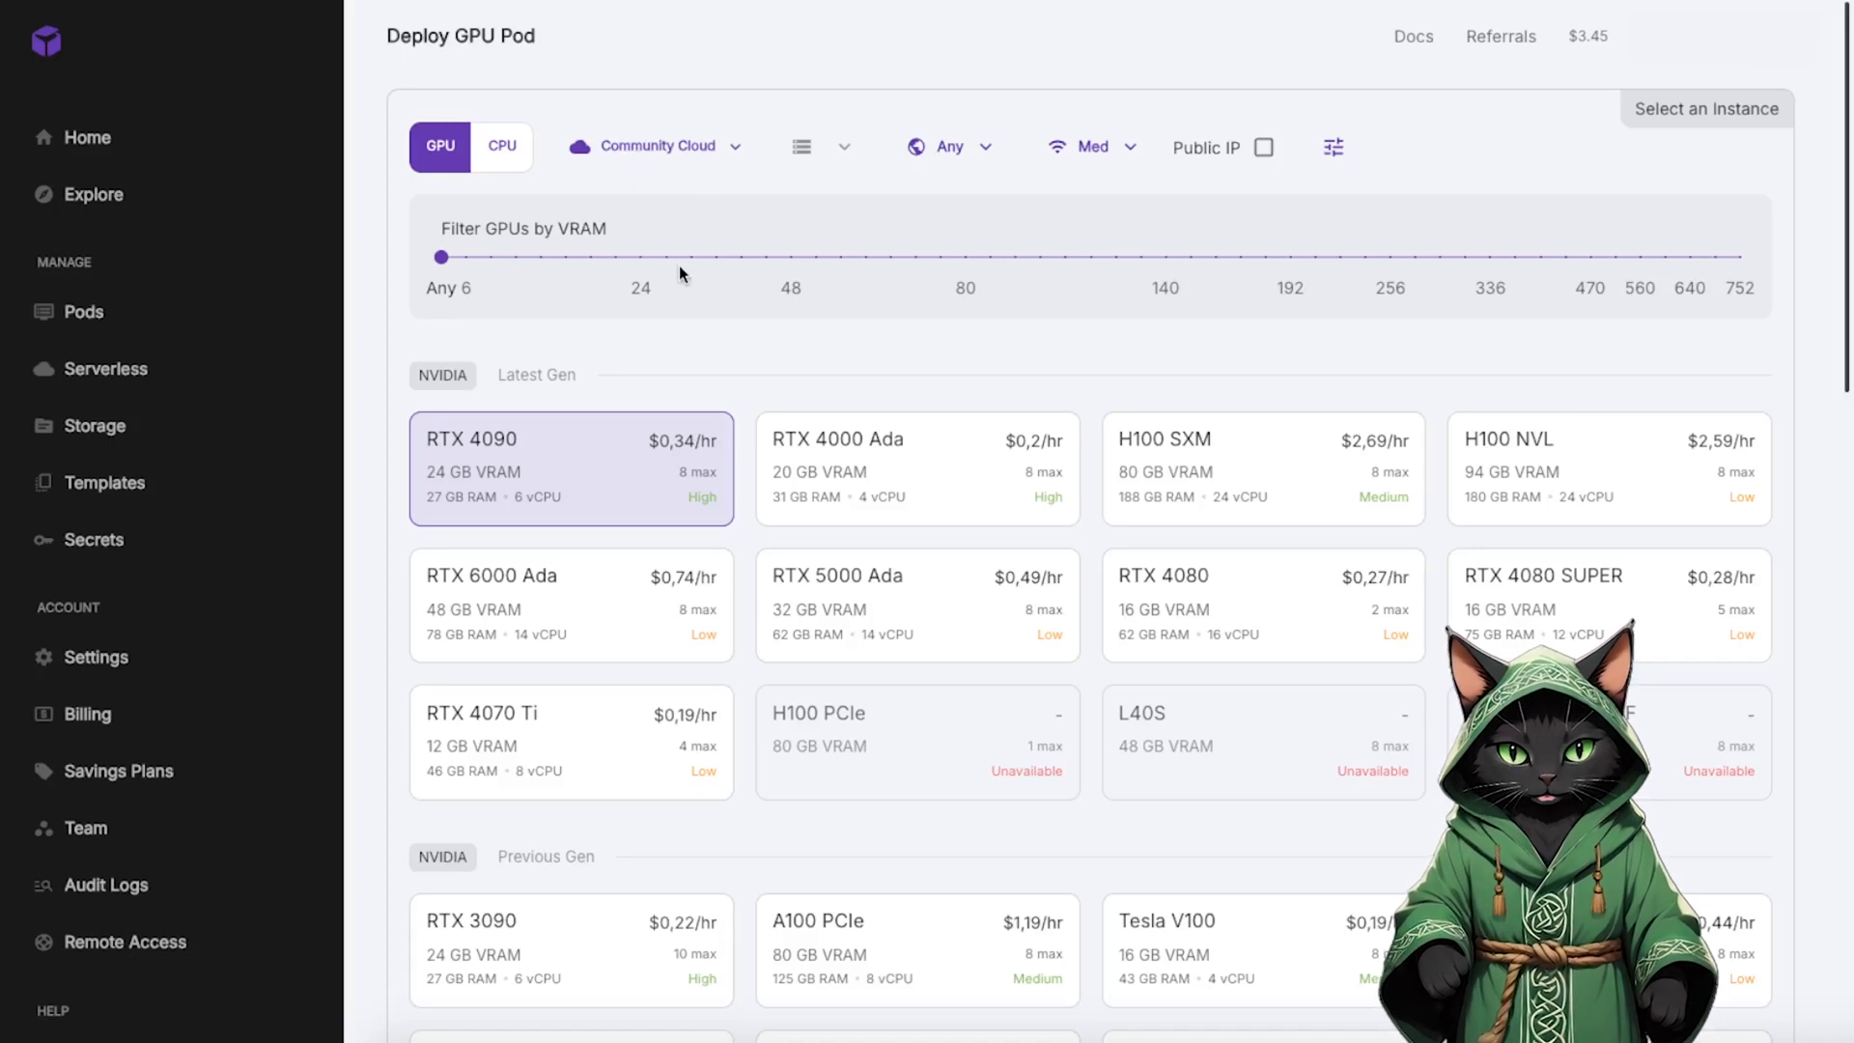
{"action": "mouse_move", "coordinate": [570, 405]}
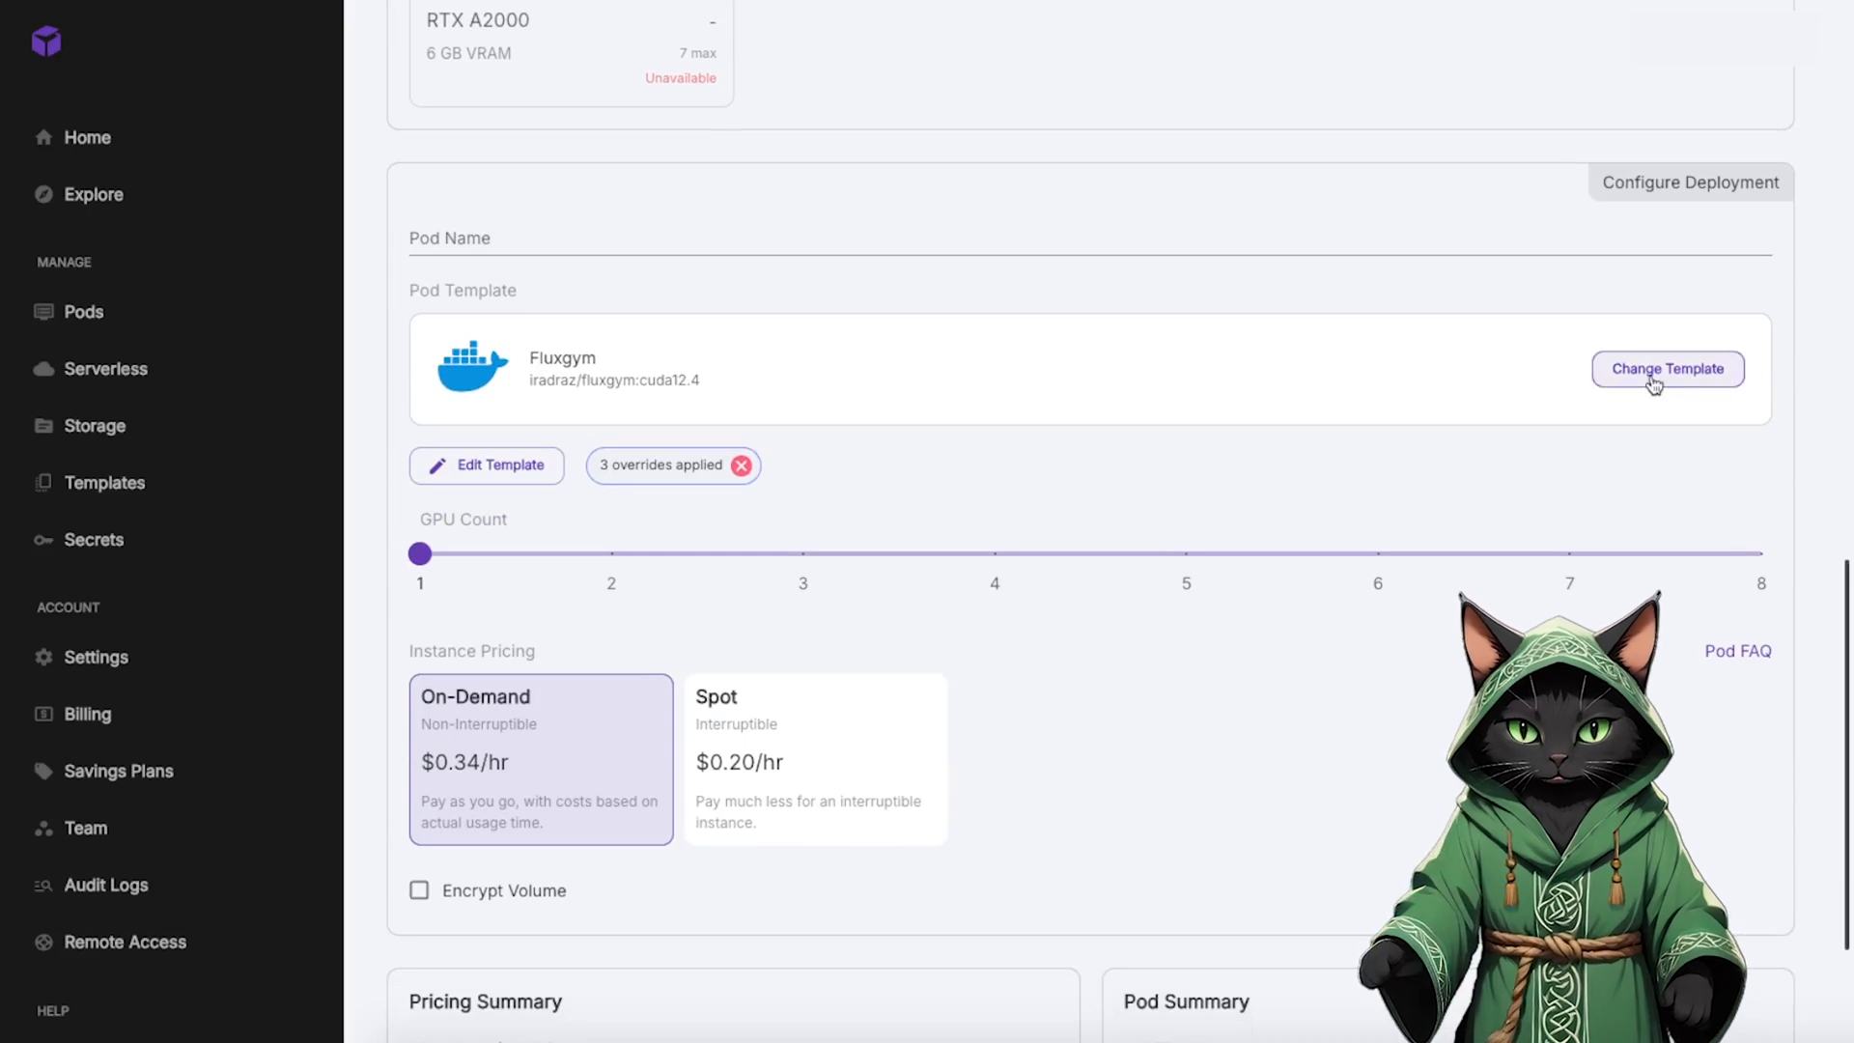
- Apply the disk and port overrides, then deploy the Fluxgym pod on-demand
{"action": "scroll", "scroll_direction": "down", "scroll_amount": 3}
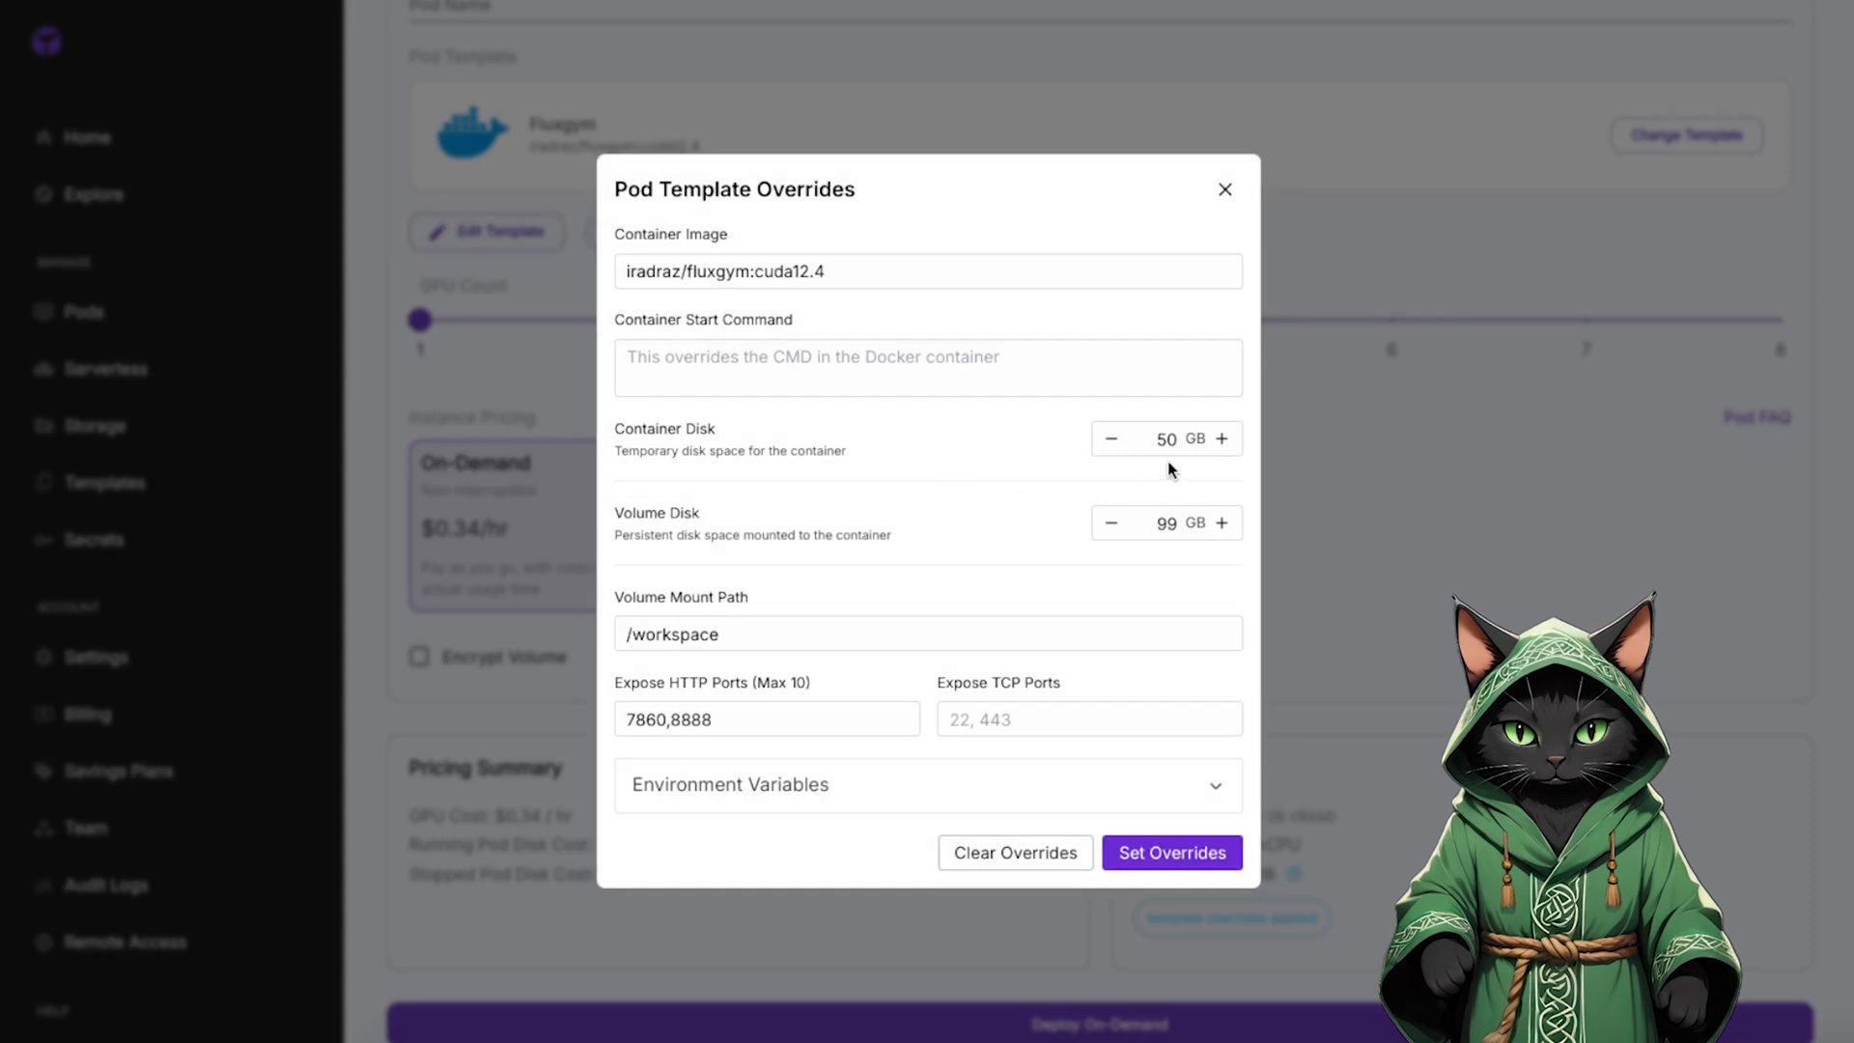
{"action": "mouse_move", "coordinate": [1184, 477]}
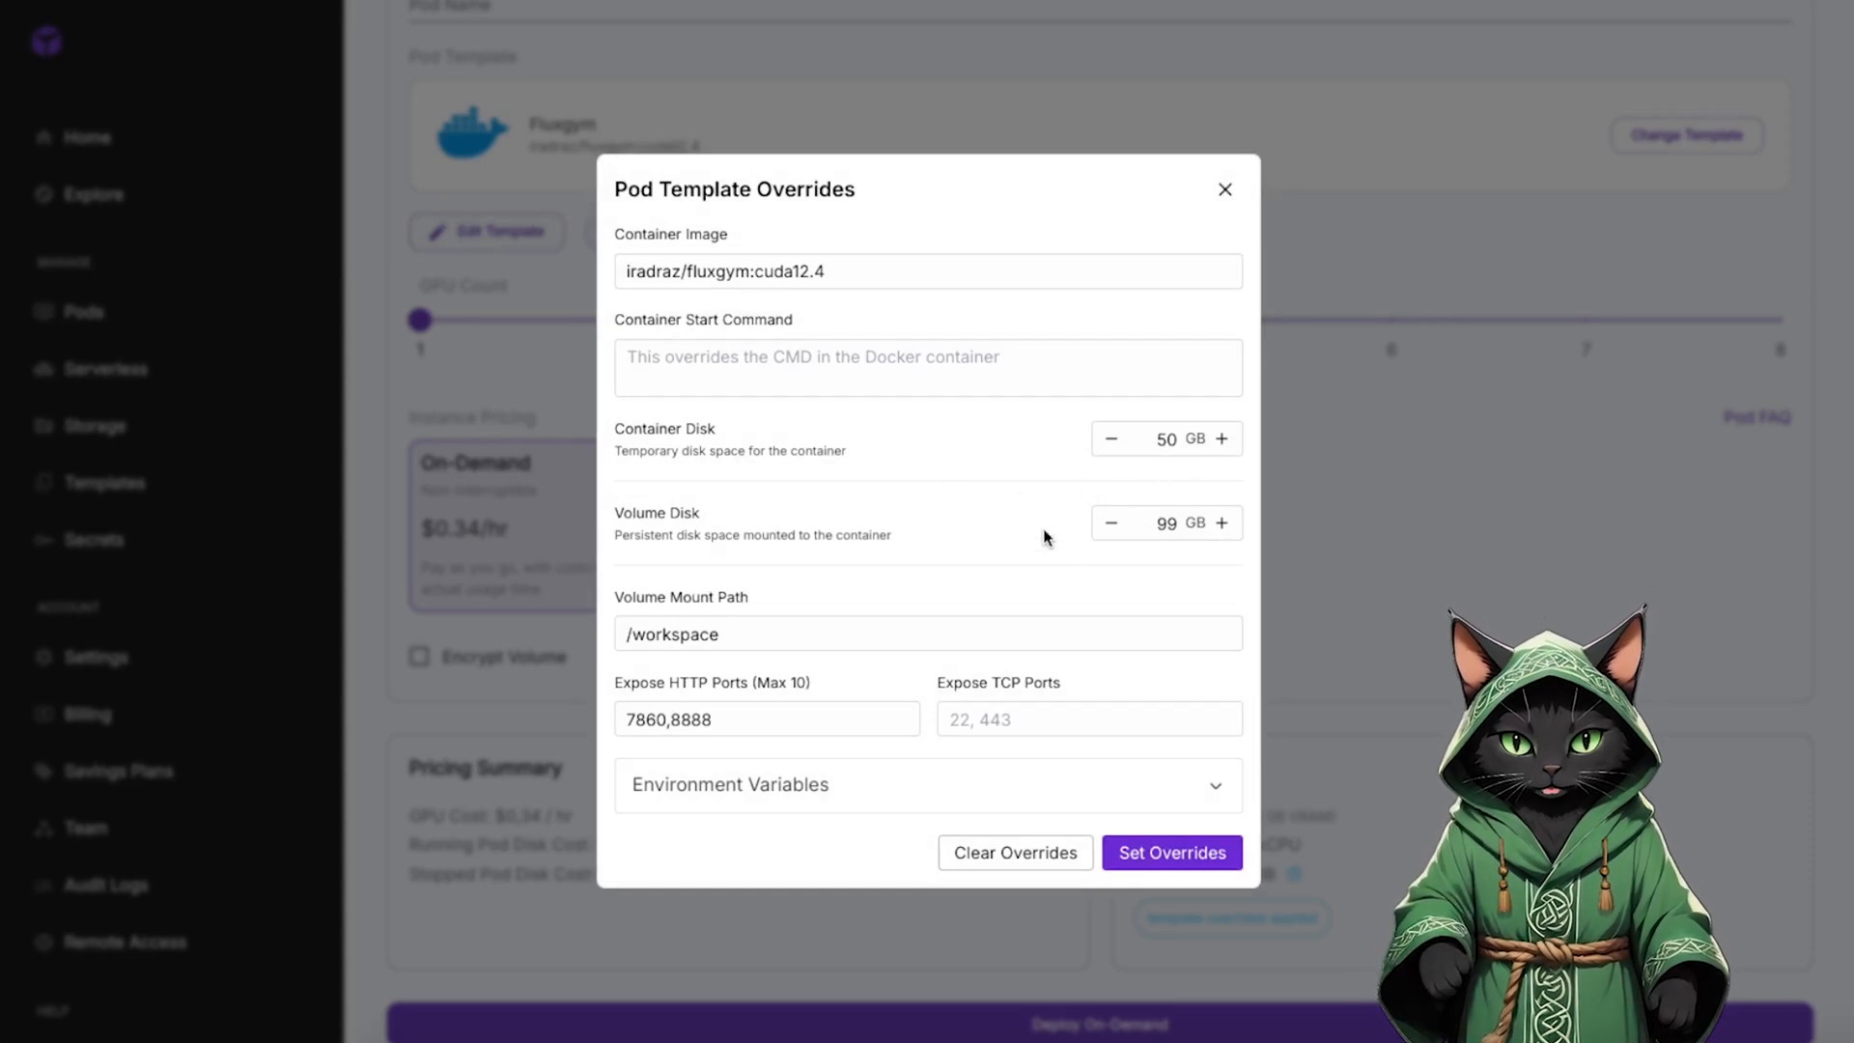
{"action": "mouse_move", "coordinate": [1176, 557]}
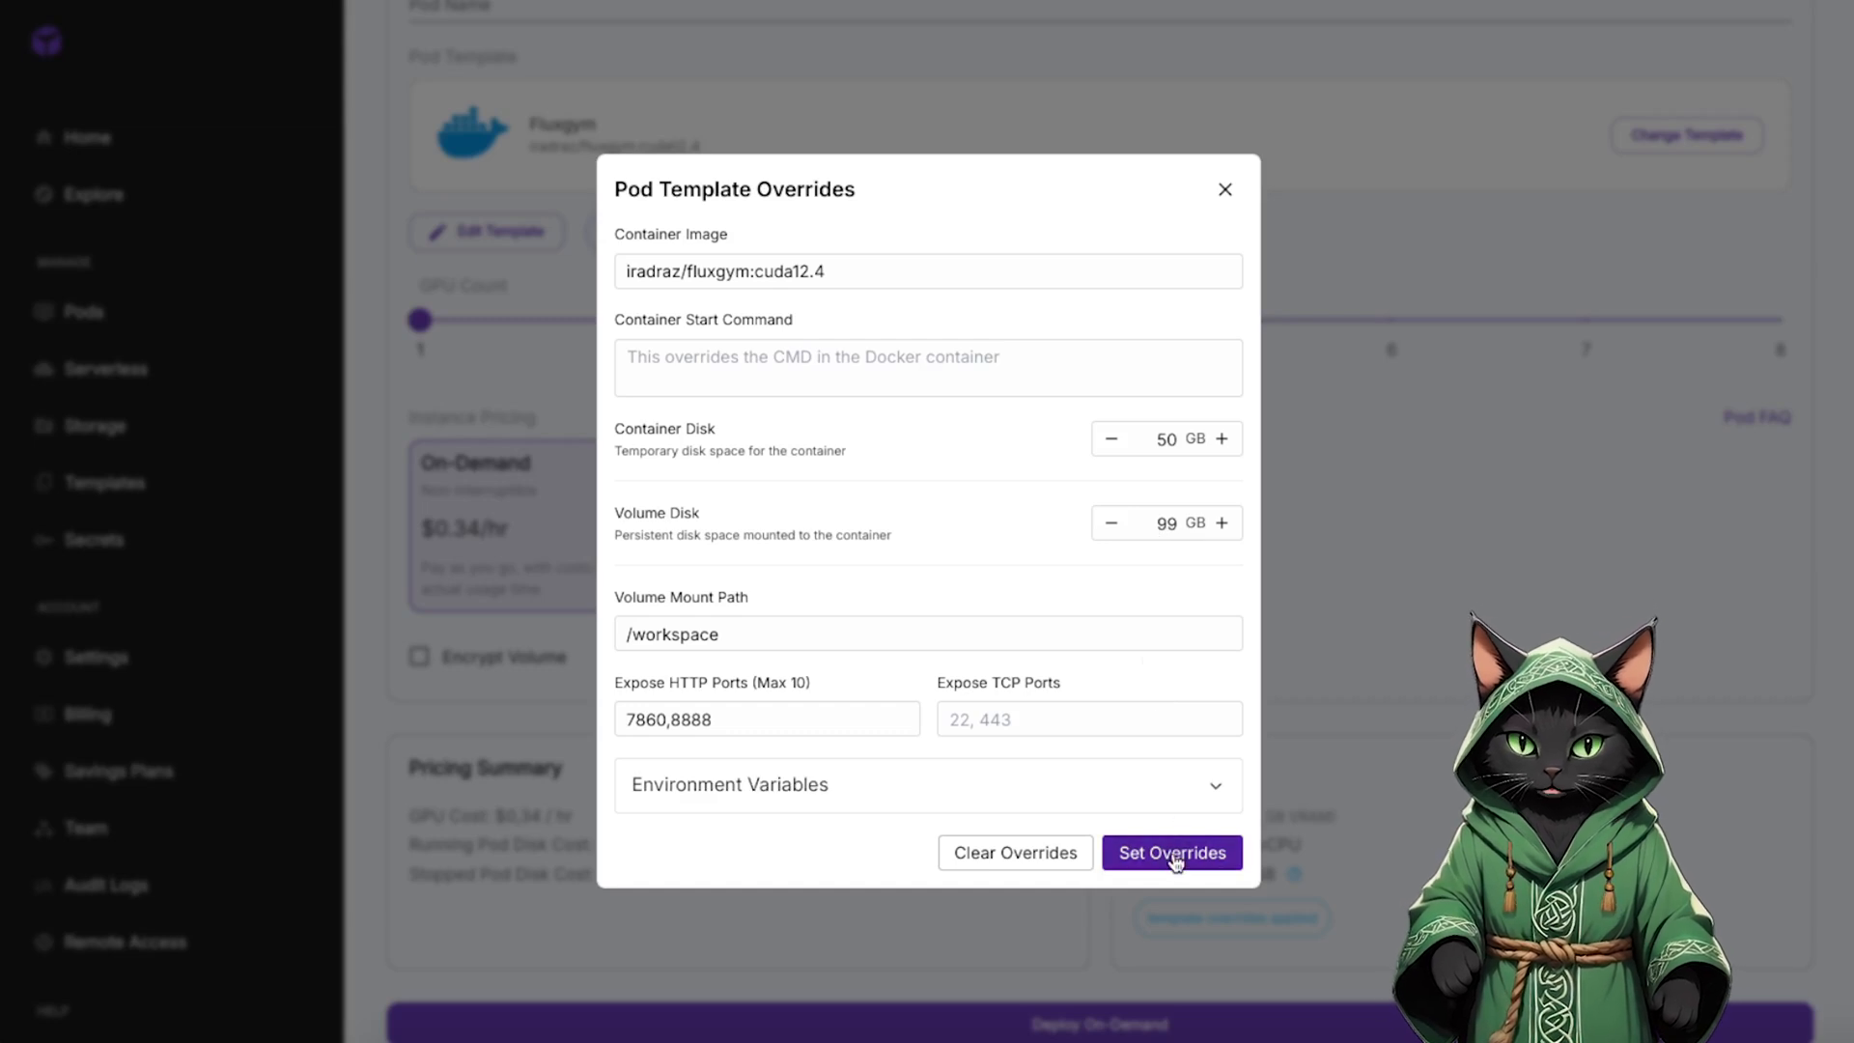
{"action": "left_click", "coordinate": [1171, 852]}
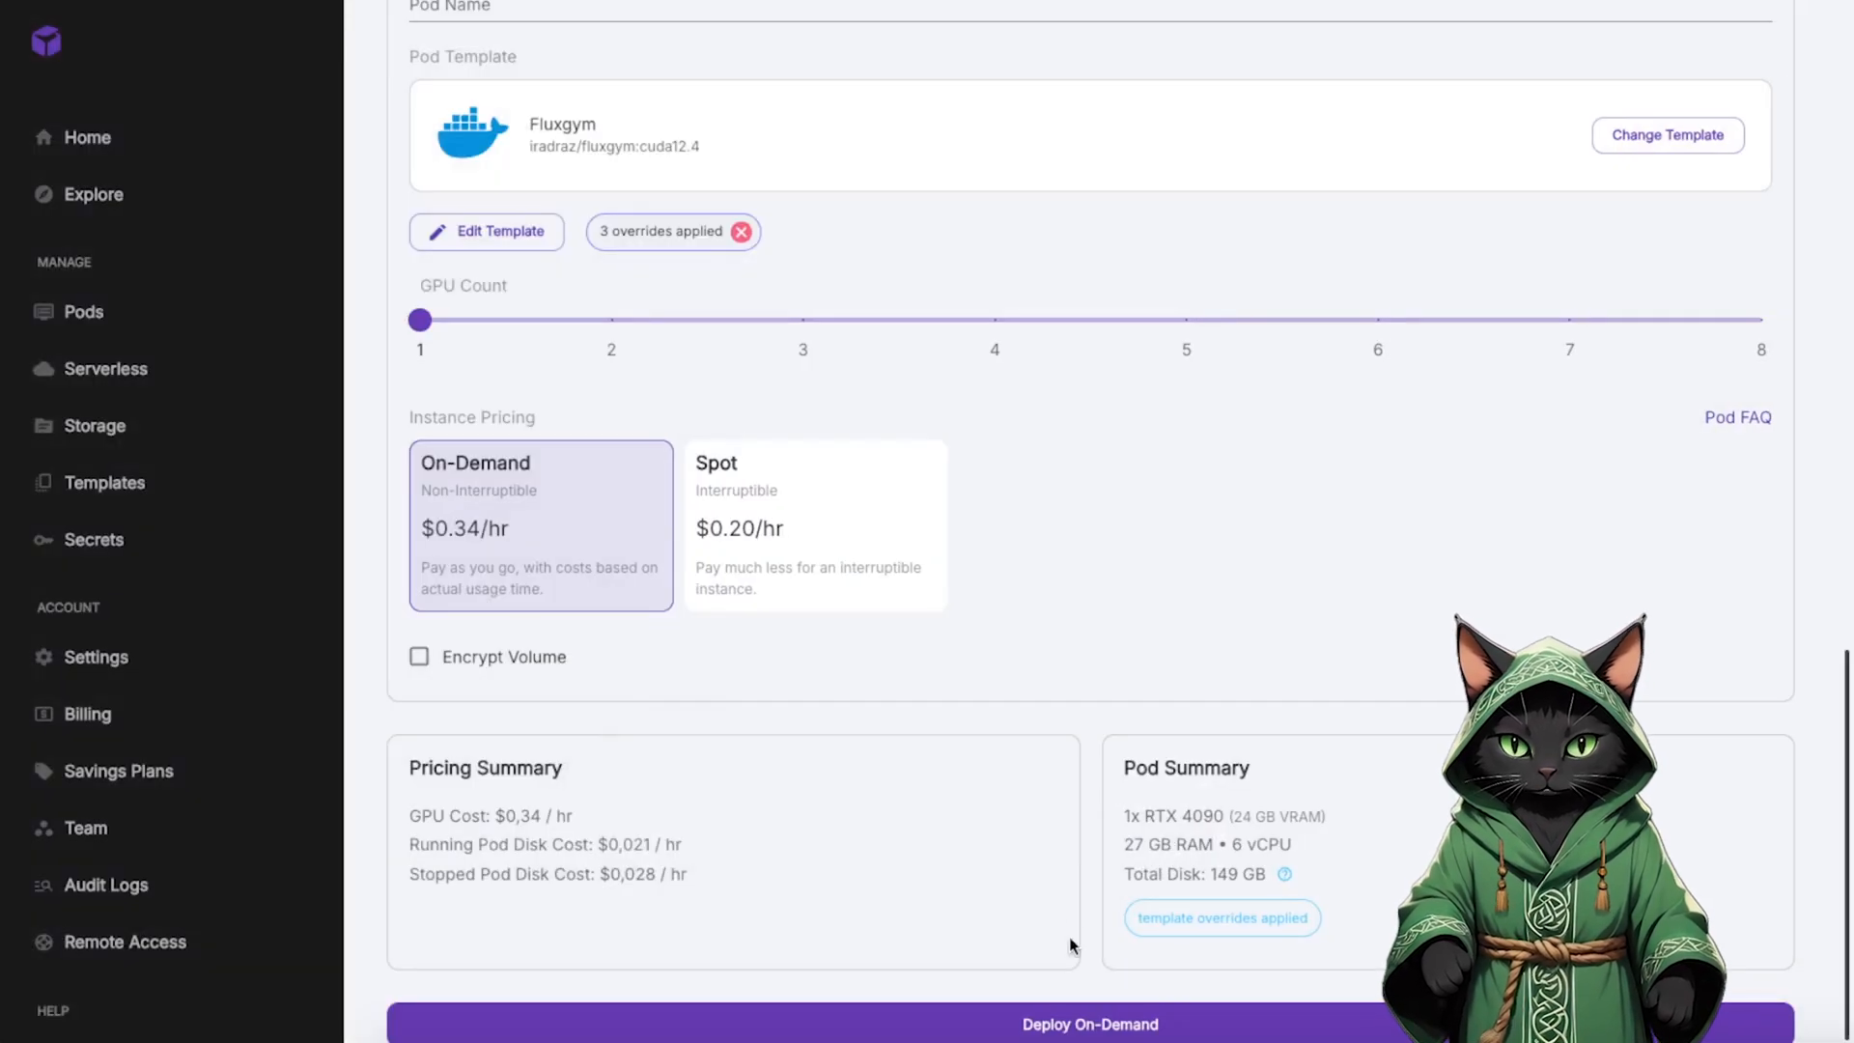
{"action": "left_click", "coordinate": [1089, 1024]}
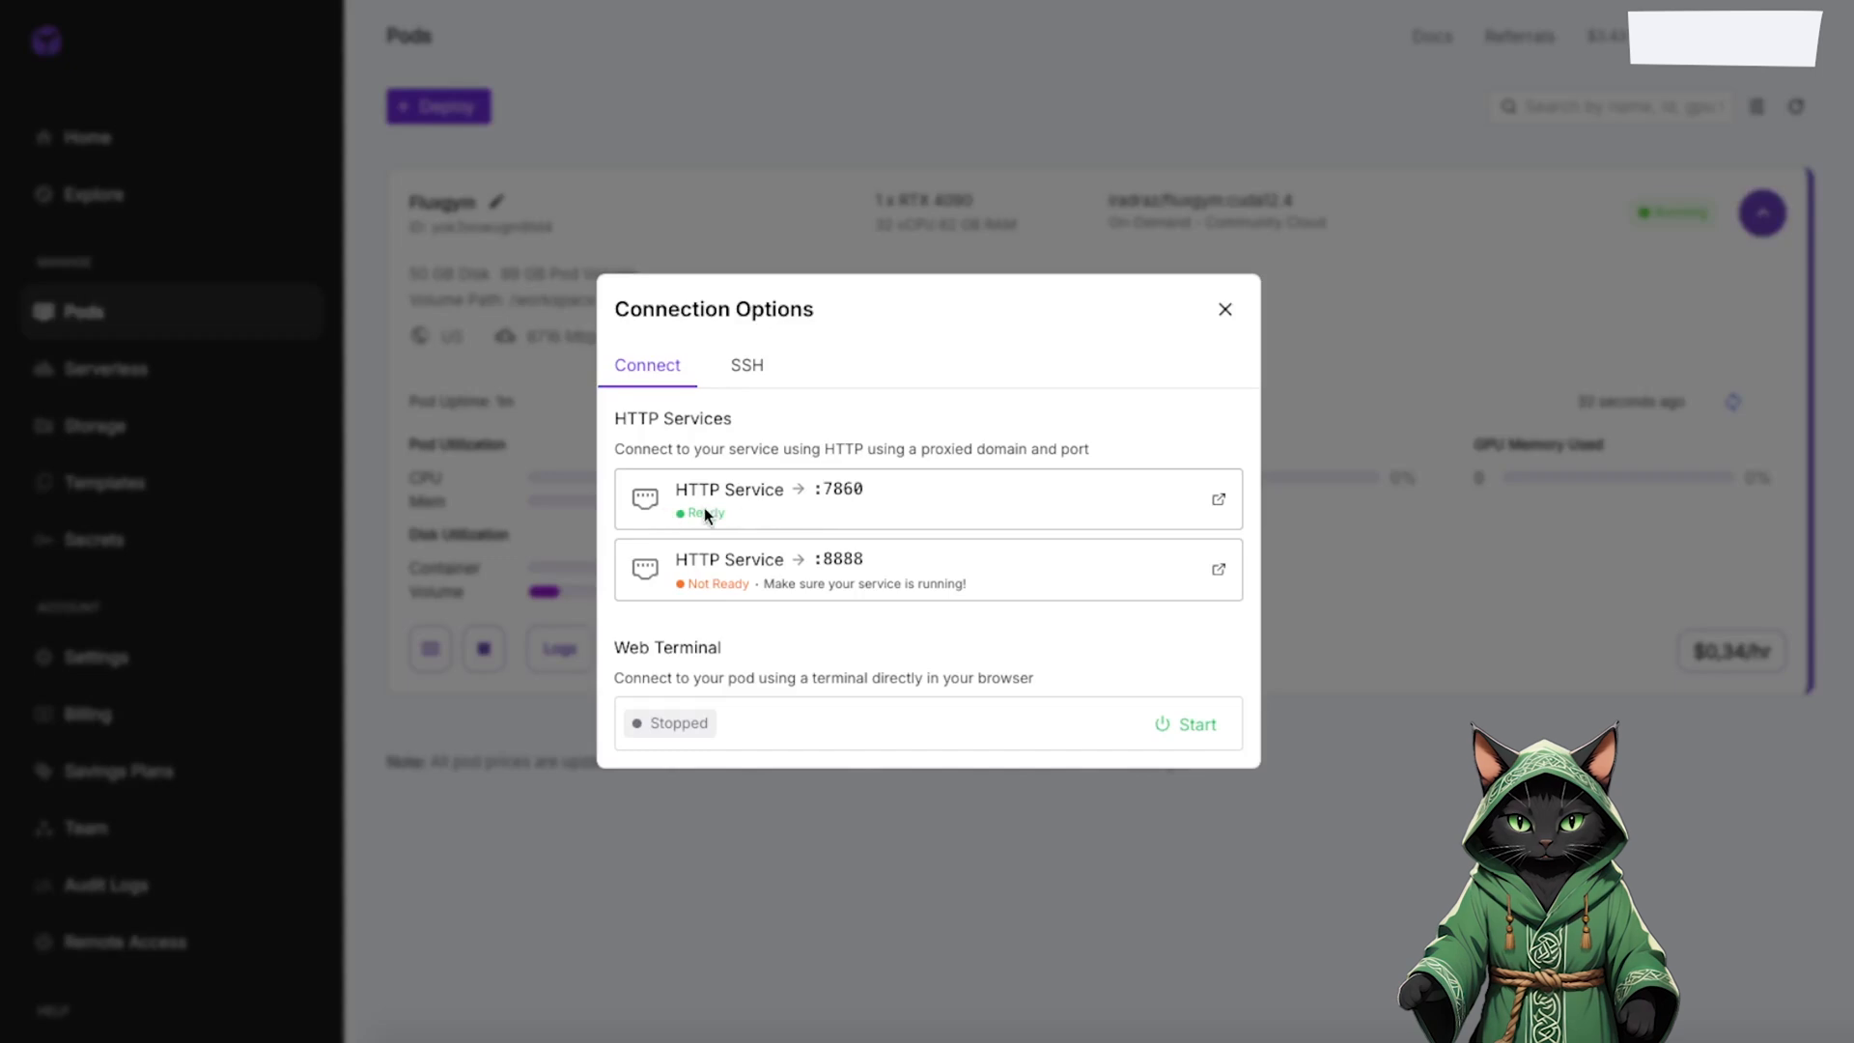
{"action": "mouse_move", "coordinate": [840, 508]}
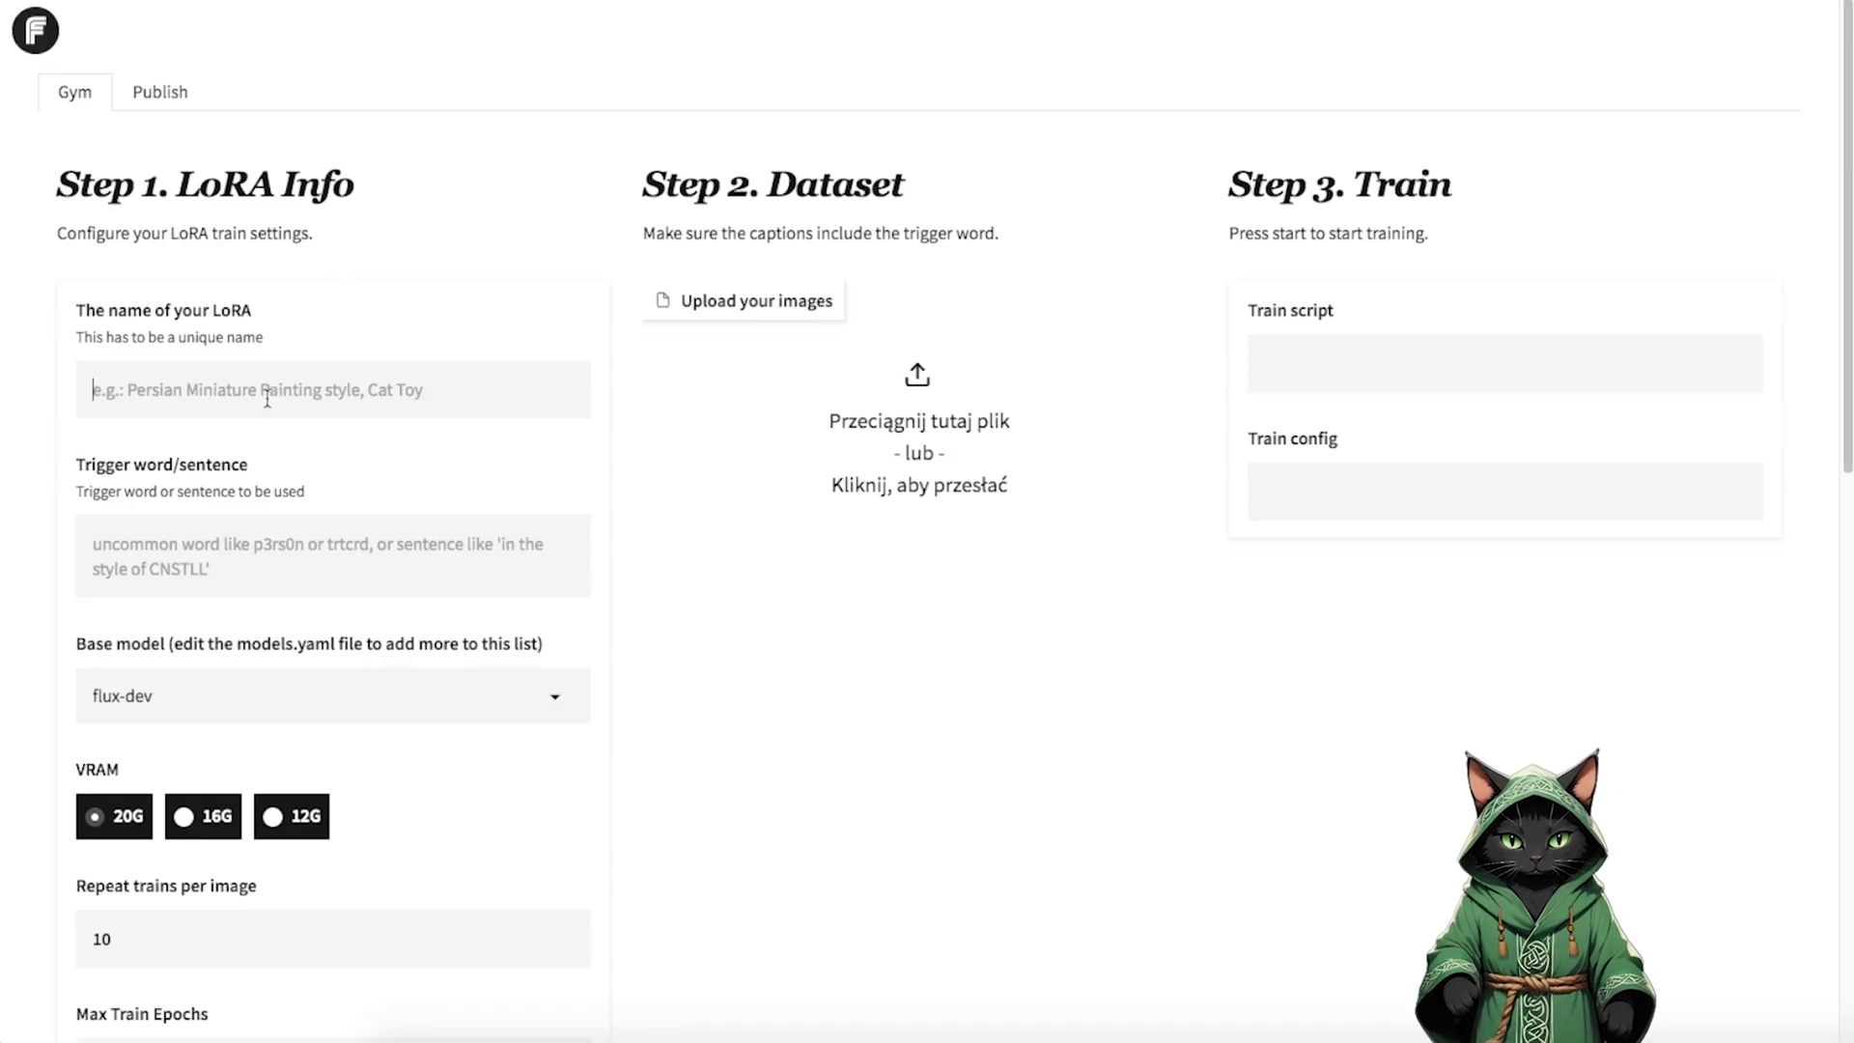
- Name the LoRA Lyra with trigger word lyrainfluencer and review the base model and VRAM settings
{"action": "type", "text": "Lyra"}
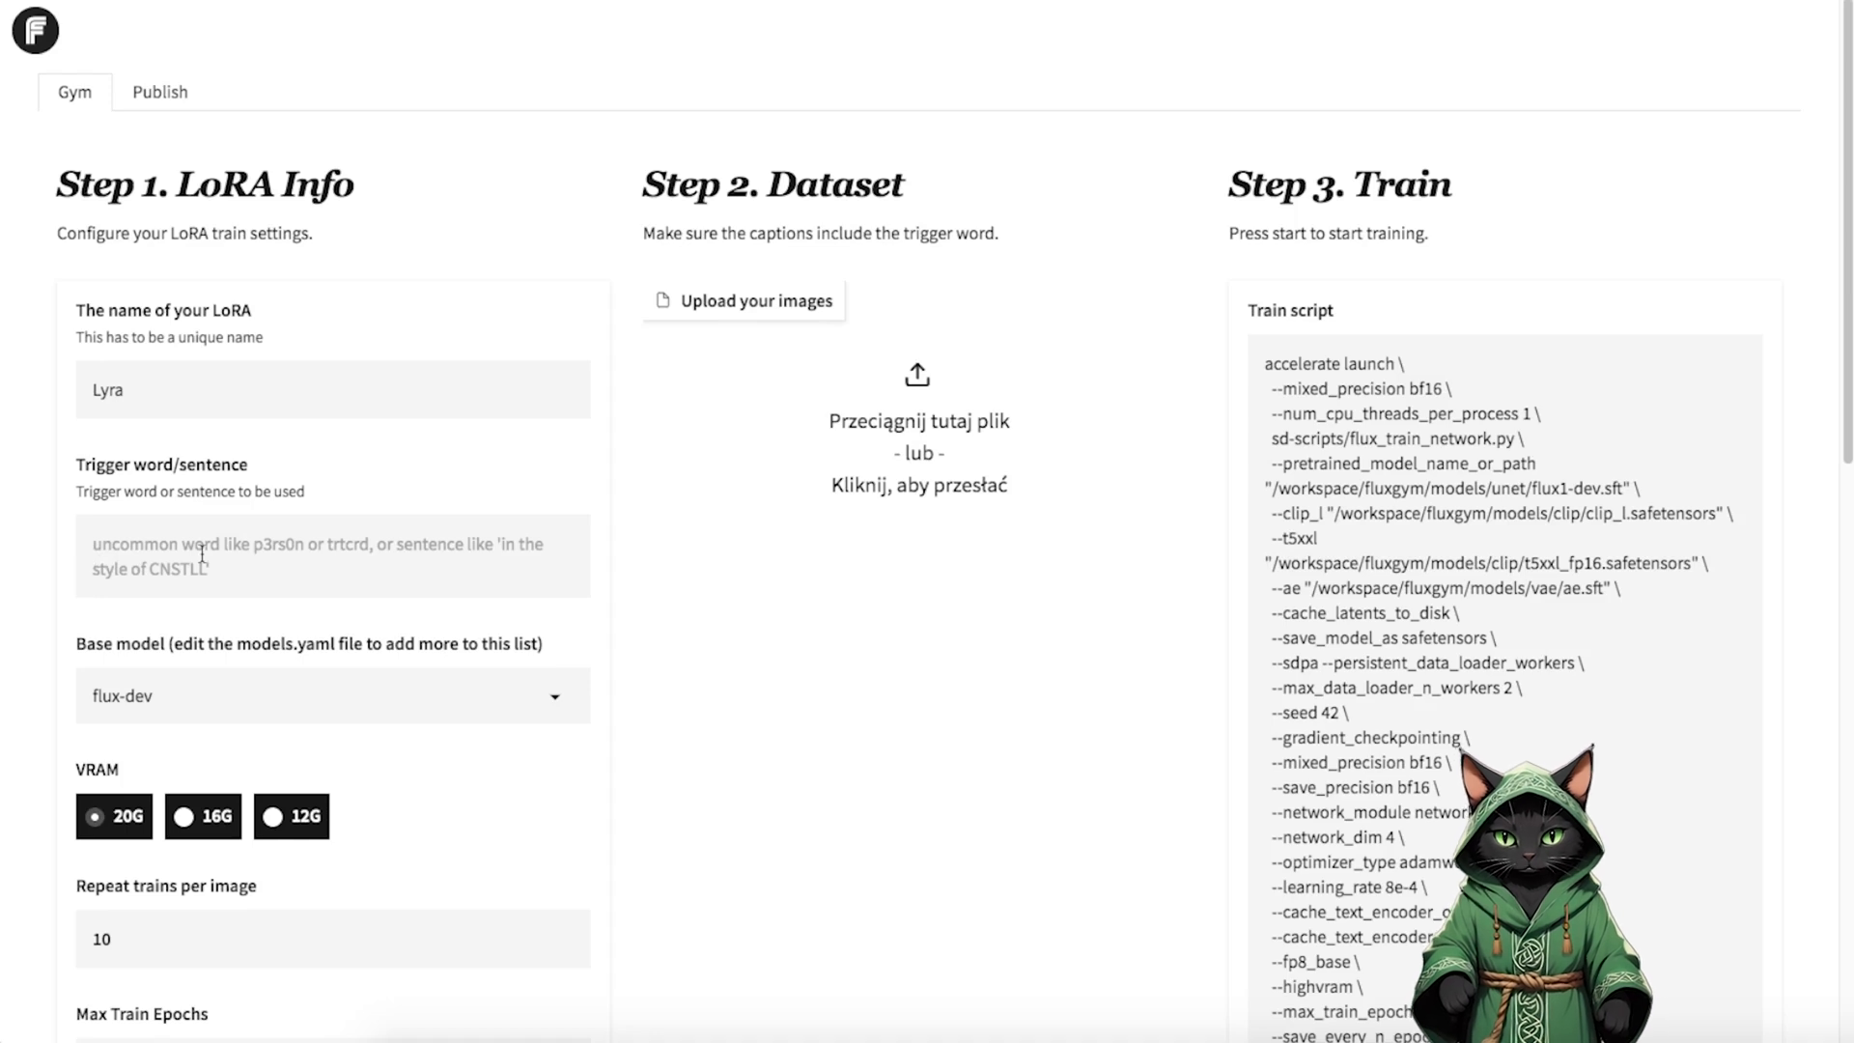
{"action": "type", "text": "lyrainfluencer"}
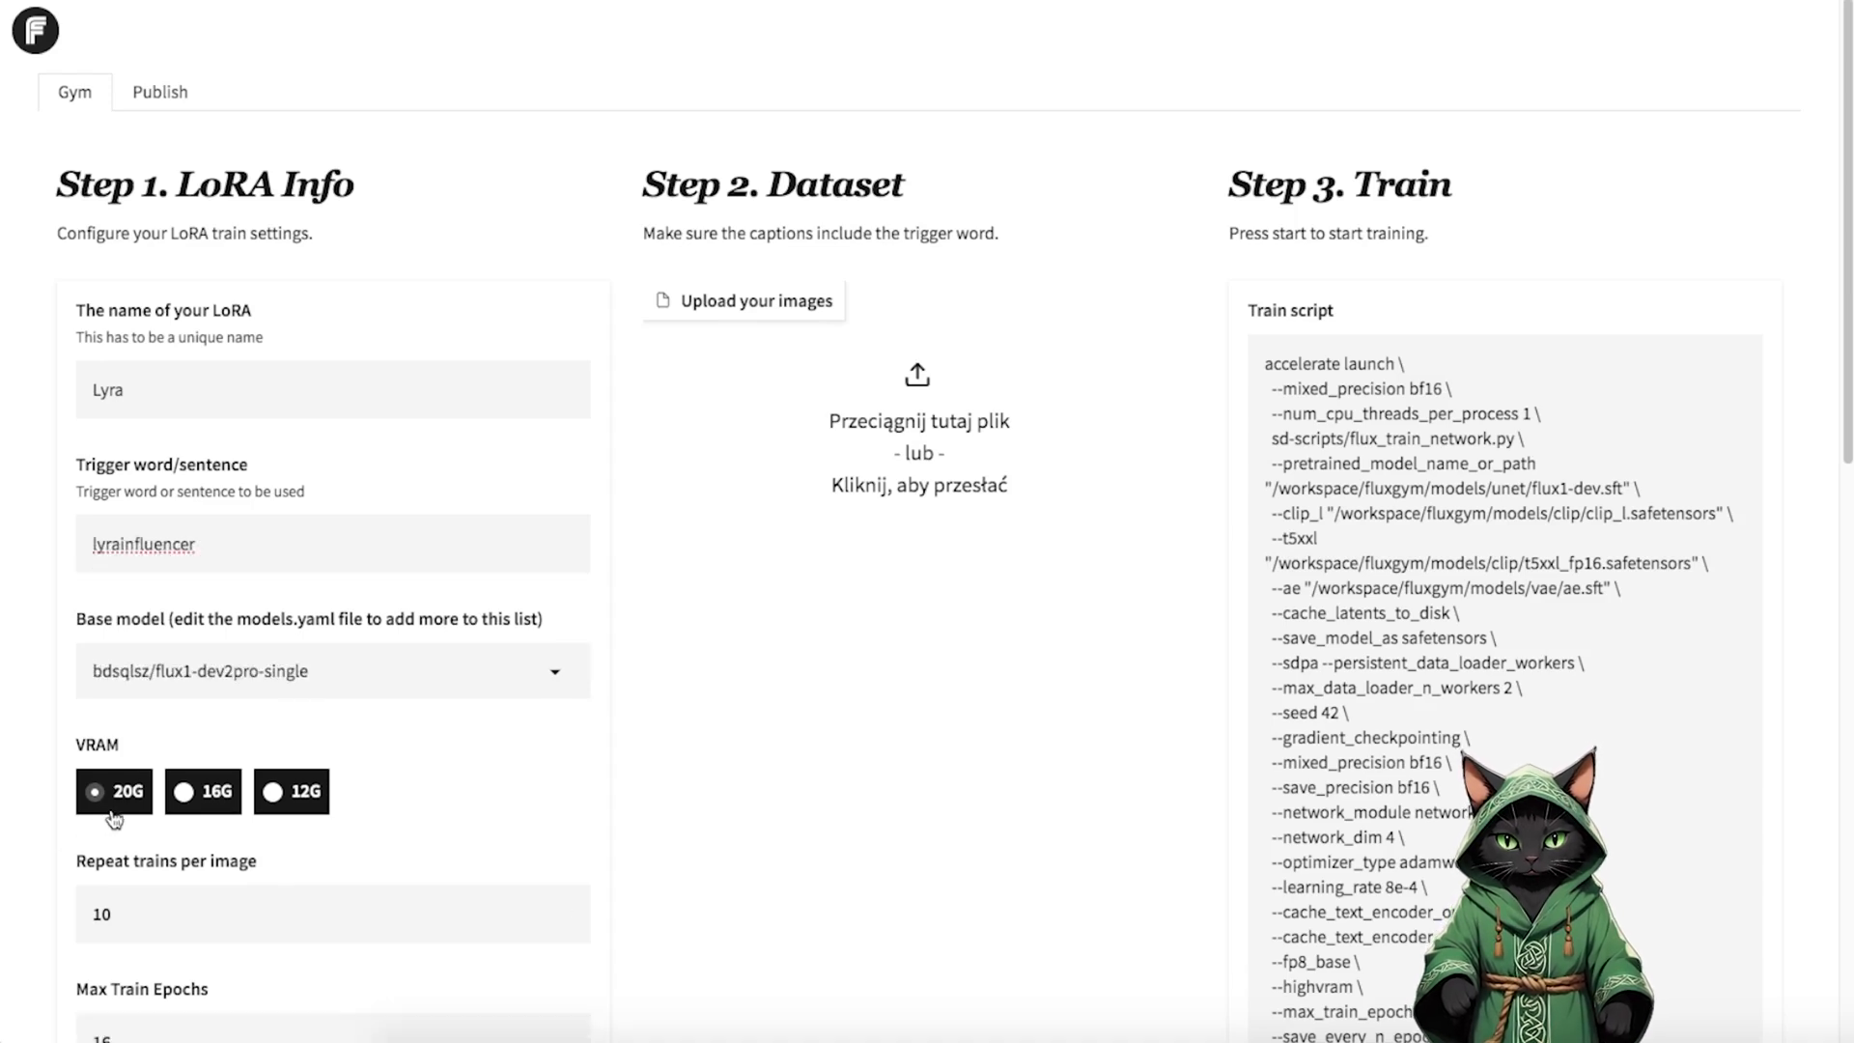
{"action": "scroll", "scroll_direction": "down", "scroll_amount": 3}
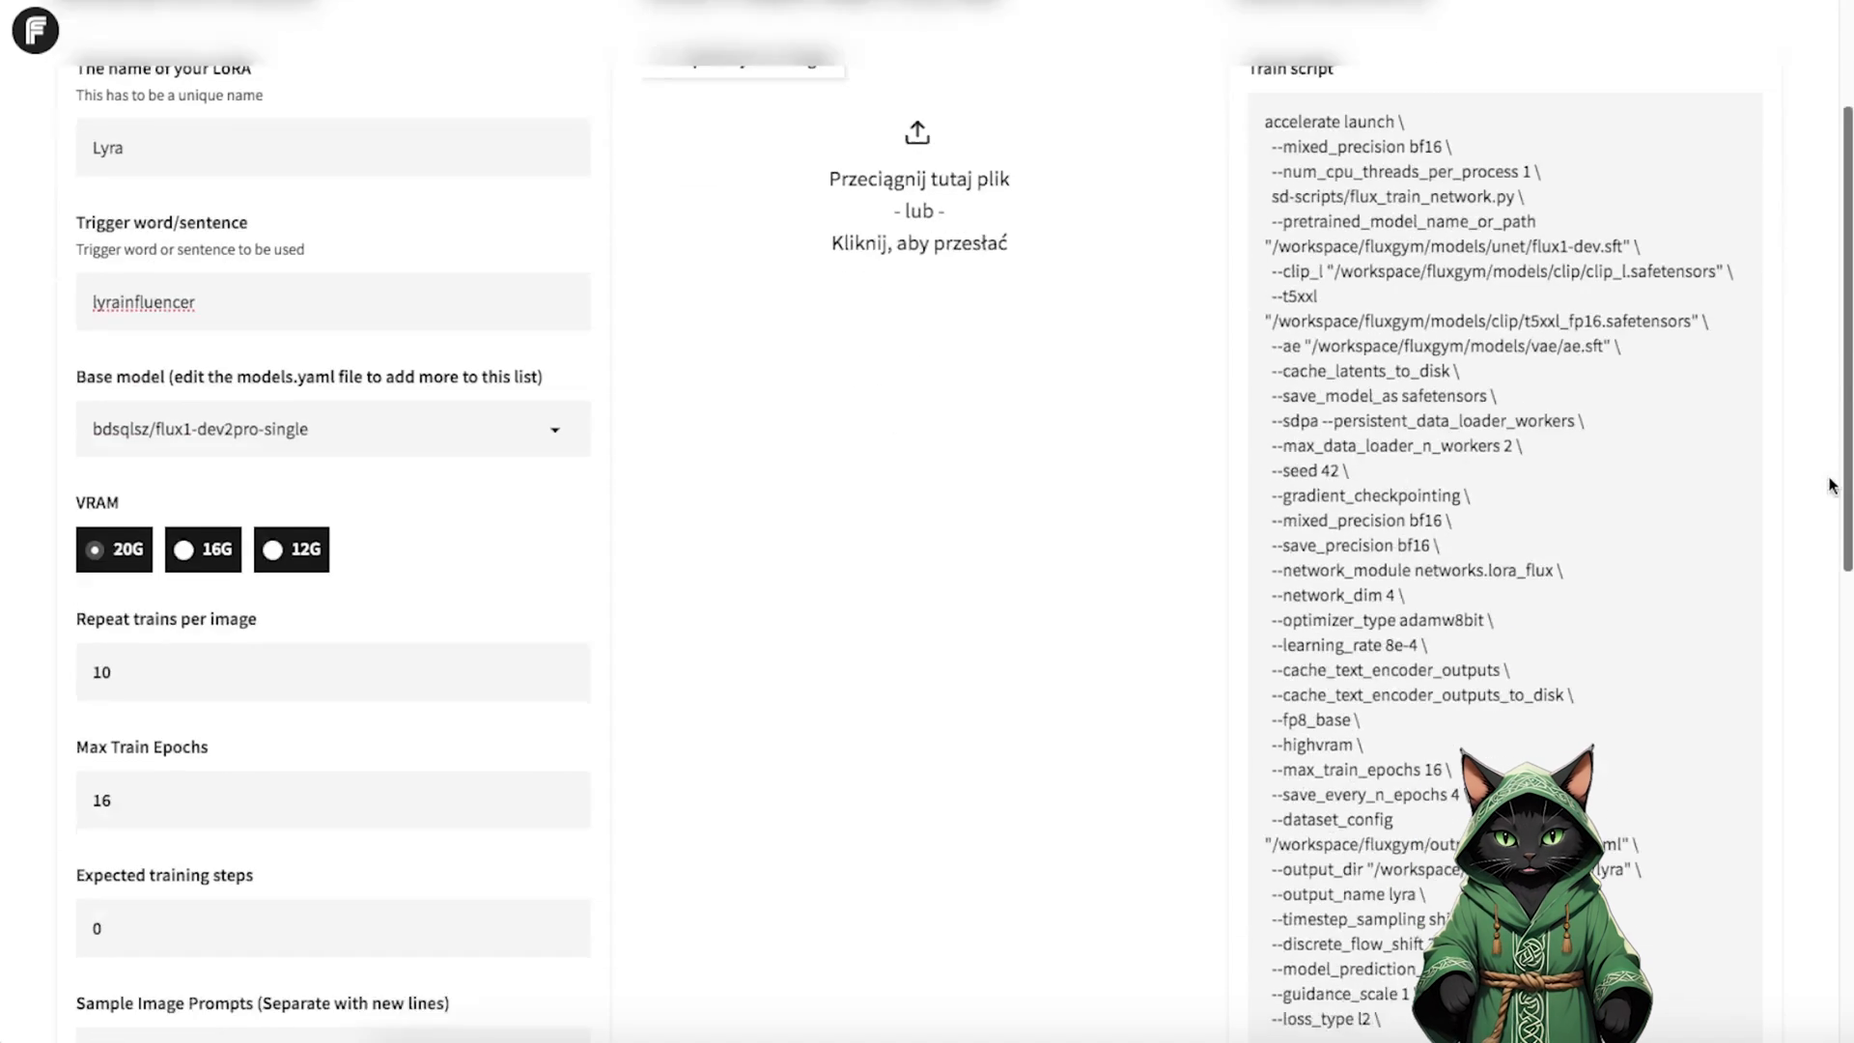
{"action": "scroll", "scroll_direction": "down", "scroll_amount": 3}
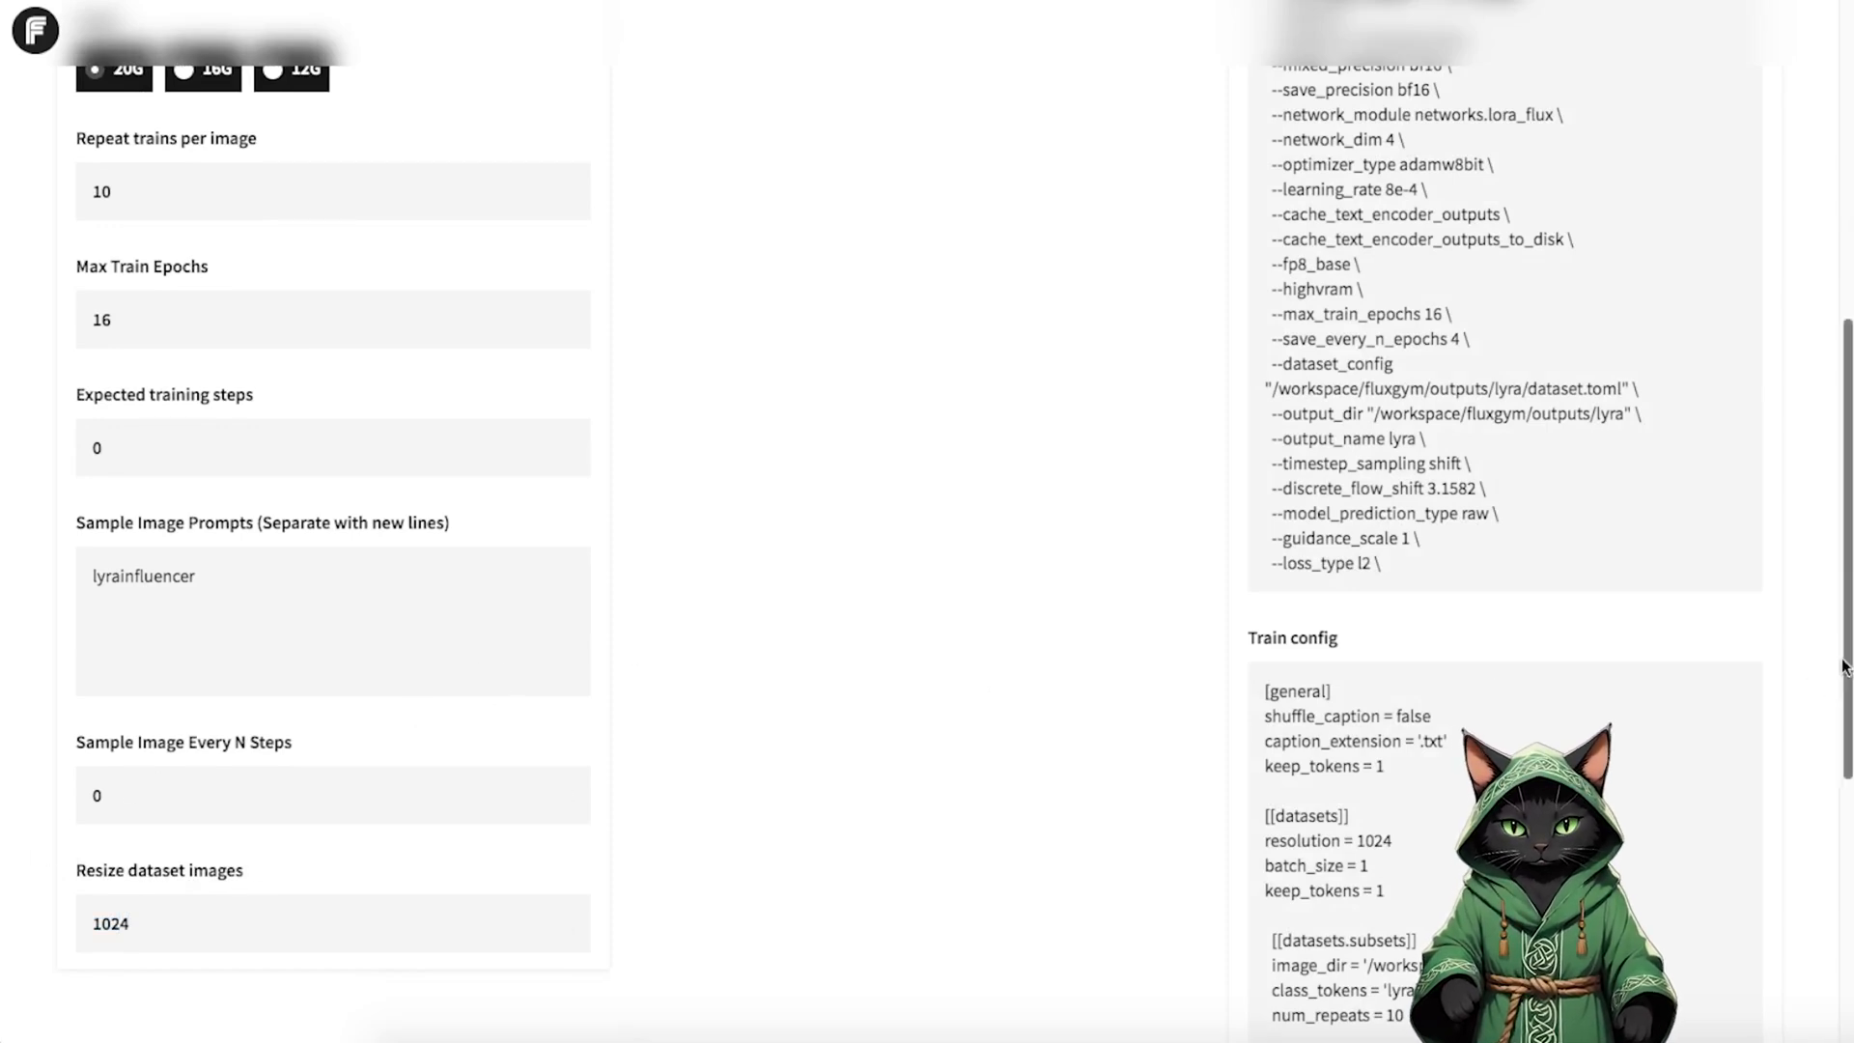
{"action": "scroll", "scroll_direction": "down", "scroll_amount": 3}
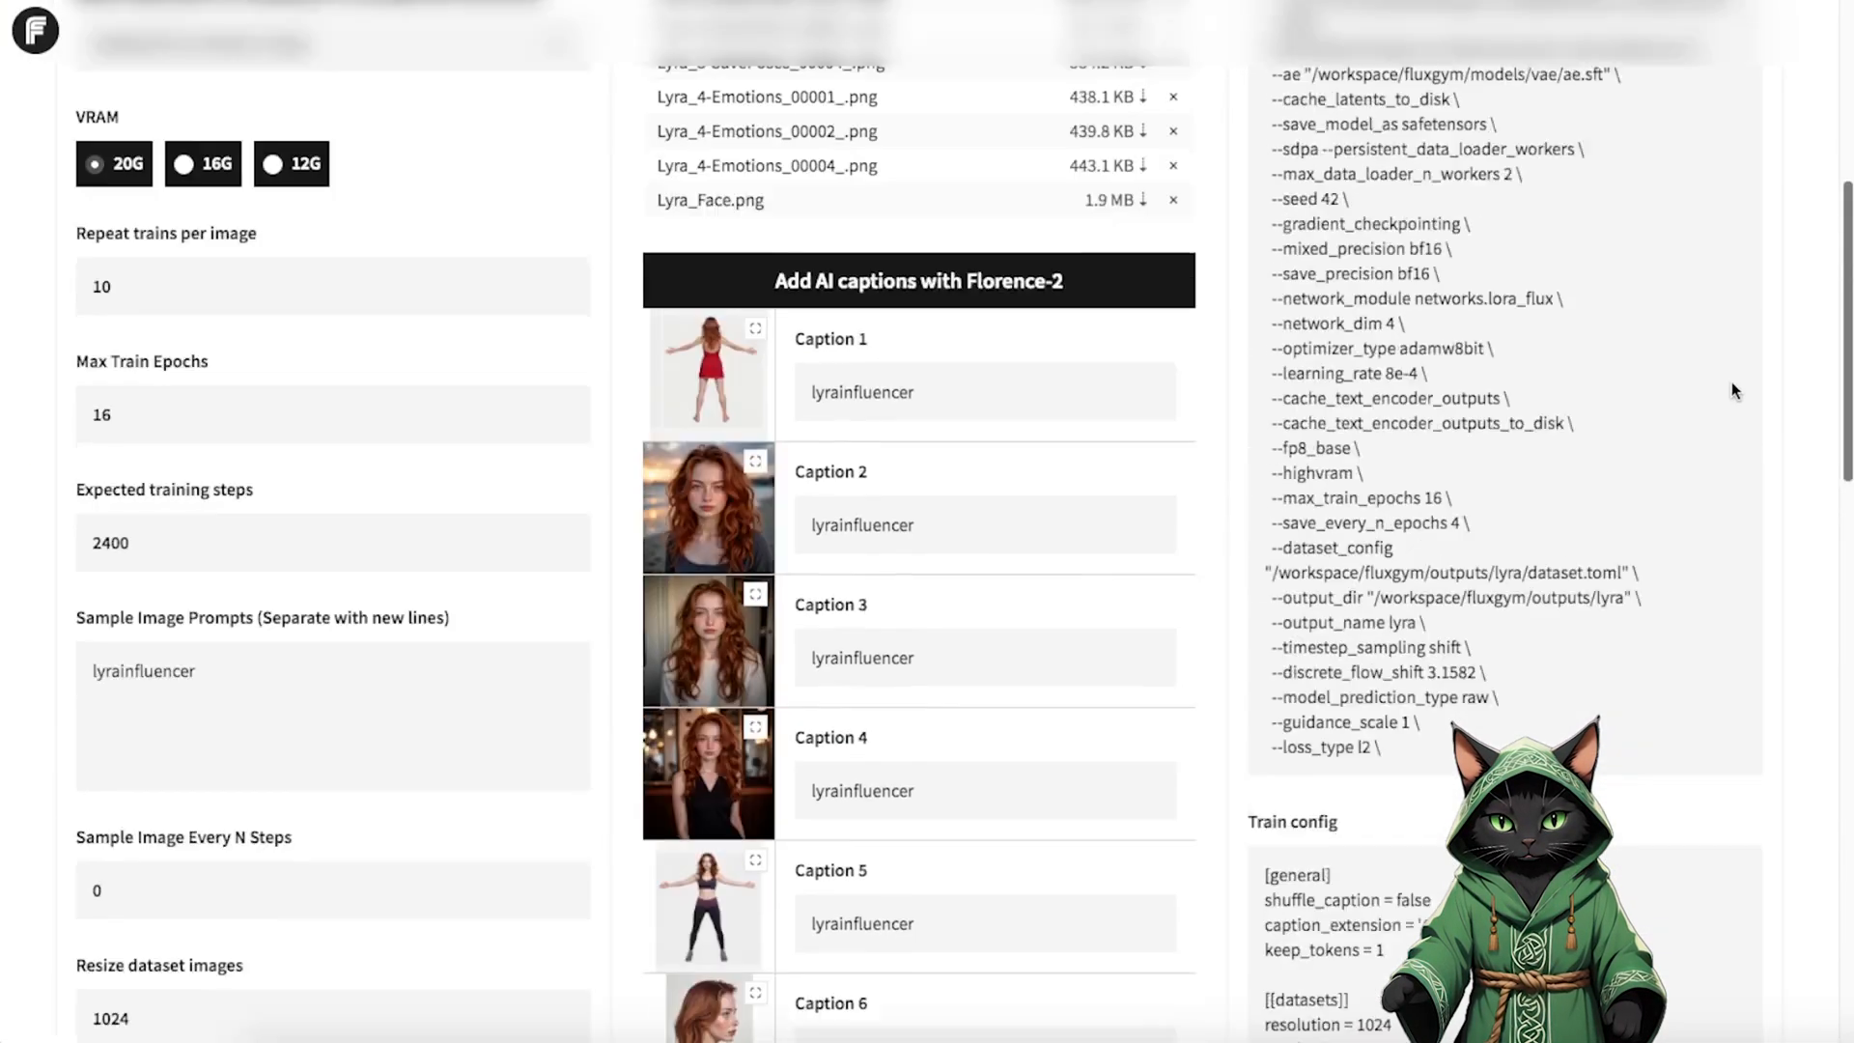
- Generate Florence-2 AI captions for the uploaded Lyra dataset images
{"action": "scroll", "scroll_direction": "down", "scroll_amount": 3}
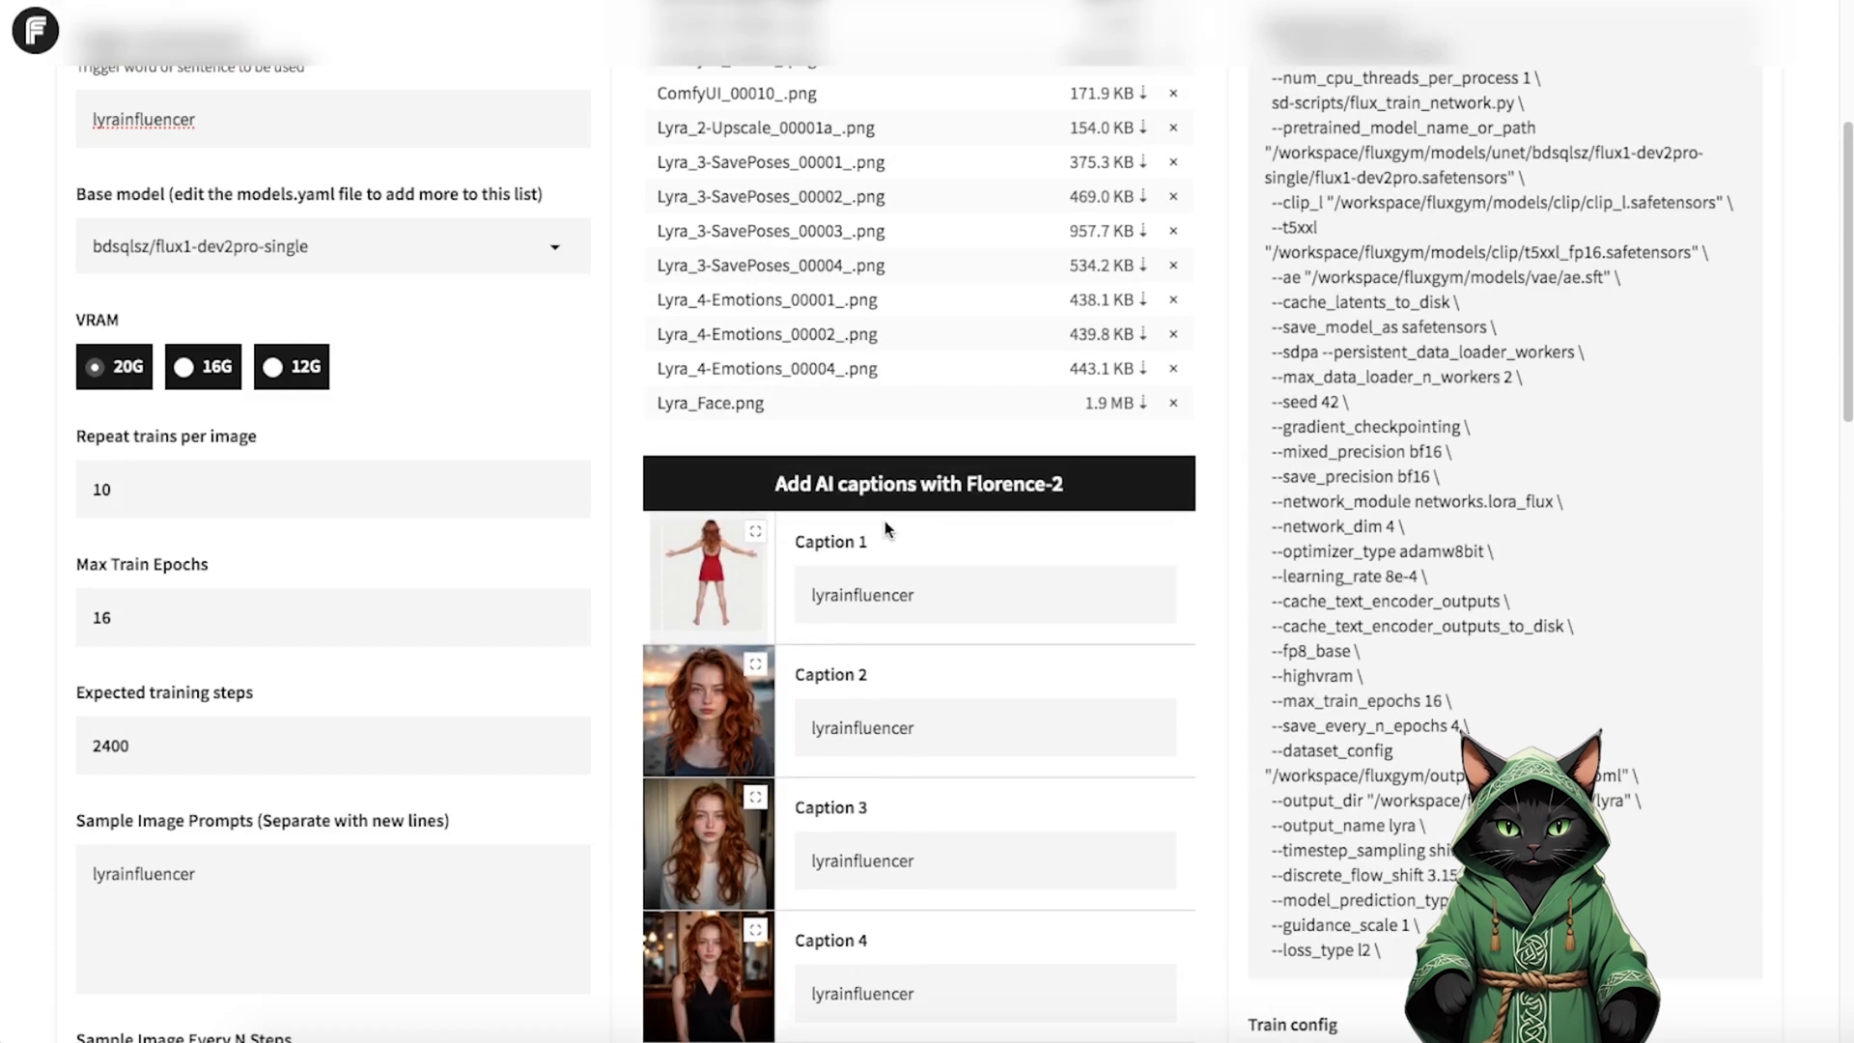
{"action": "left_click", "coordinate": [919, 482]}
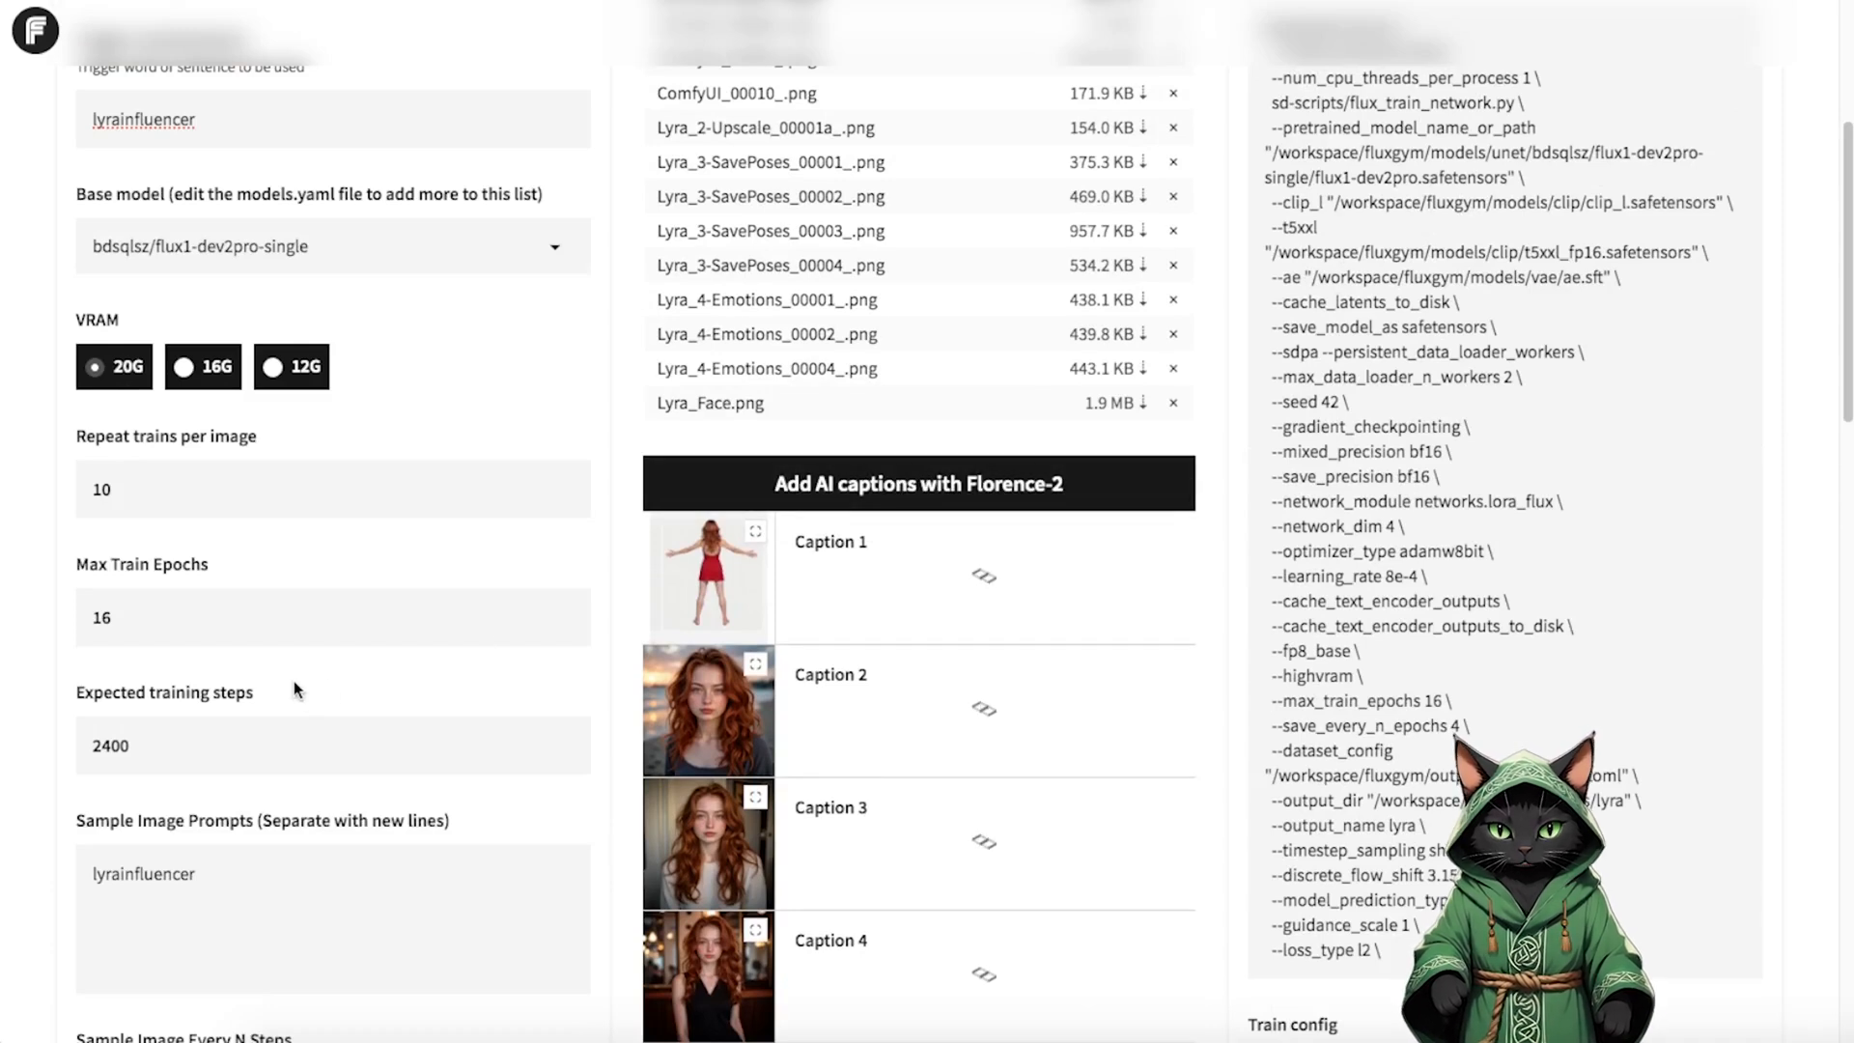
{"action": "mouse_move", "coordinate": [274, 741]}
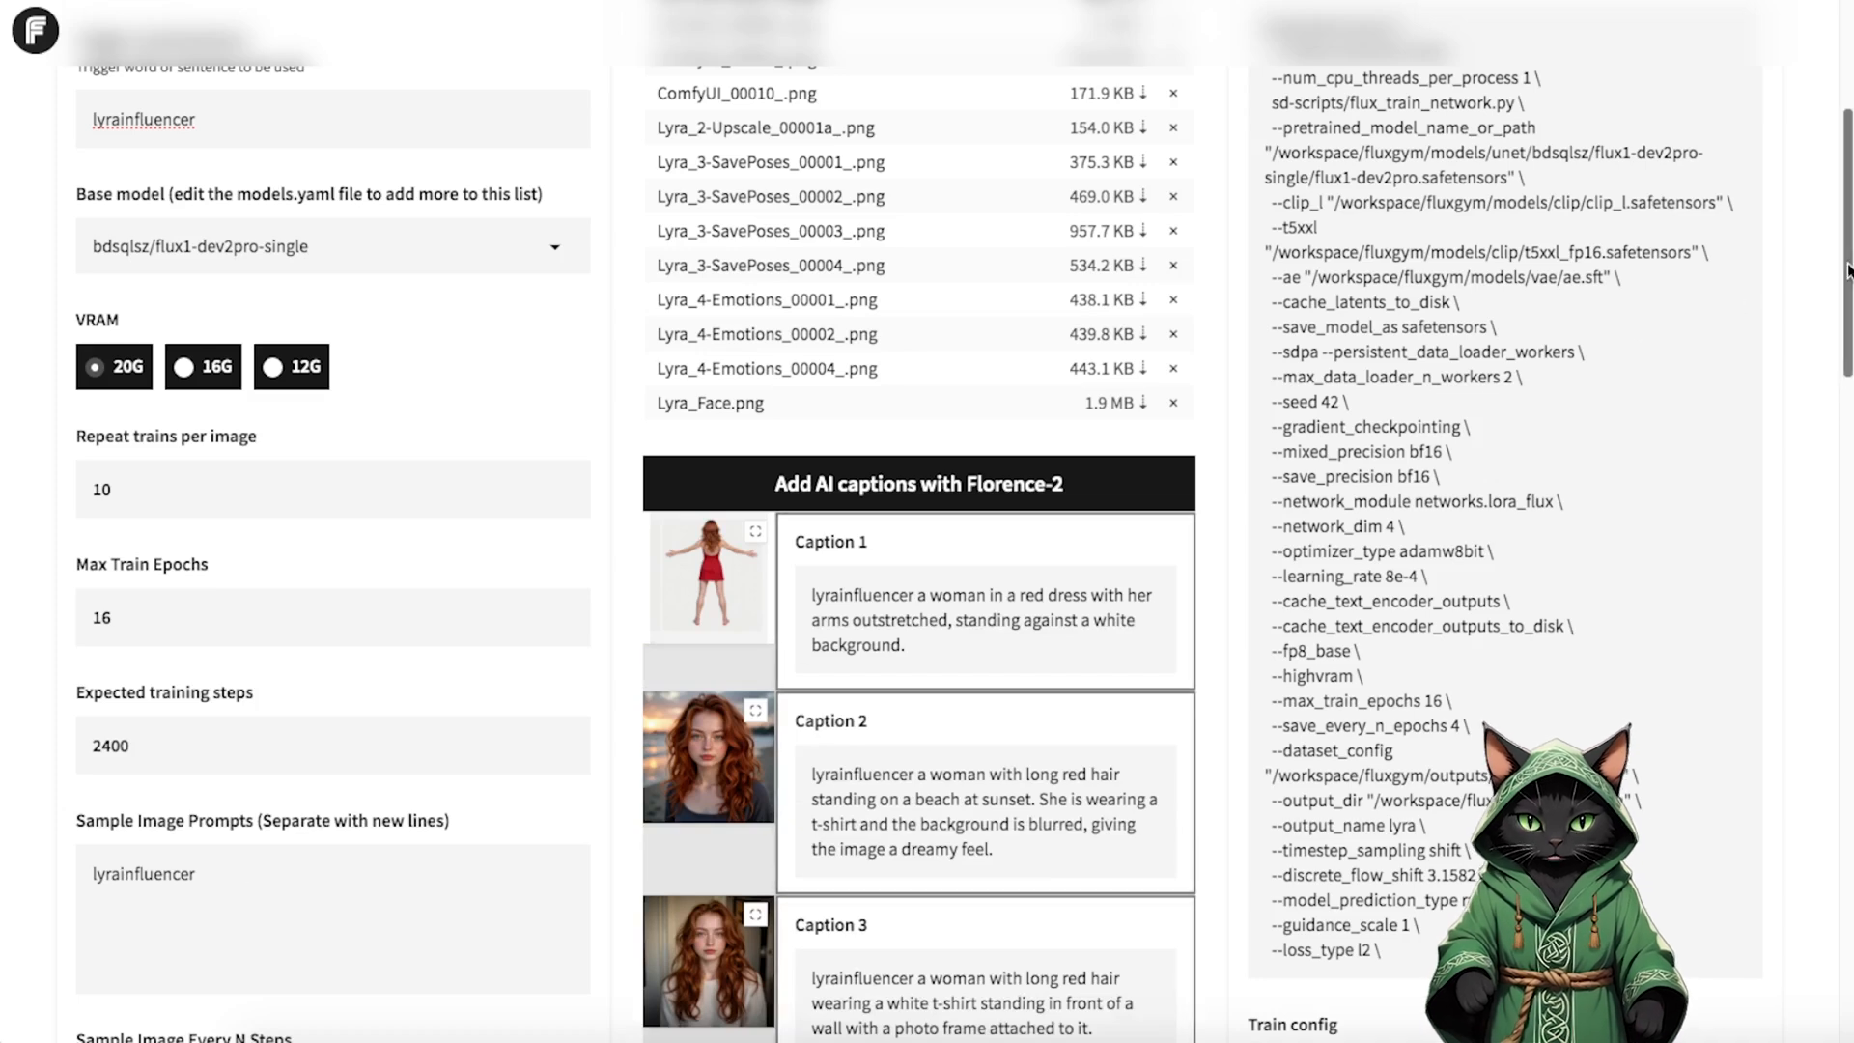
{"action": "scroll", "scroll_direction": "down", "scroll_amount": 3}
{"action": "type", "text": " si"}
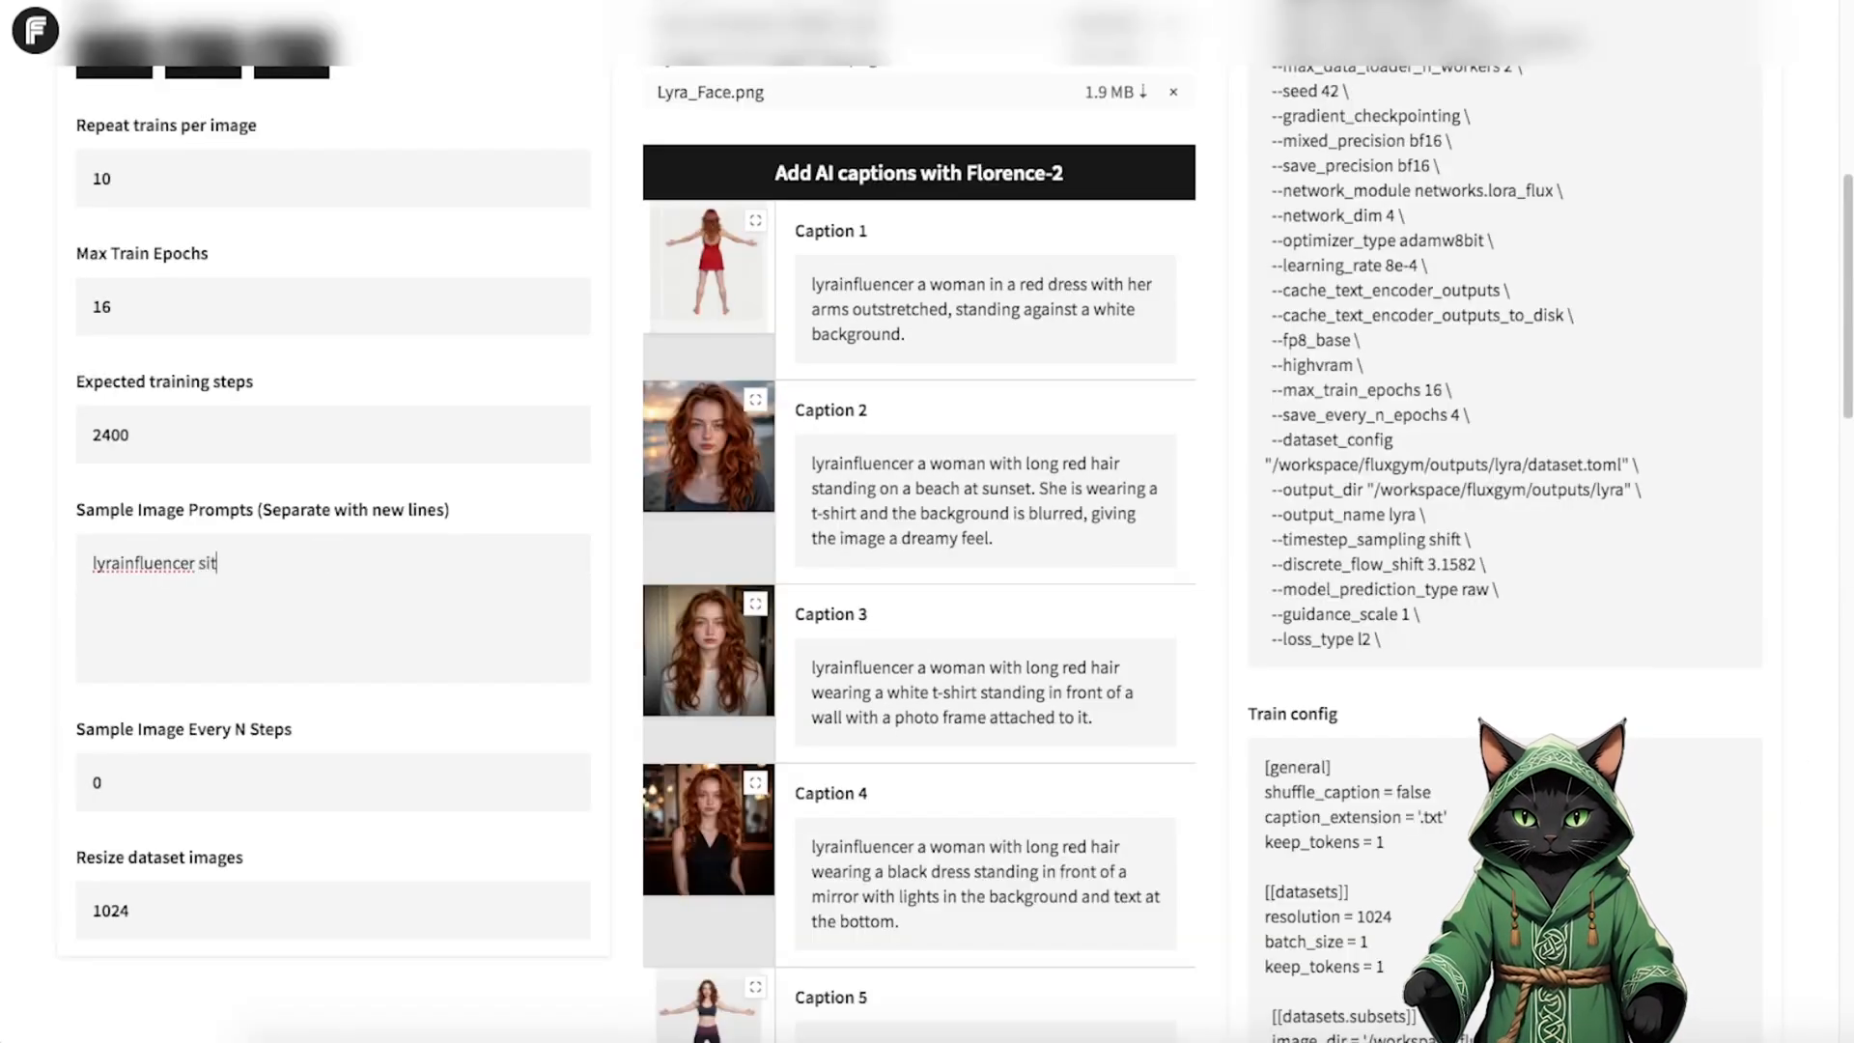
- Extend the sample image prompts and set samples to generate every 300 steps
{"action": "type", "text": "ting"}
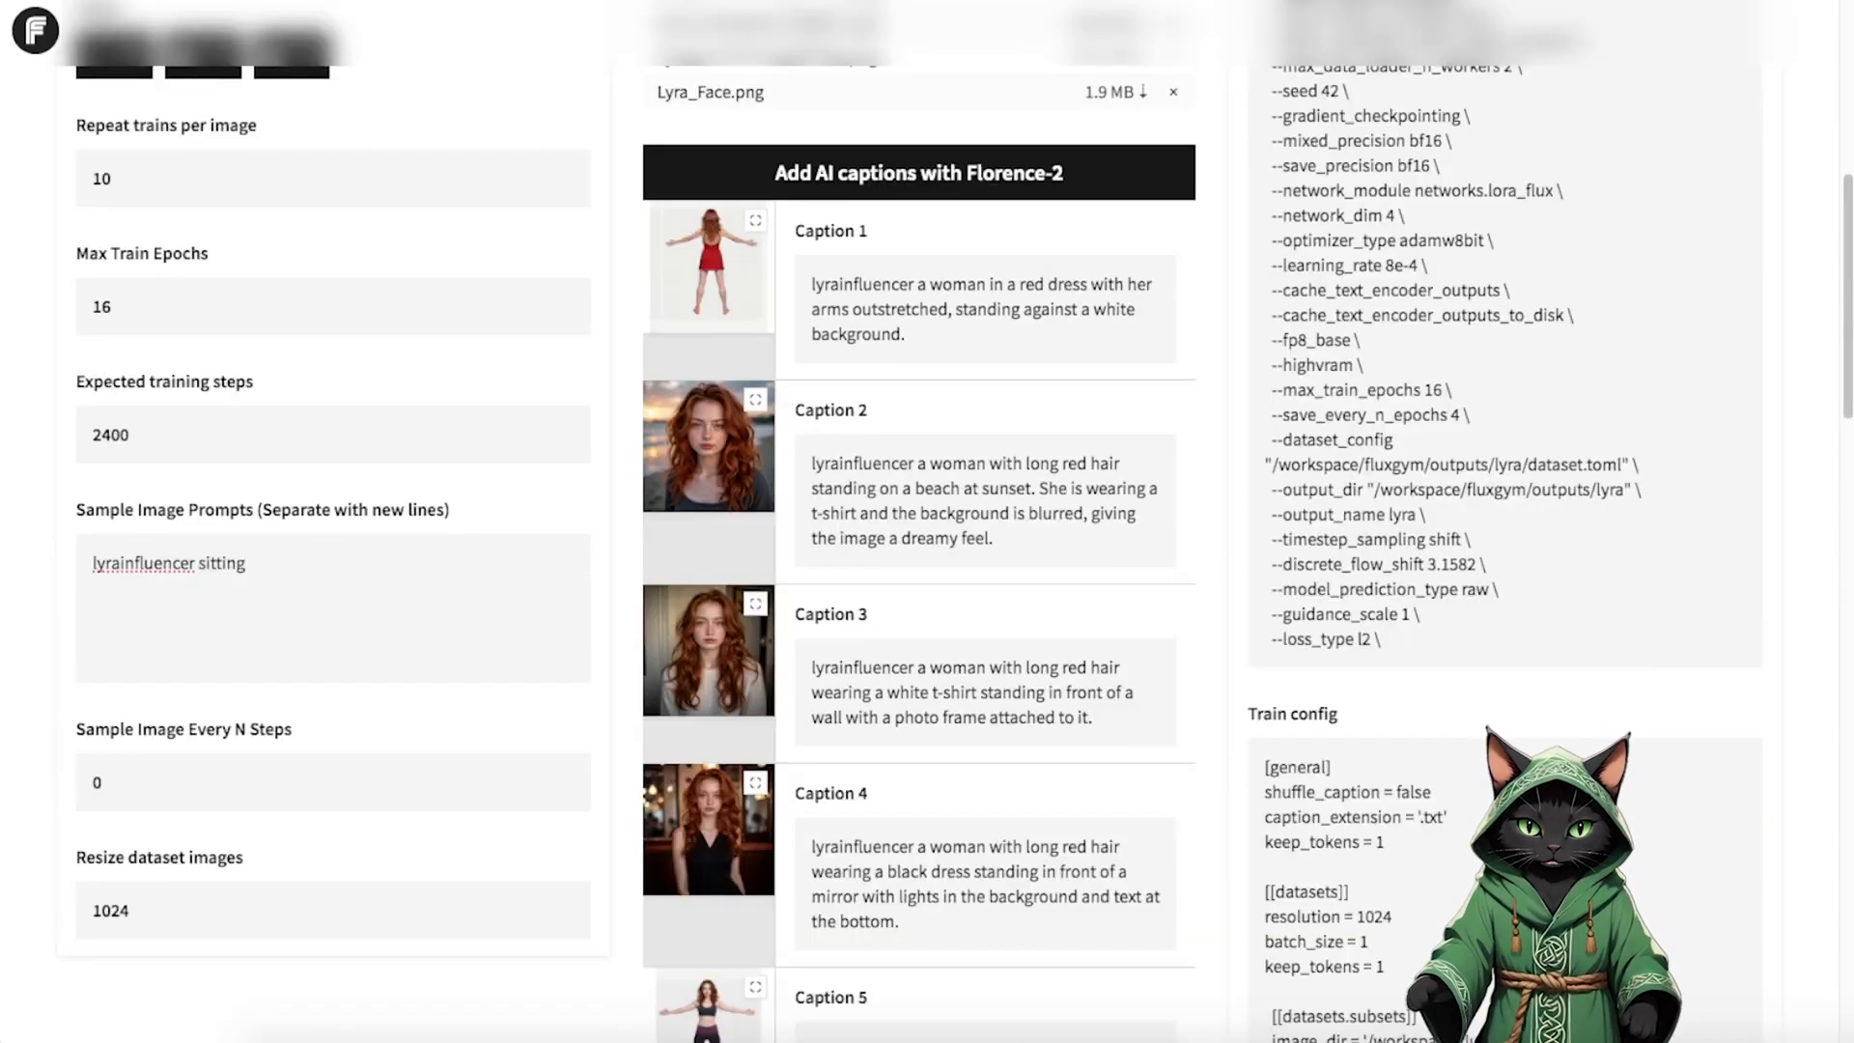
{"action": "type", "text": "ith"}
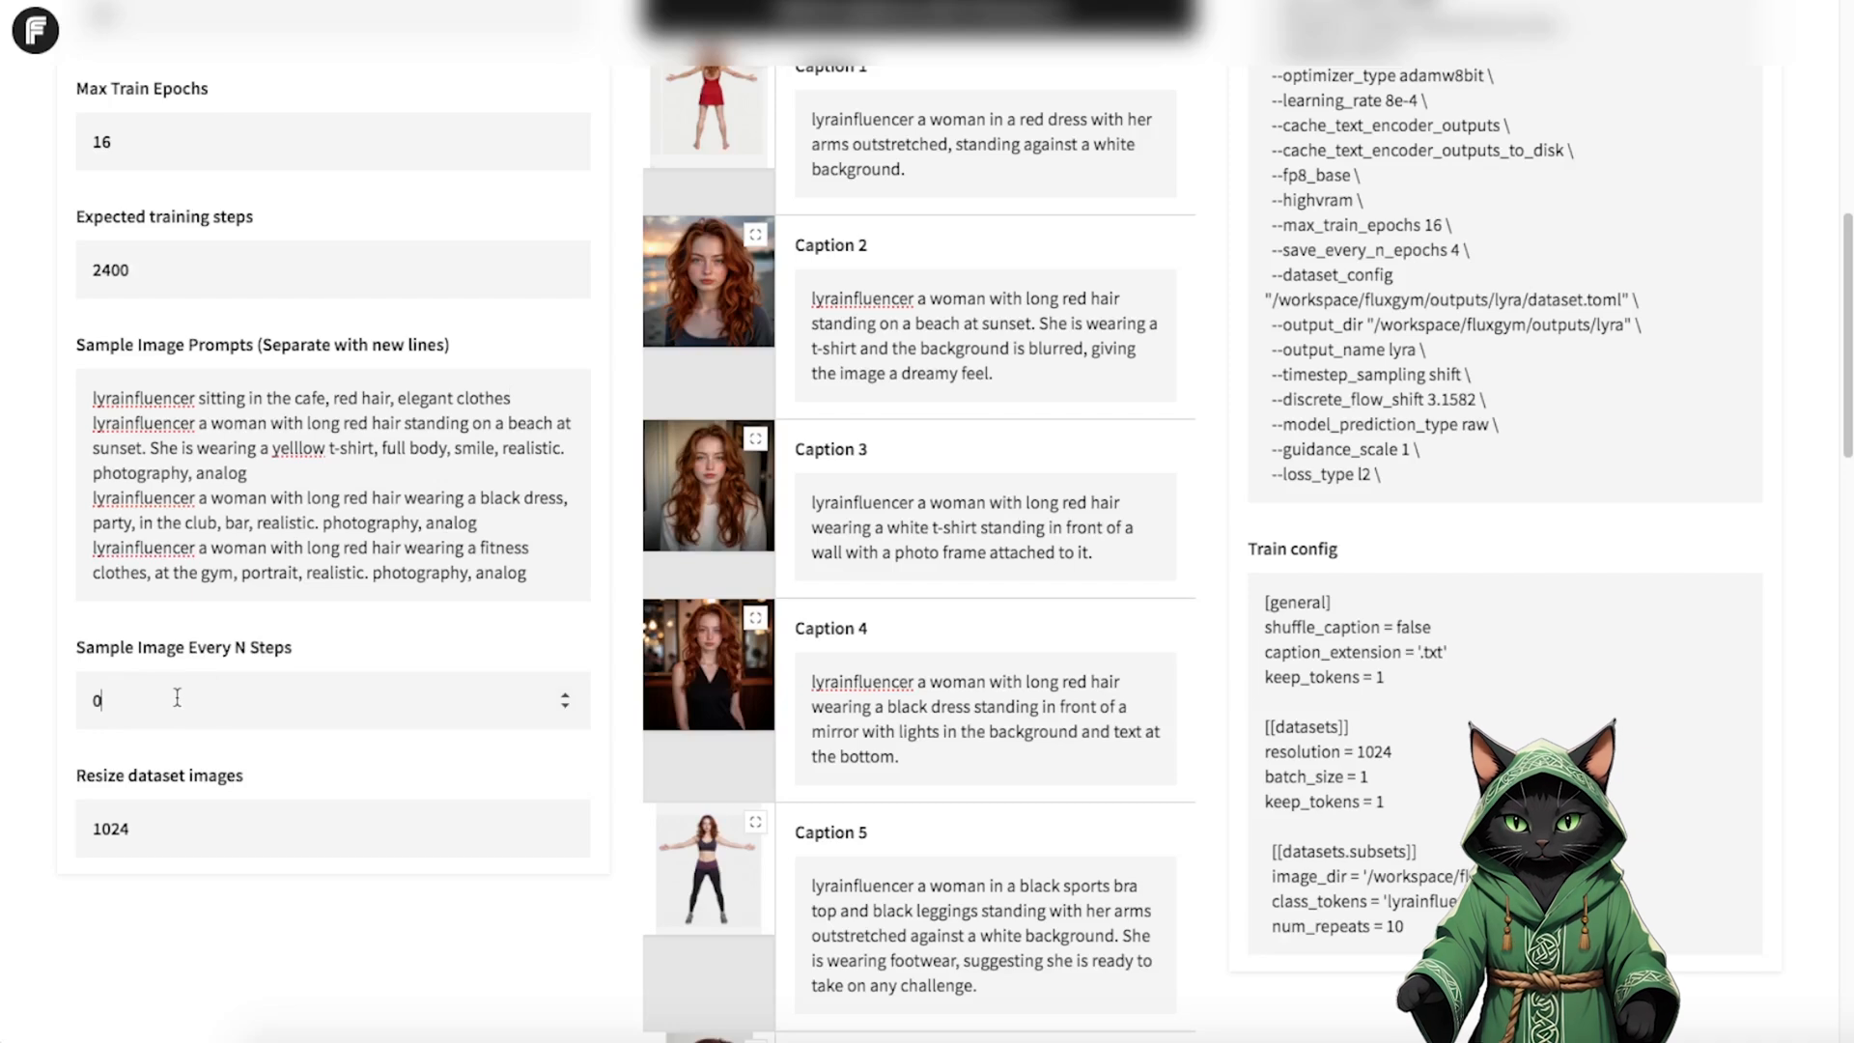
{"action": "type", "text": "300"}
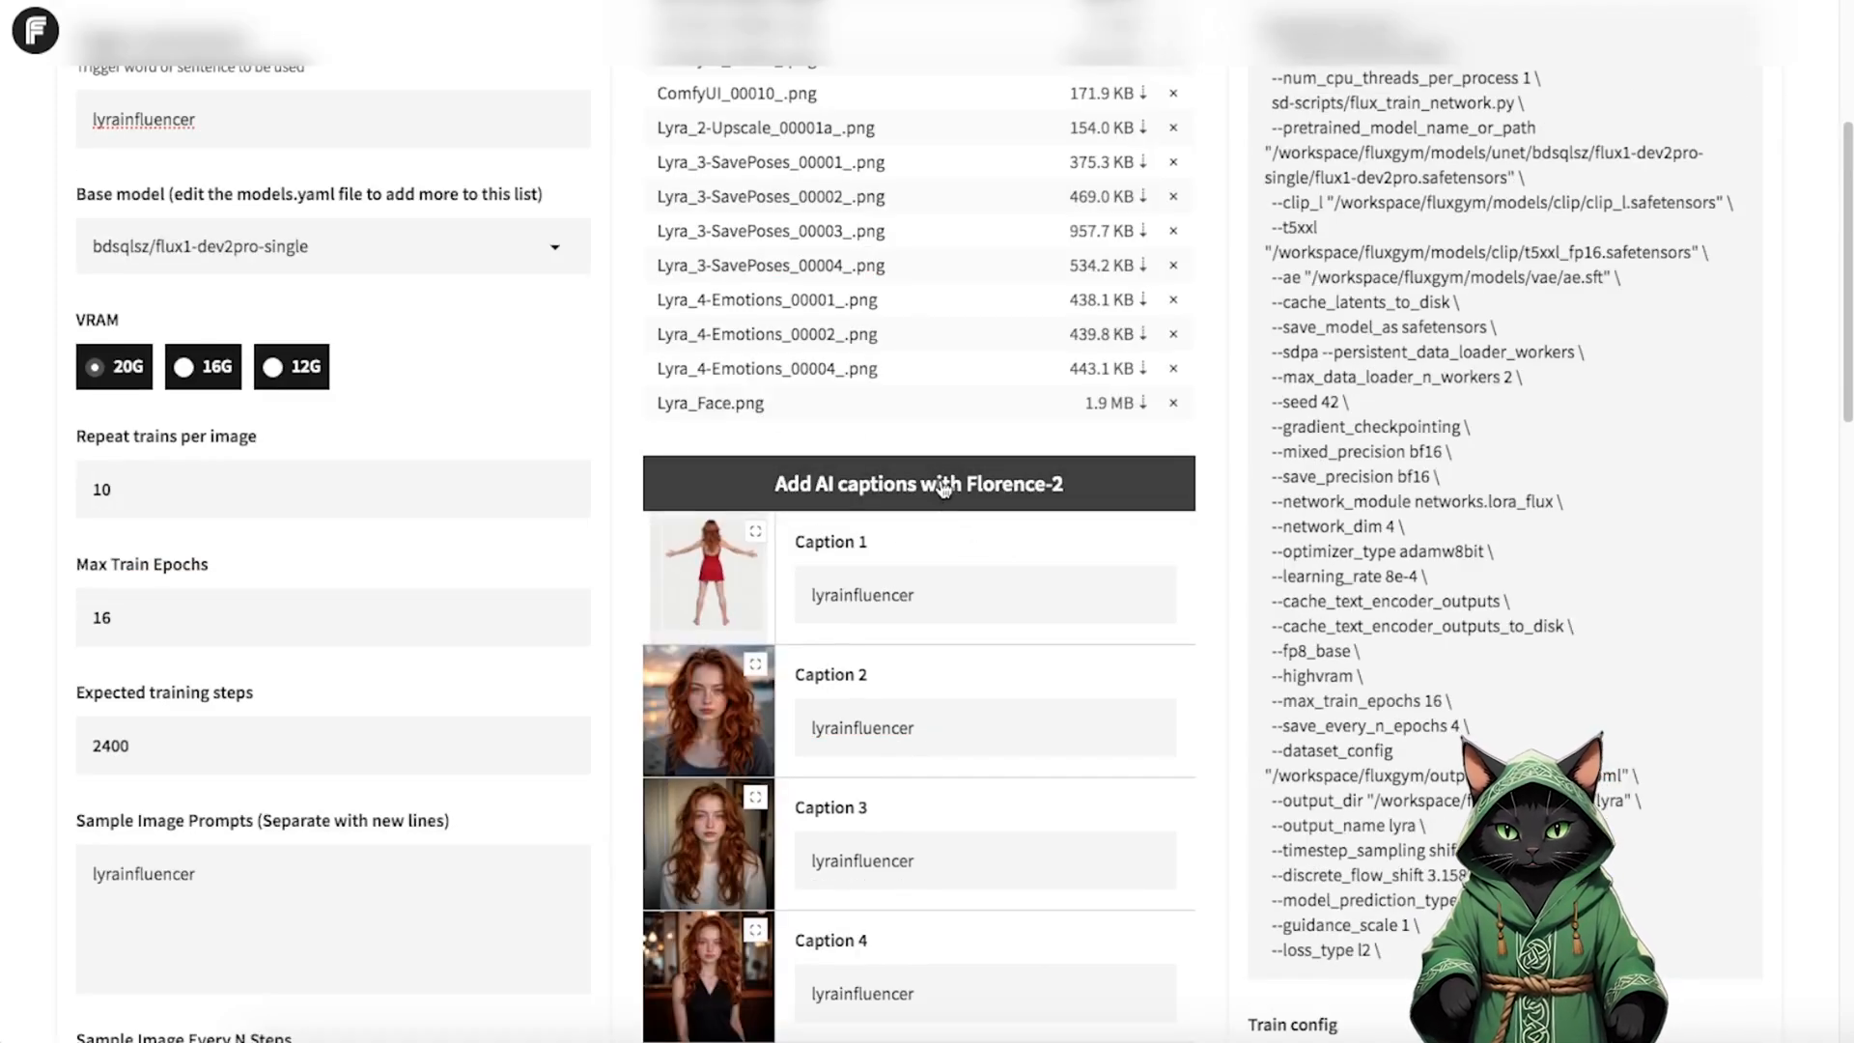
- Regenerate the AI captions and review the train script and config
{"action": "left_click", "coordinate": [919, 483]}
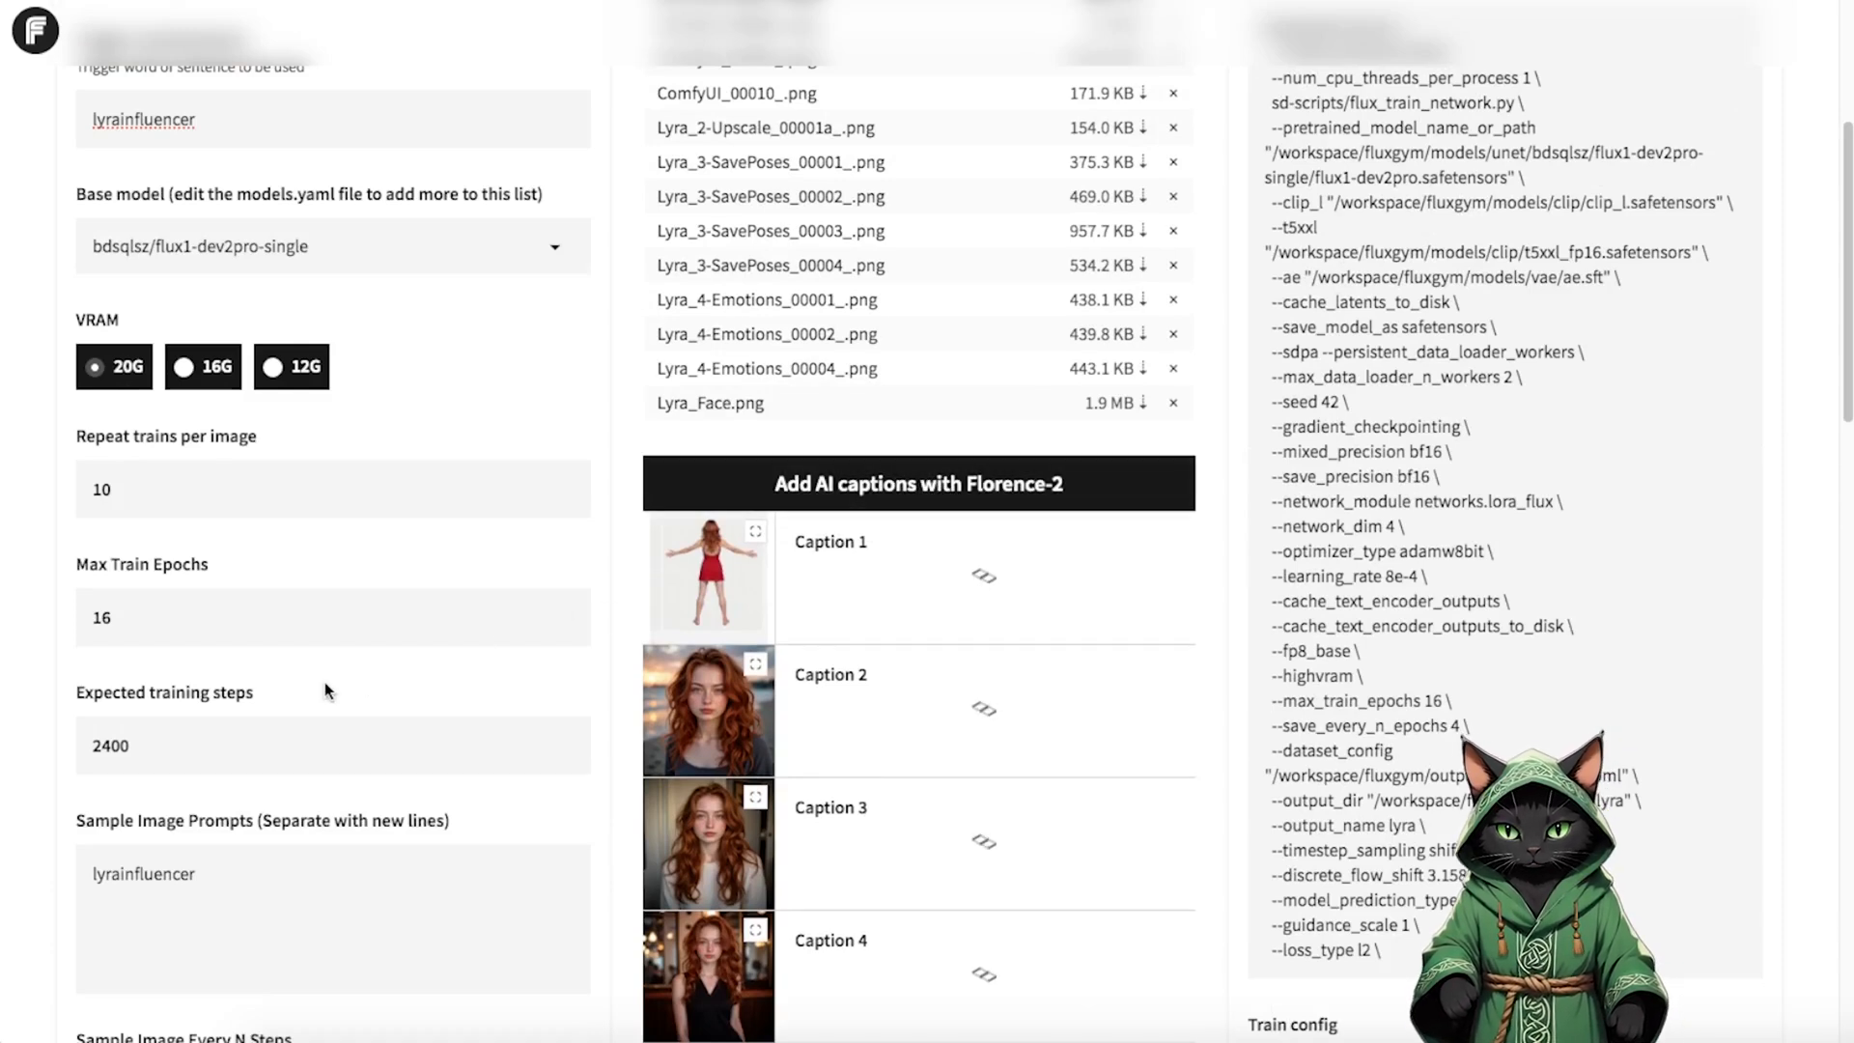
{"action": "mouse_move", "coordinate": [166, 771]}
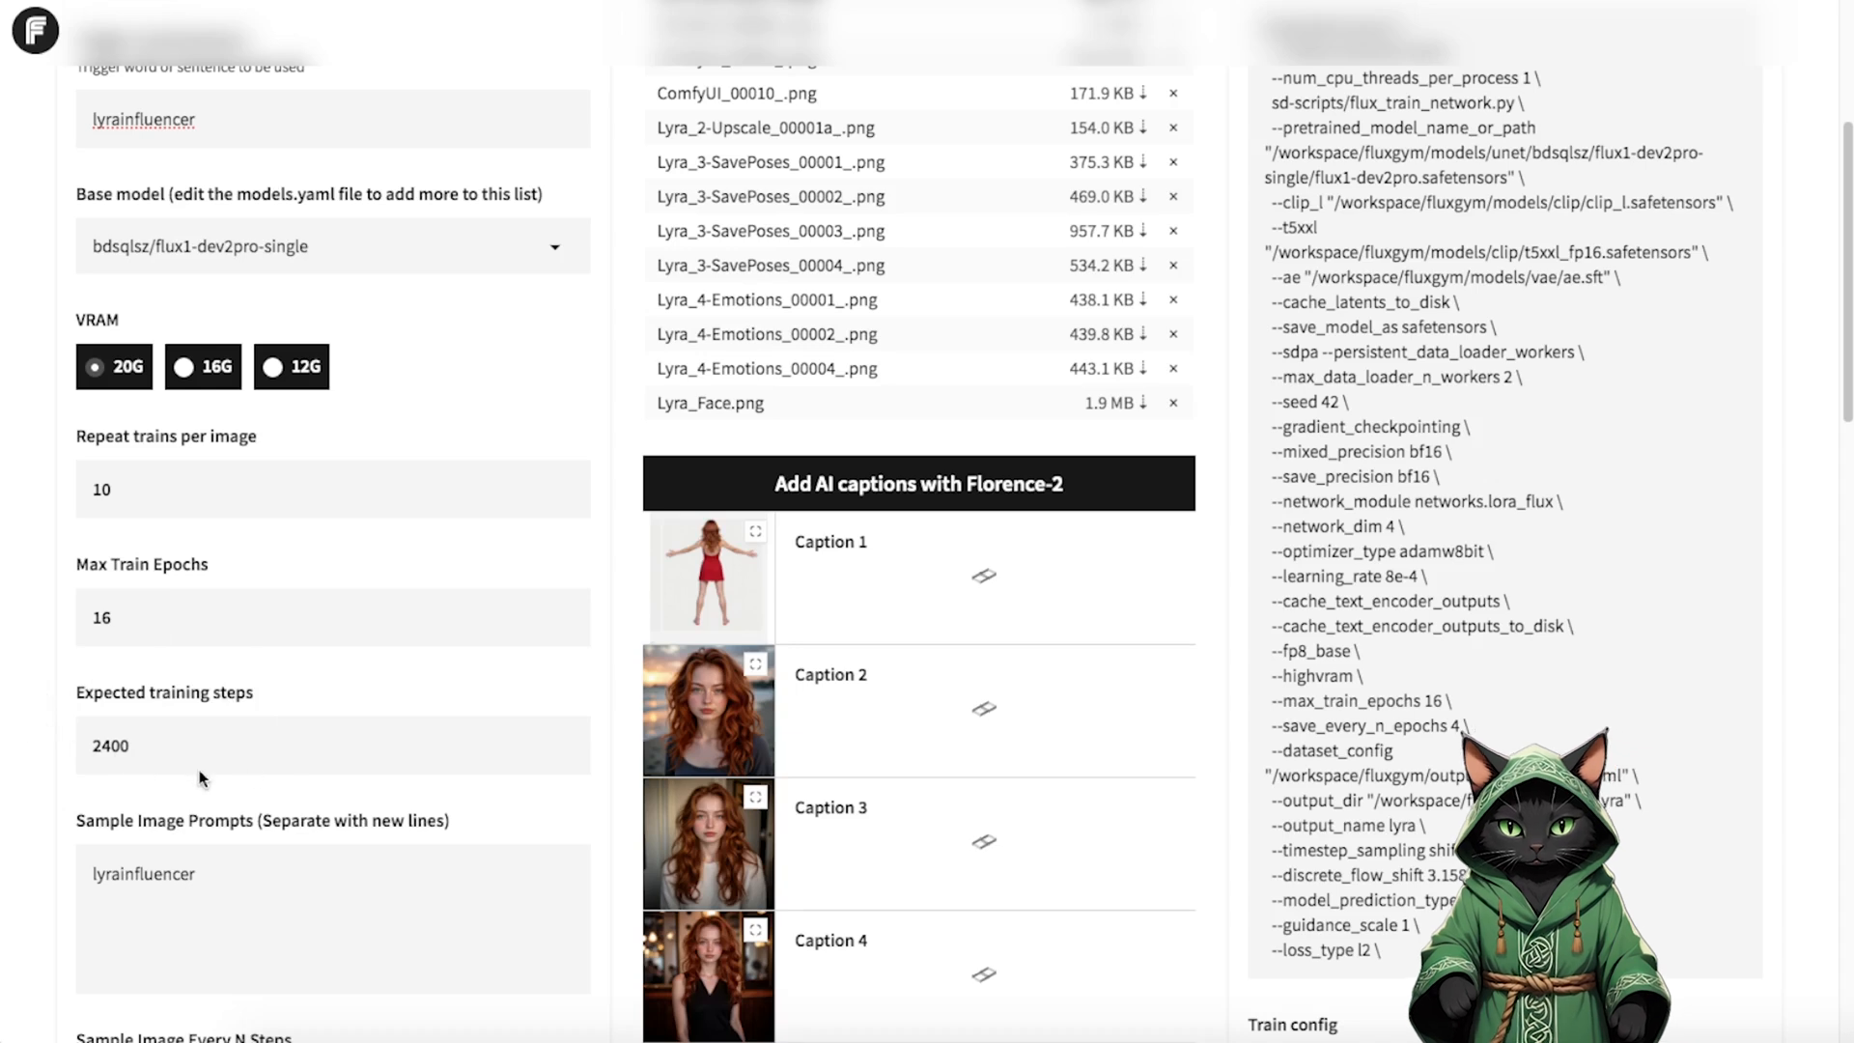
{"action": "scroll", "scroll_direction": "down", "scroll_amount": 3}
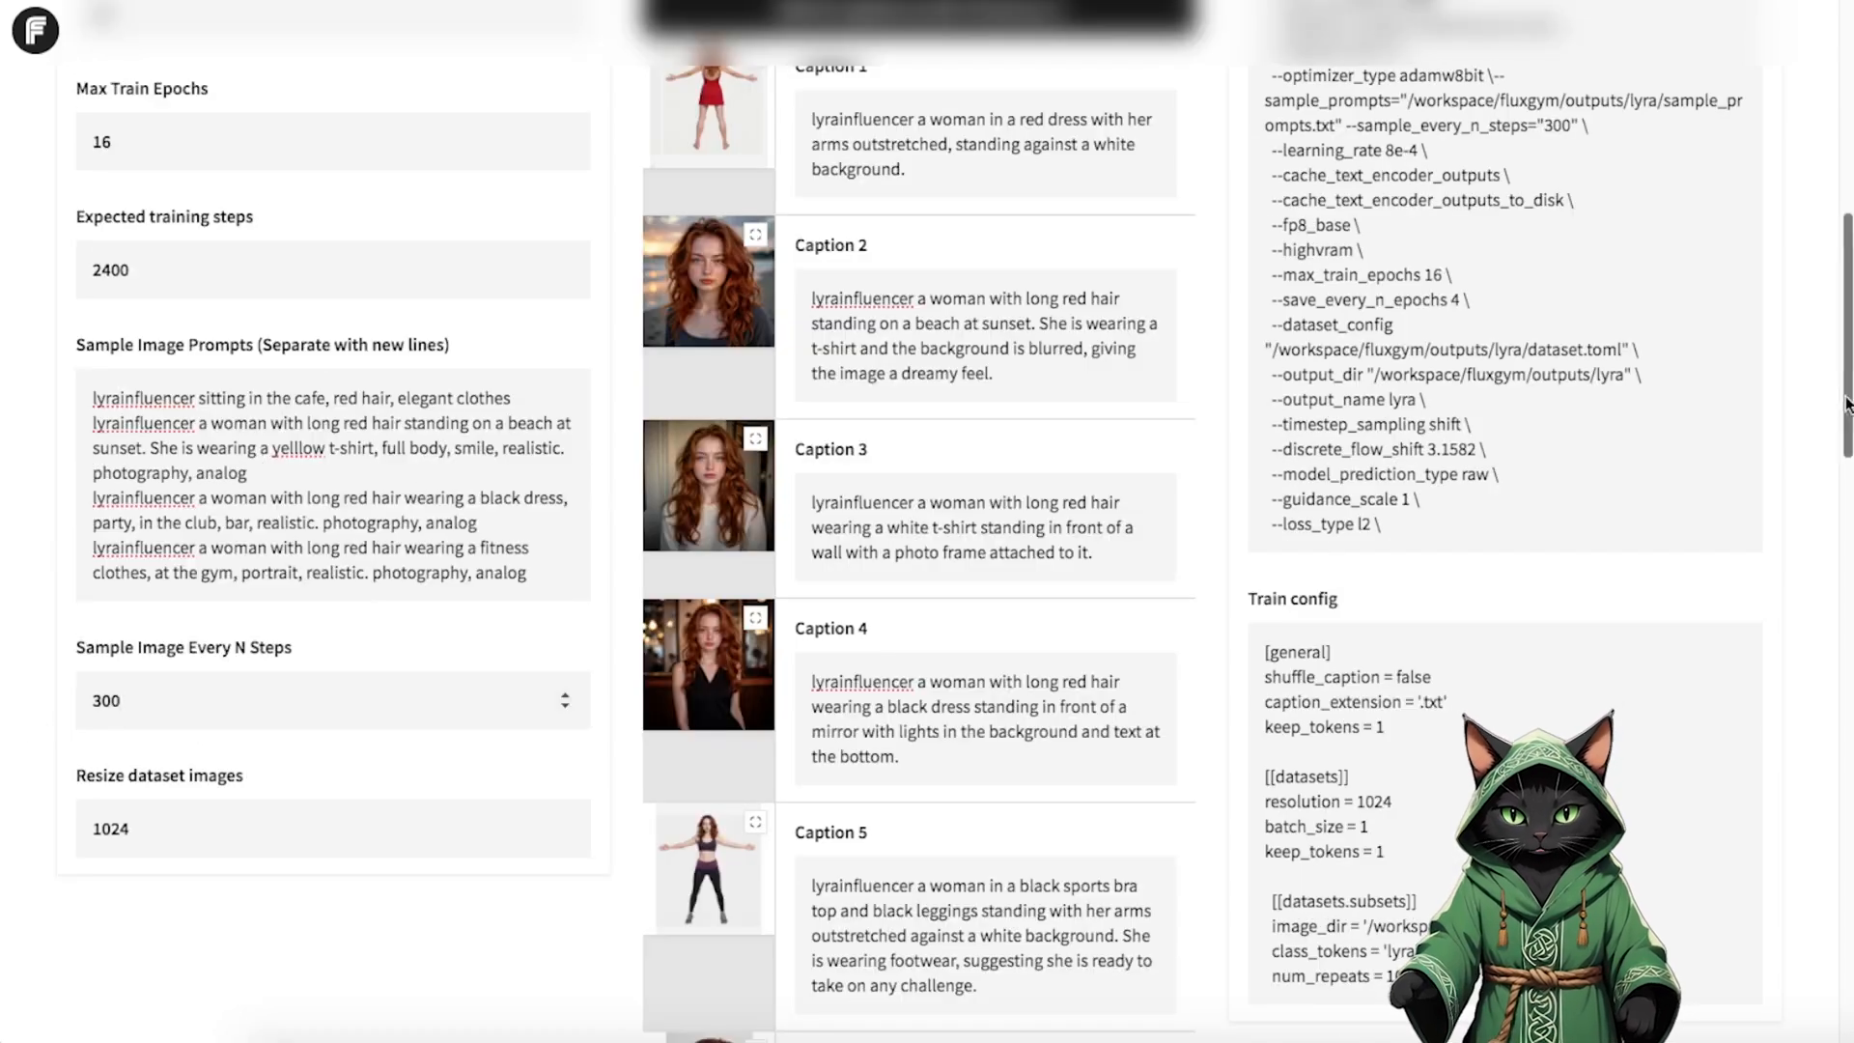
{"action": "scroll", "scroll_direction": "up", "scroll_amount": 3}
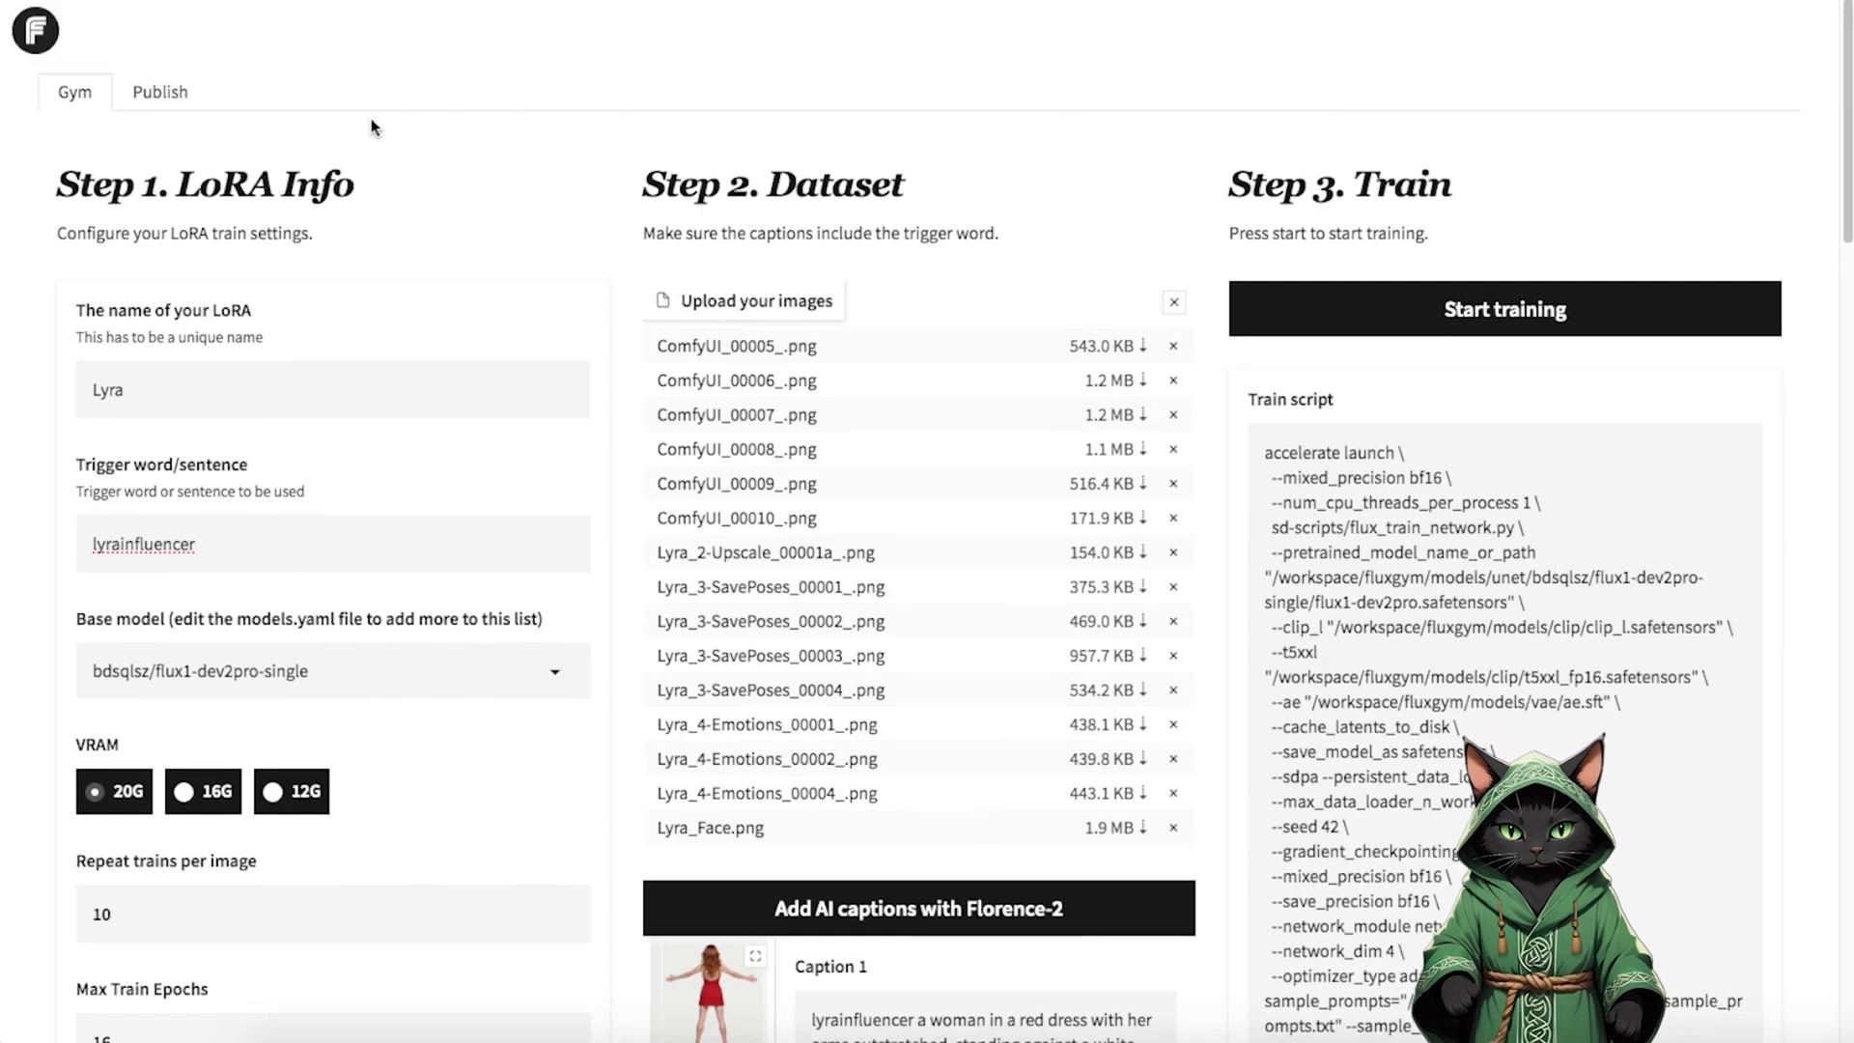
- Reach Hugging Face Access Tokens from the account menu and start a new token
{"action": "left_click", "coordinate": [160, 93]}
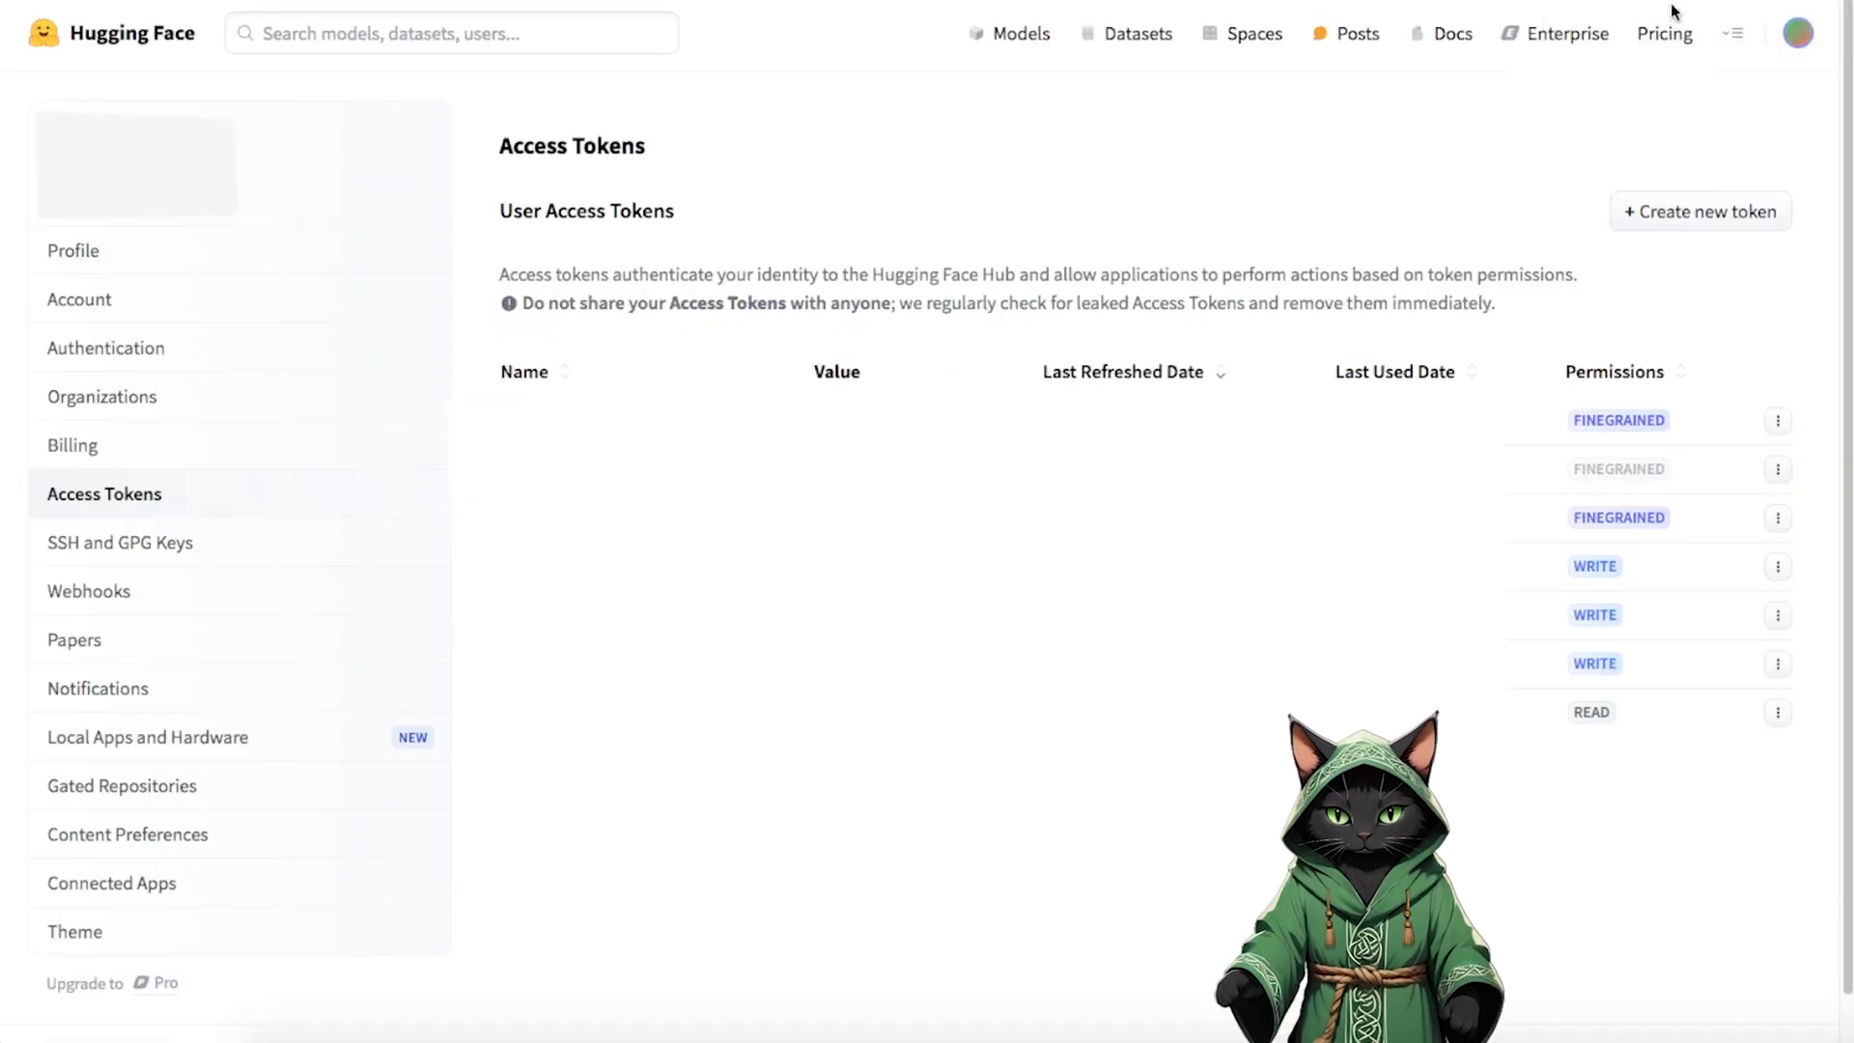
{"action": "left_click", "coordinate": [1798, 32]}
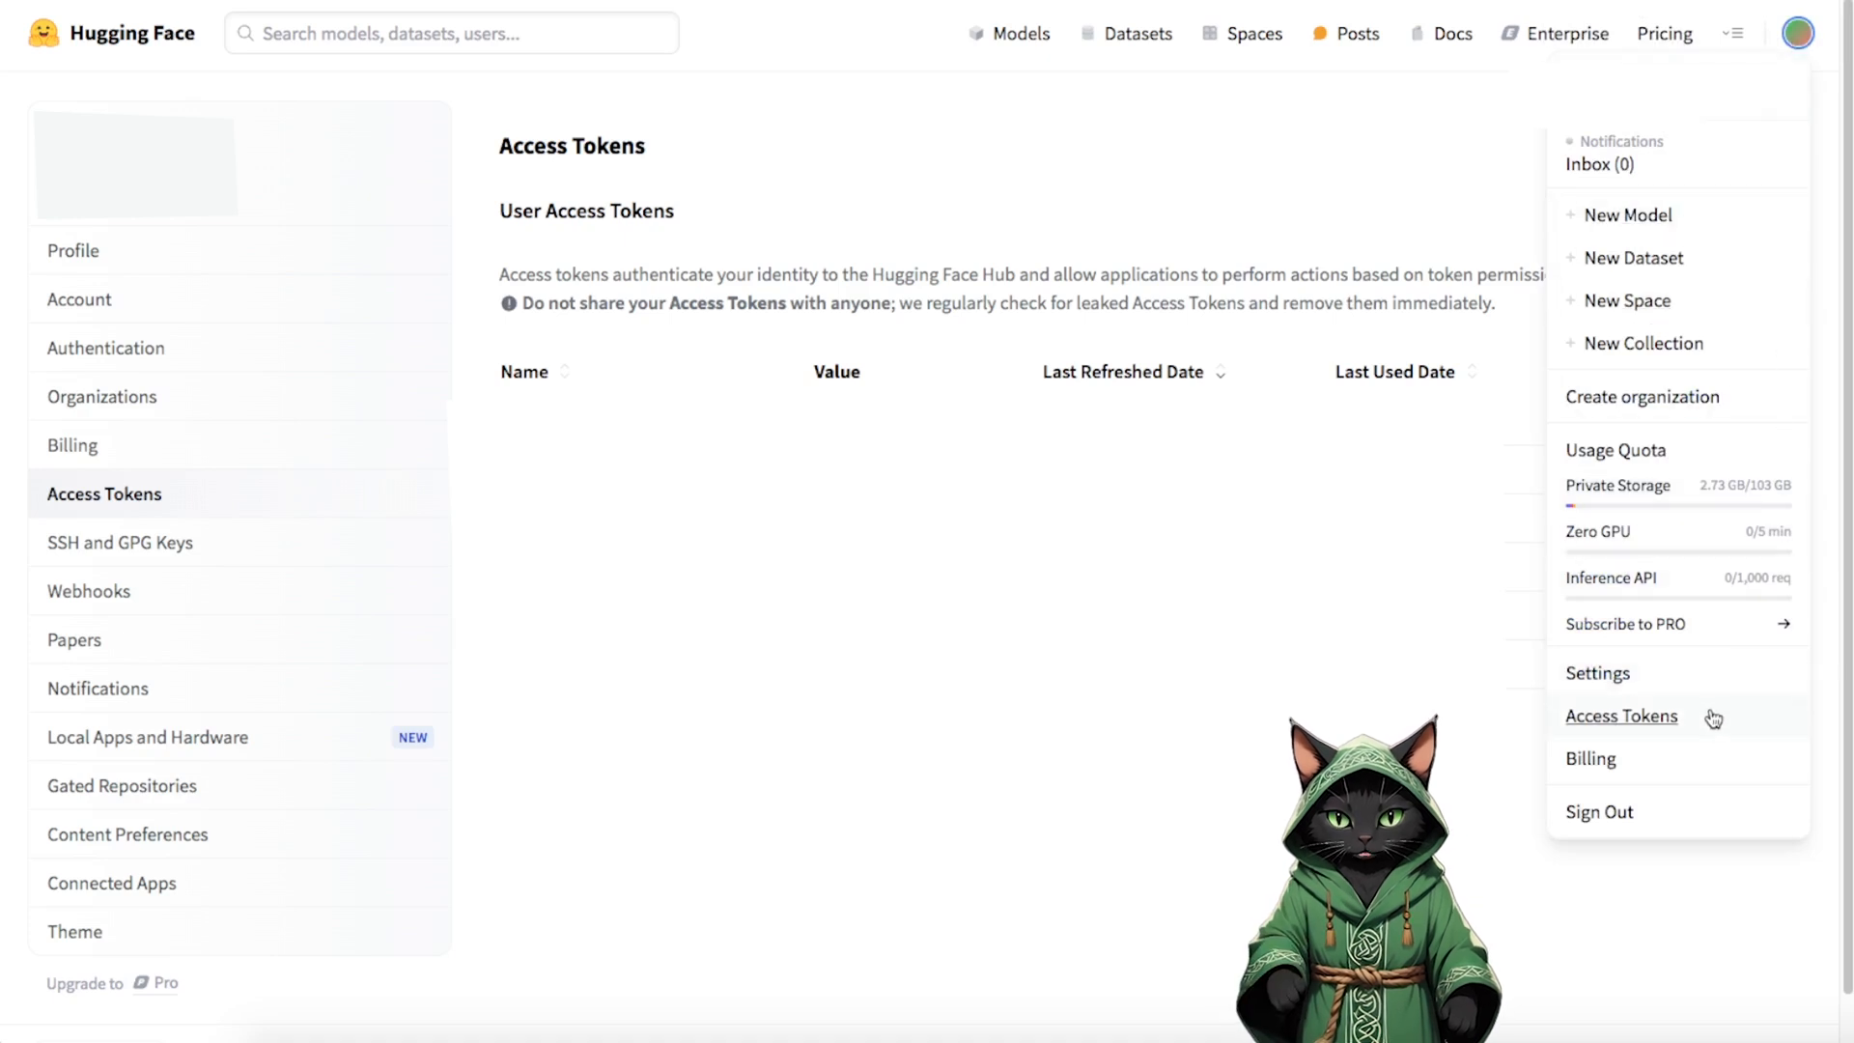
{"action": "mouse_move", "coordinate": [1672, 738]}
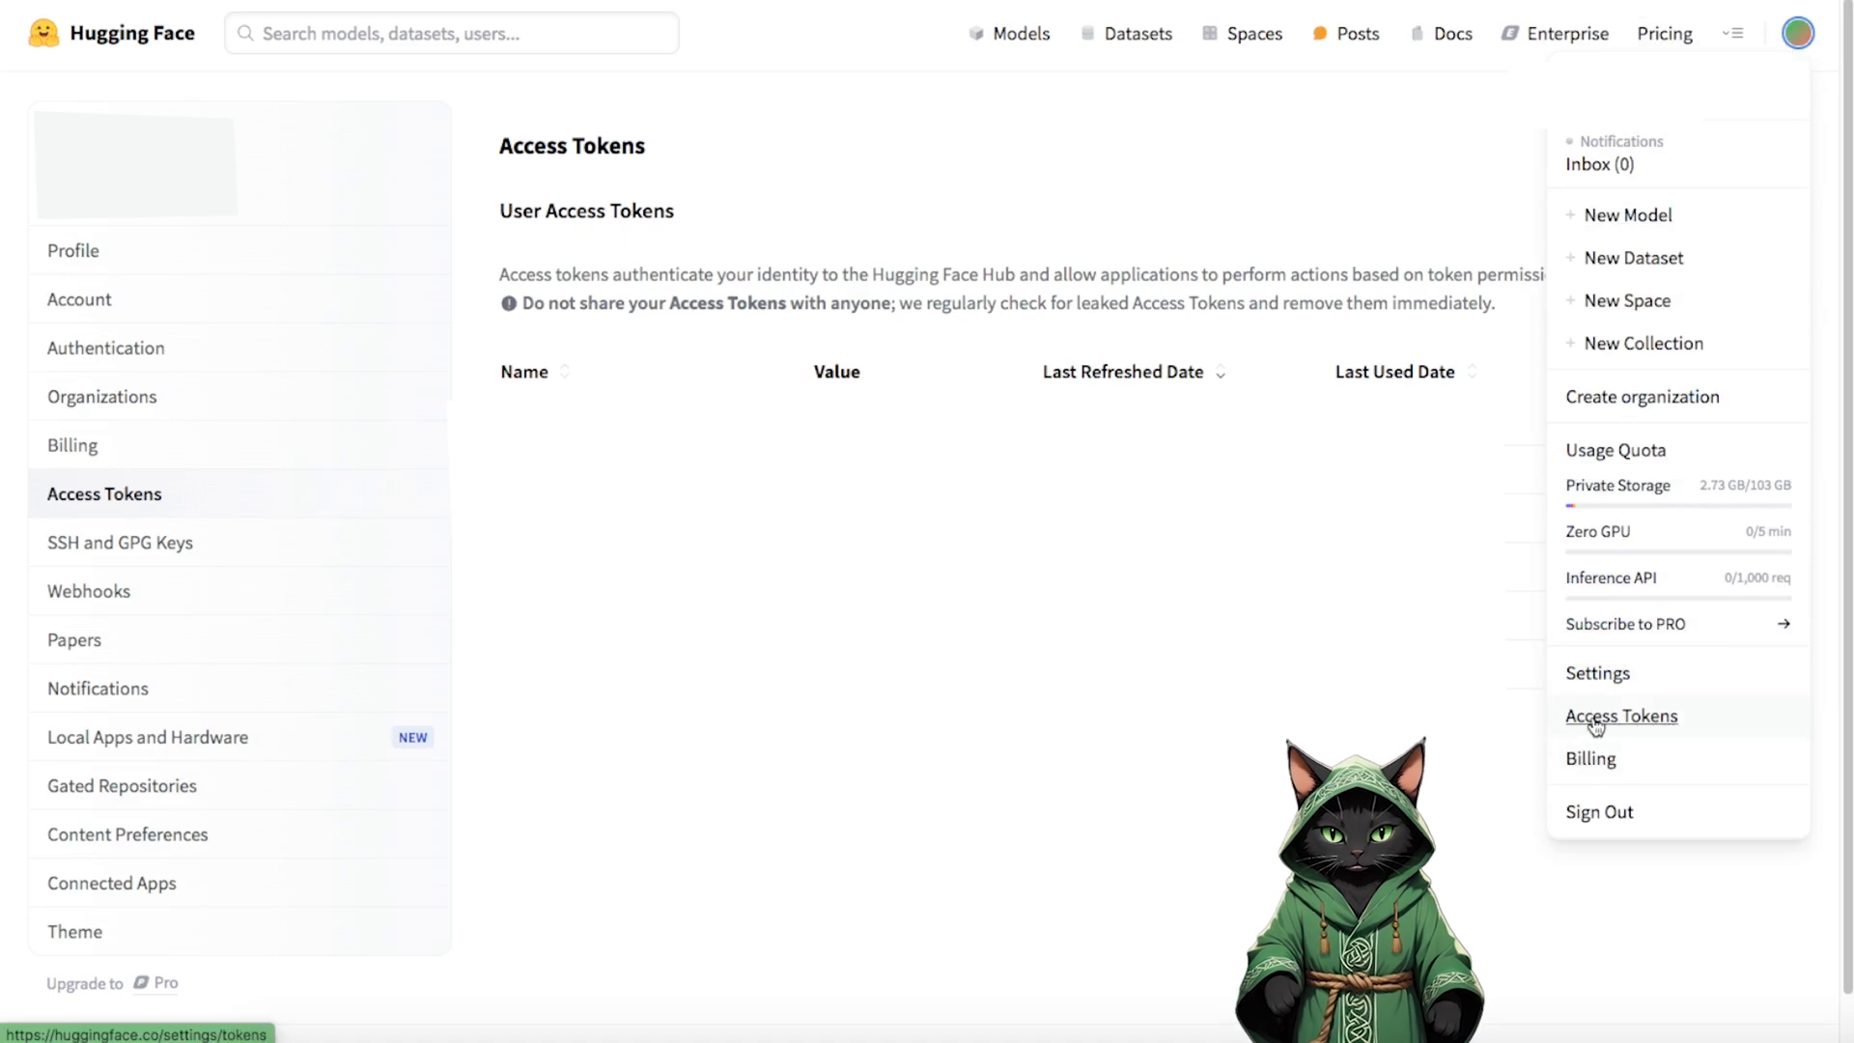
{"action": "left_click", "coordinate": [1621, 715]}
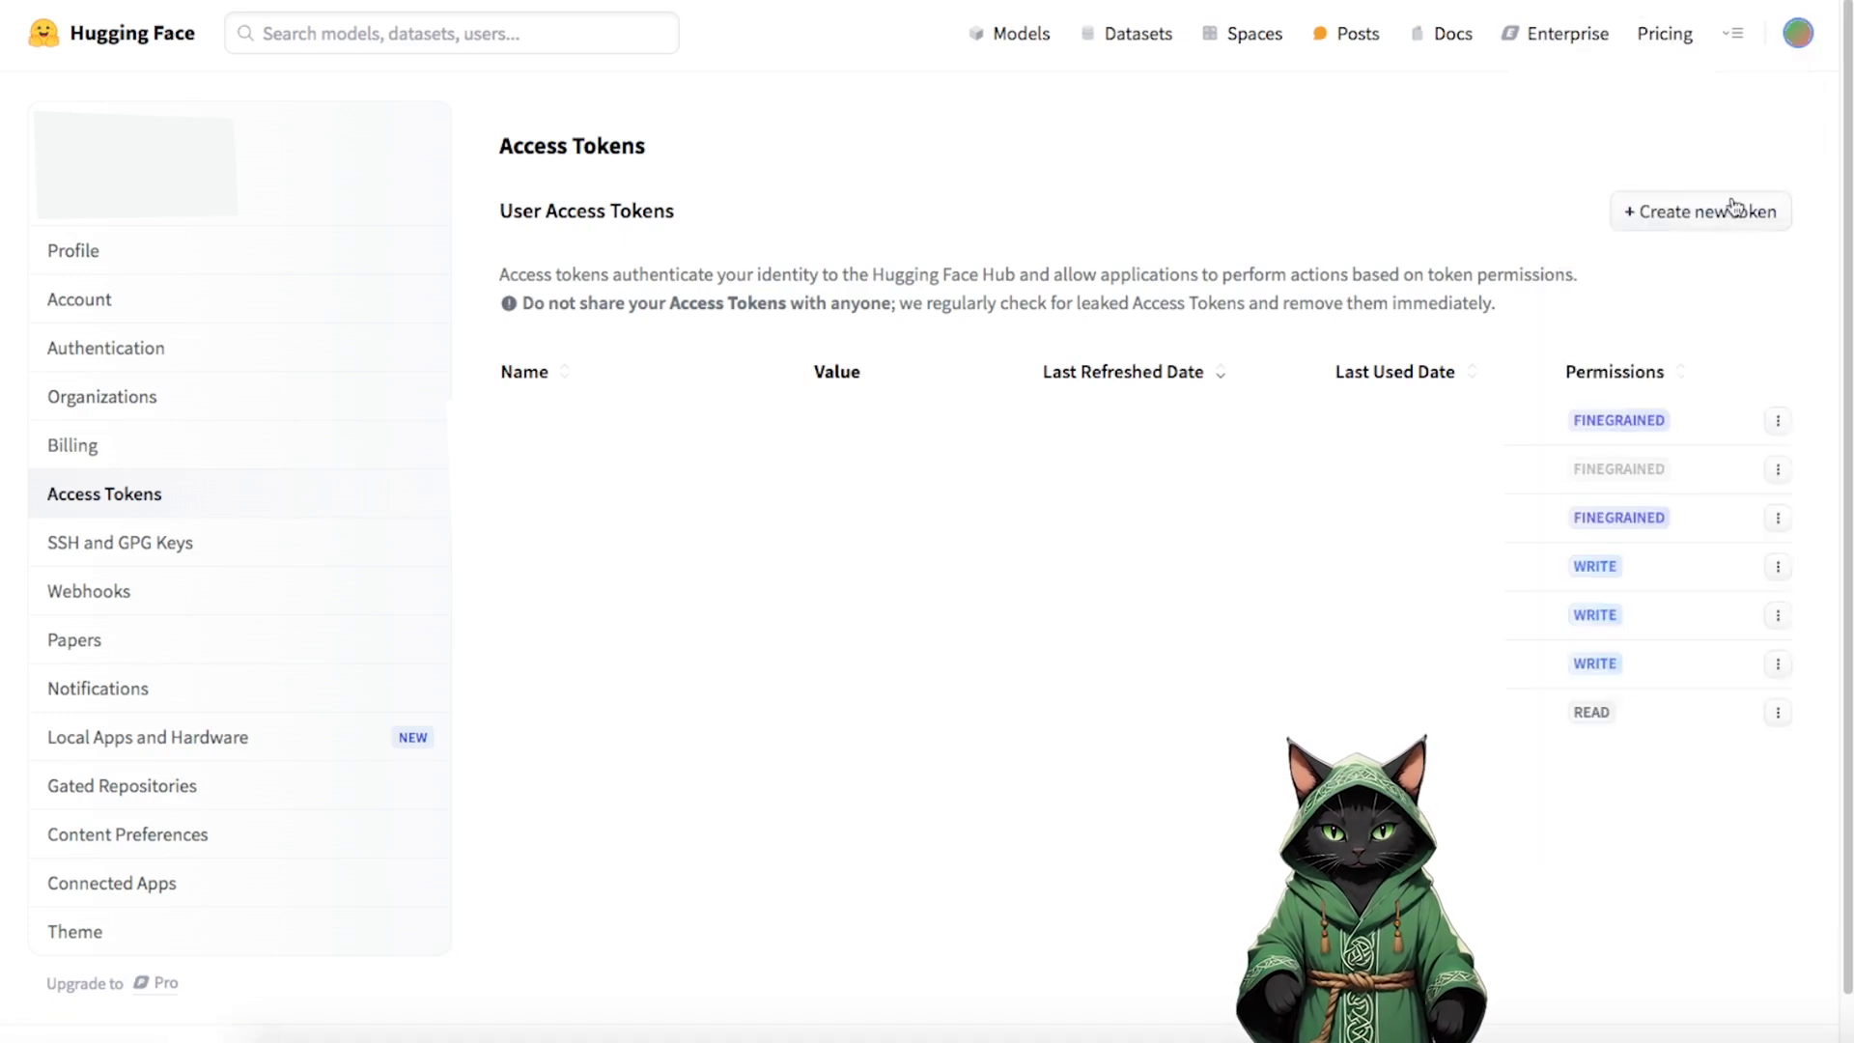
{"action": "mouse_move", "coordinate": [1692, 191]}
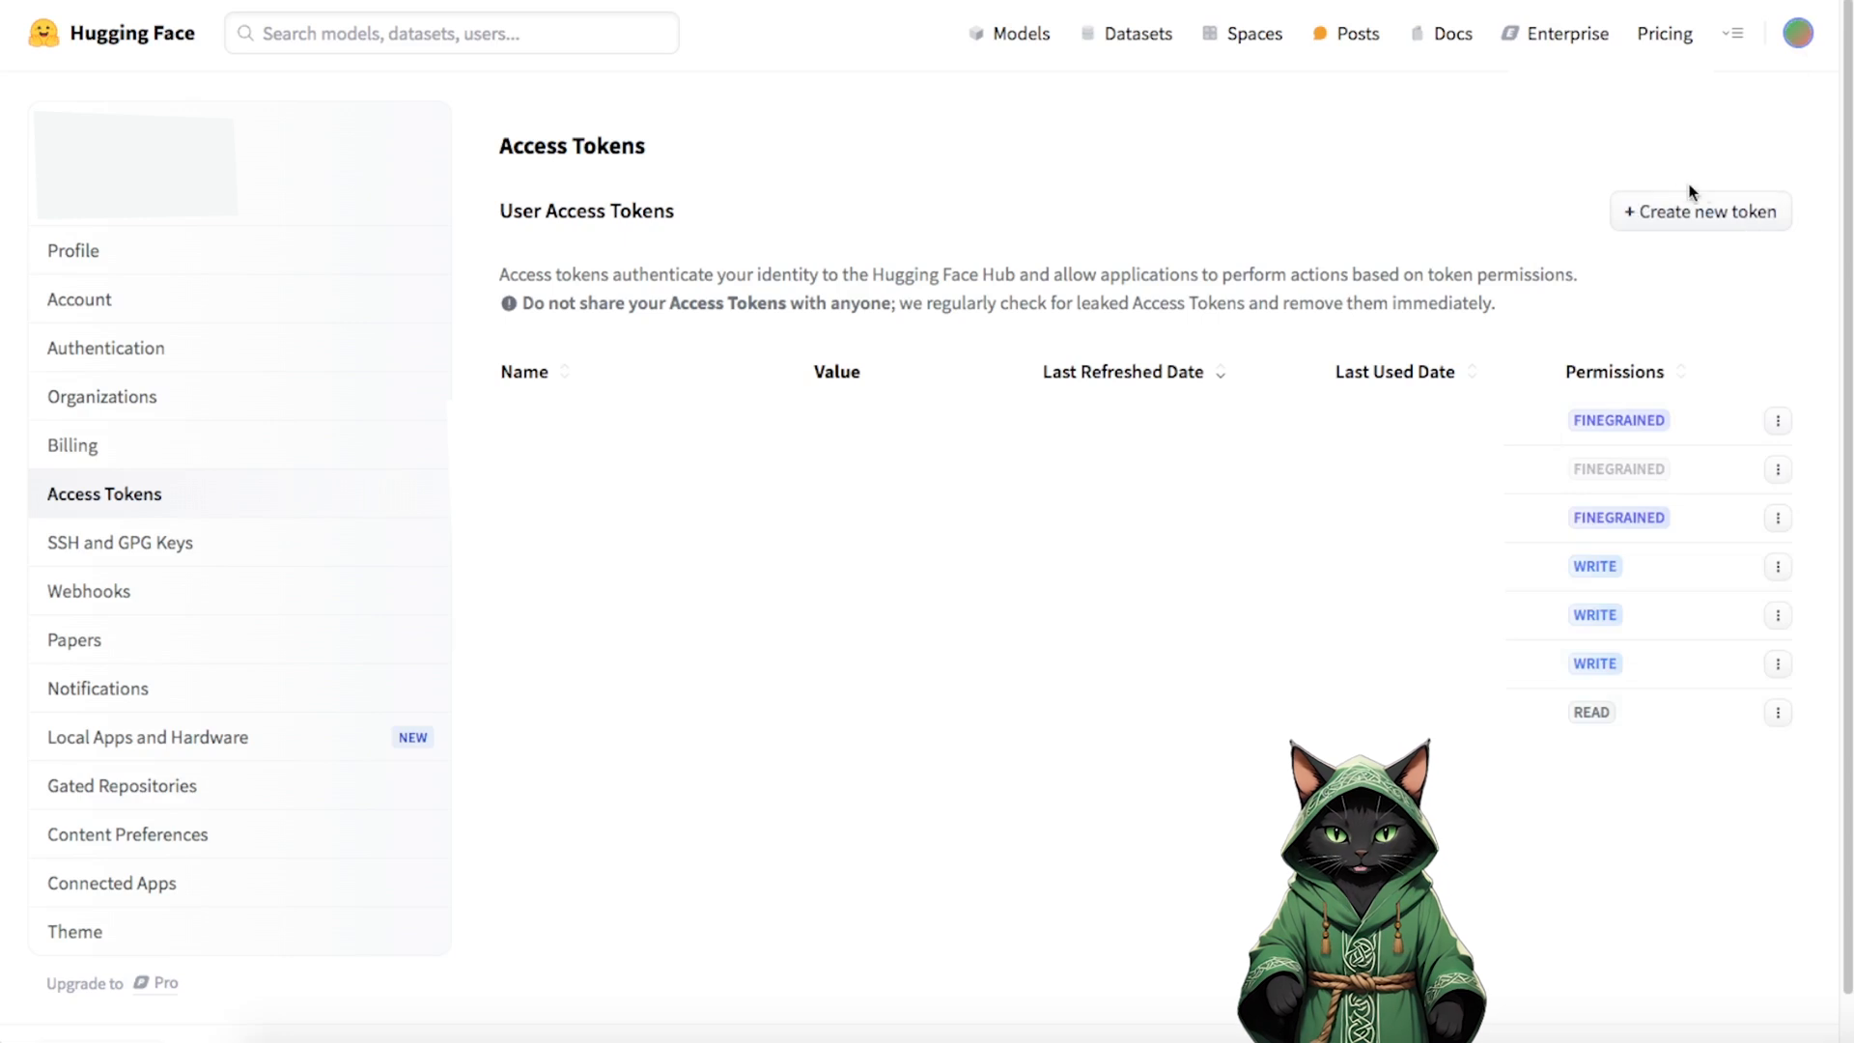
{"action": "left_click", "coordinate": [1699, 211]}
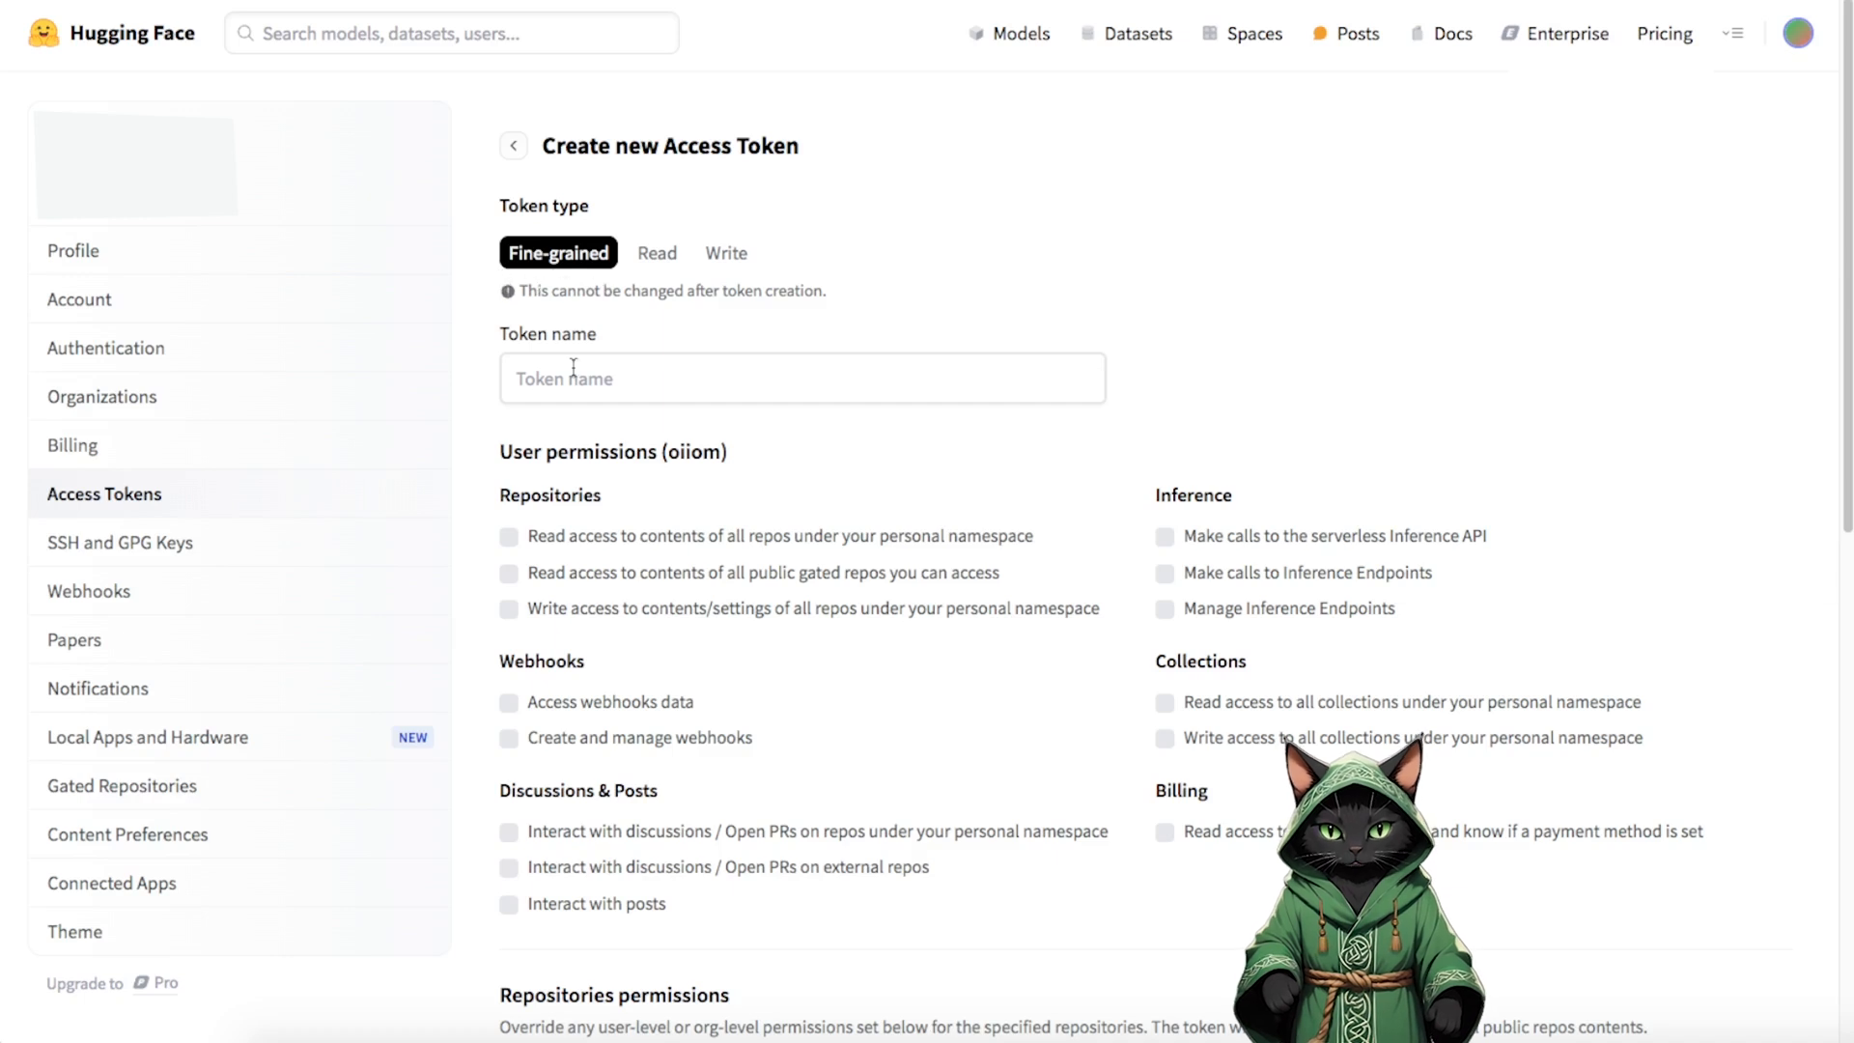
{"action": "mouse_move", "coordinate": [620, 562]}
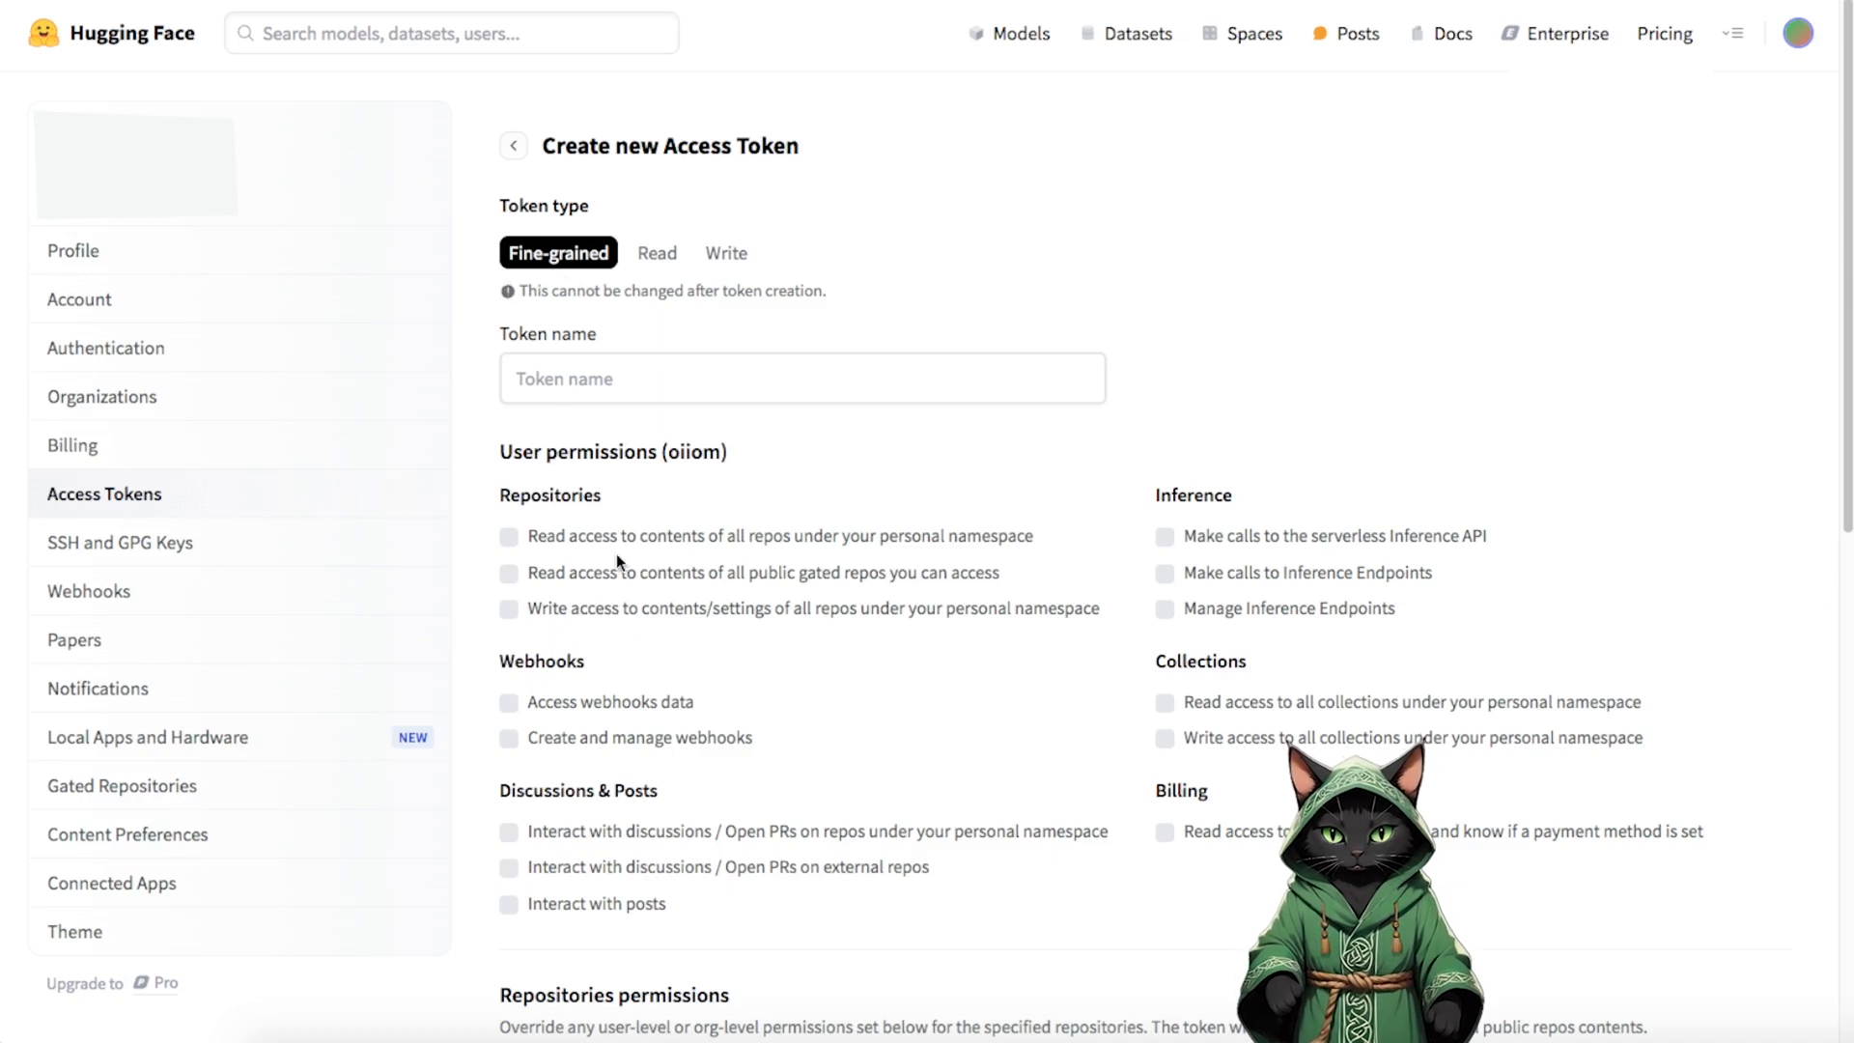
{"action": "mouse_move", "coordinate": [1337, 220]}
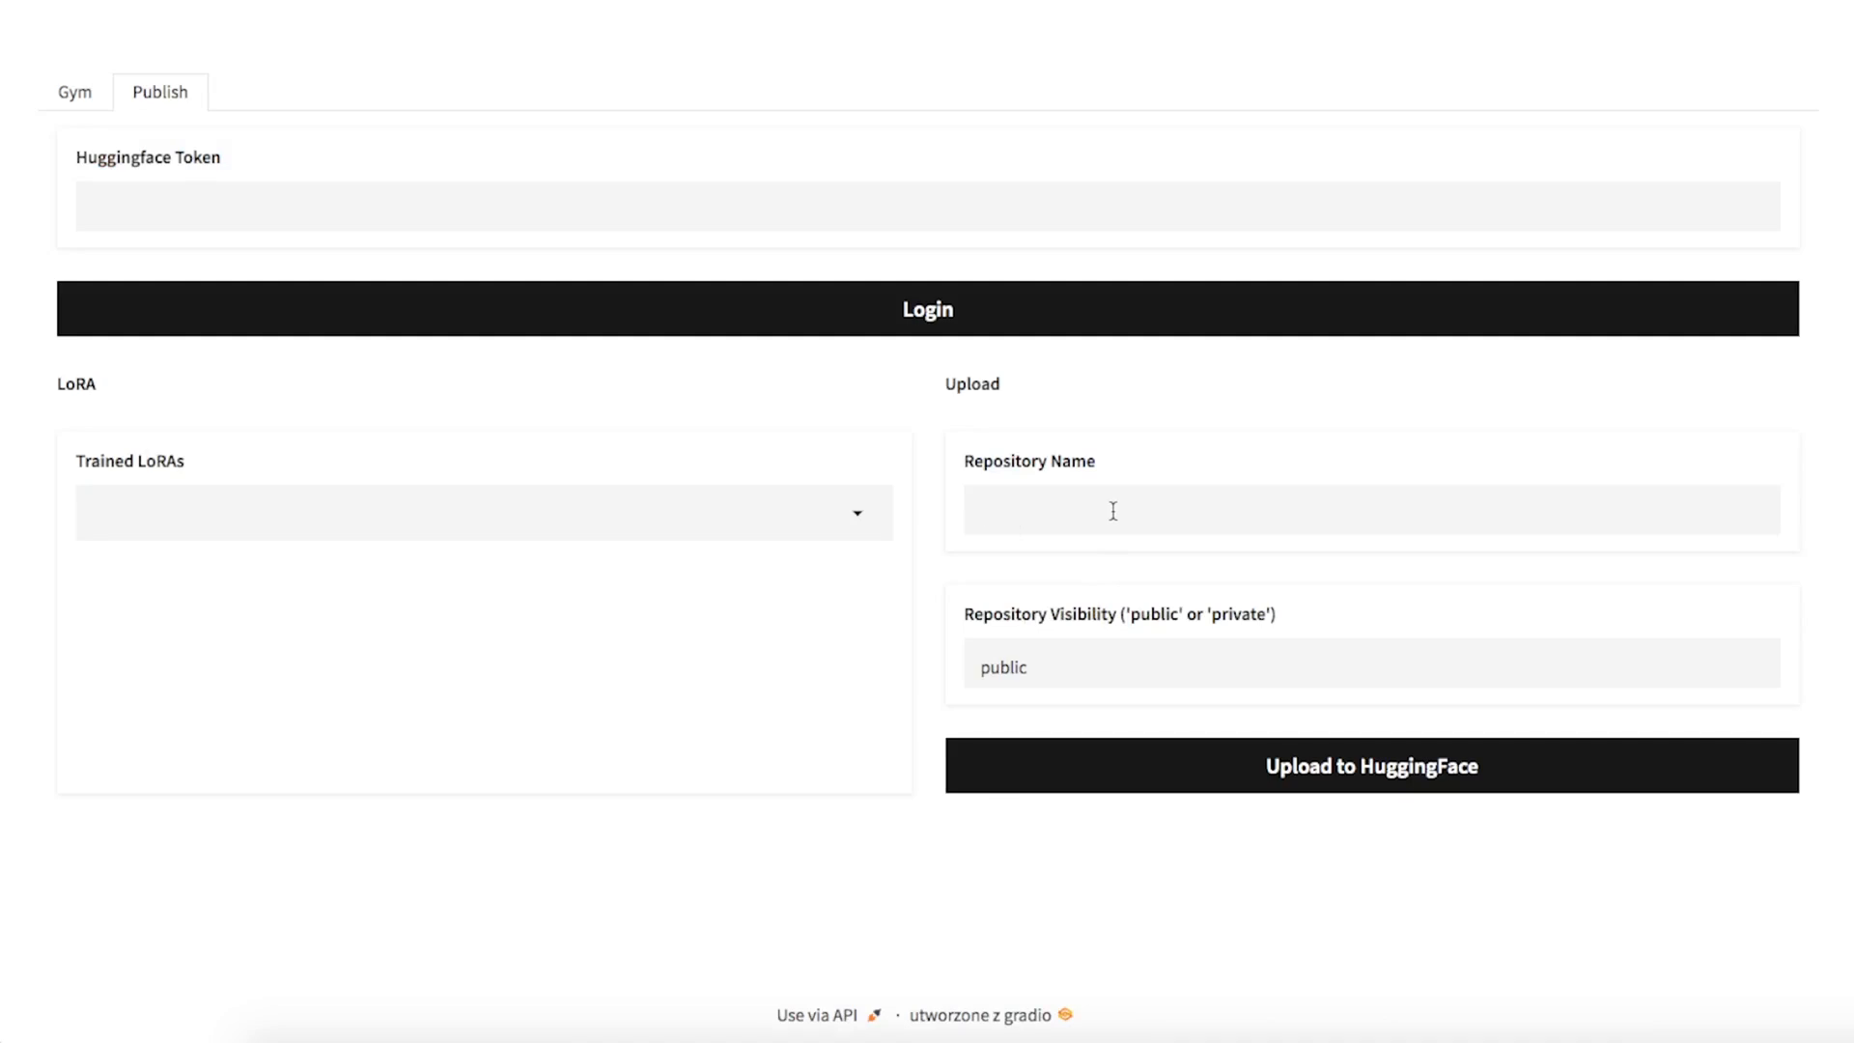
- Set the publish repository name to Lyra with private visibility
{"action": "type", "text": "Lyra"}
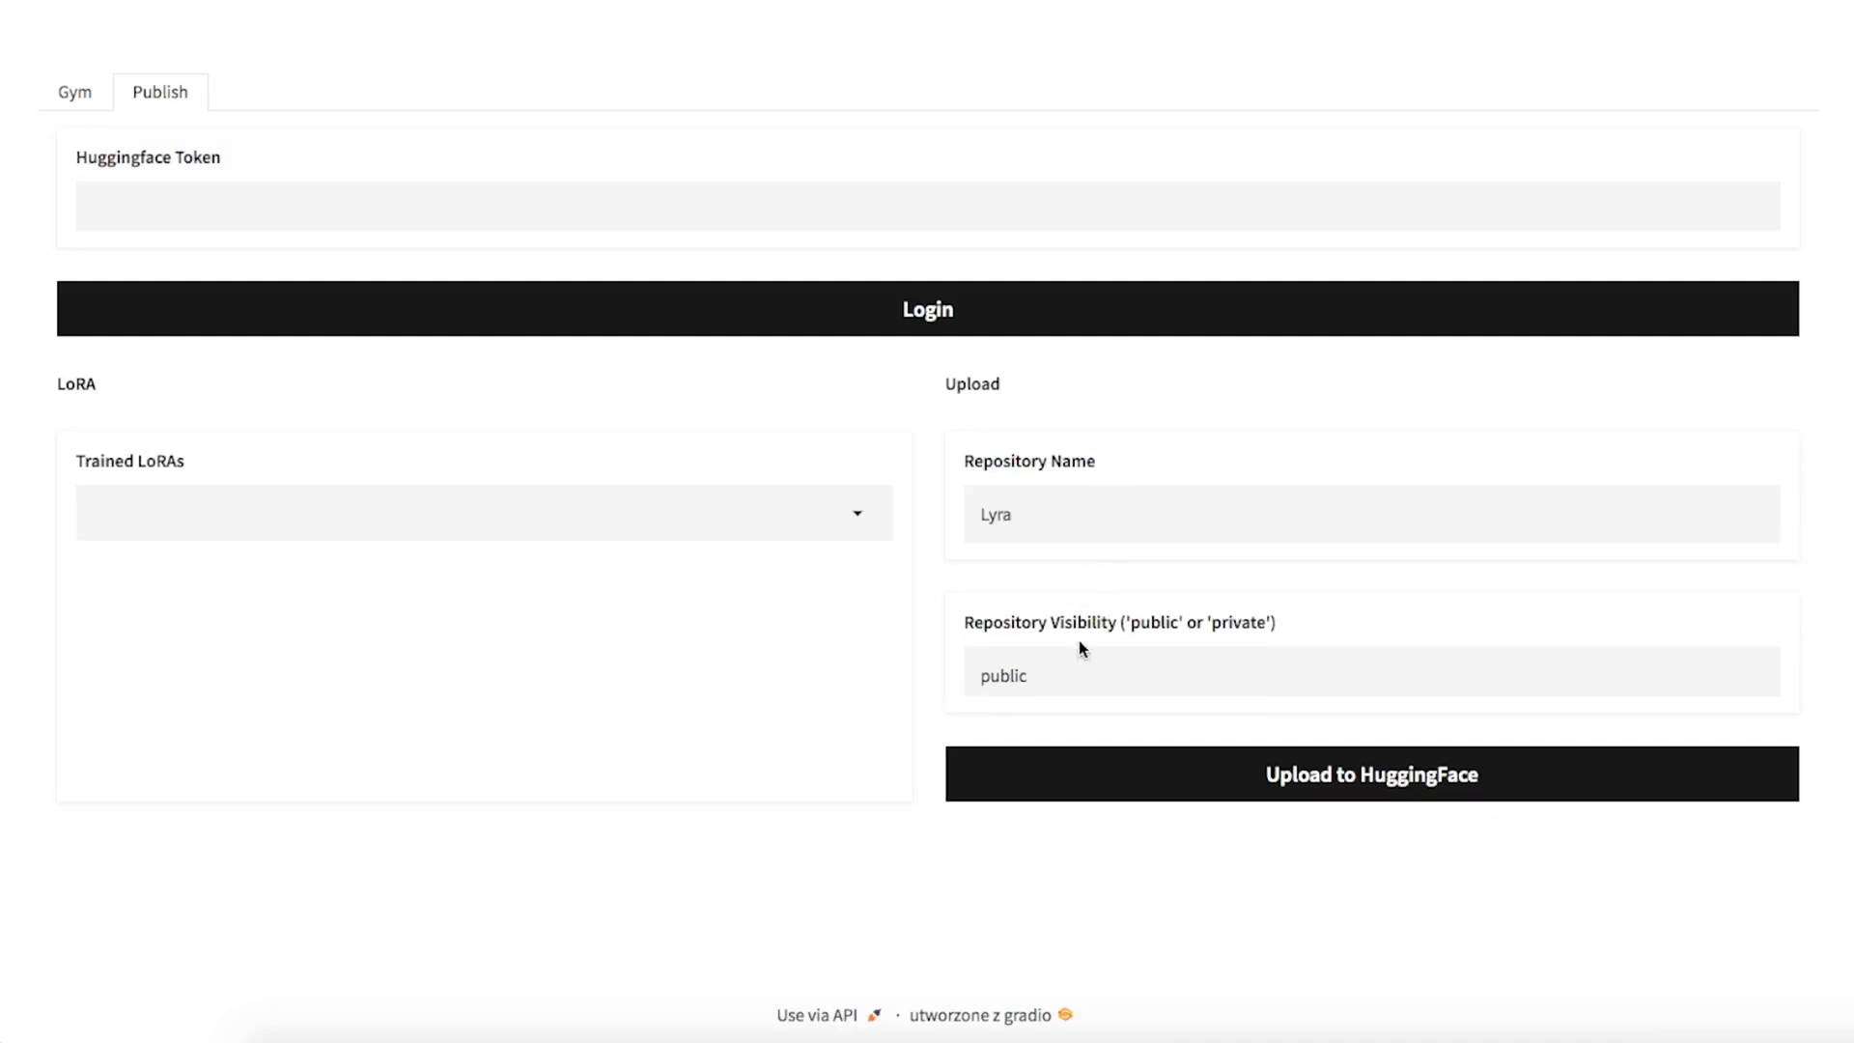
{"action": "type", "text": "pro"}
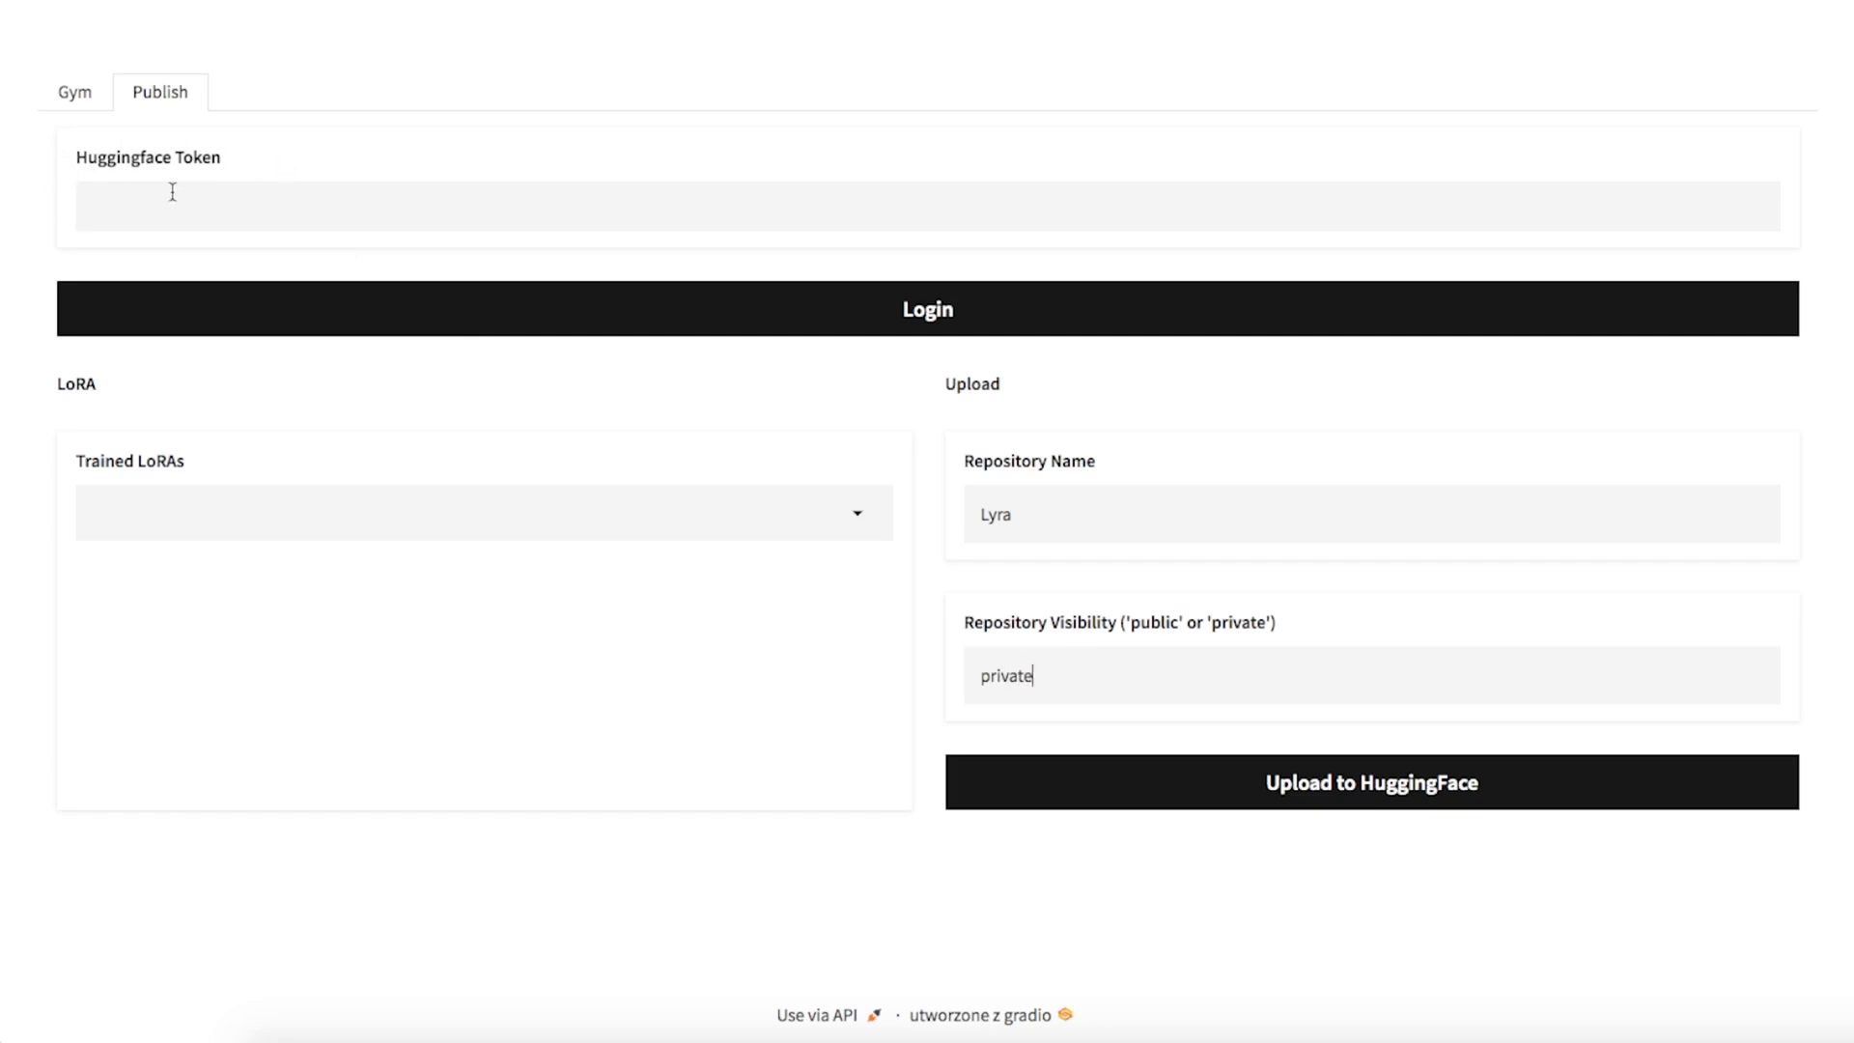
{"action": "mouse_move", "coordinate": [265, 165]}
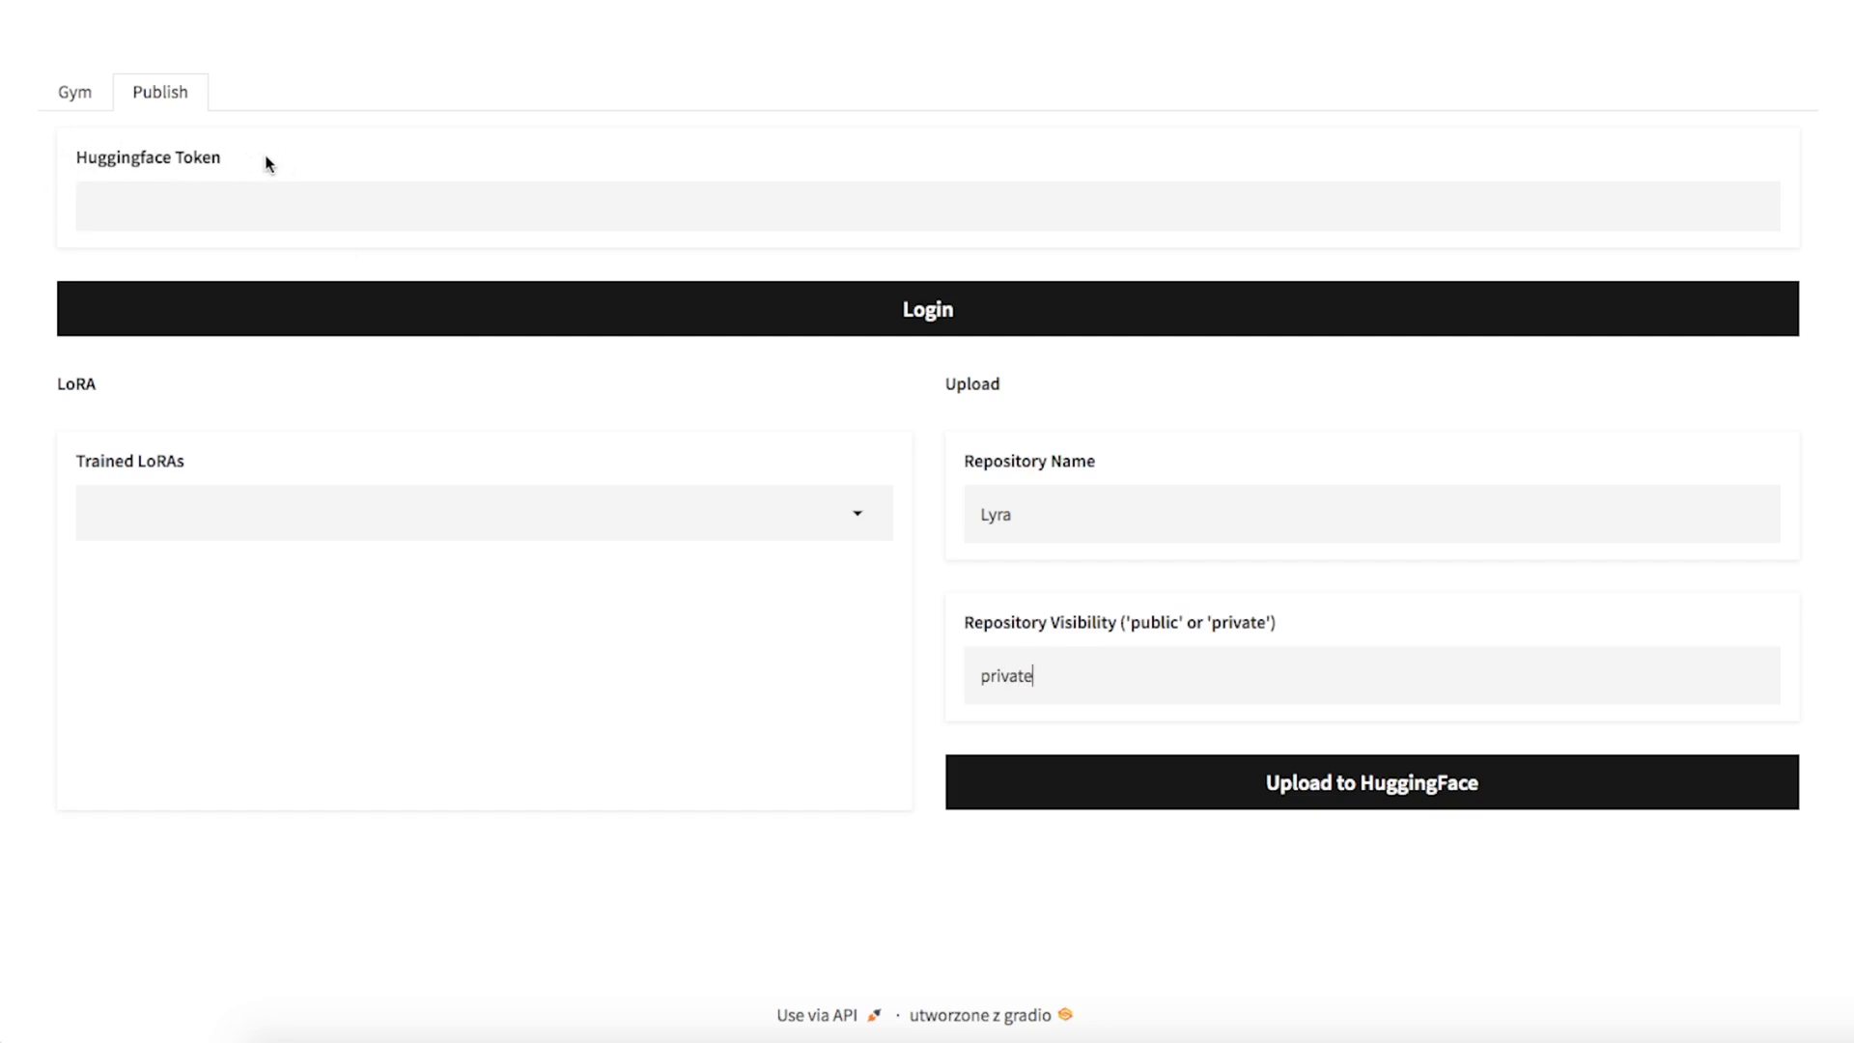
{"action": "mouse_move", "coordinate": [266, 168]}
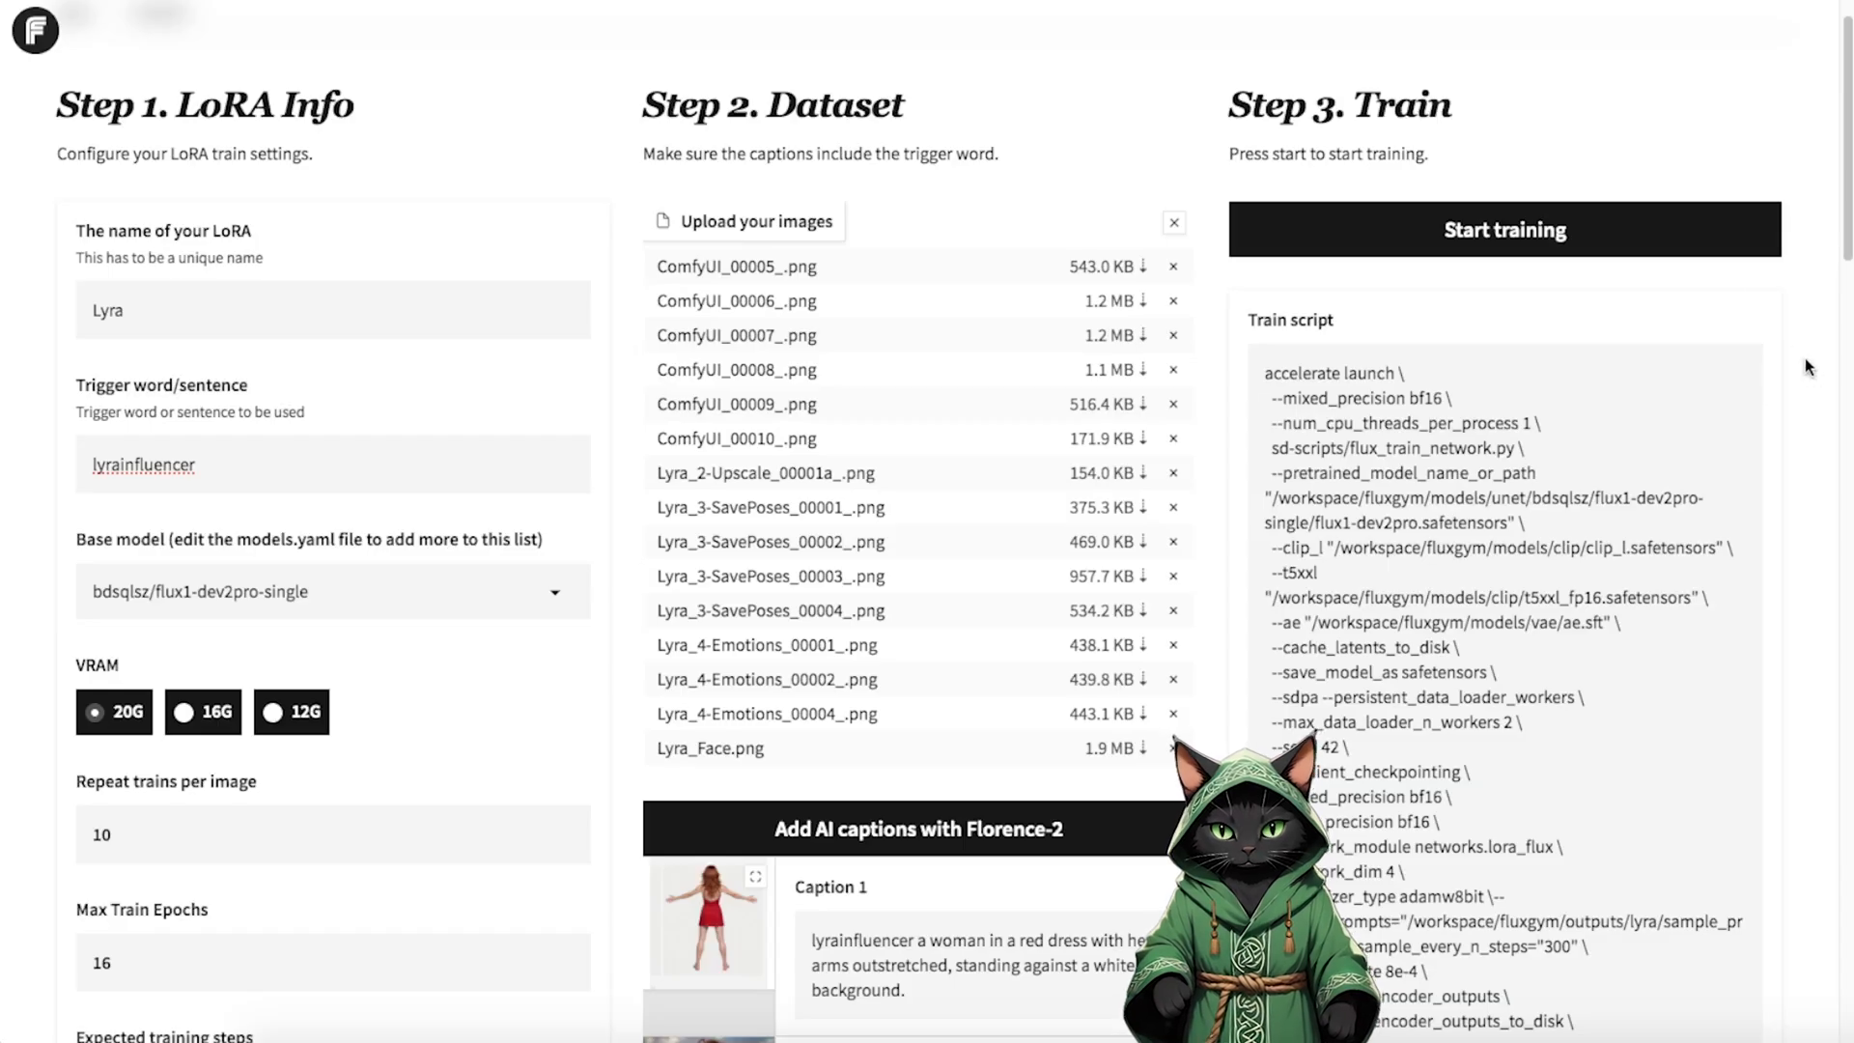
{"action": "mouse_move", "coordinate": [1505, 230]}
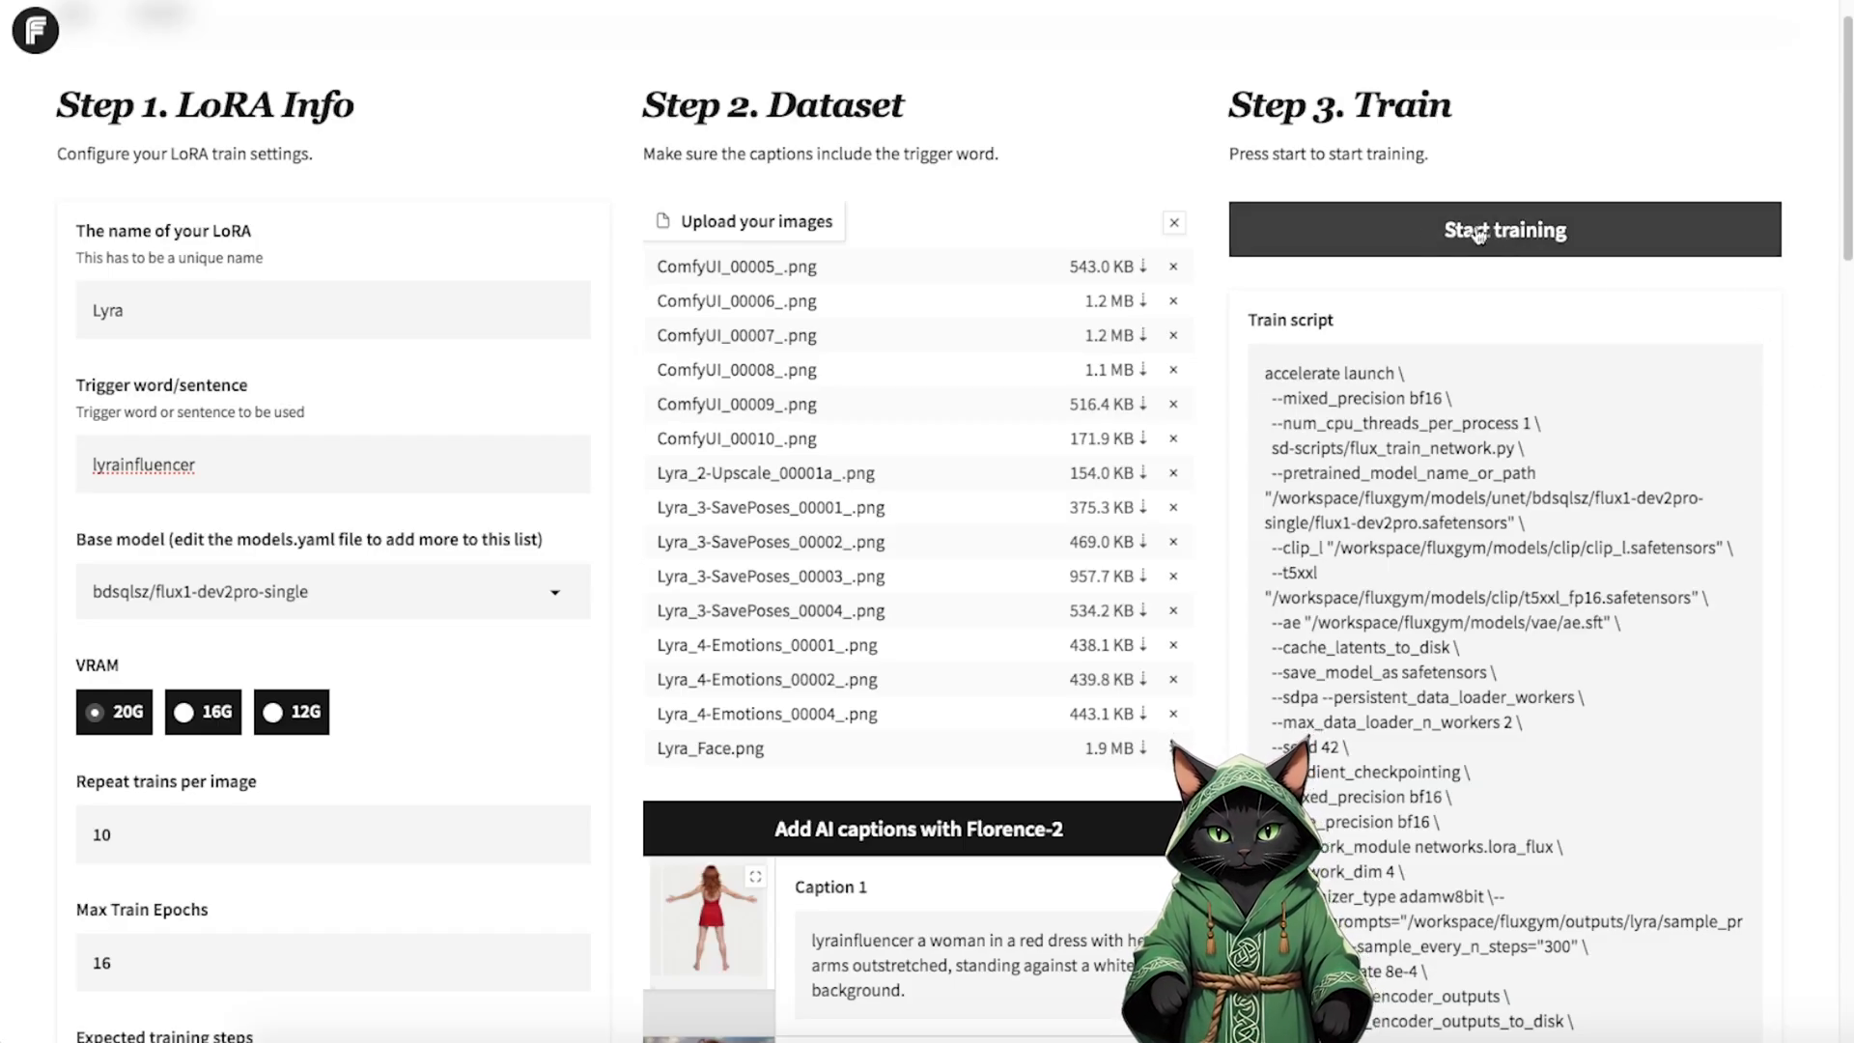
{"action": "mouse_move", "coordinate": [1414, 257]}
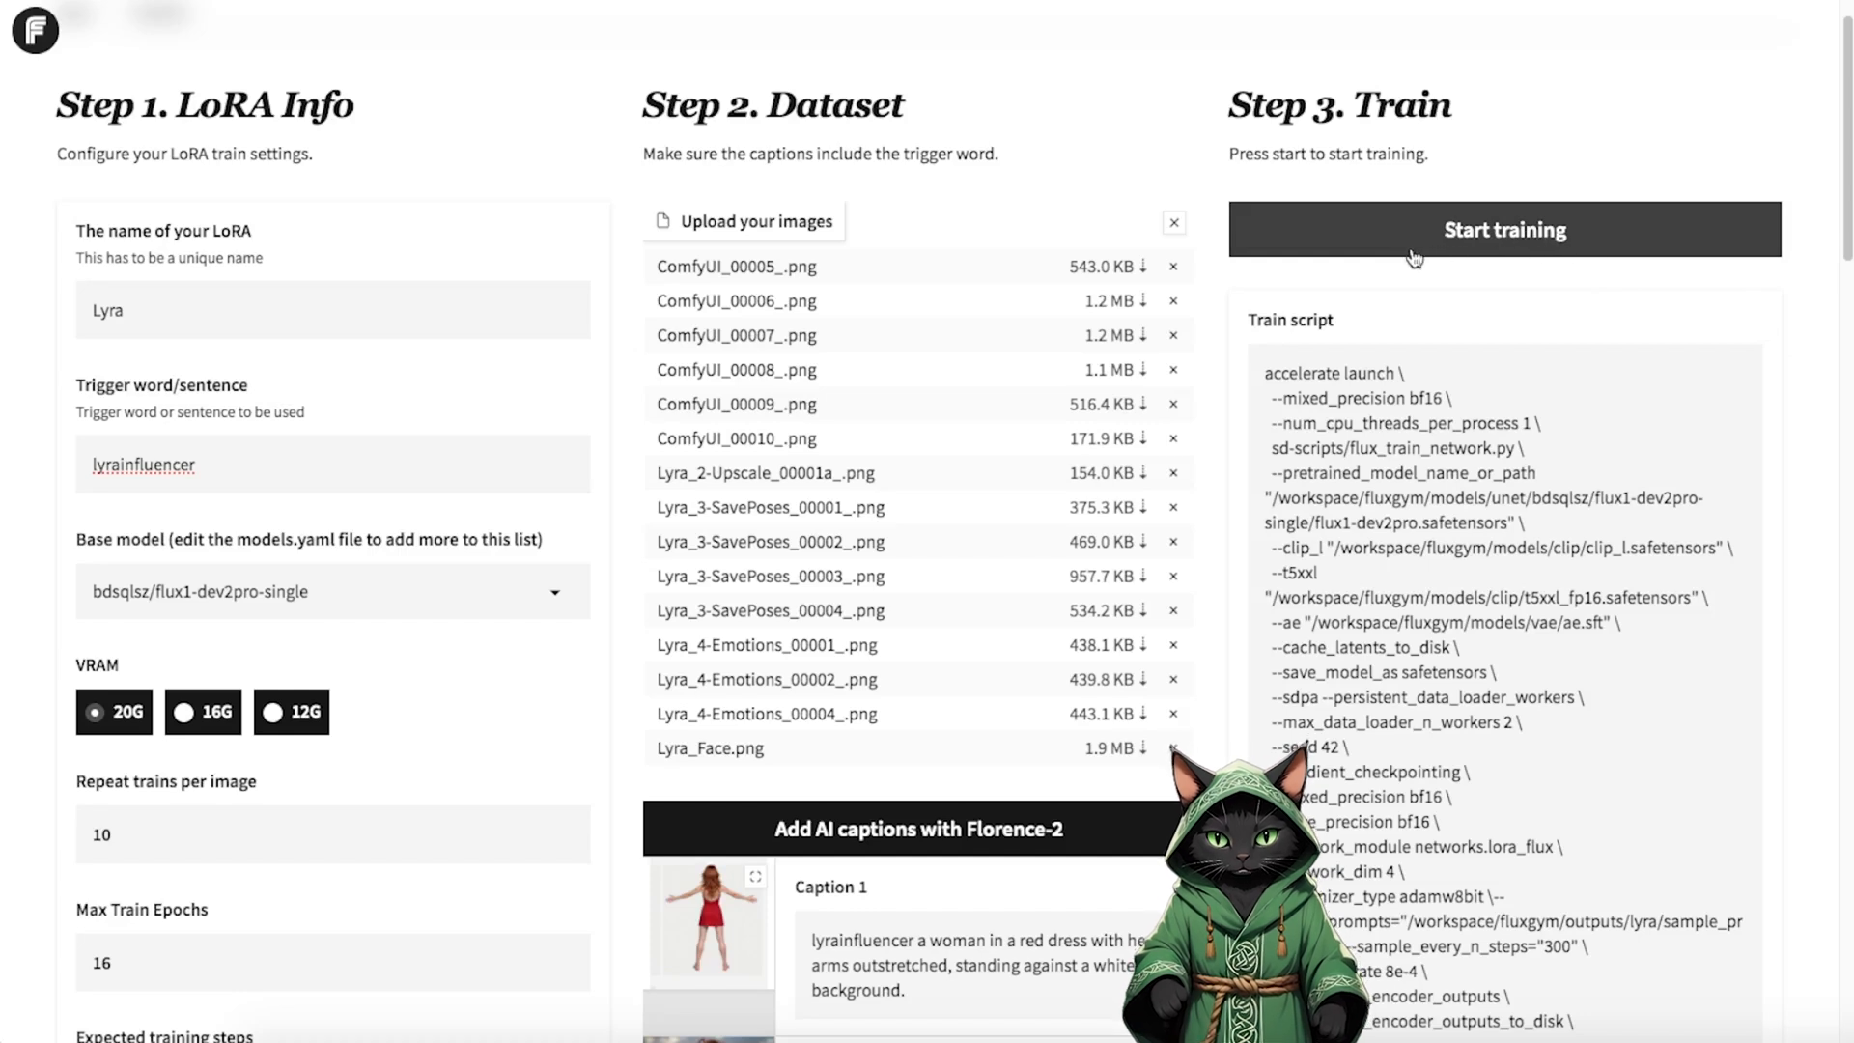
{"action": "mouse_move", "coordinate": [1544, 251]}
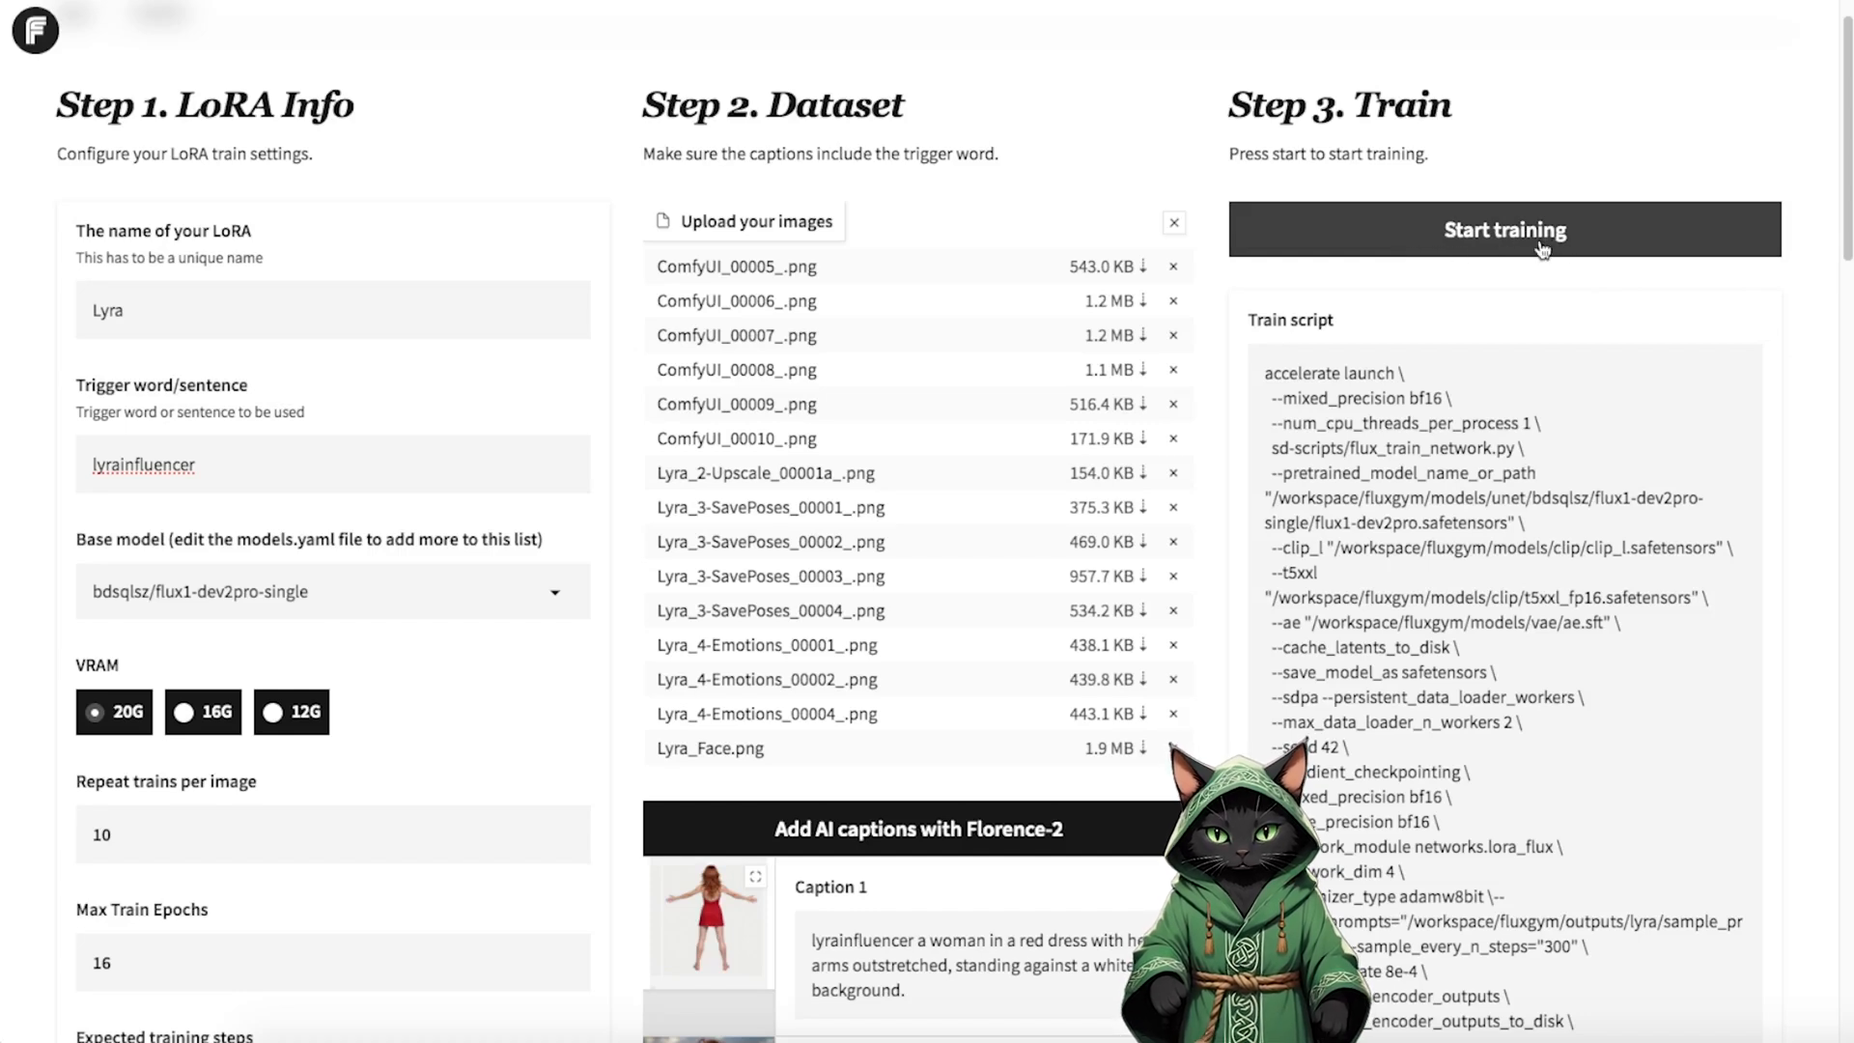
- Start training the Lyra LoRA and watch the train log
{"action": "left_click", "coordinate": [1505, 229]}
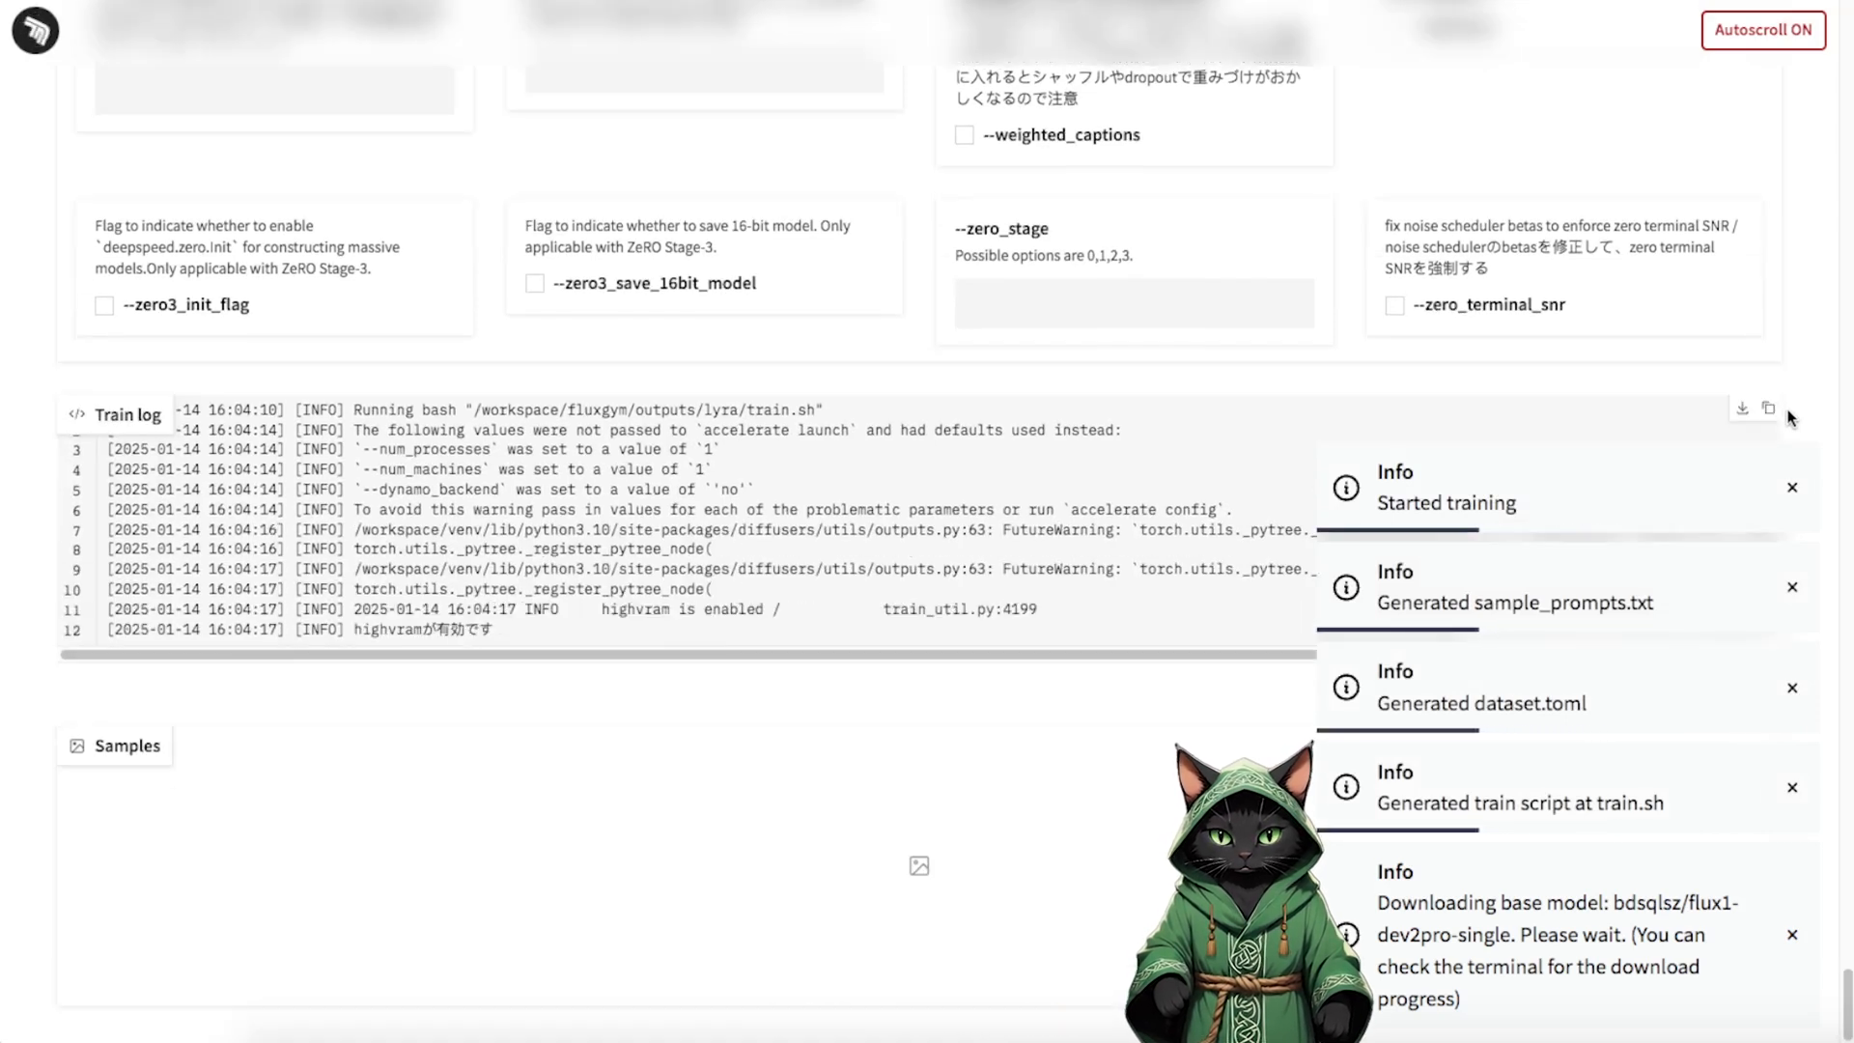
{"action": "scroll", "scroll_direction": "down", "scroll_amount": 3}
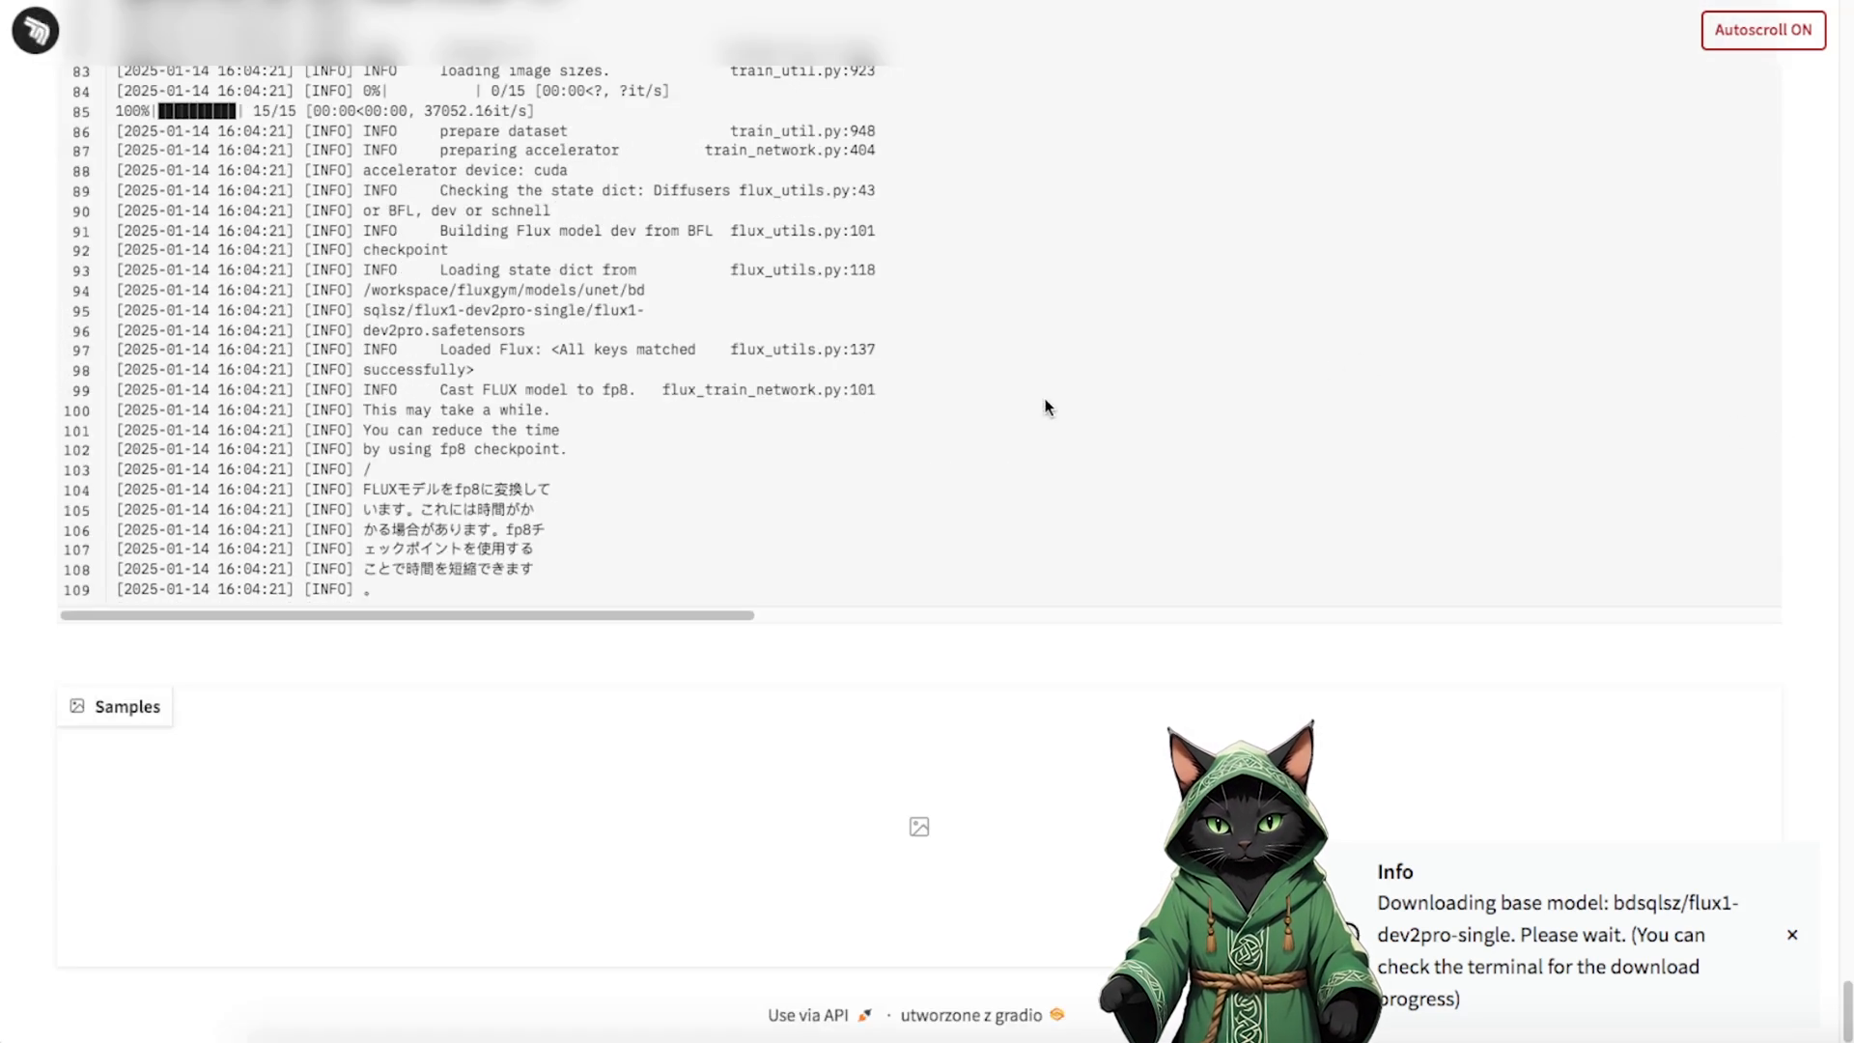
{"action": "mouse_move", "coordinate": [1025, 413]}
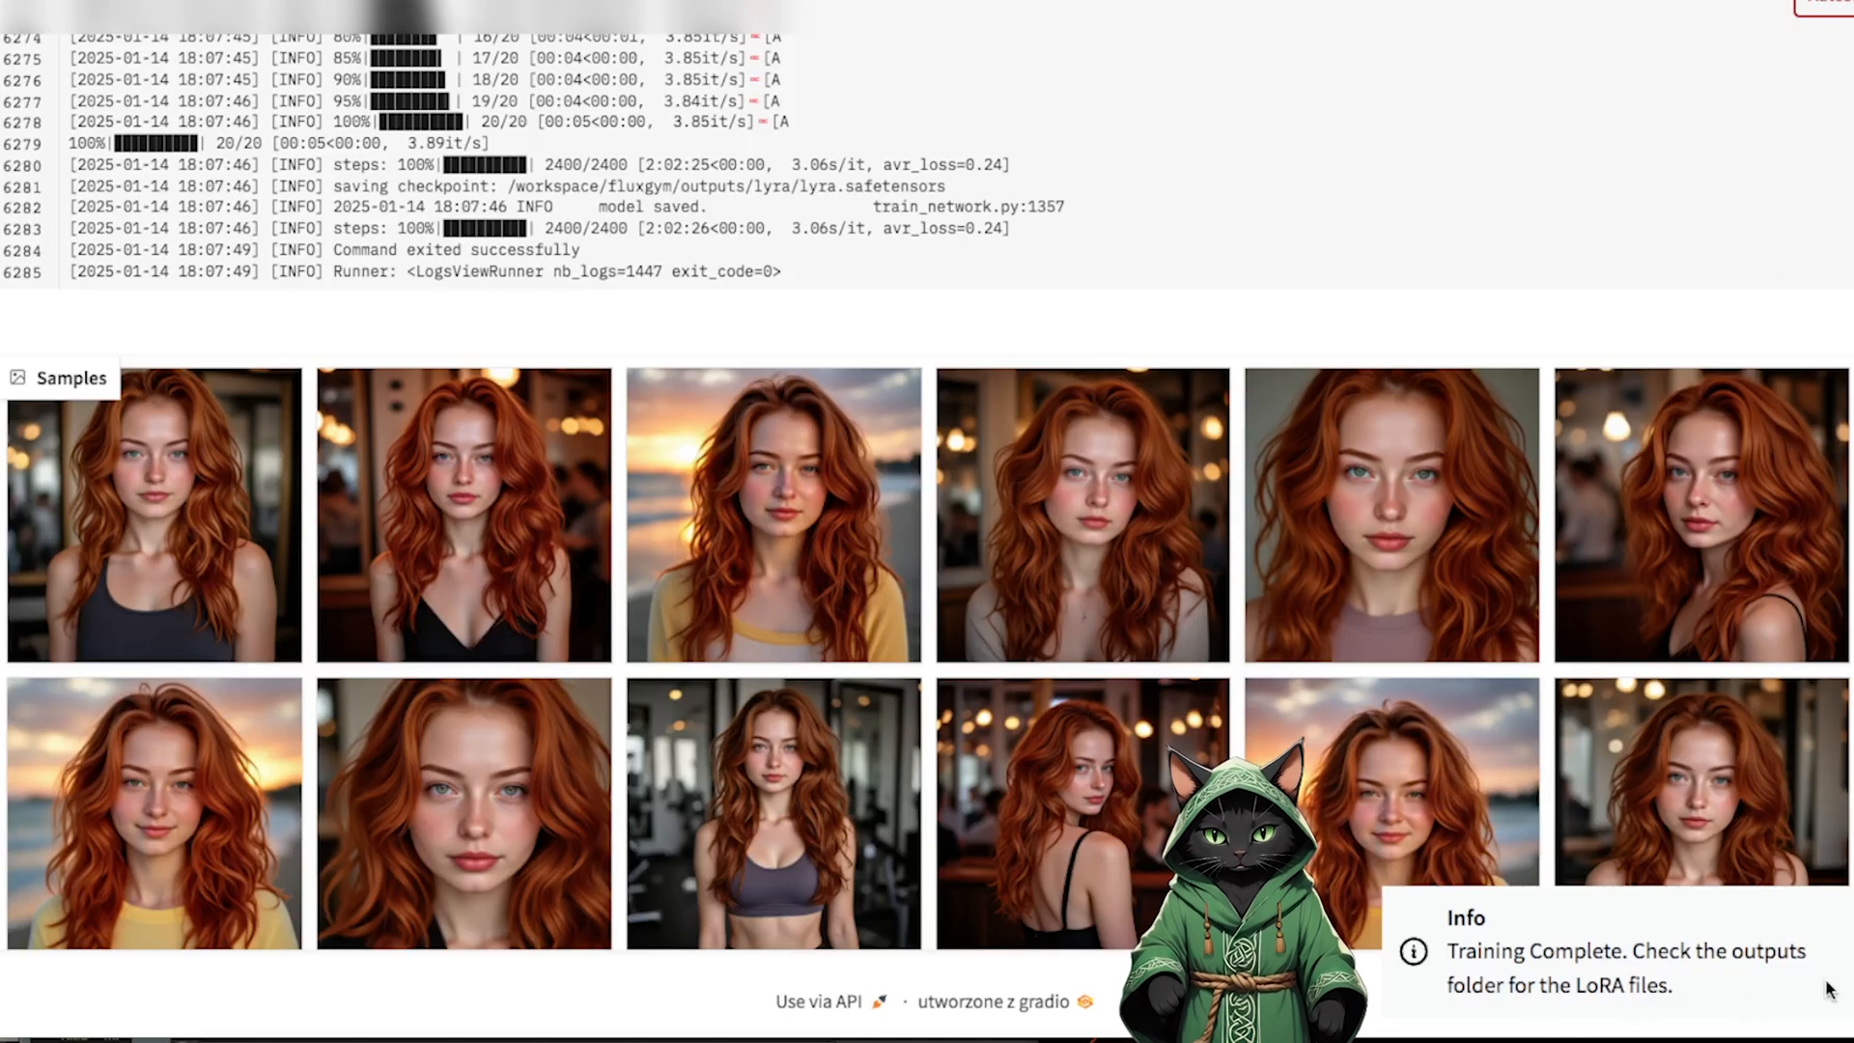
{"action": "mouse_move", "coordinate": [284, 495]}
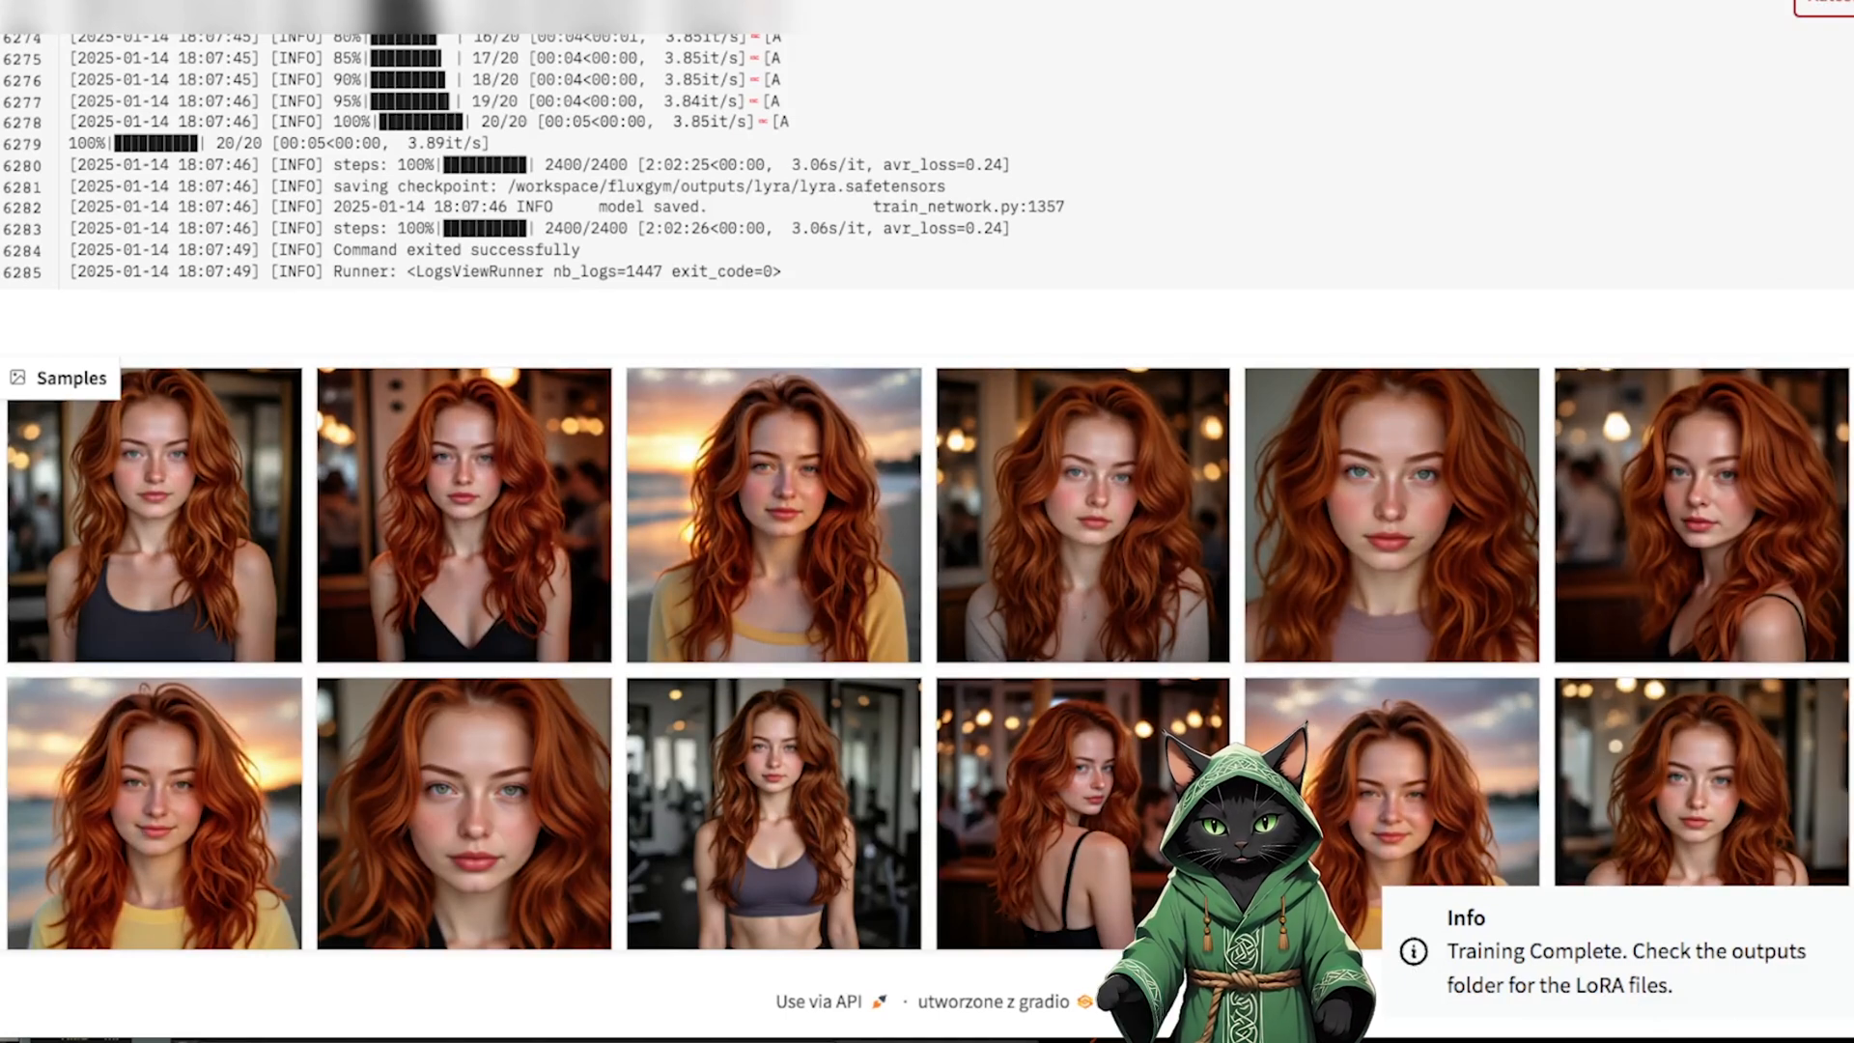
- Inspect the generated sample images, then switch to publishing the trained LoRA
{"action": "scroll", "scroll_direction": "down", "scroll_amount": 3}
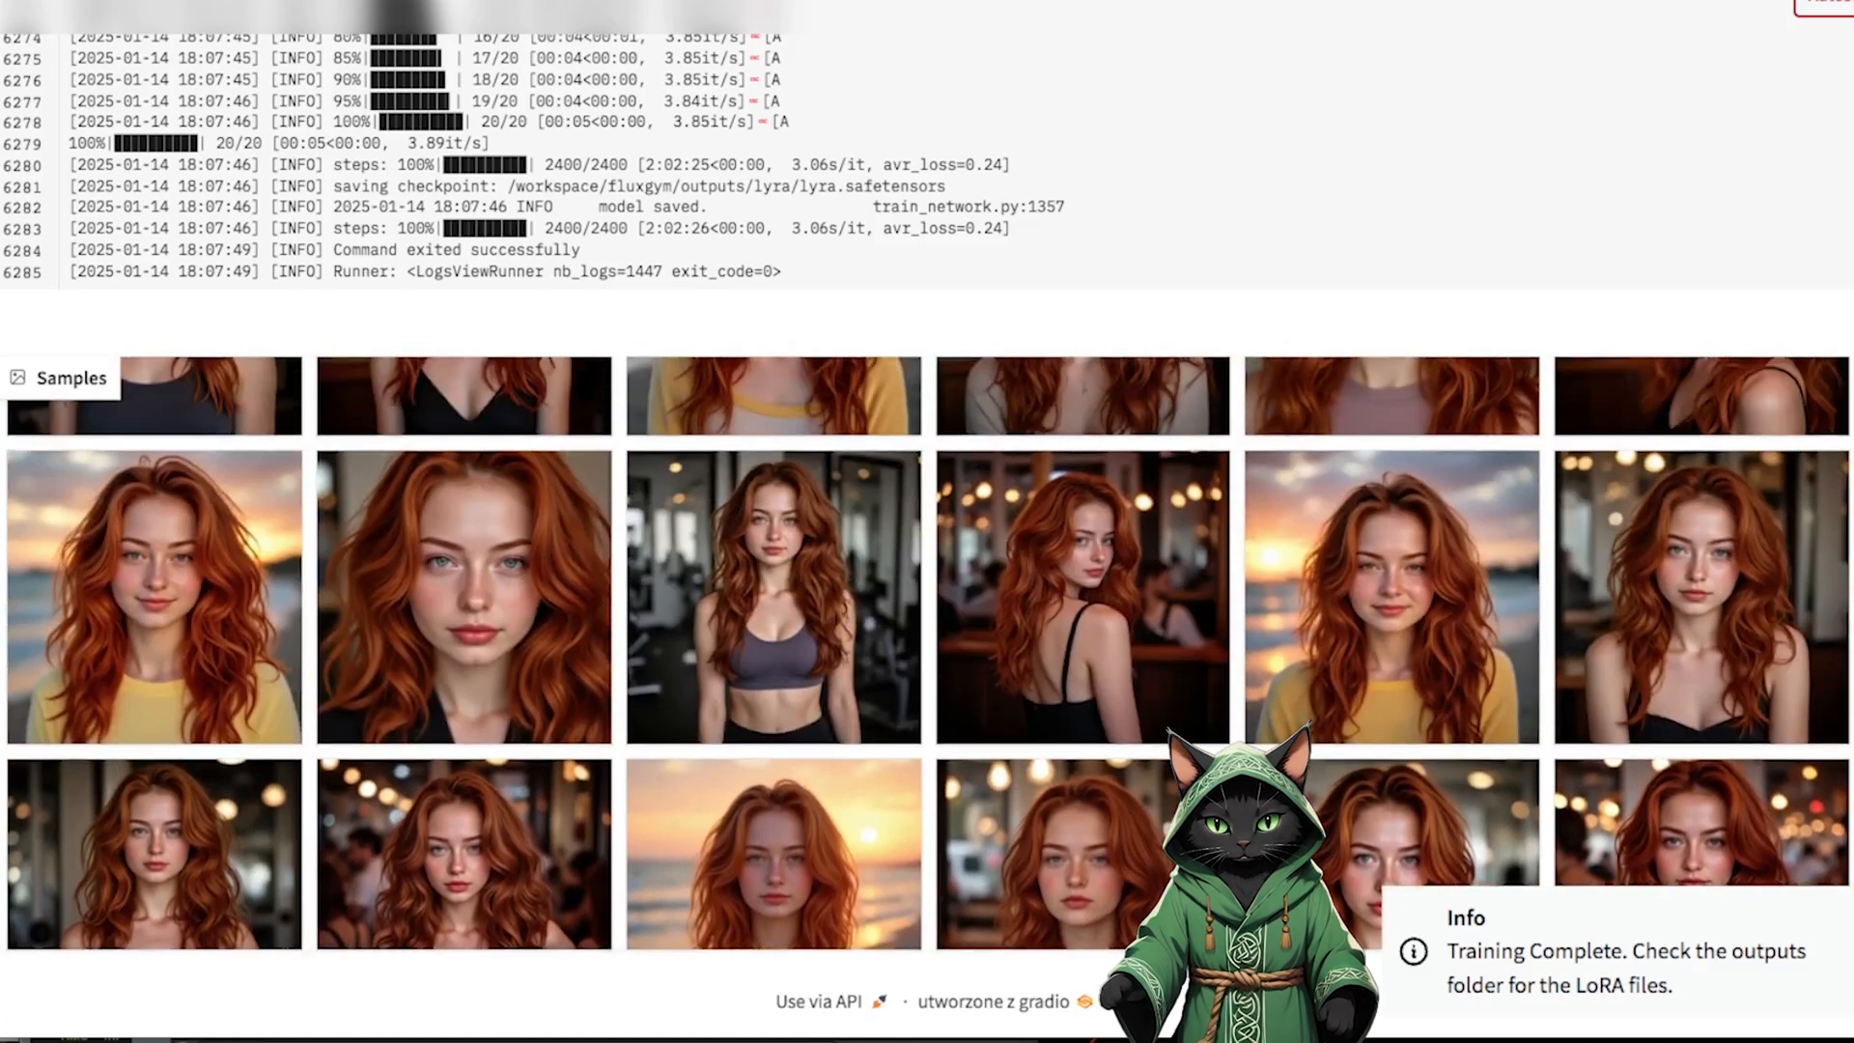
{"action": "scroll", "scroll_direction": "down", "scroll_amount": 3}
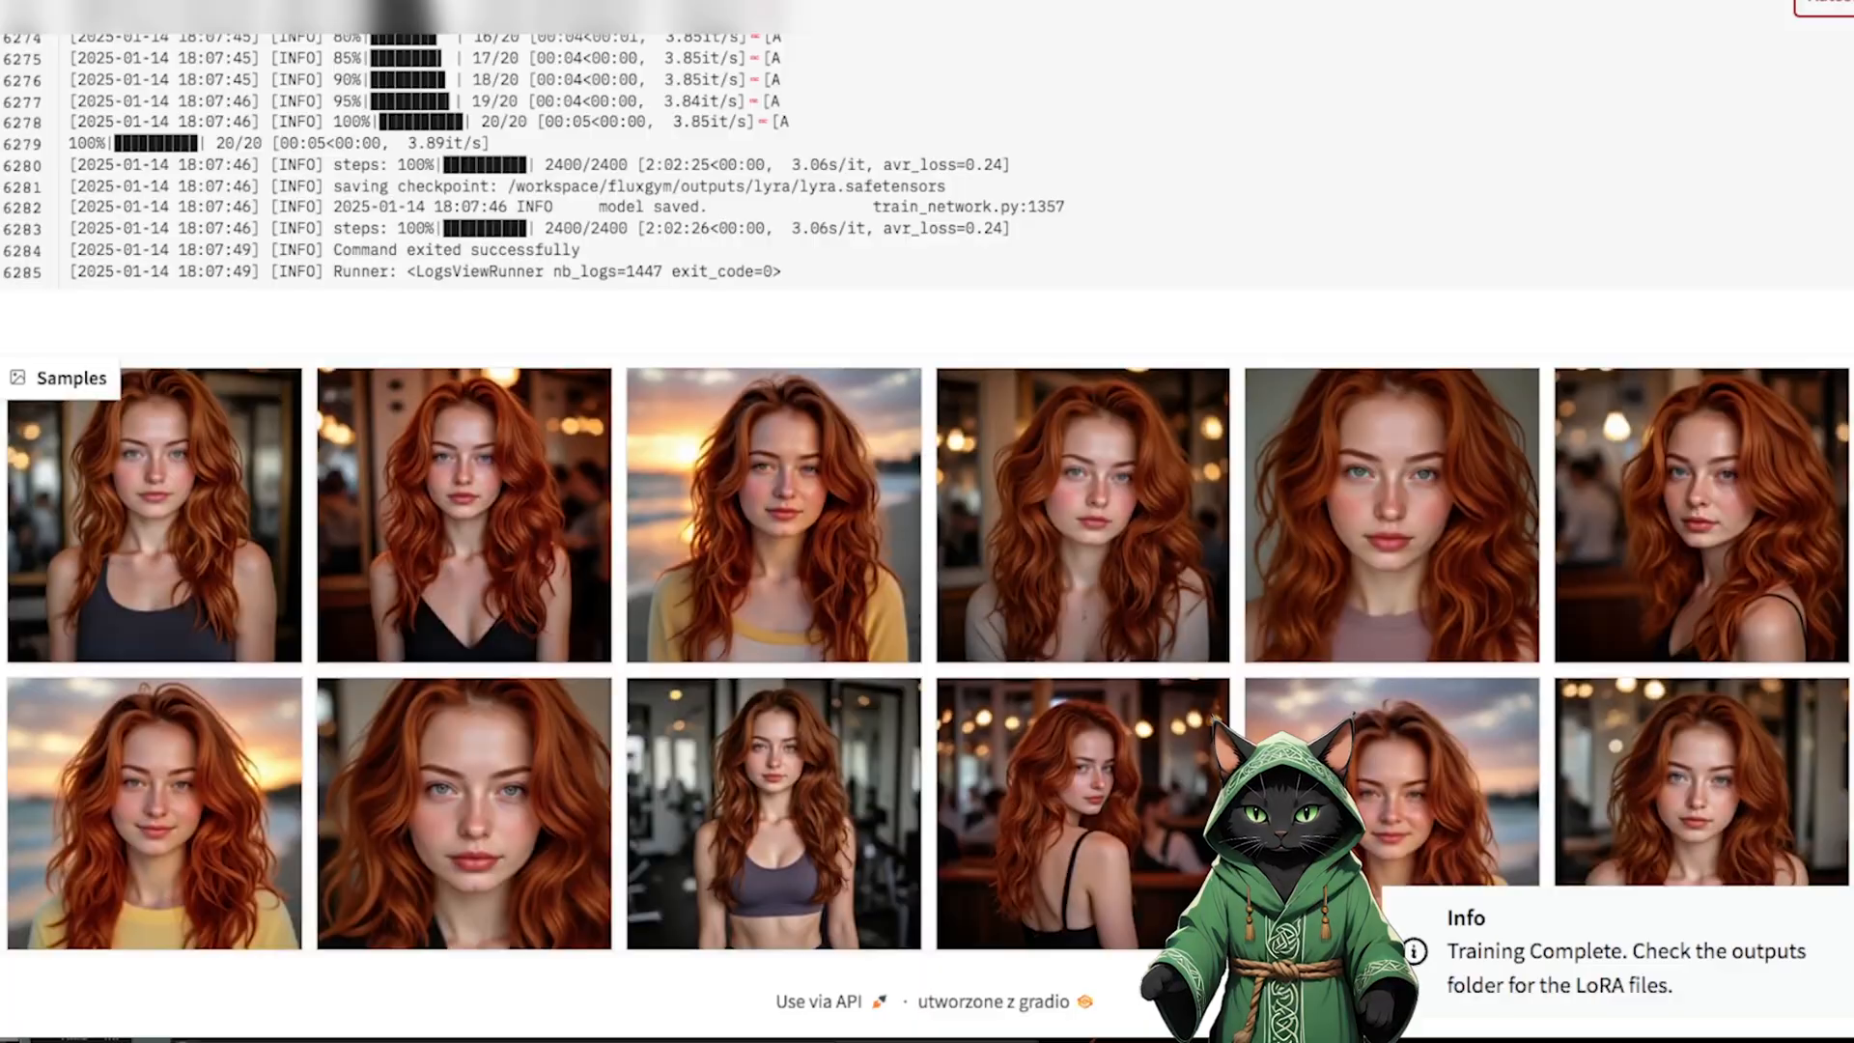
{"action": "left_click", "coordinate": [161, 93]}
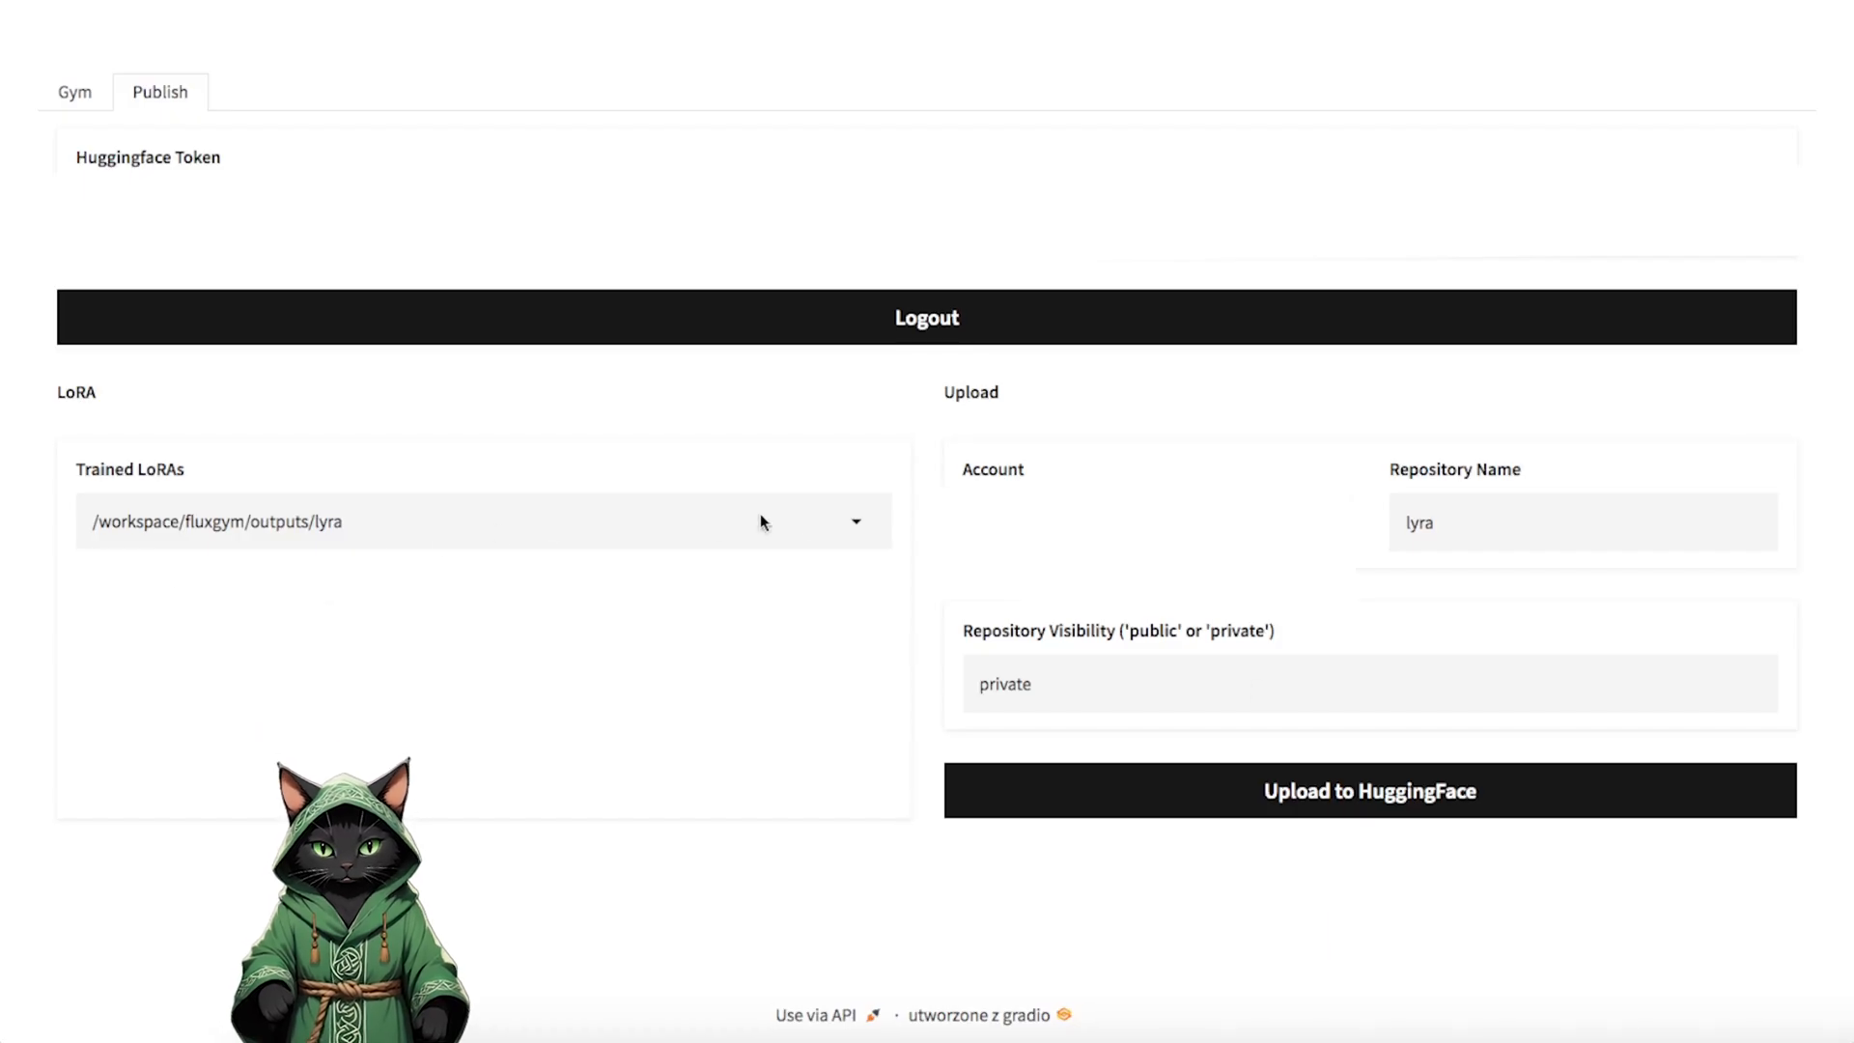
- Select the trained lyra LoRA output and upload it to the private Hugging Face repository
{"action": "left_click", "coordinate": [483, 521]}
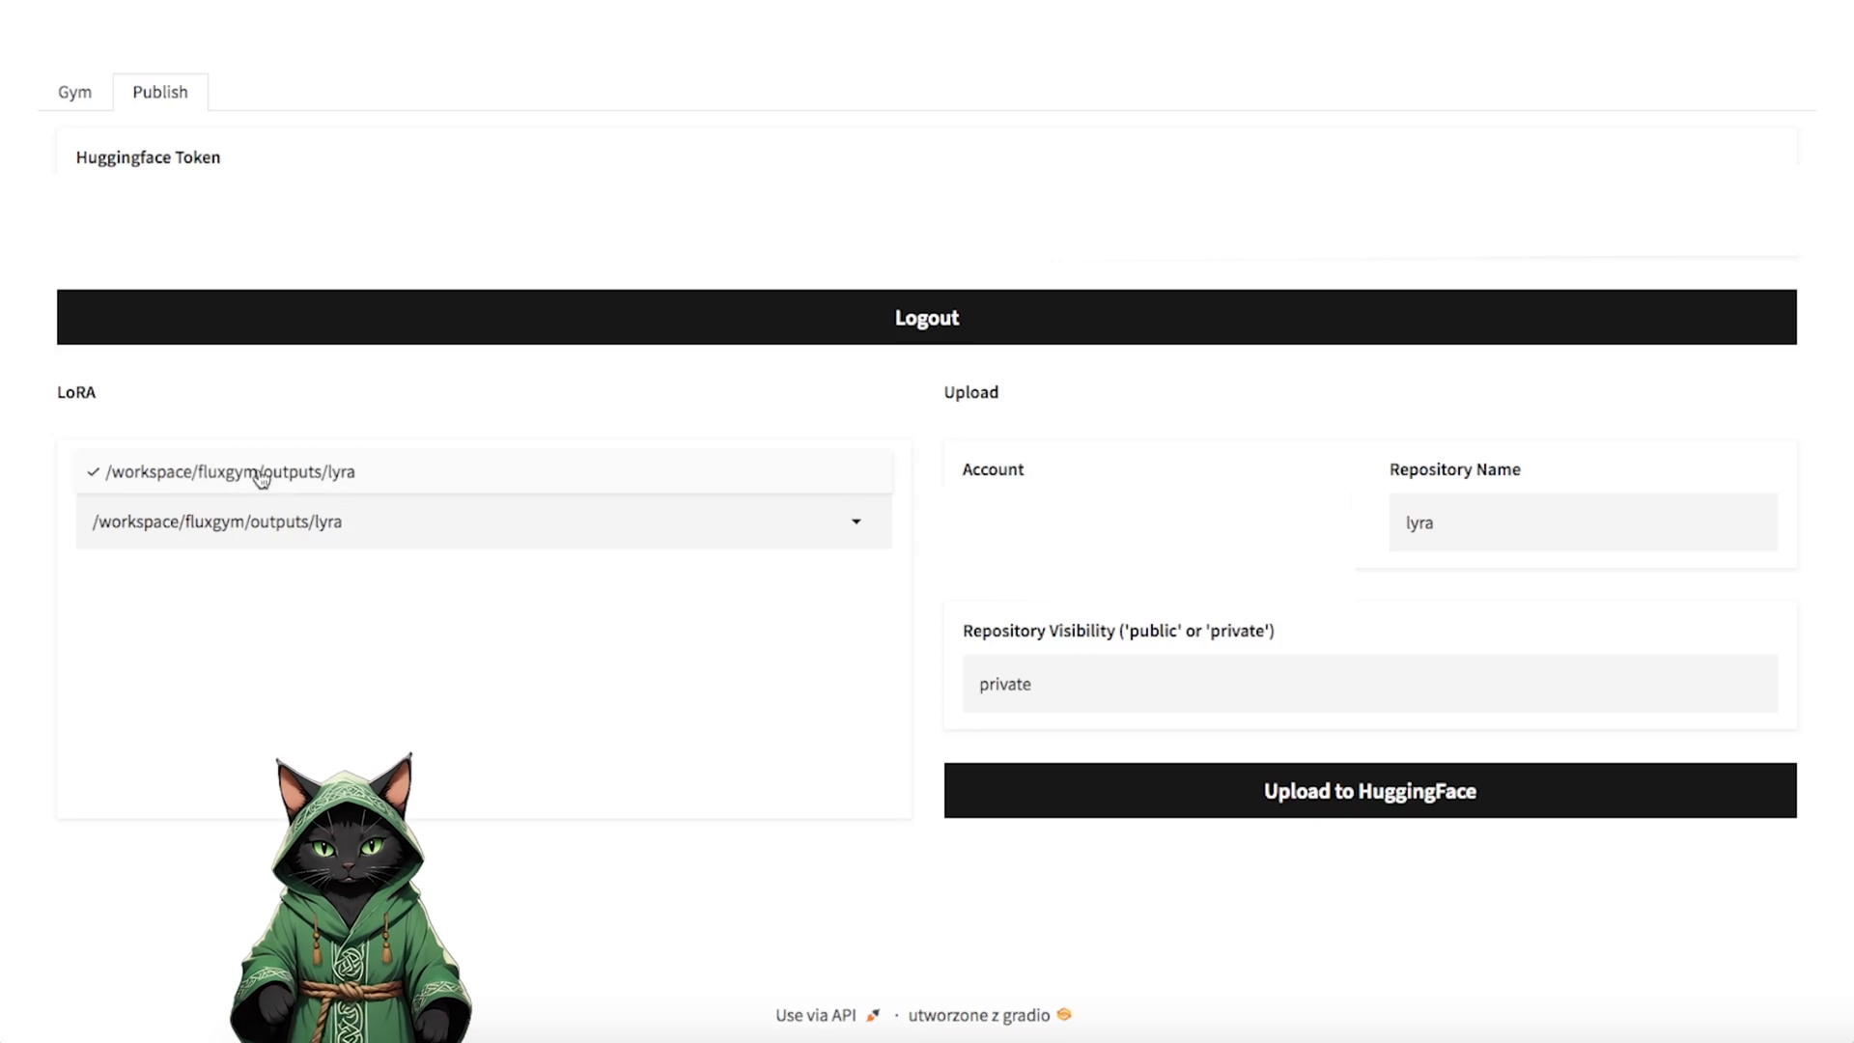
{"action": "left_click", "coordinate": [230, 471]}
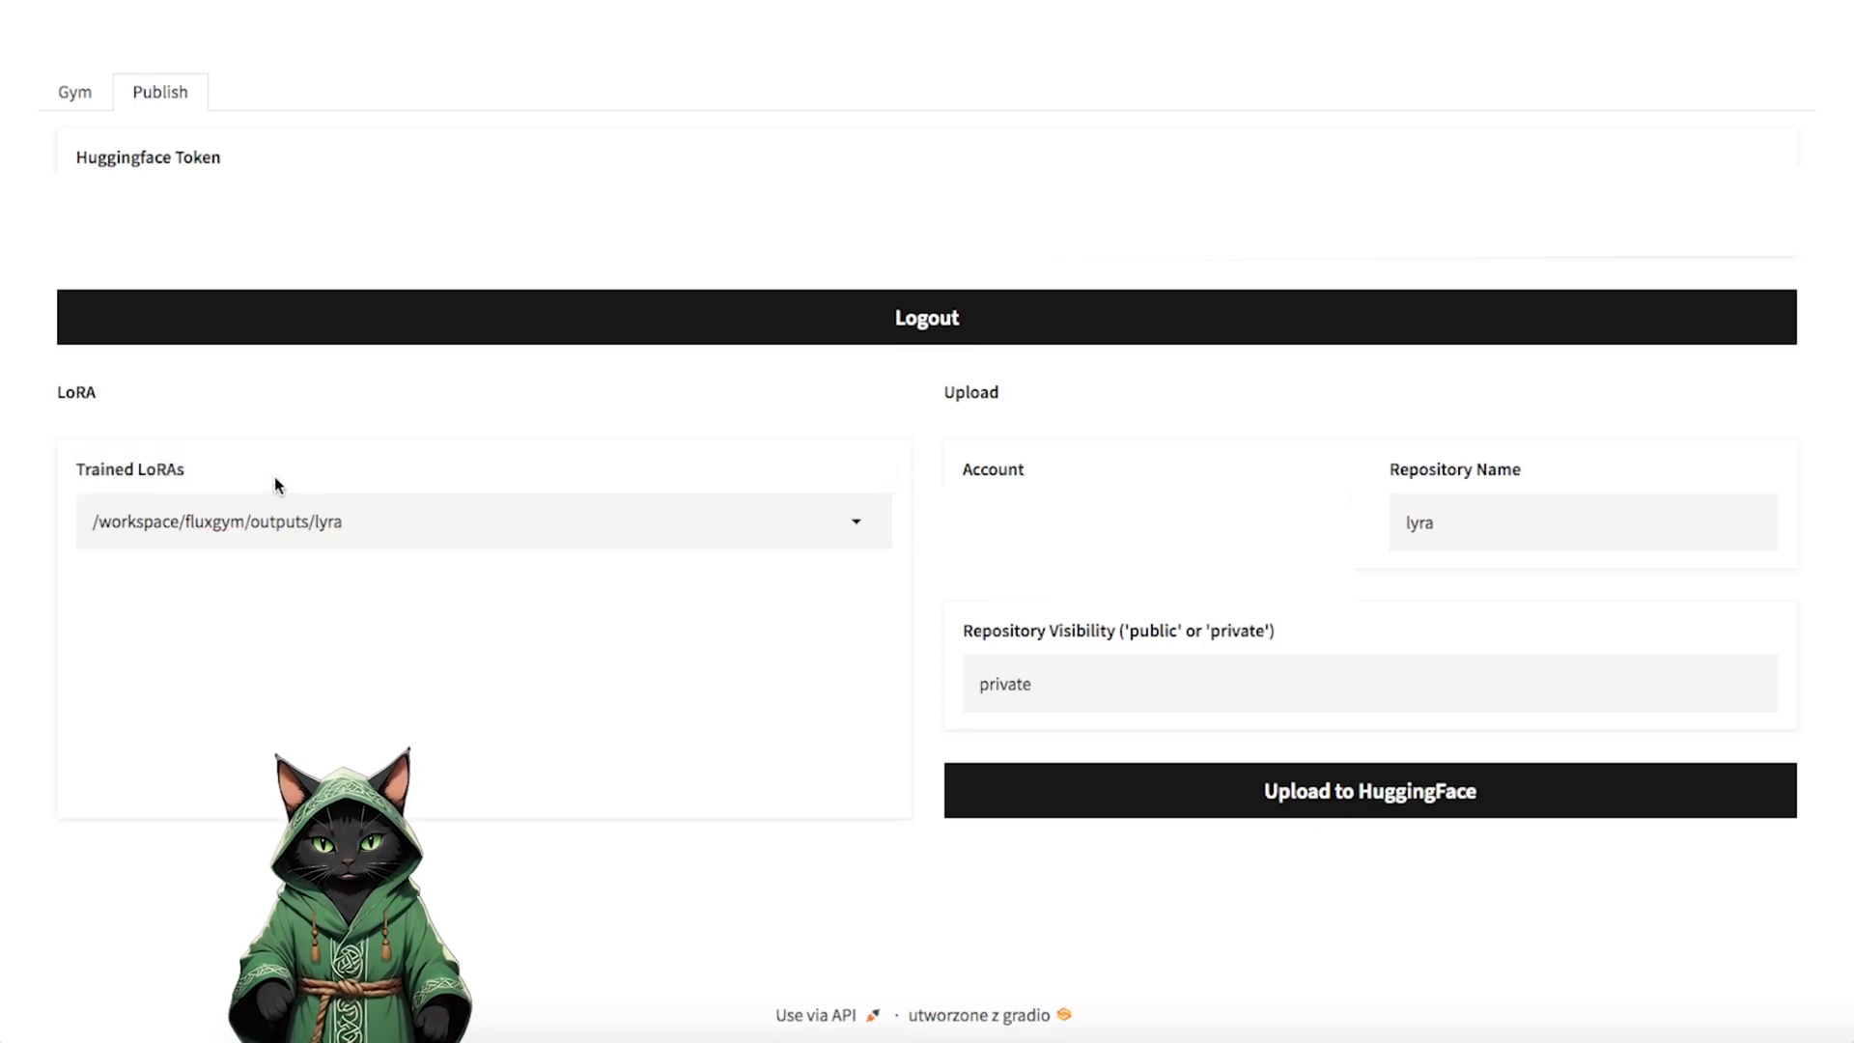
{"action": "mouse_move", "coordinate": [251, 636]}
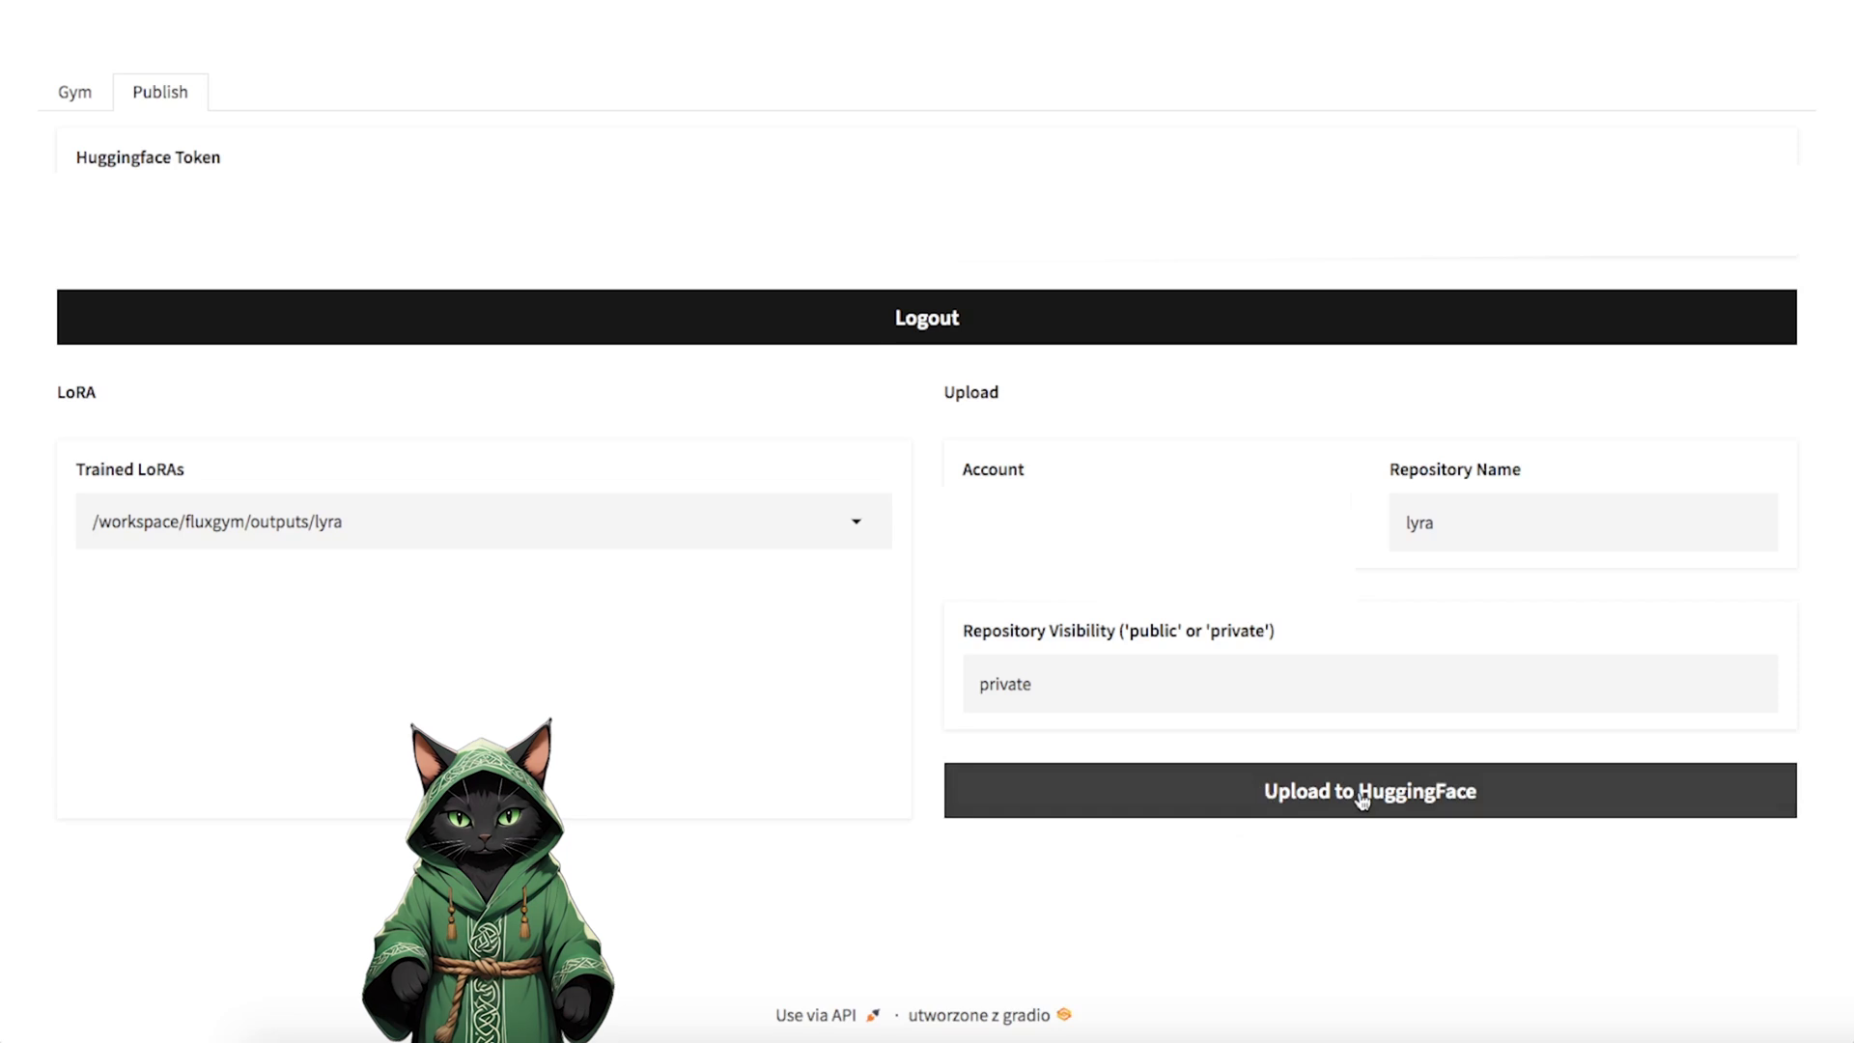
{"action": "left_click", "coordinate": [1368, 792]}
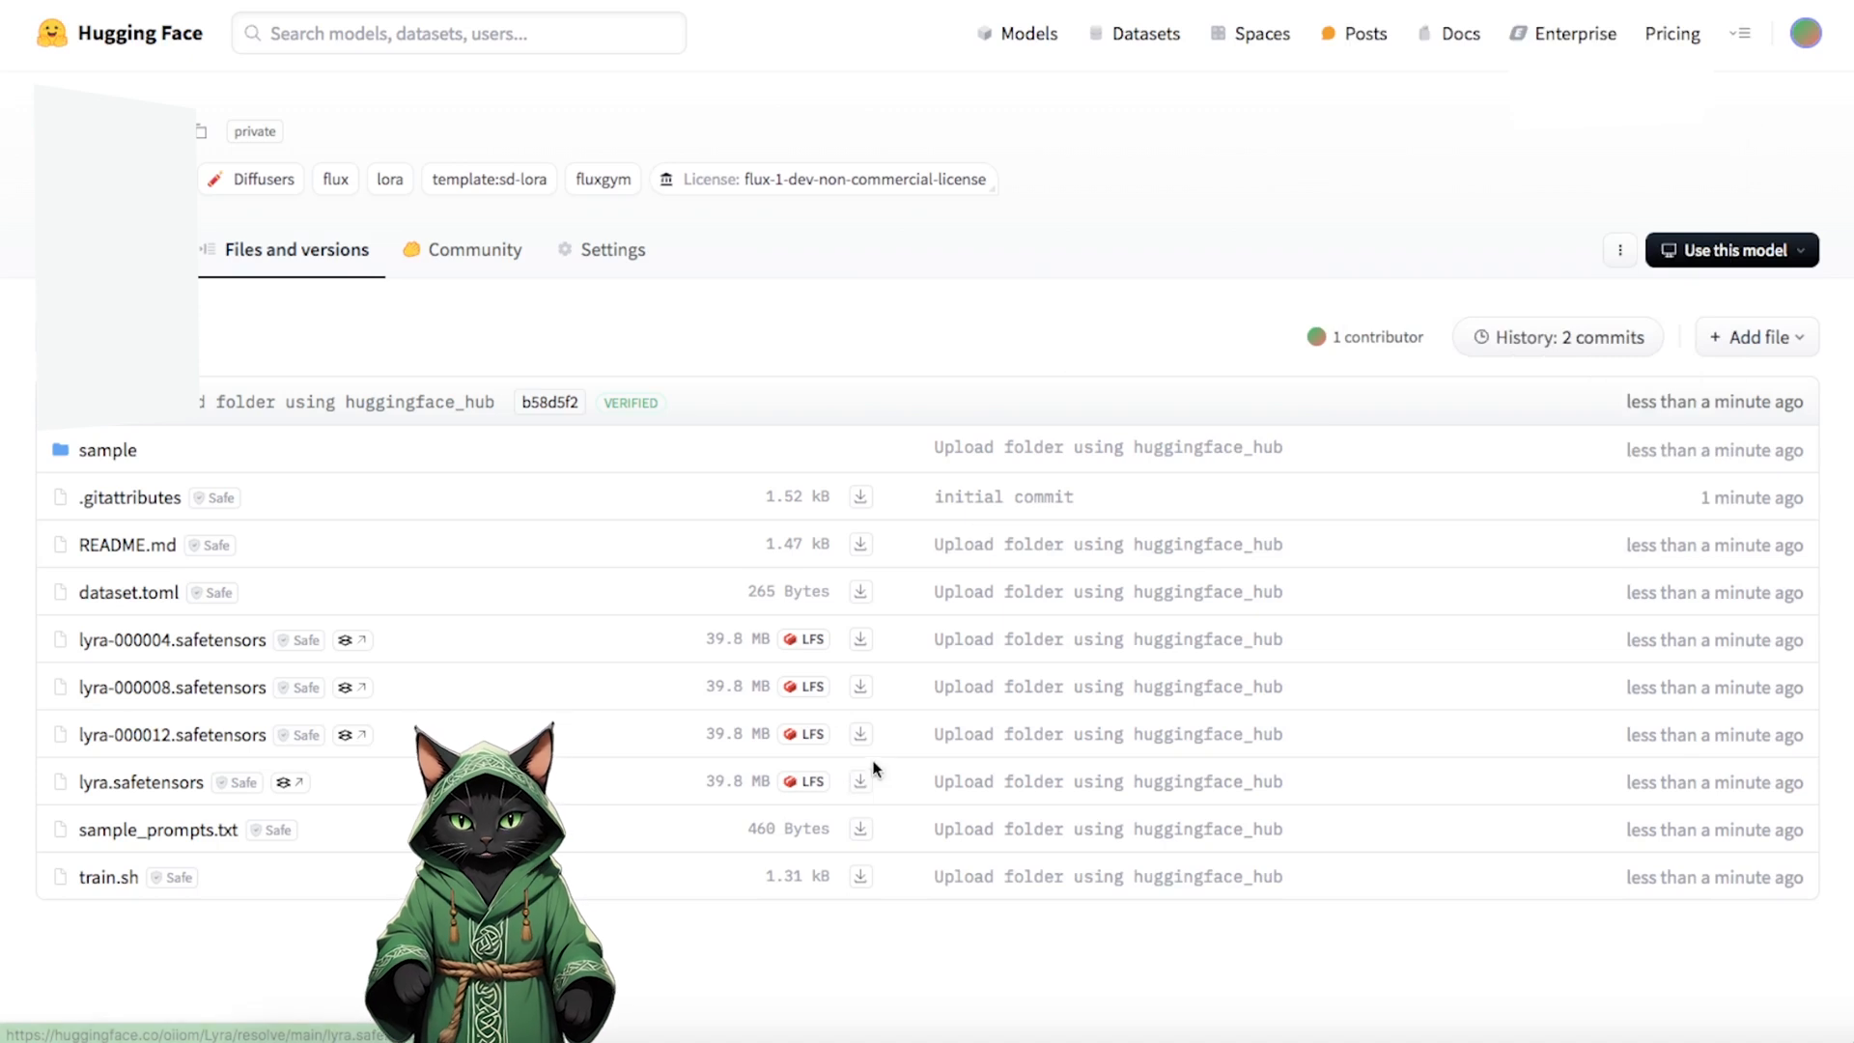
{"action": "mouse_move", "coordinate": [817, 570]}
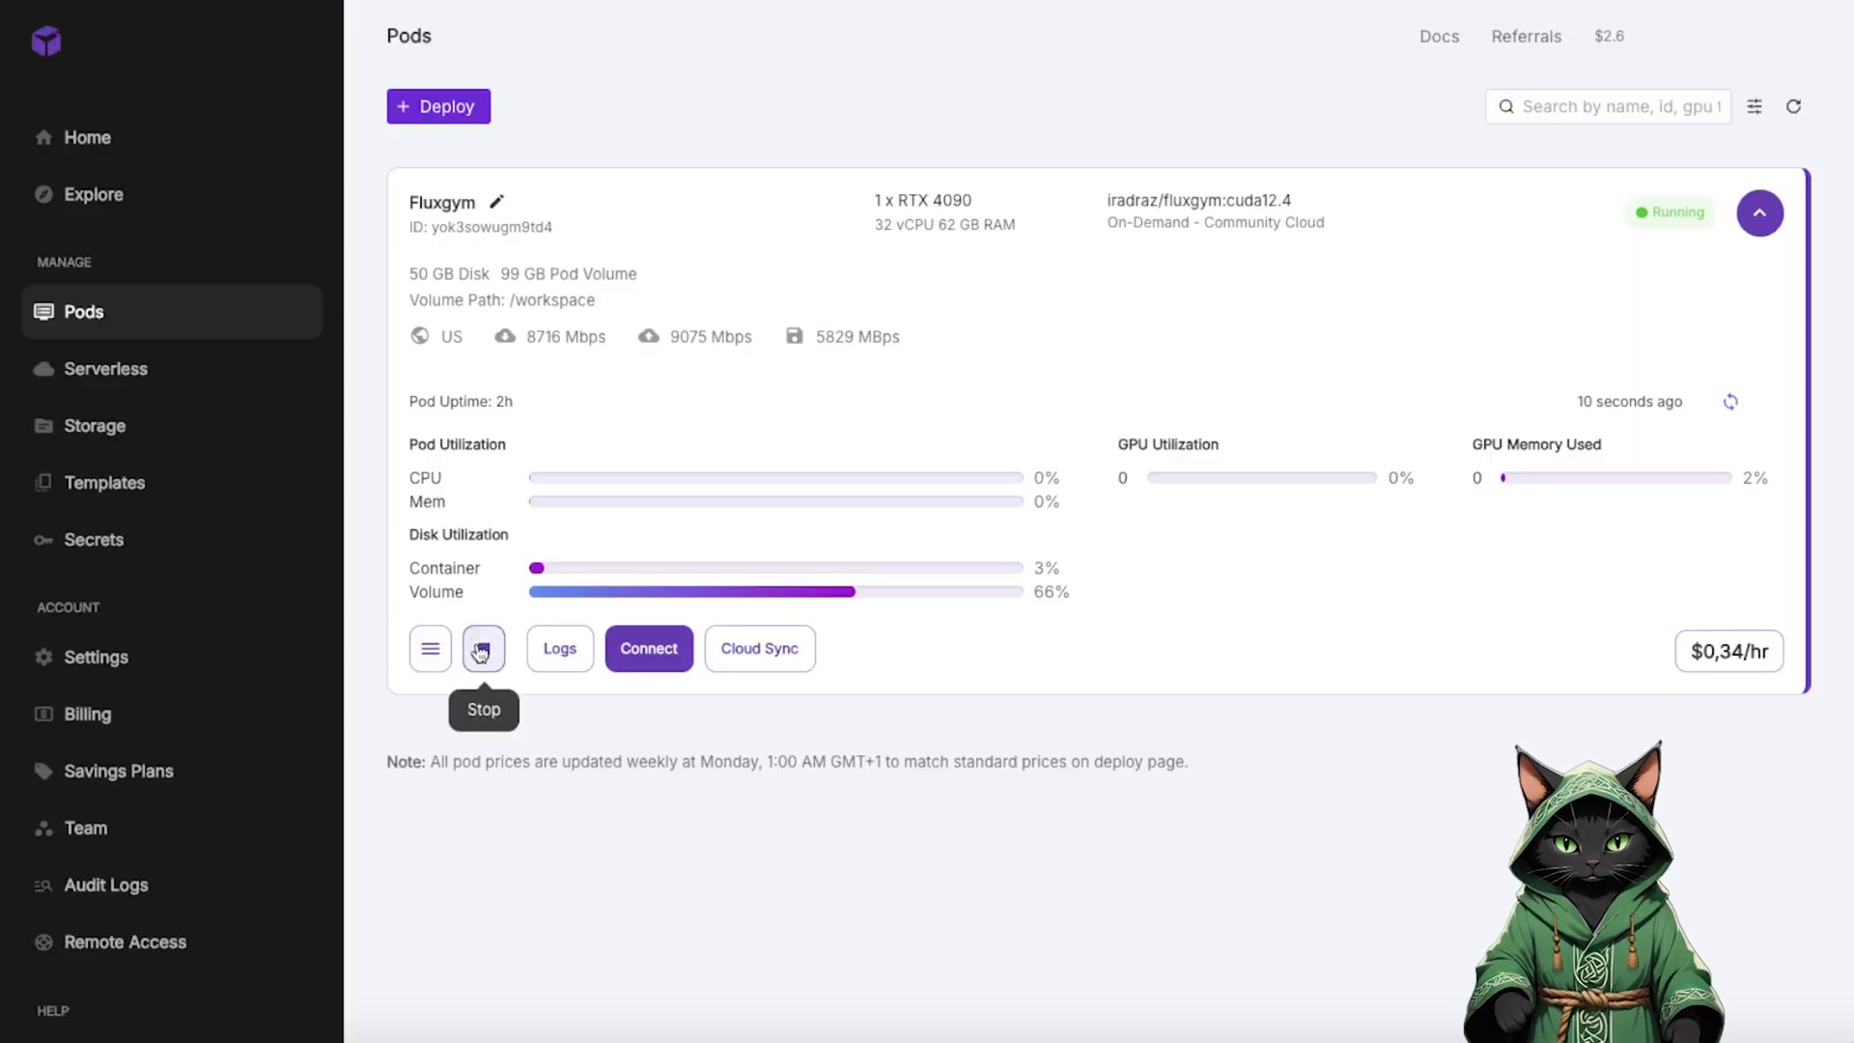
- Stop the running Fluxgym pod, then terminate it and confirm
{"action": "left_click", "coordinate": [483, 649]}
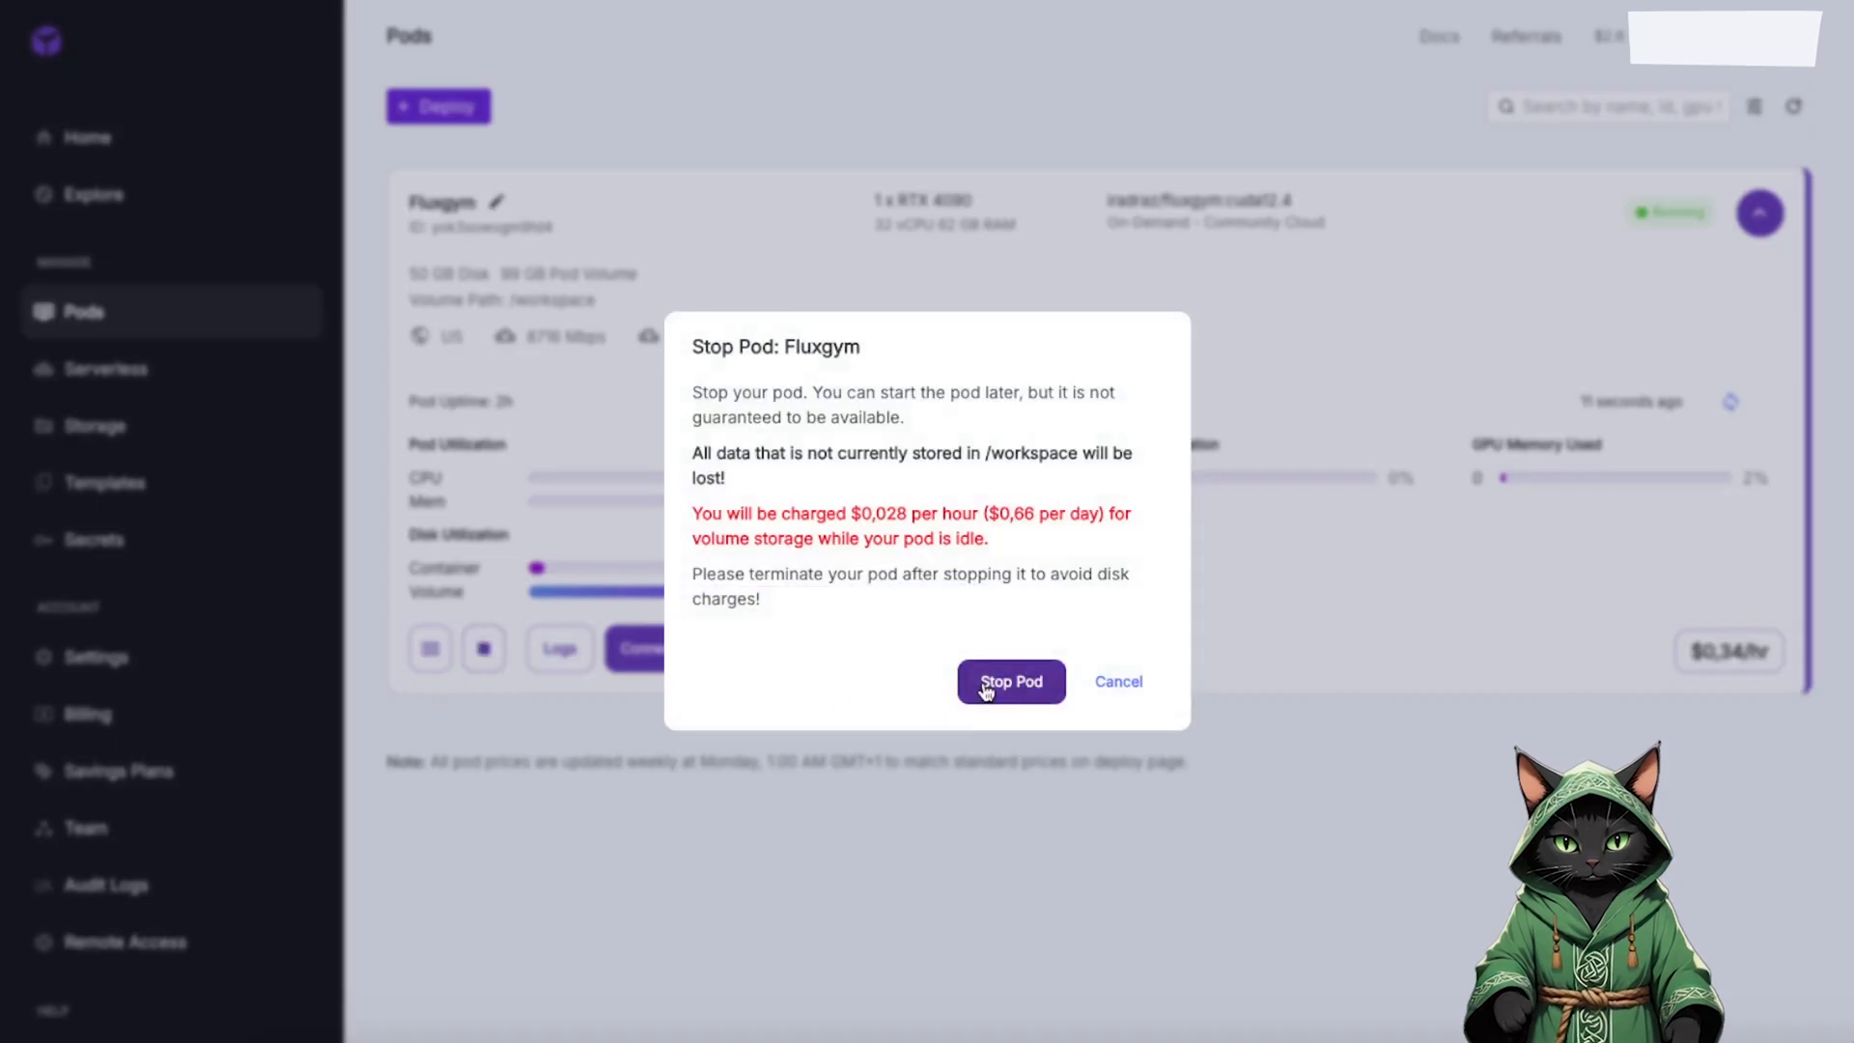
{"action": "left_click", "coordinate": [1010, 682]}
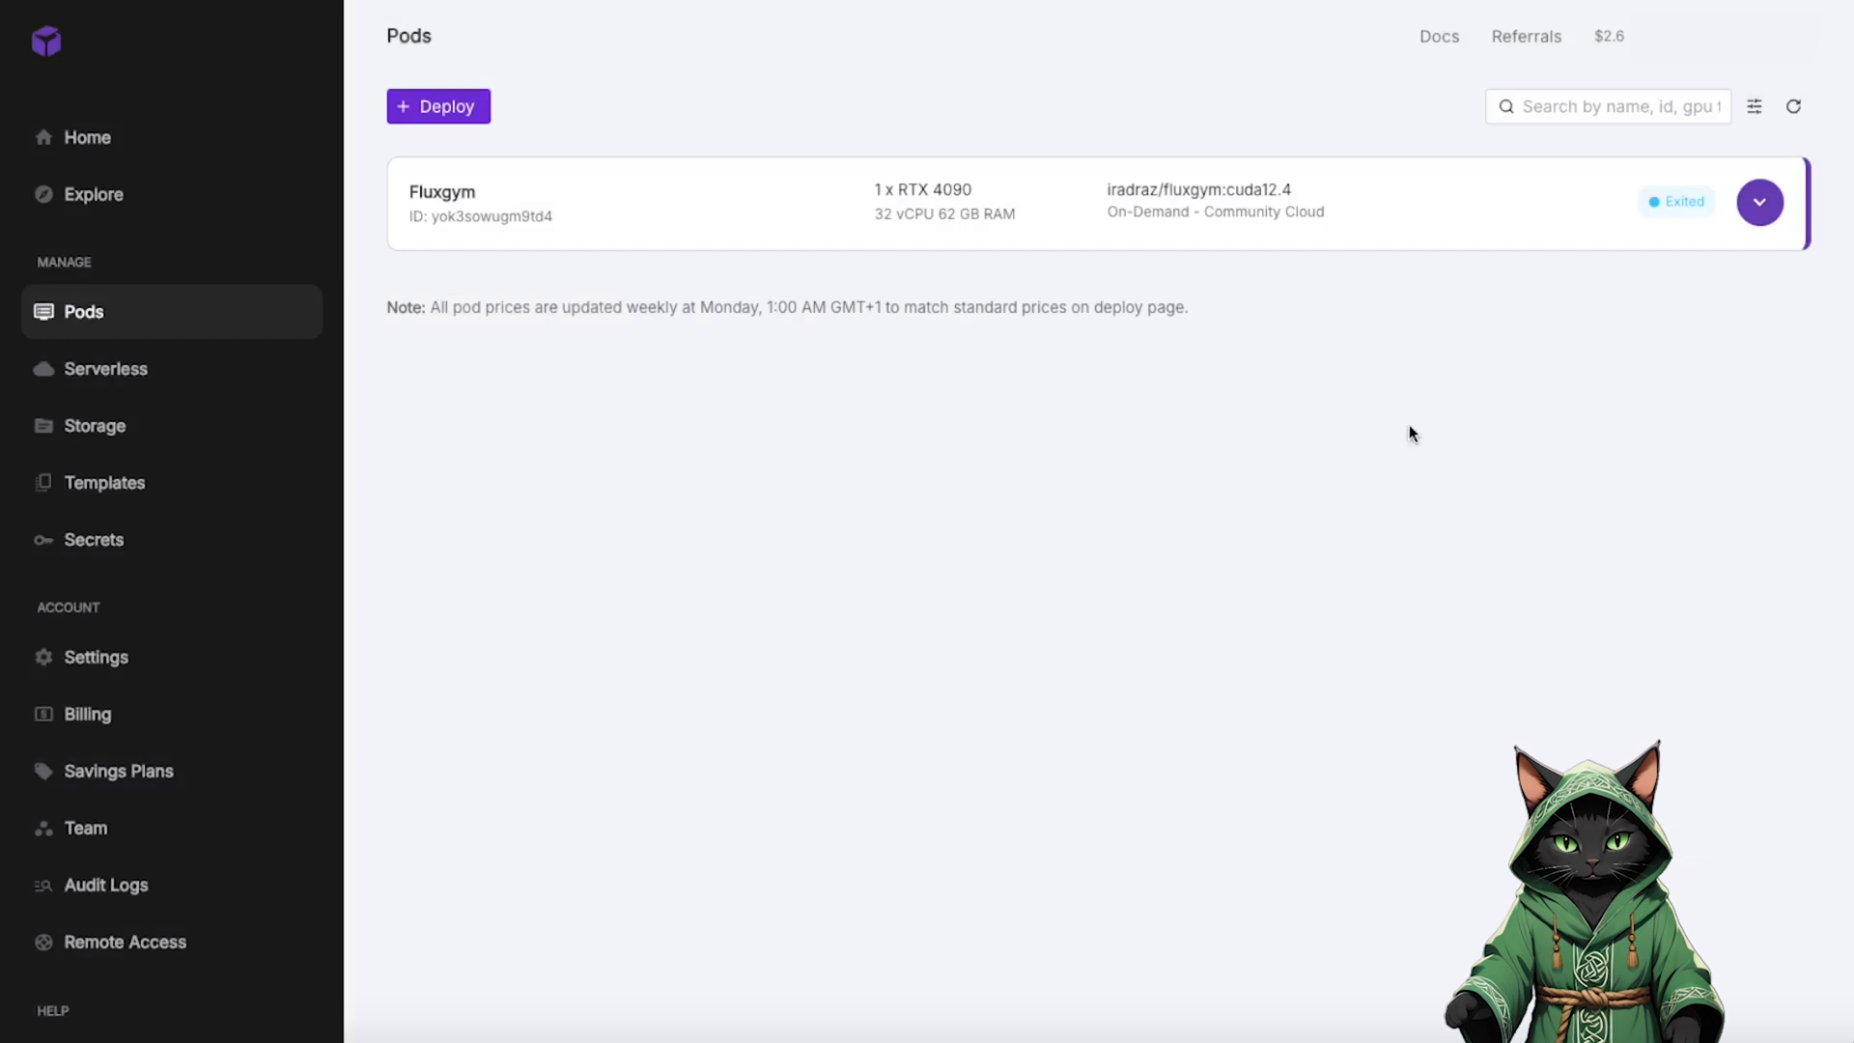
{"action": "left_click", "coordinate": [1760, 201]}
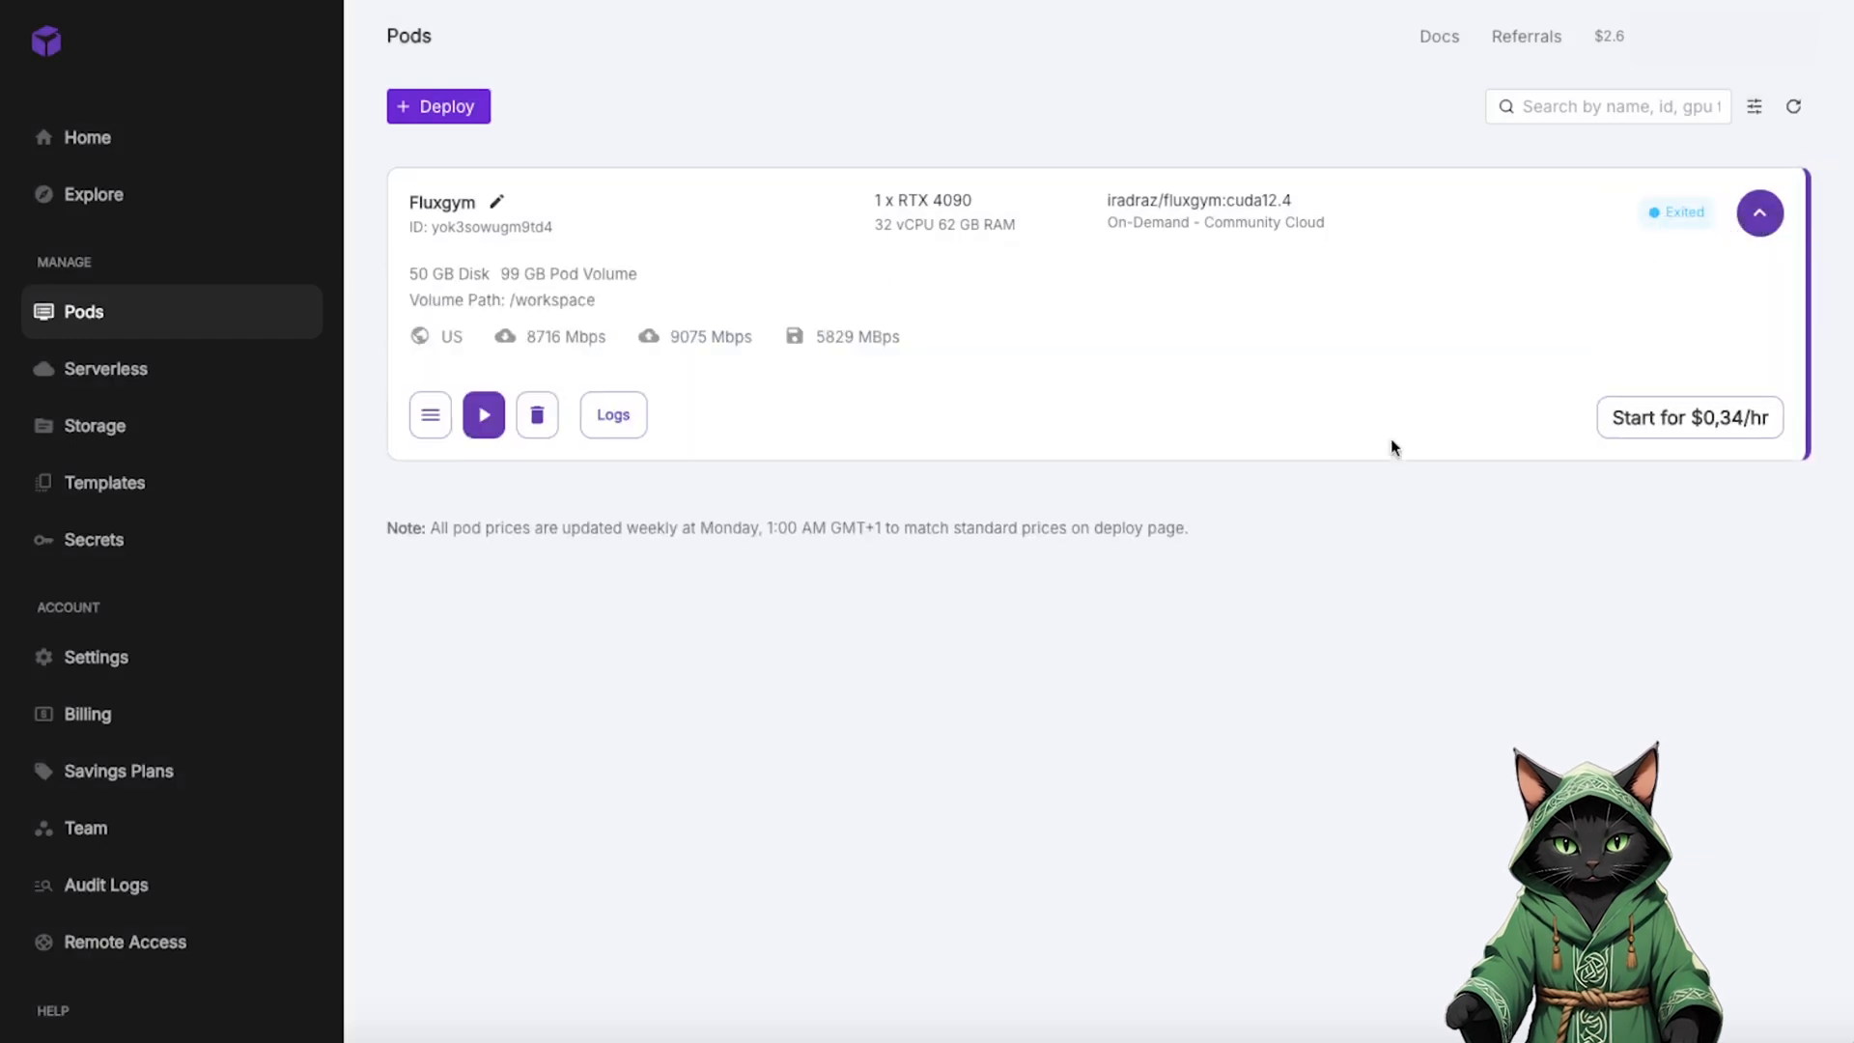
{"action": "mouse_move", "coordinate": [535, 415]}
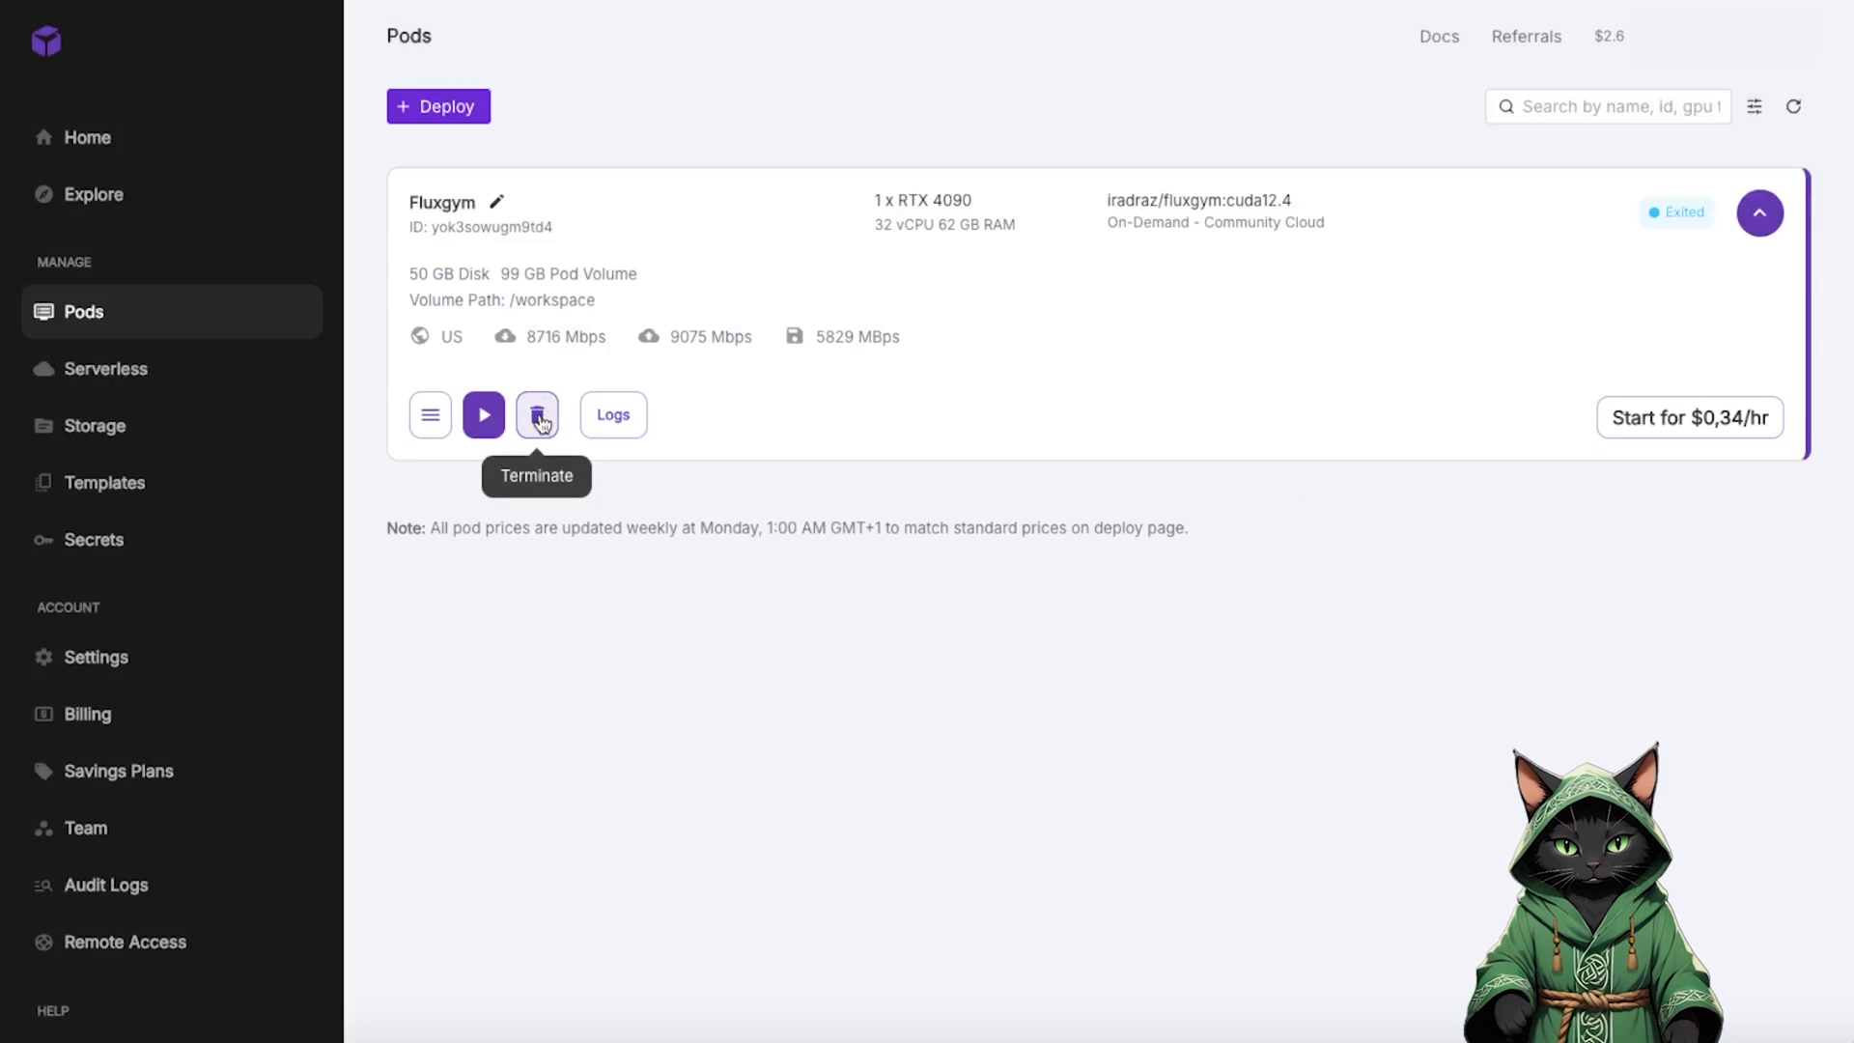
{"action": "left_click", "coordinate": [535, 415]}
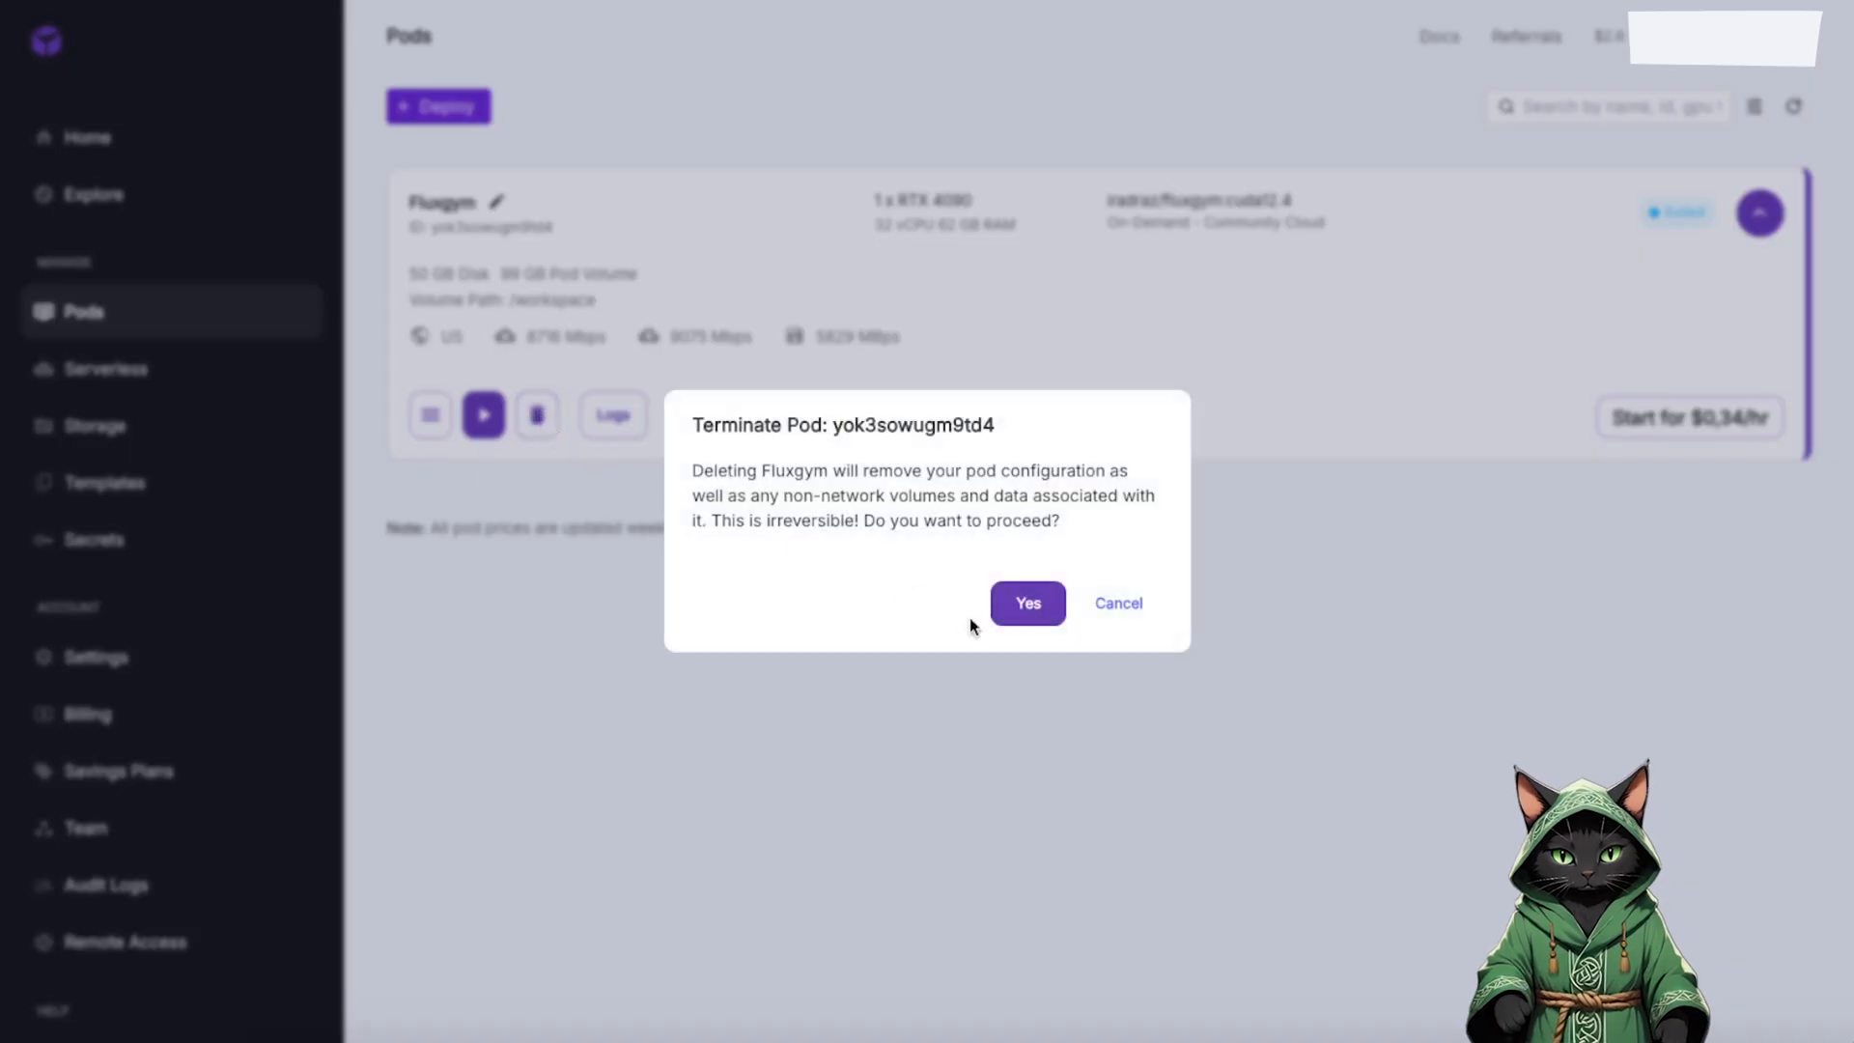
{"action": "left_click", "coordinate": [1026, 603]}
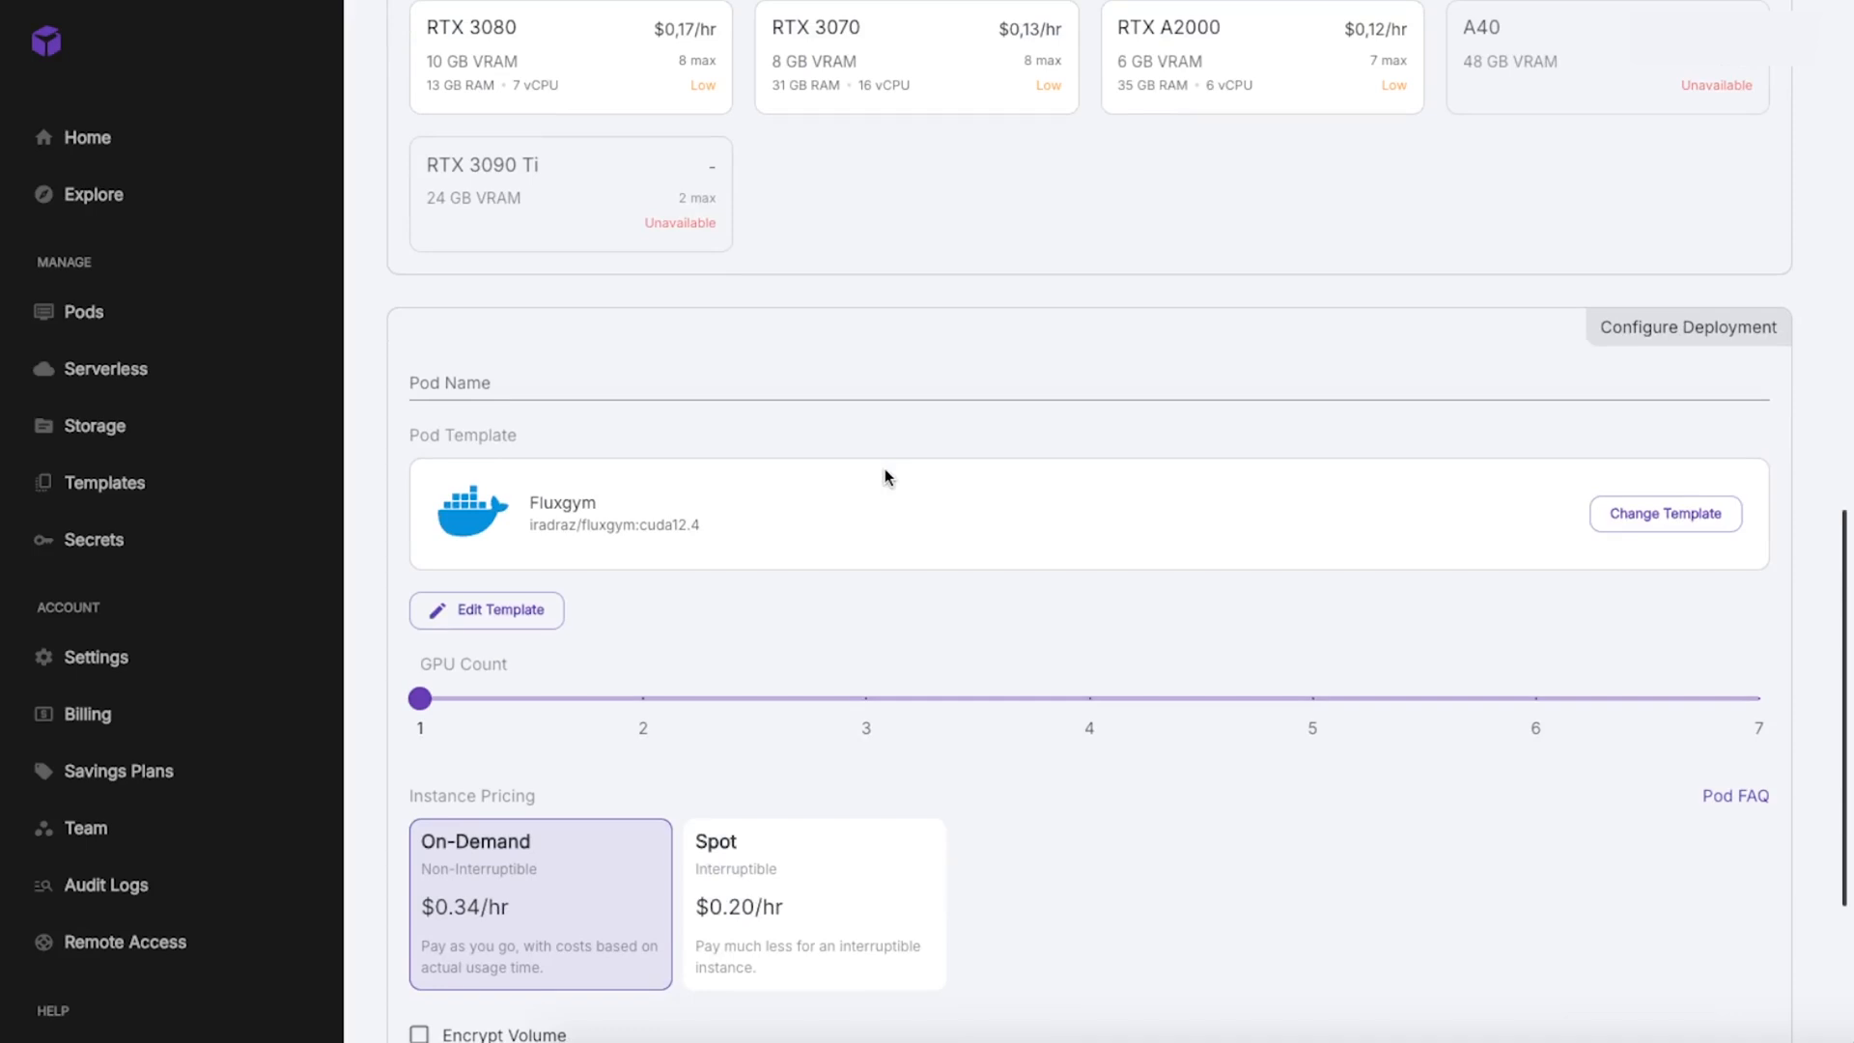
{"action": "mouse_move", "coordinate": [1665, 513]}
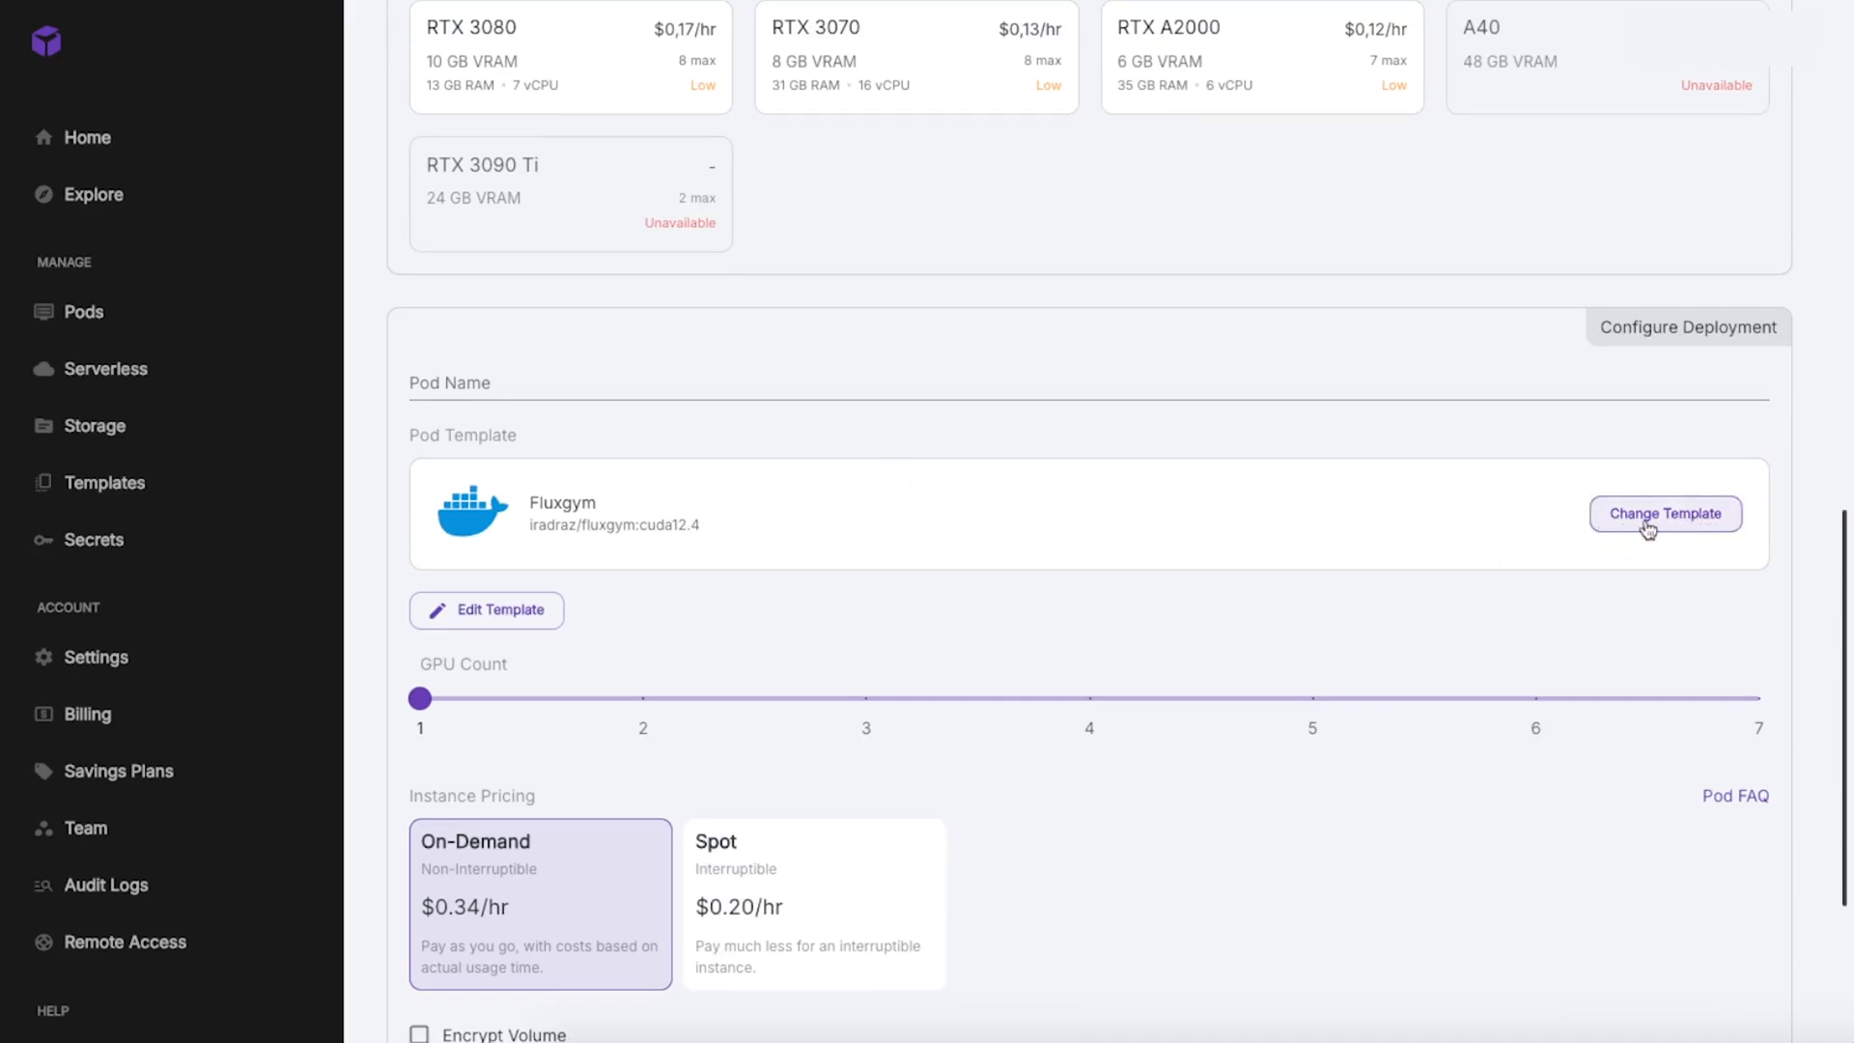
- Deploy a pod from a different template and show its HTTP services on ports 3020 and 8888
{"action": "left_click", "coordinate": [1663, 514]}
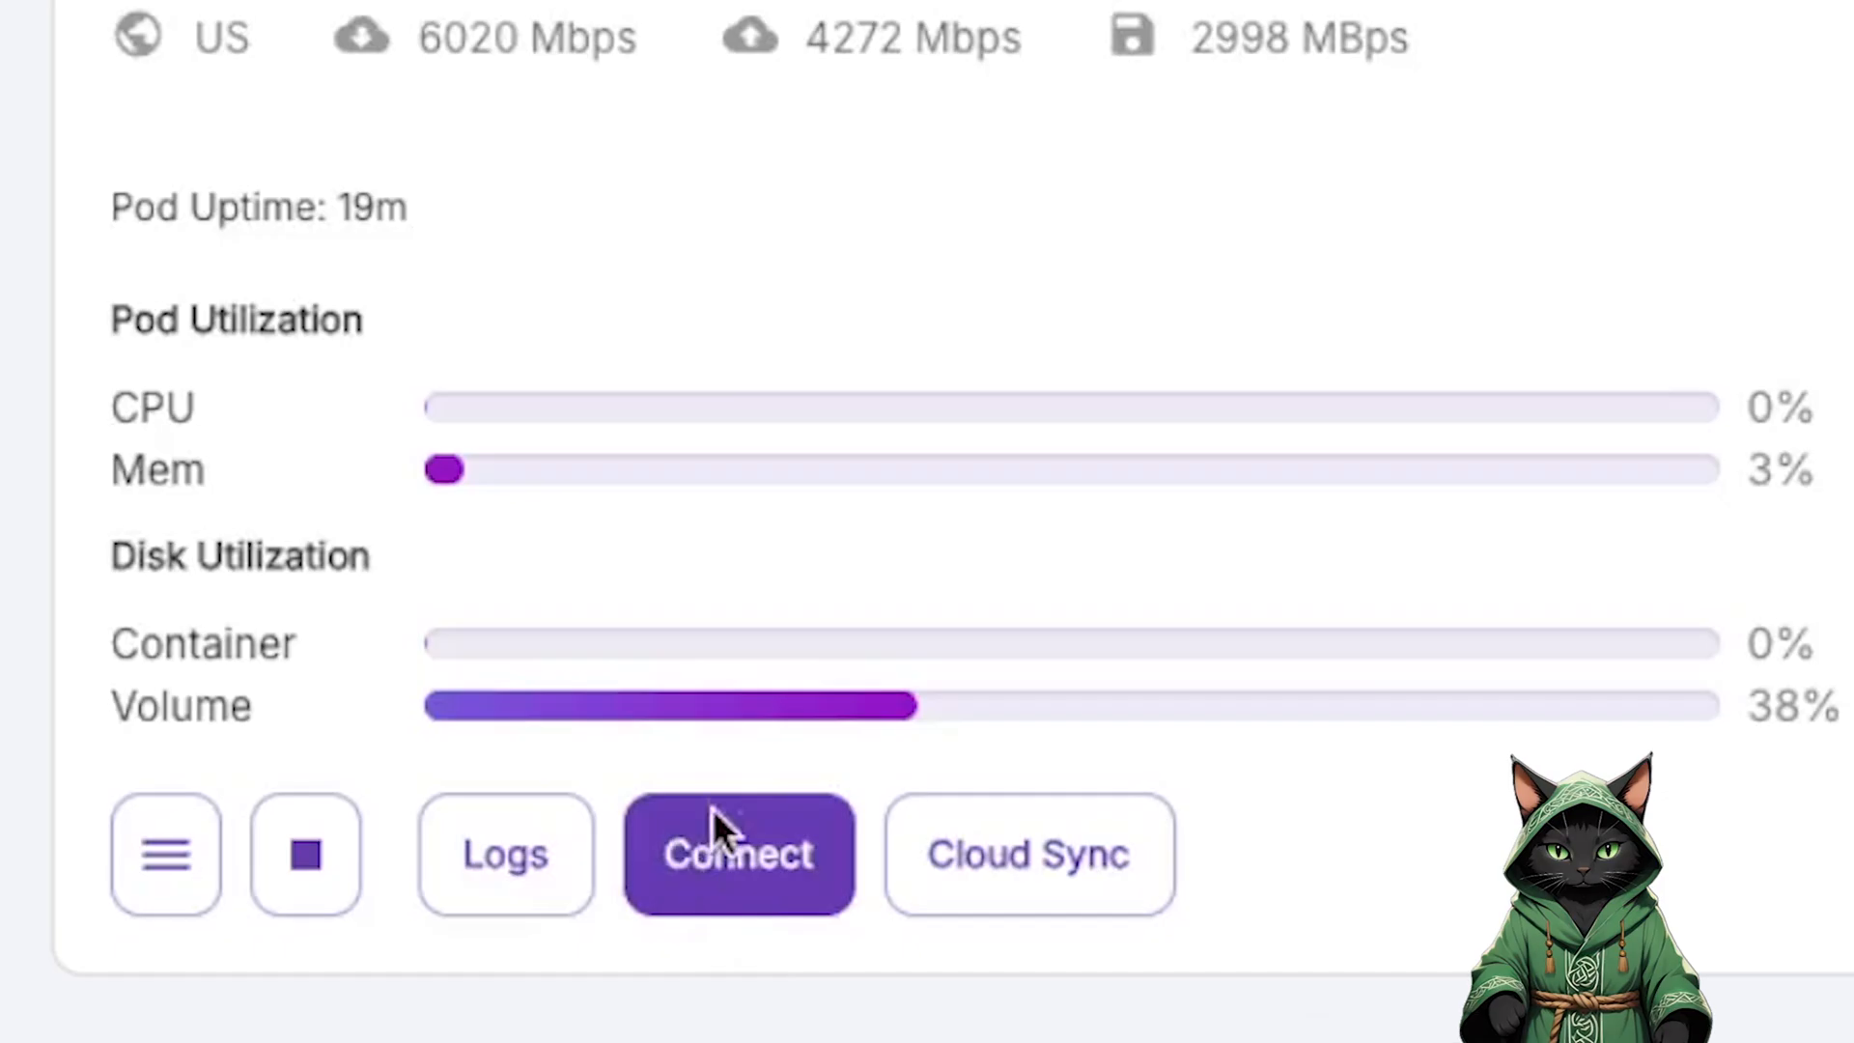
{"action": "mouse_move", "coordinate": [738, 853]}
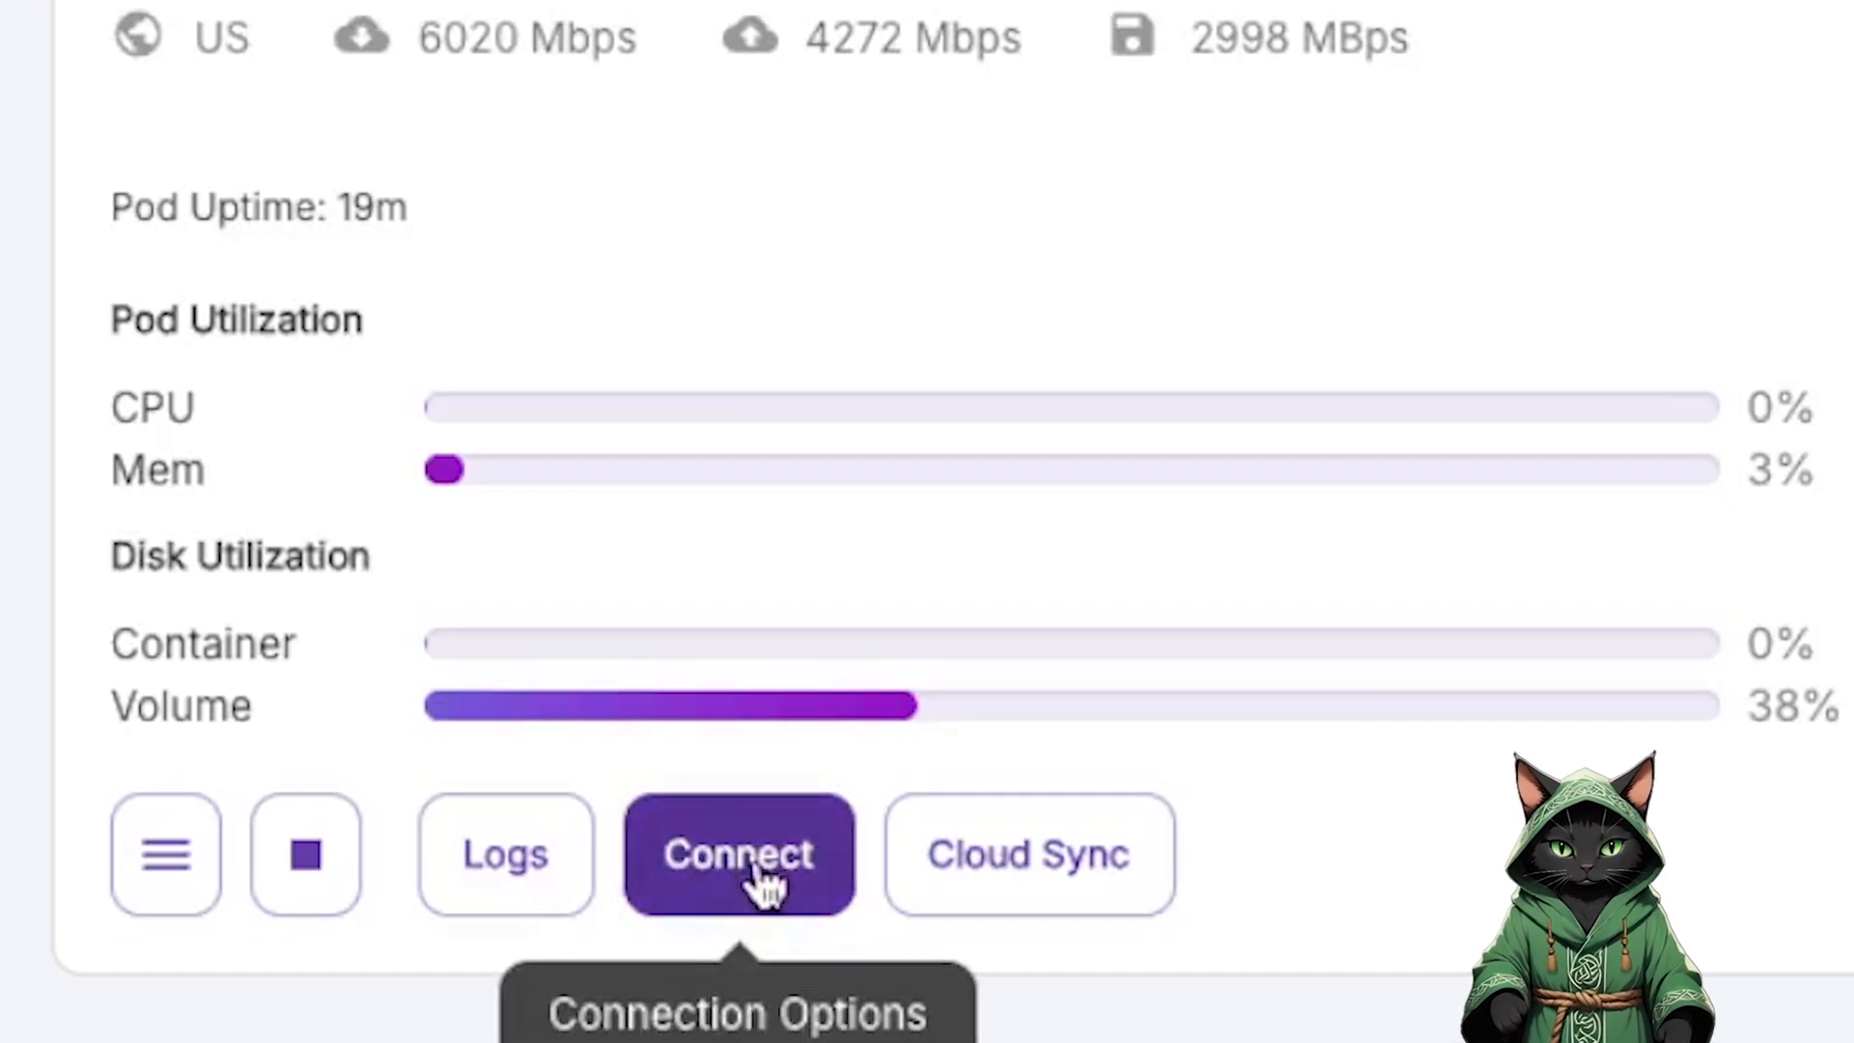
{"action": "left_click", "coordinate": [740, 854]}
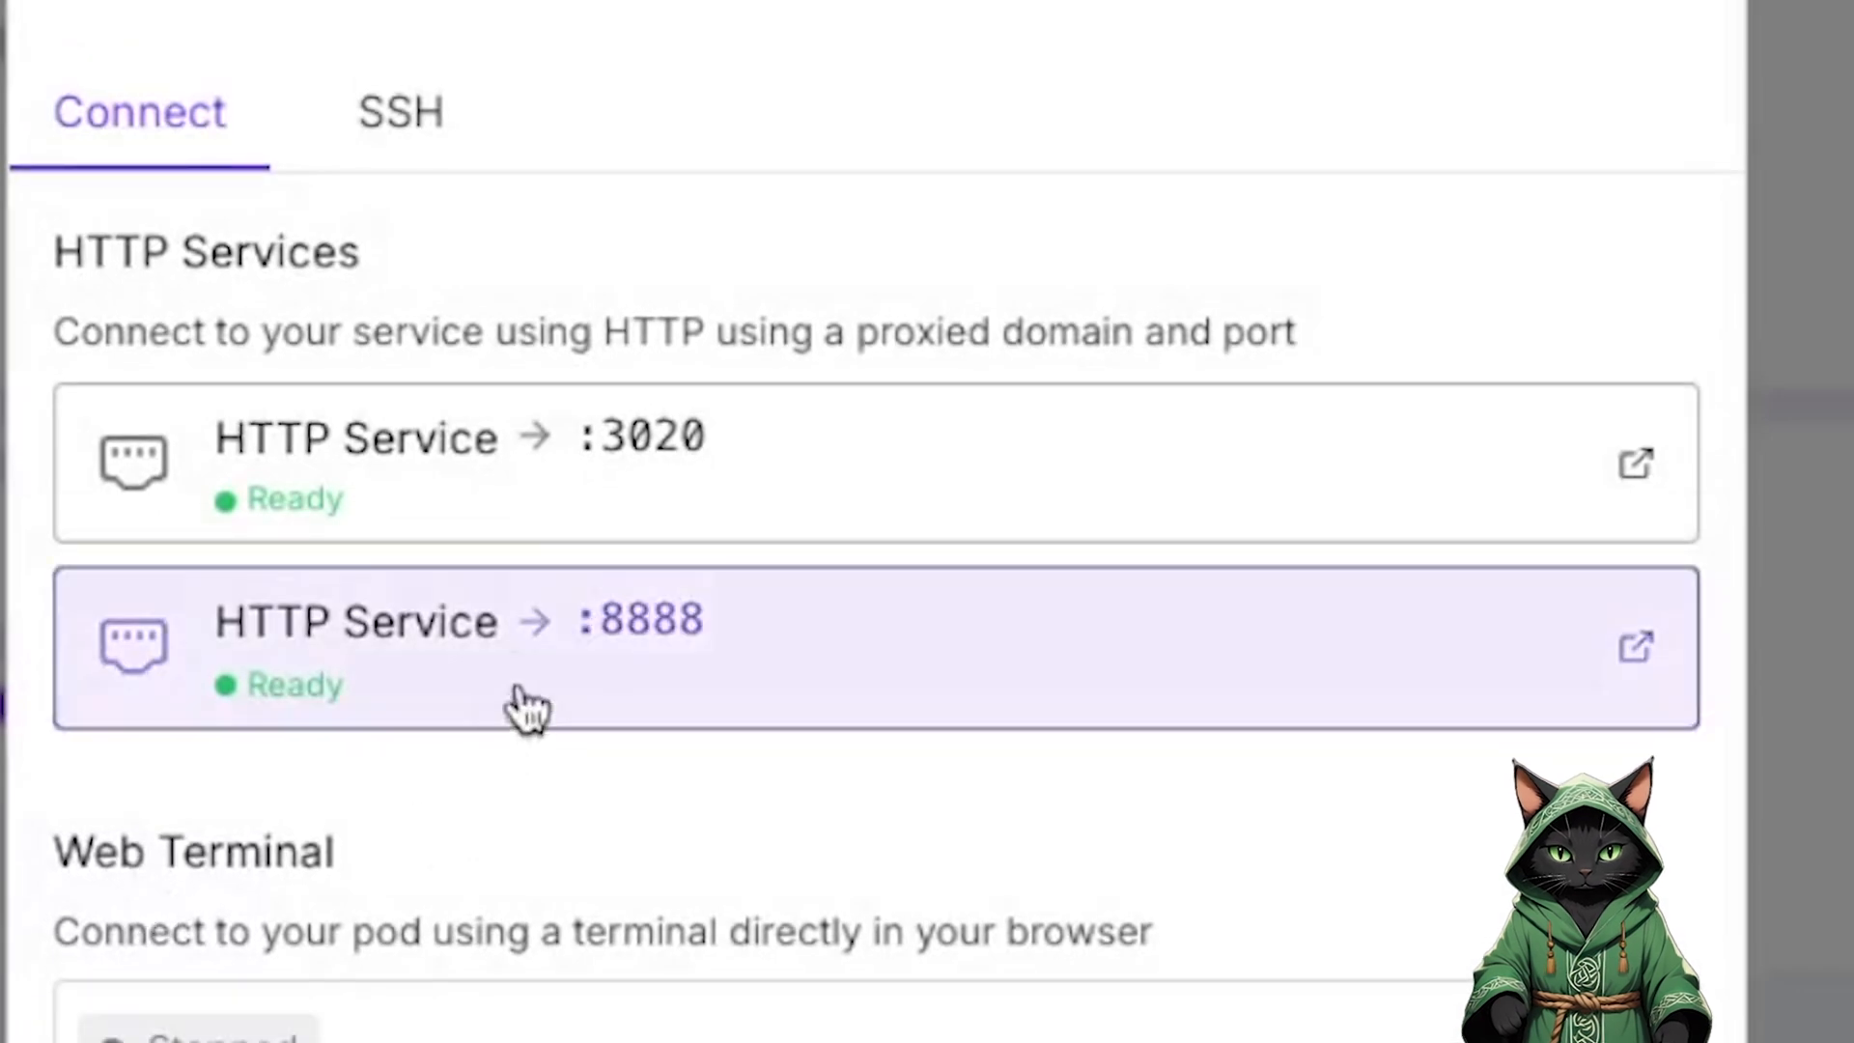
{"action": "mouse_move", "coordinate": [533, 485]}
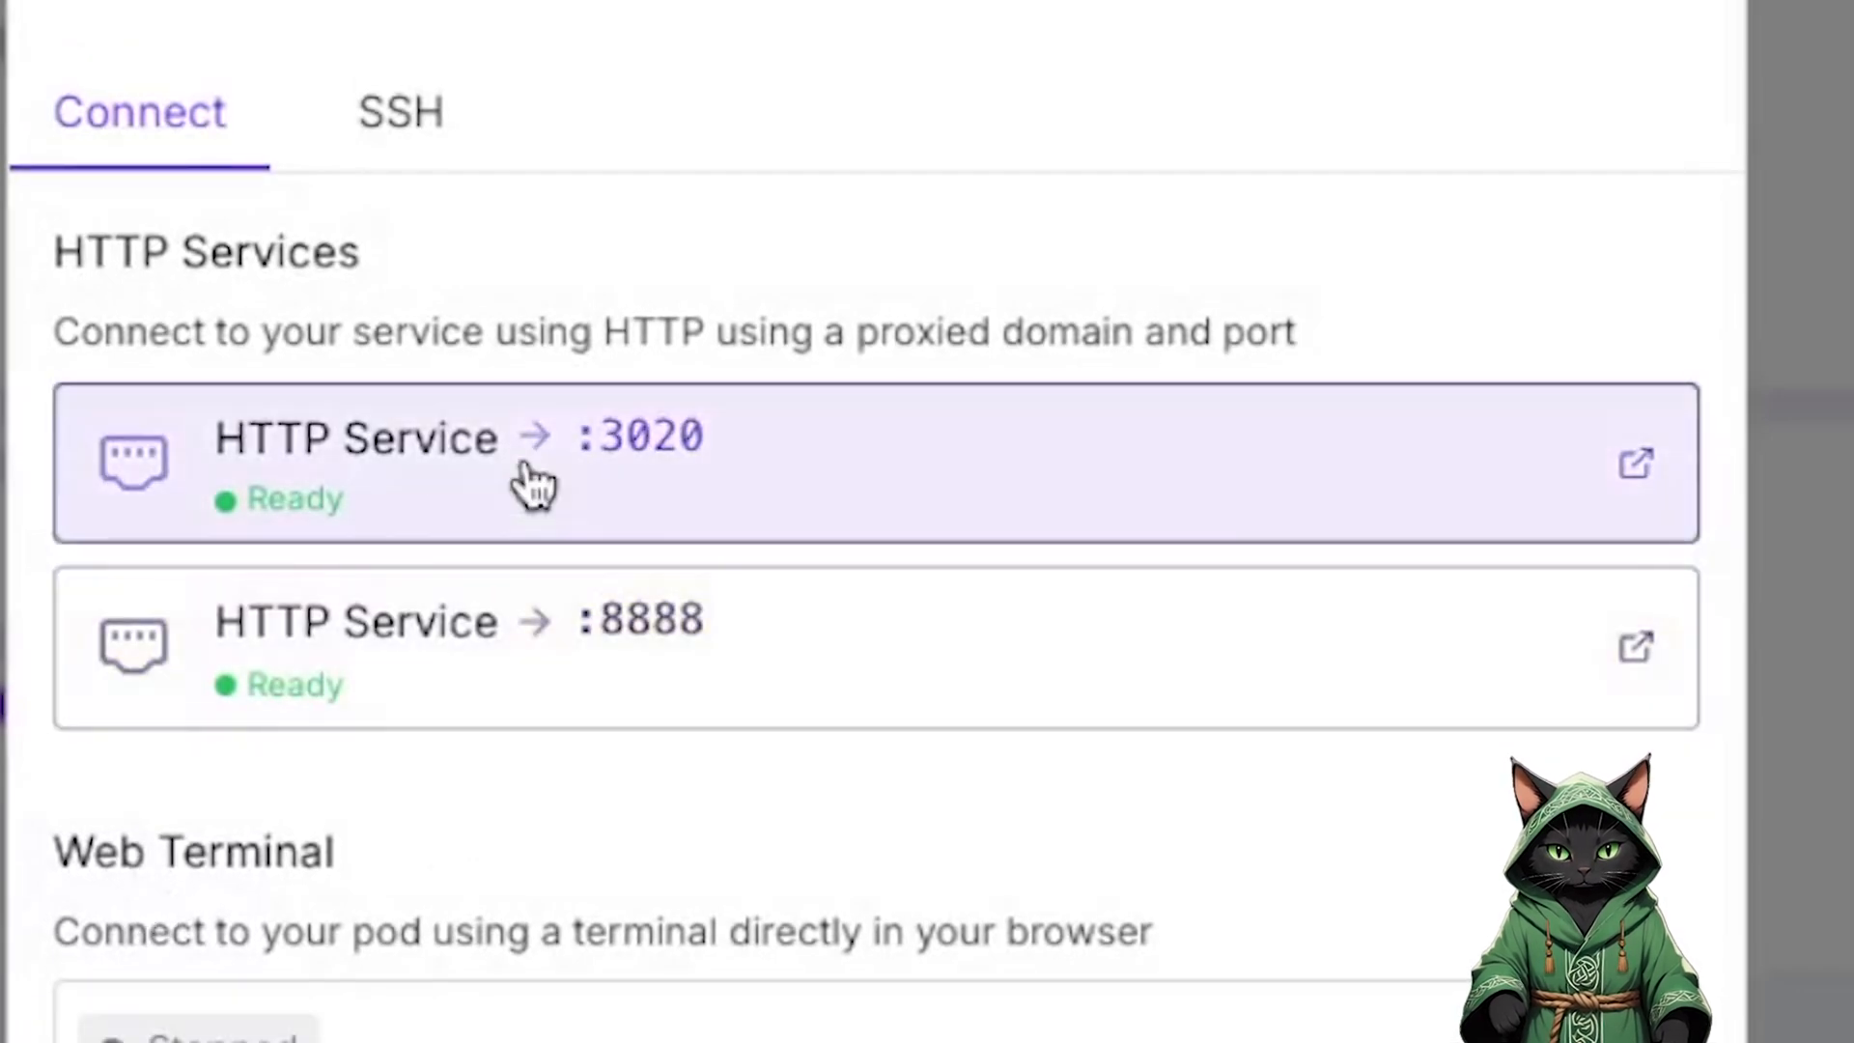
{"action": "mouse_move", "coordinate": [391, 649]}
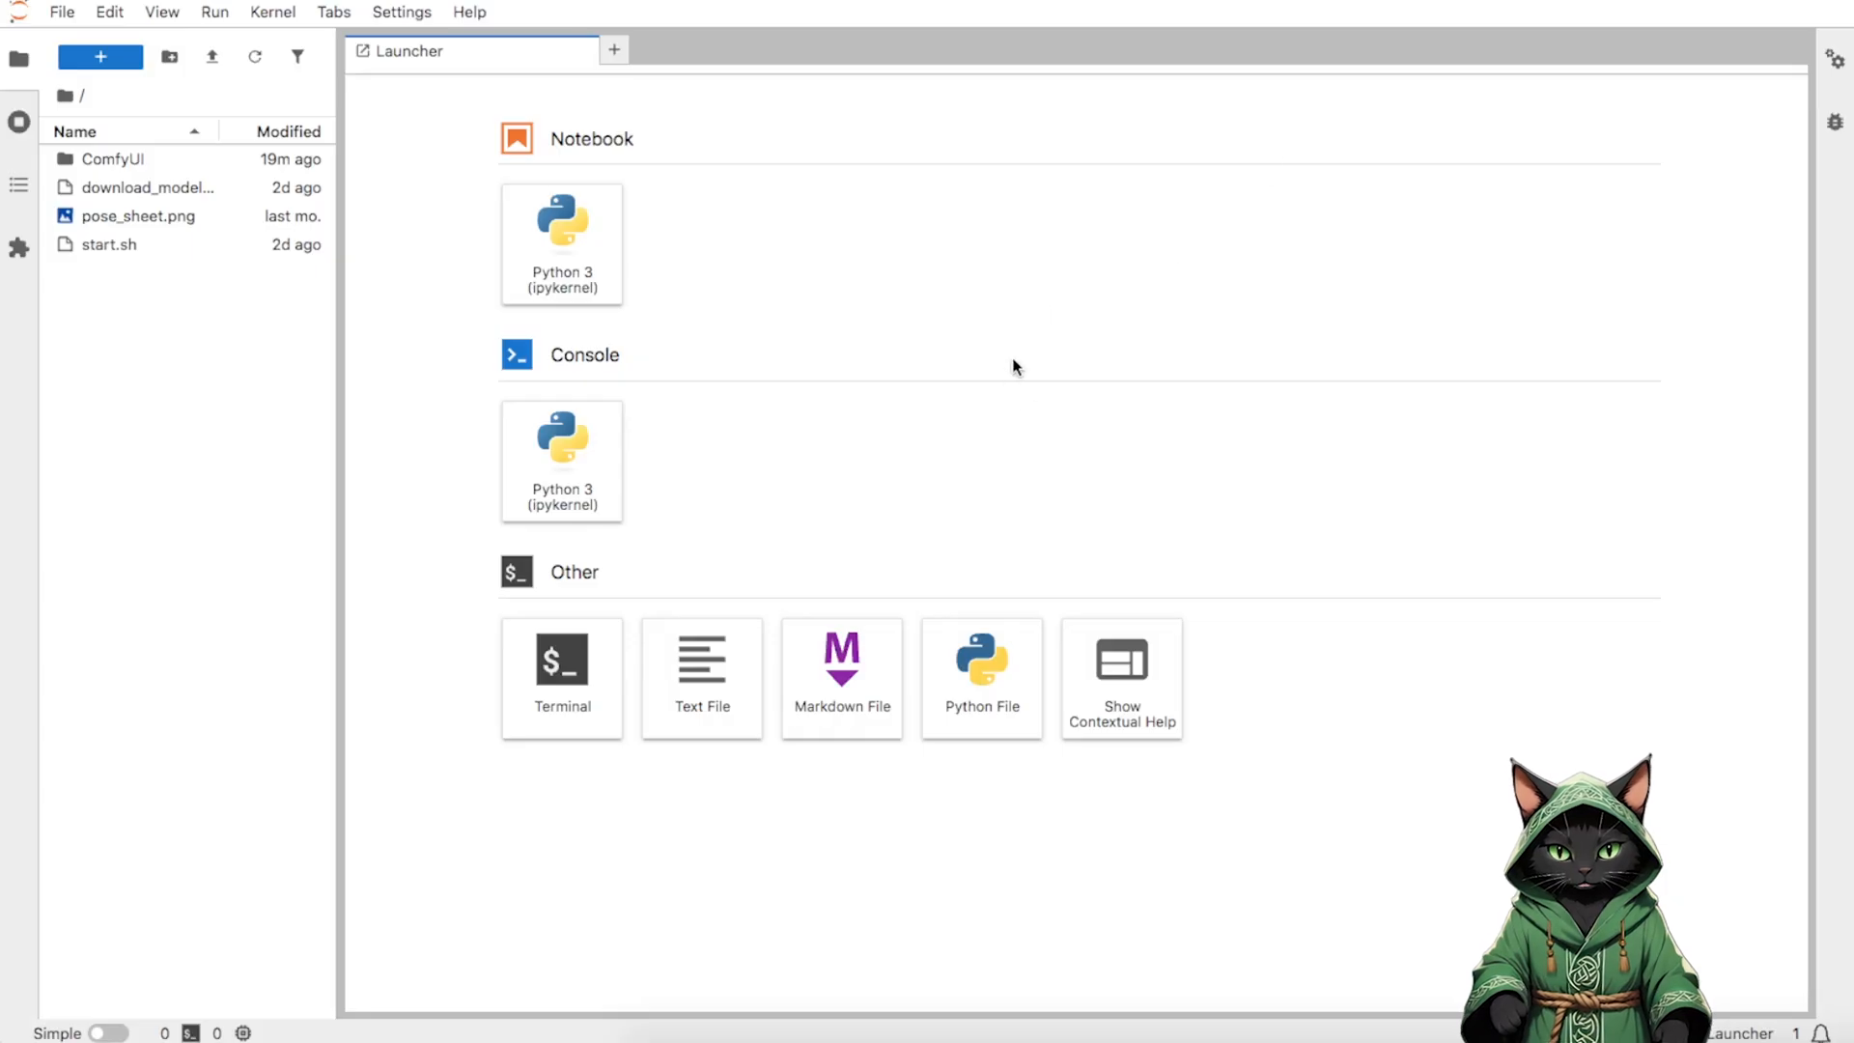
{"action": "mouse_move", "coordinate": [108, 166]}
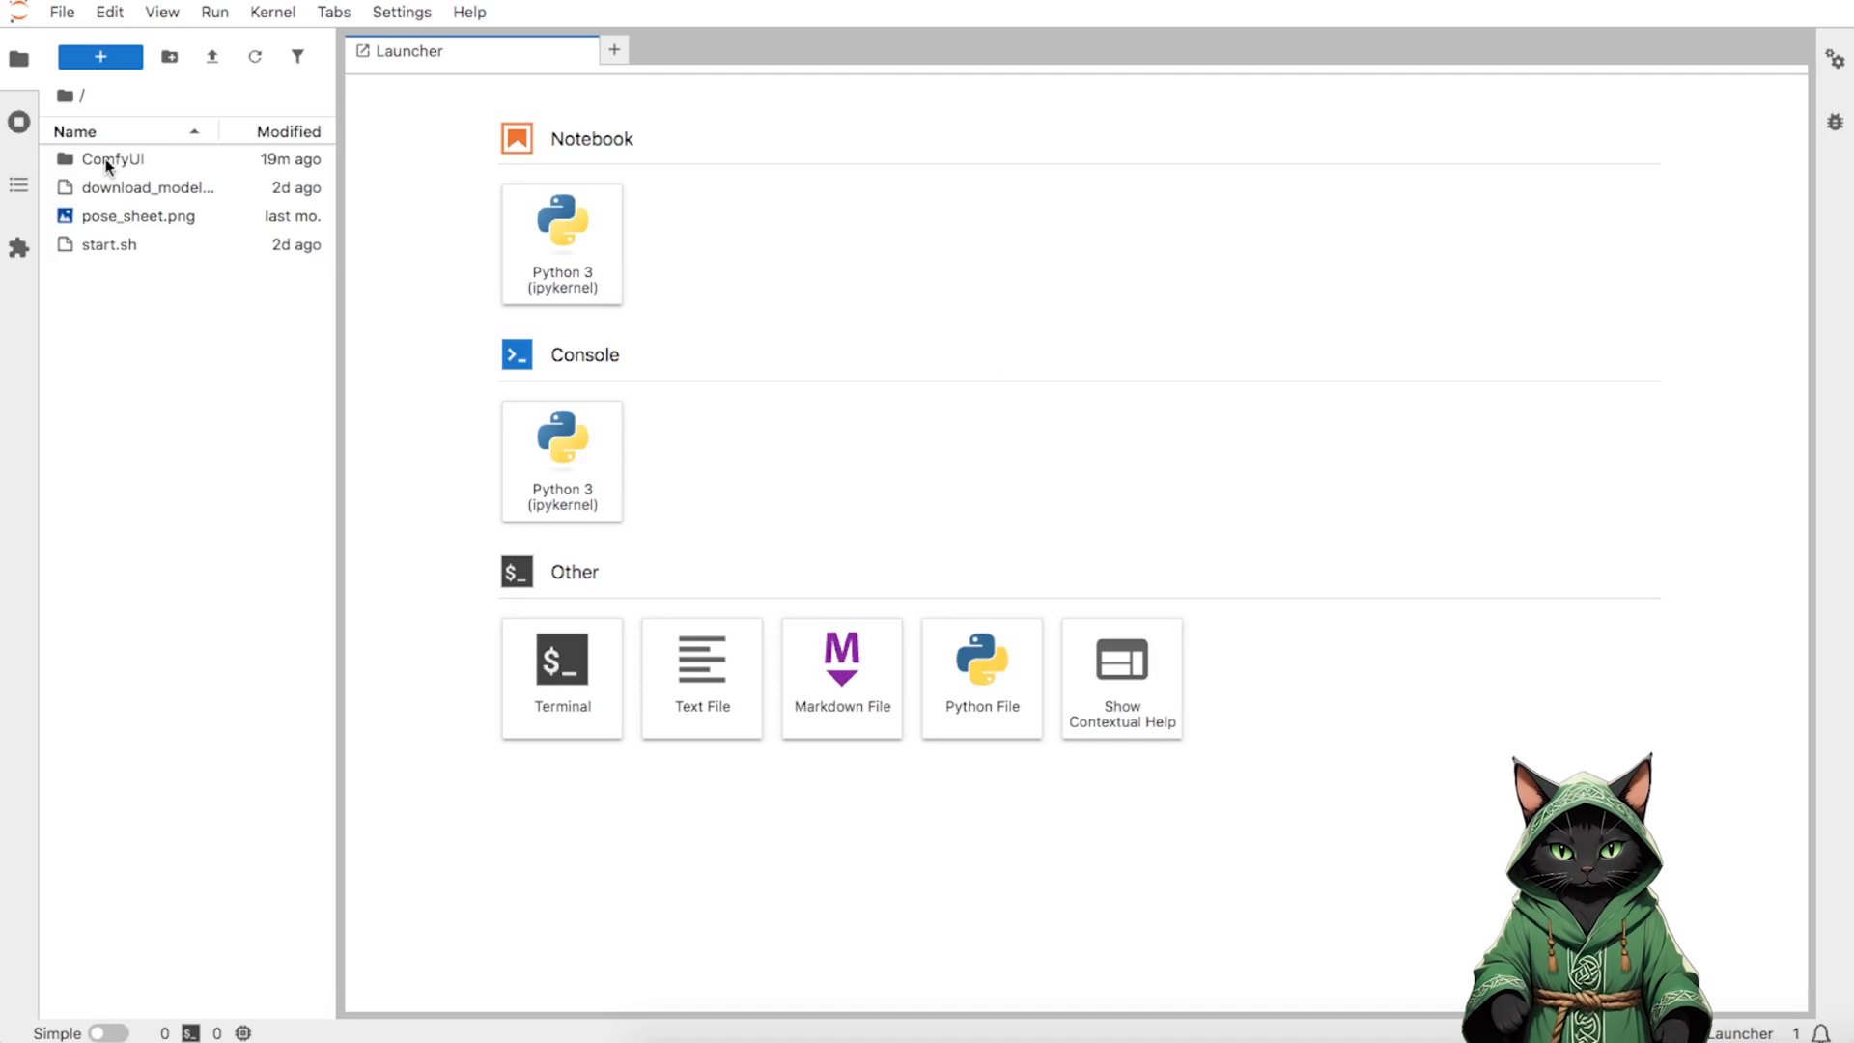
- Navigate into ComfyUI/models and confirm uploading the 38 MB LoRA file
{"action": "double_click", "coordinate": [112, 159]}
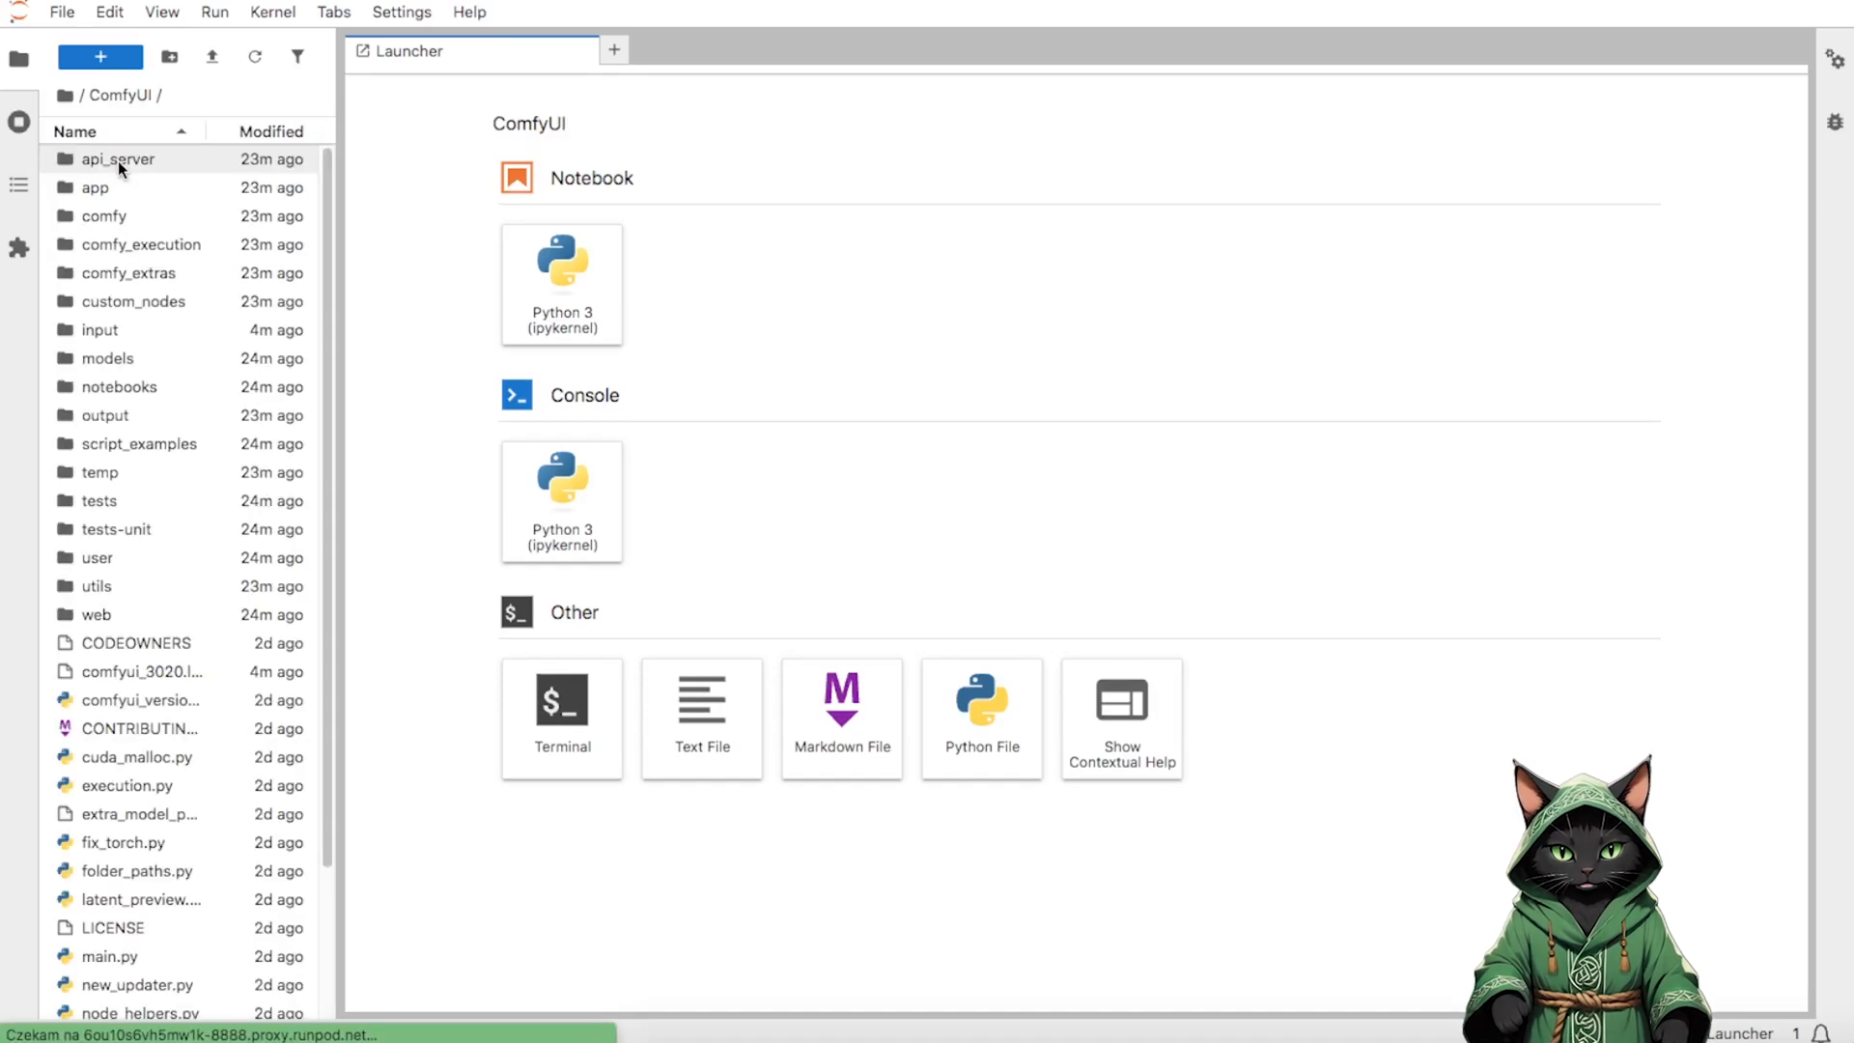
{"action": "double_click", "coordinate": [106, 360]}
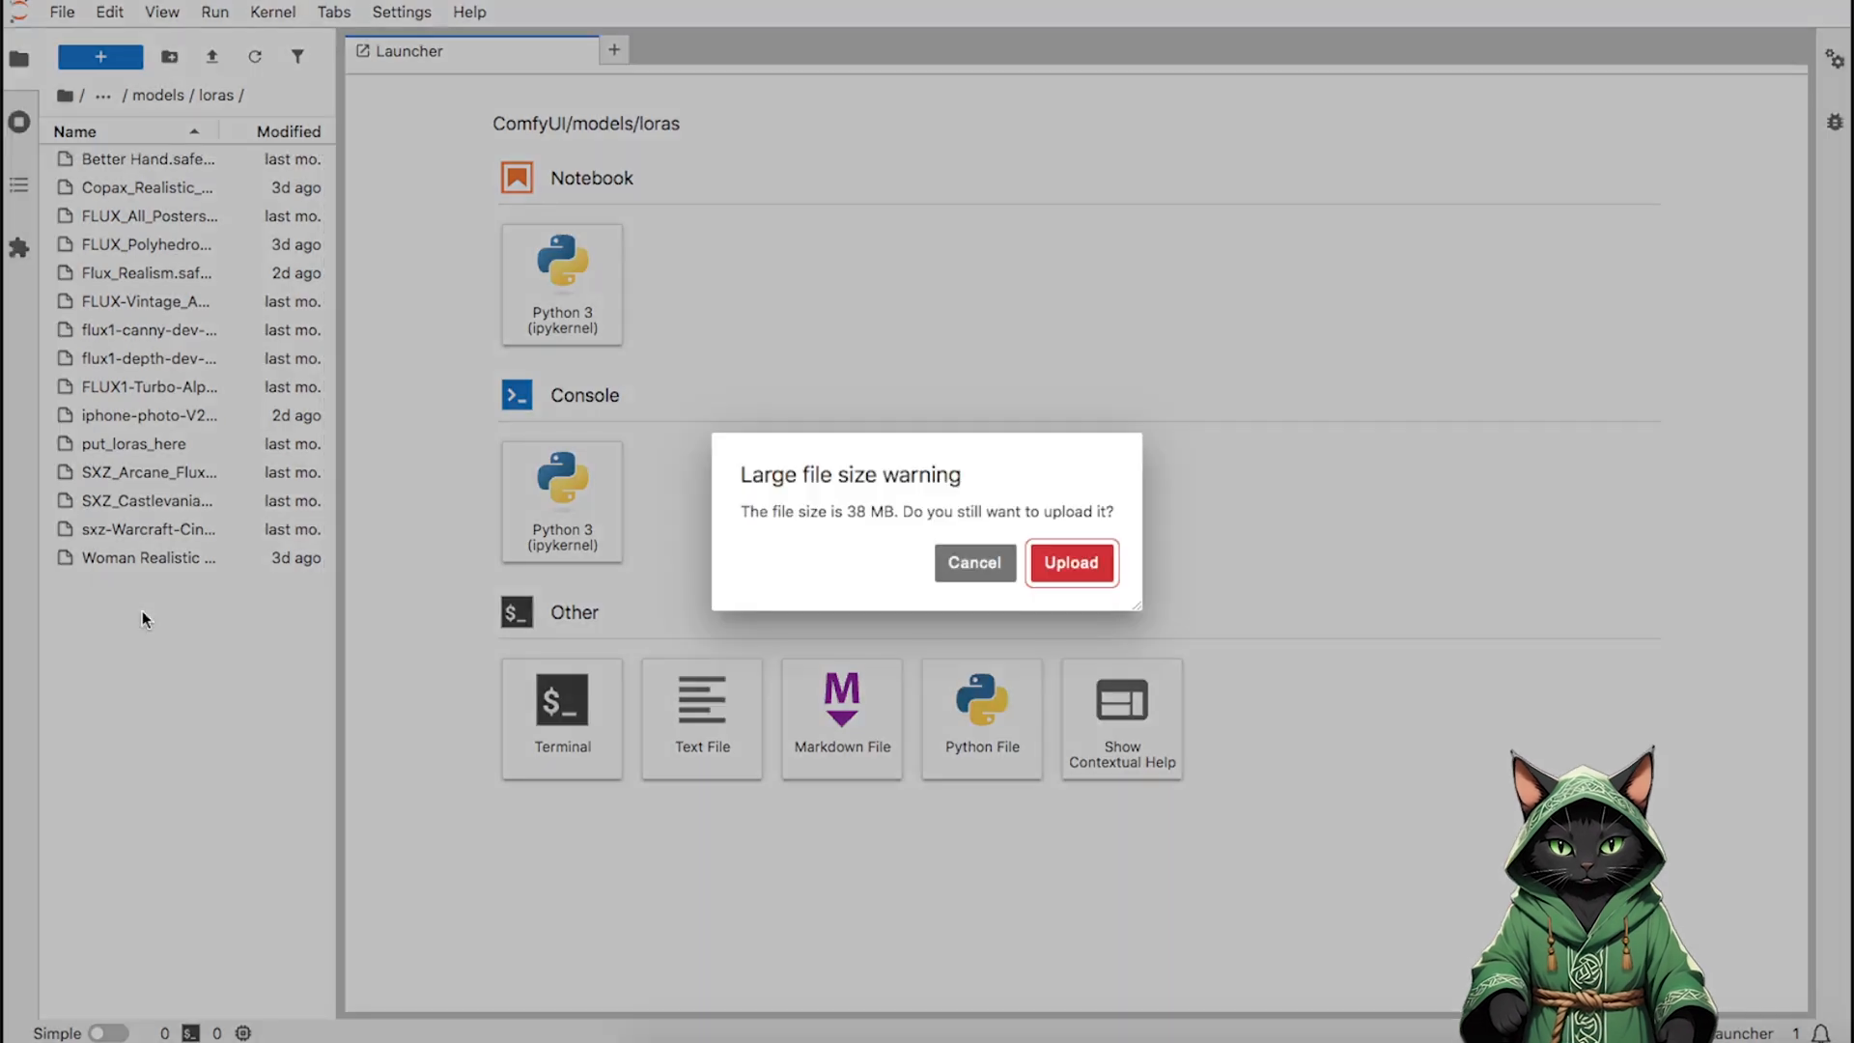
{"action": "left_click", "coordinate": [1068, 562]}
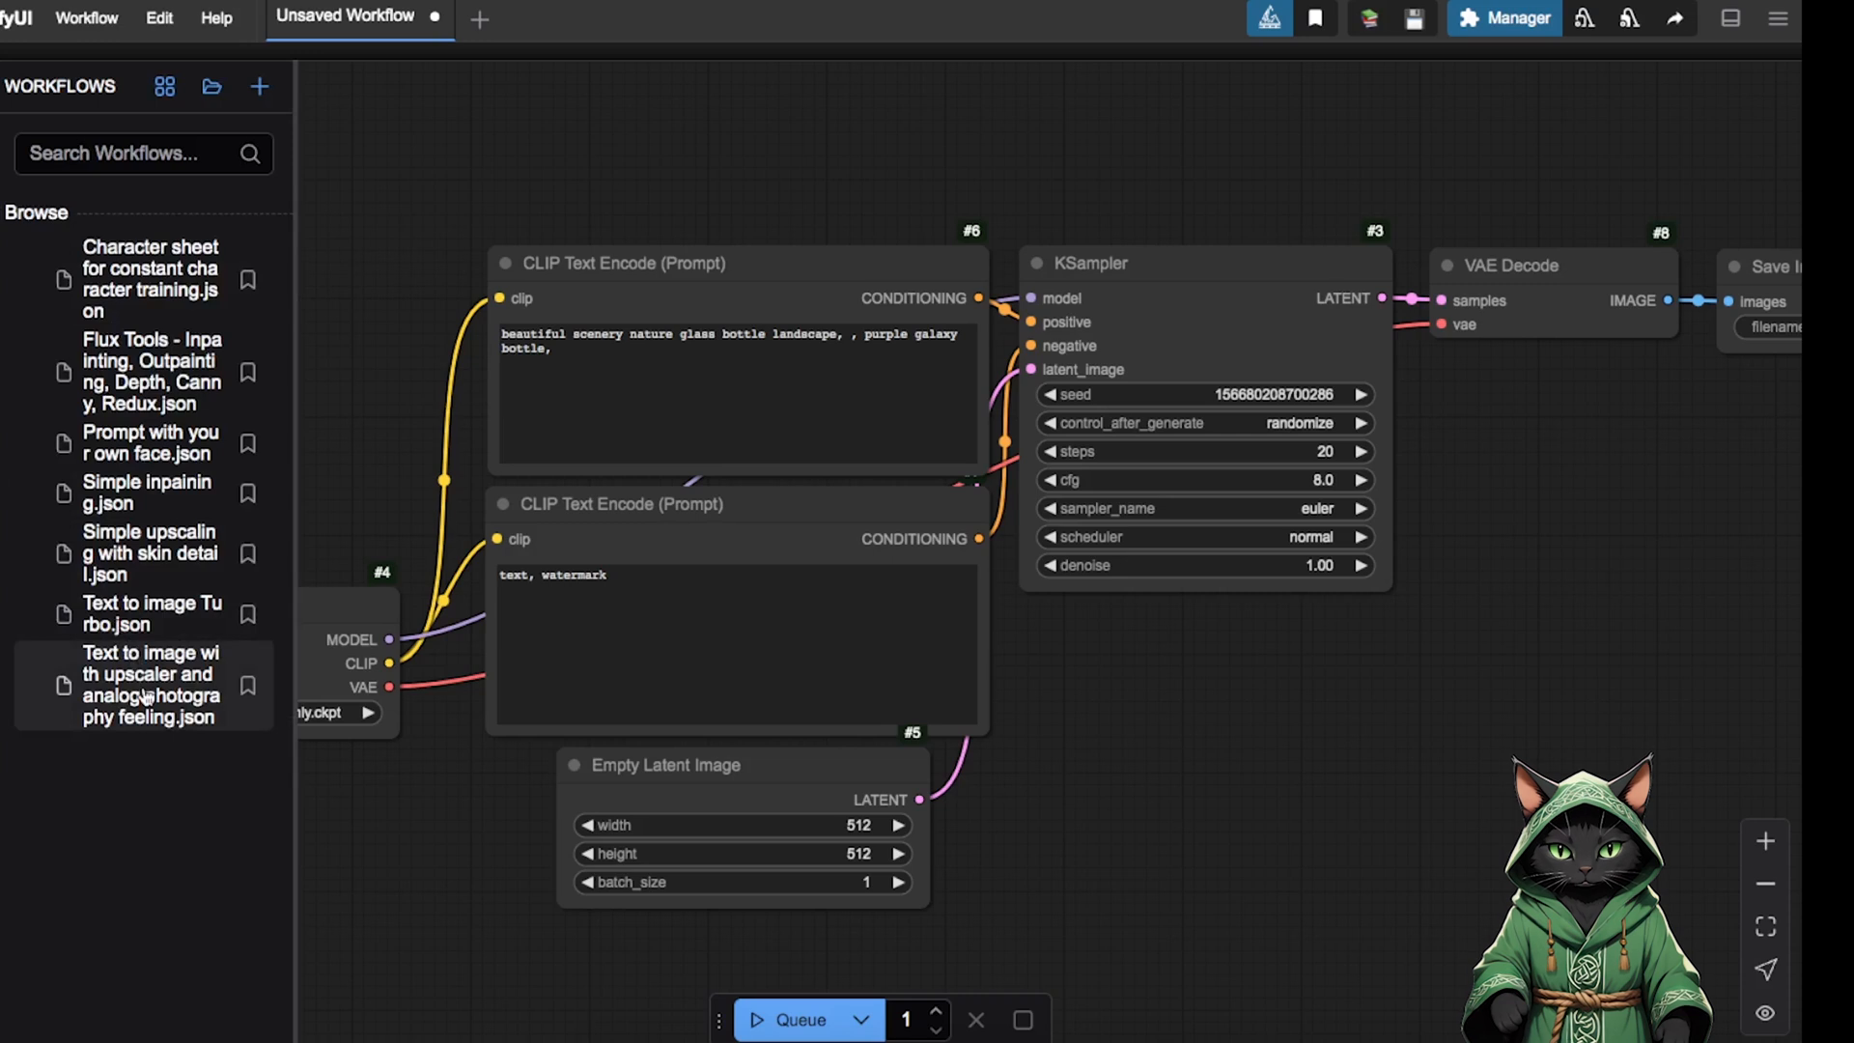
- Load the 'Text to image with upscaler and analog photography feeling' workflow
{"action": "left_click", "coordinate": [150, 683]}
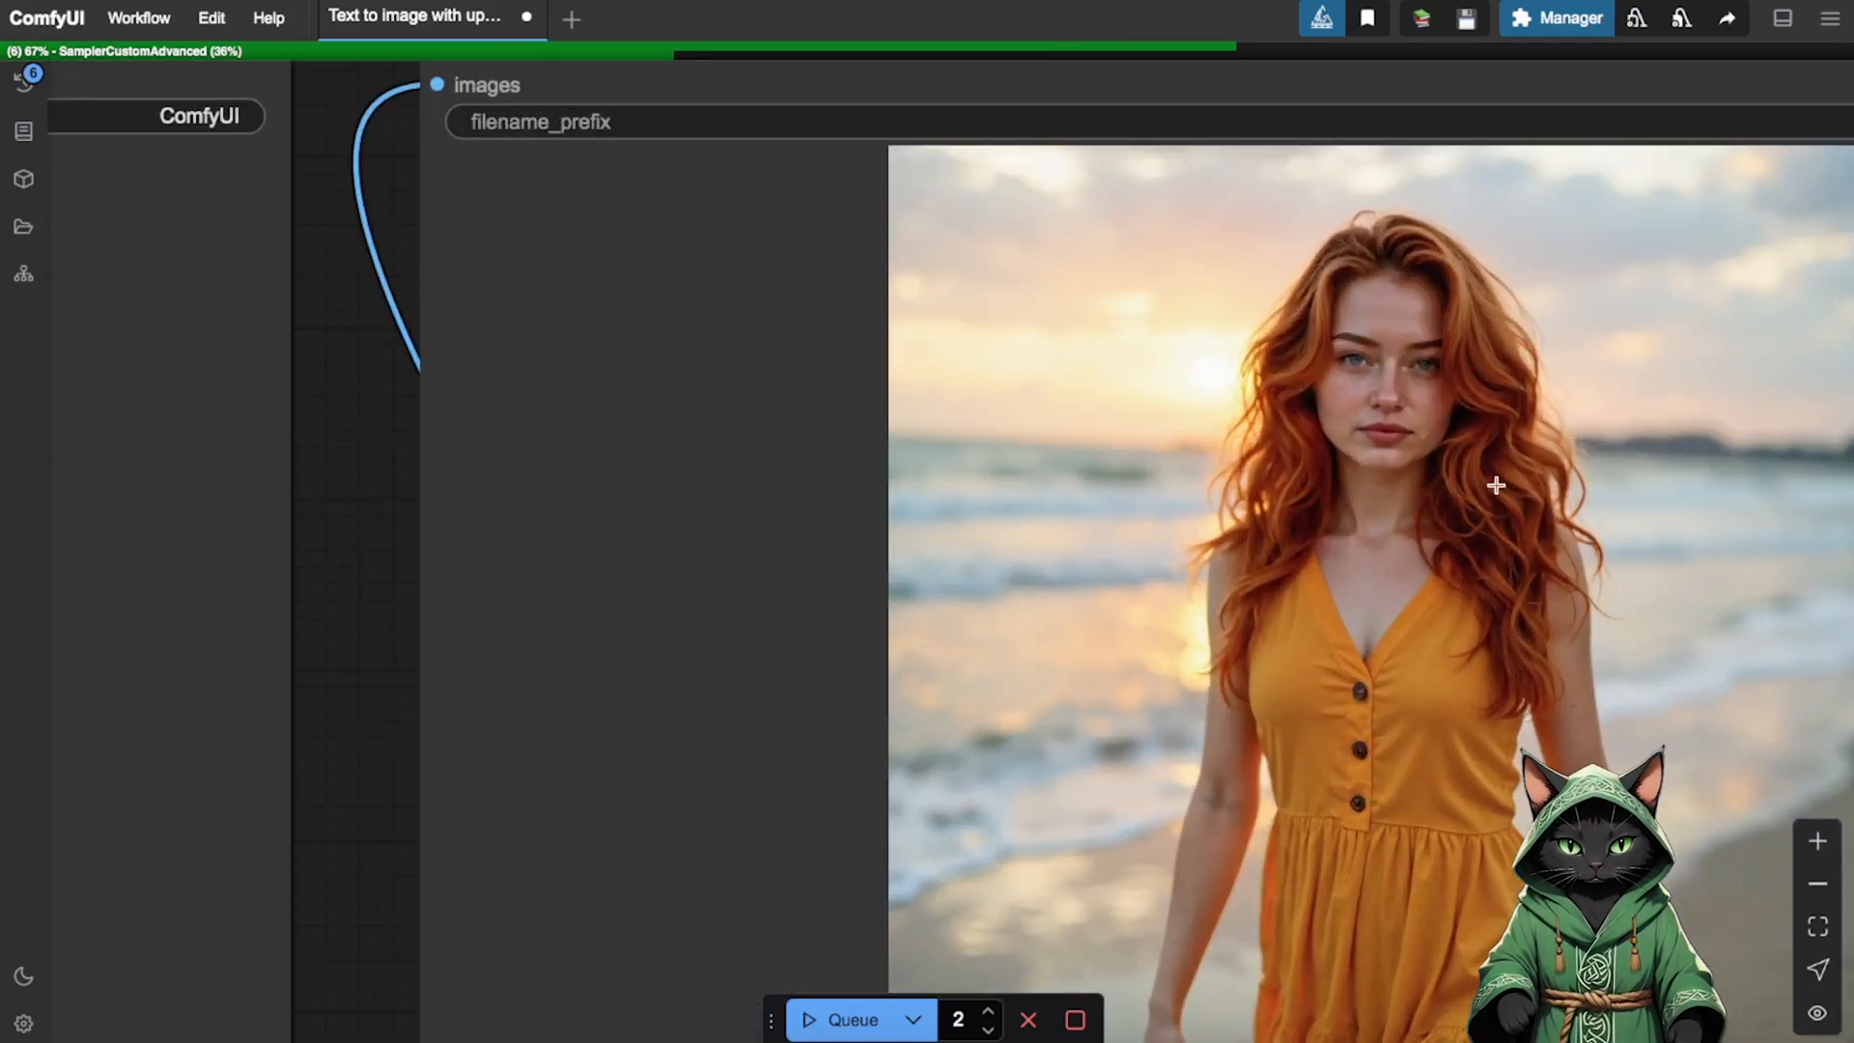
- Re-enable bypassed Load LoRA node #75 and set its lora_name to lyra.safetensors
{"action": "right_click", "coordinate": [816, 379]}
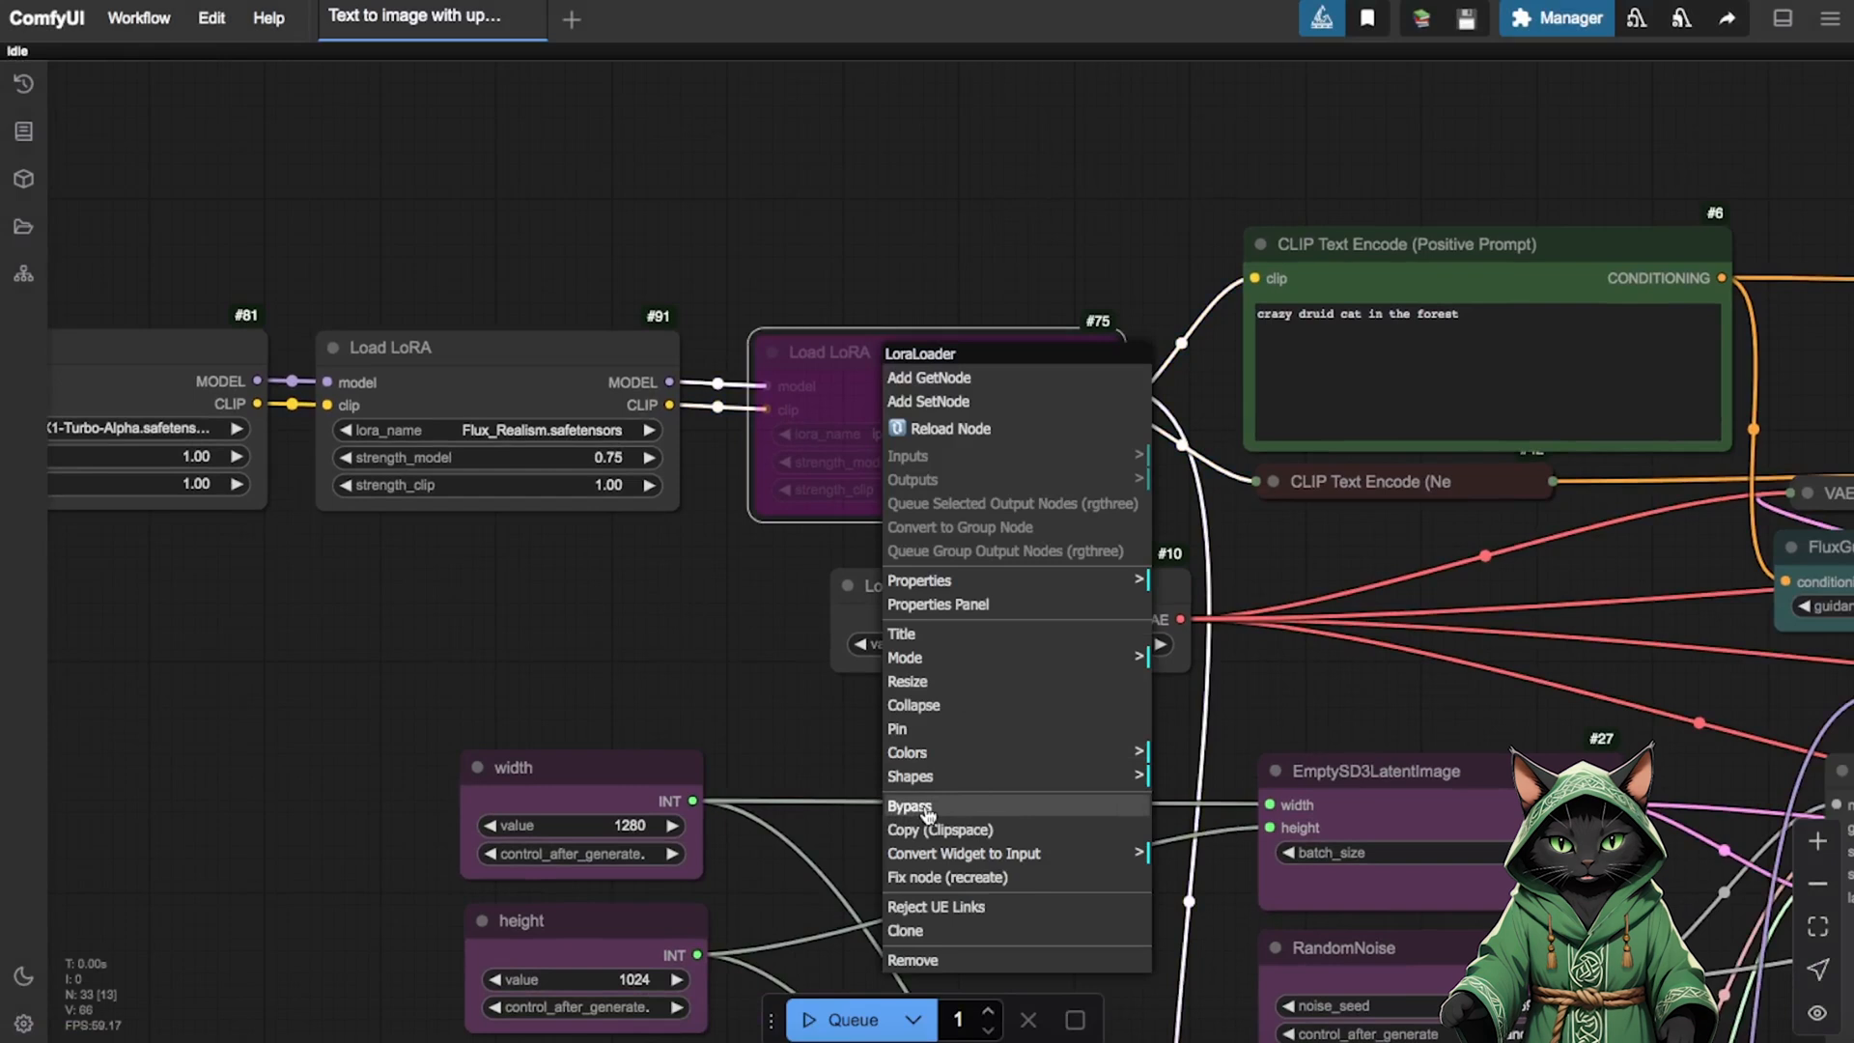
{"action": "left_click", "coordinate": [863, 434]}
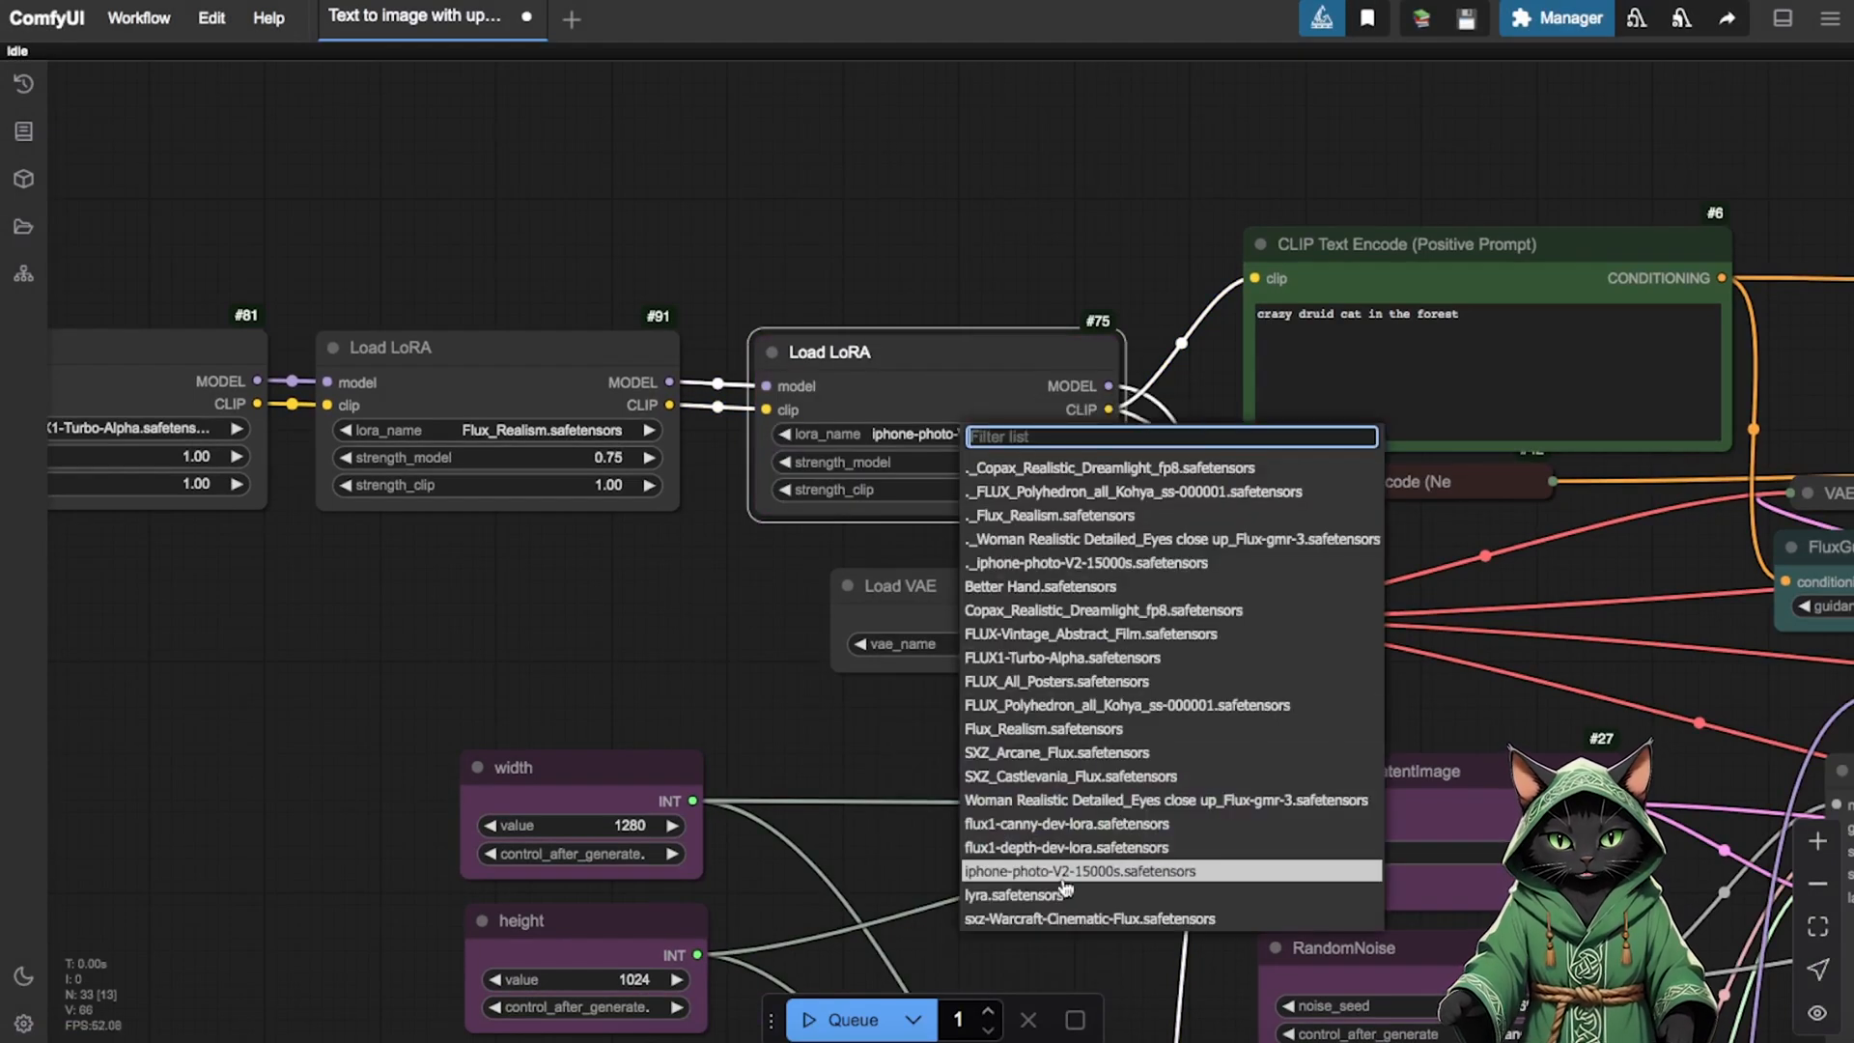
{"action": "left_click", "coordinate": [1018, 894]}
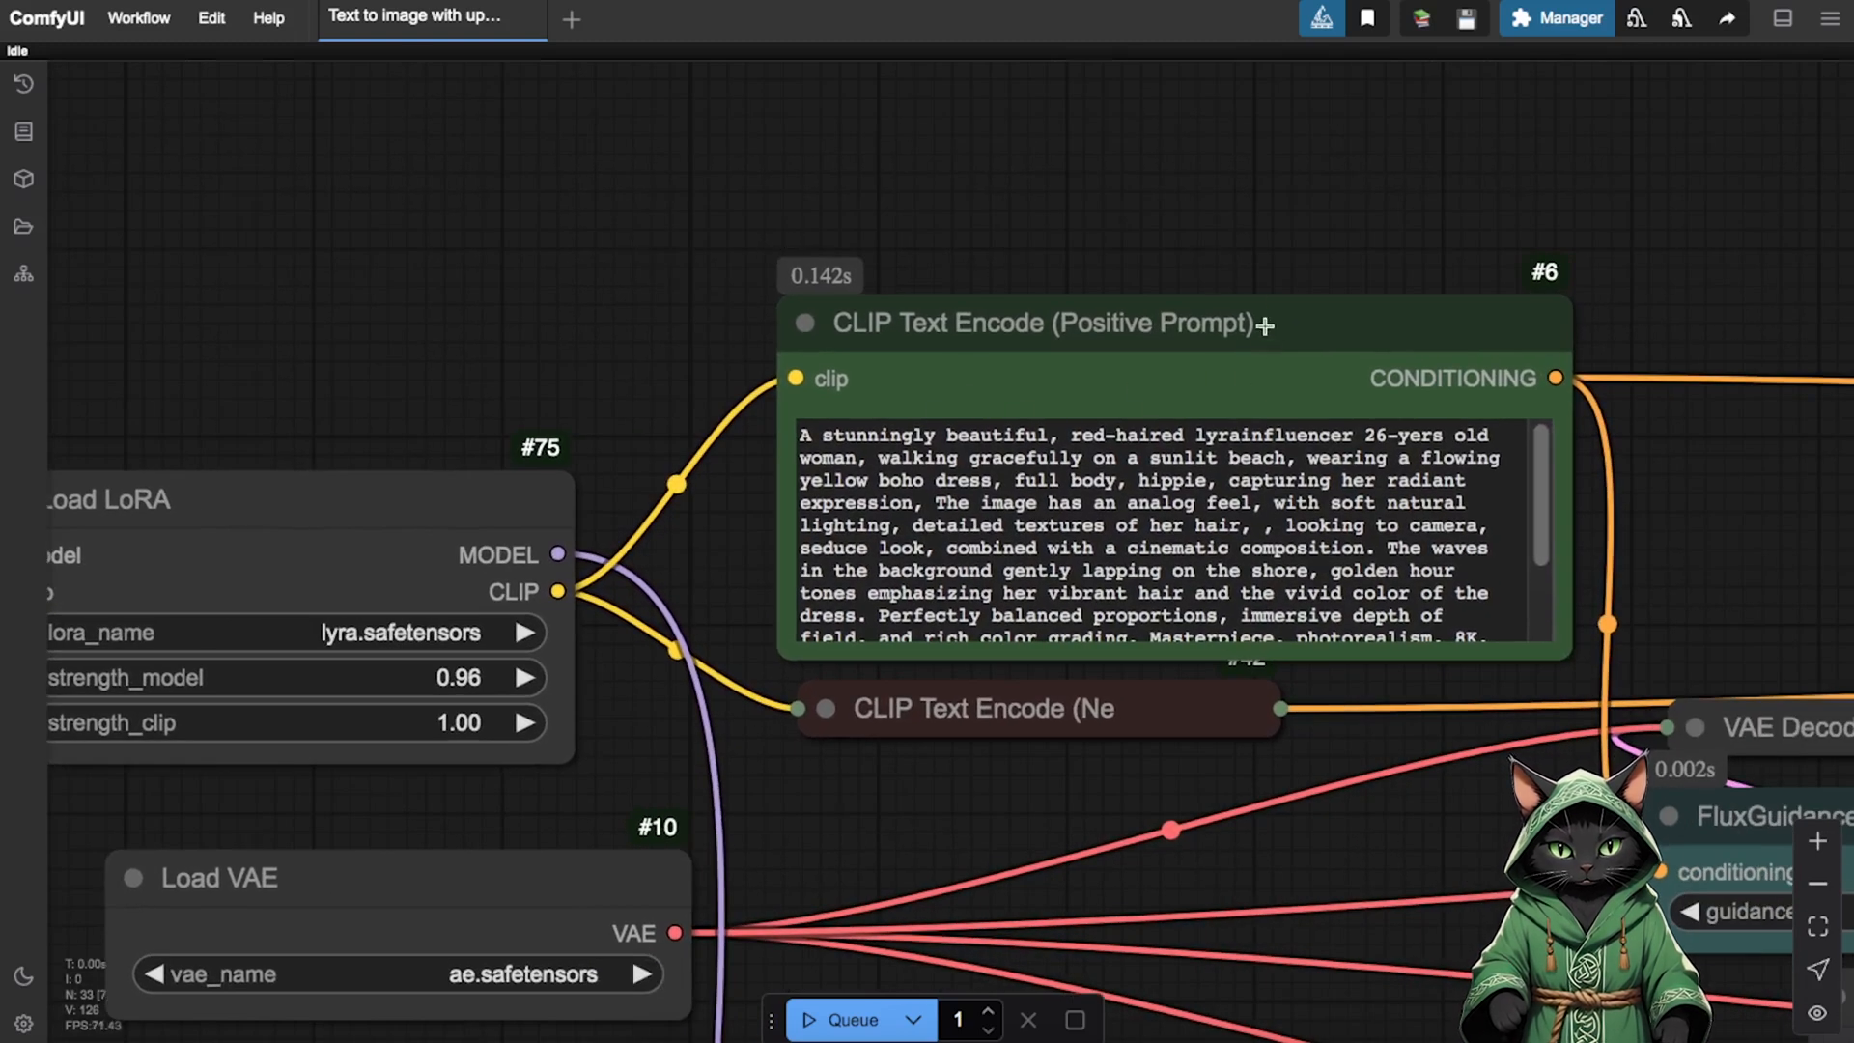
{"action": "mouse_move", "coordinate": [1136, 245]}
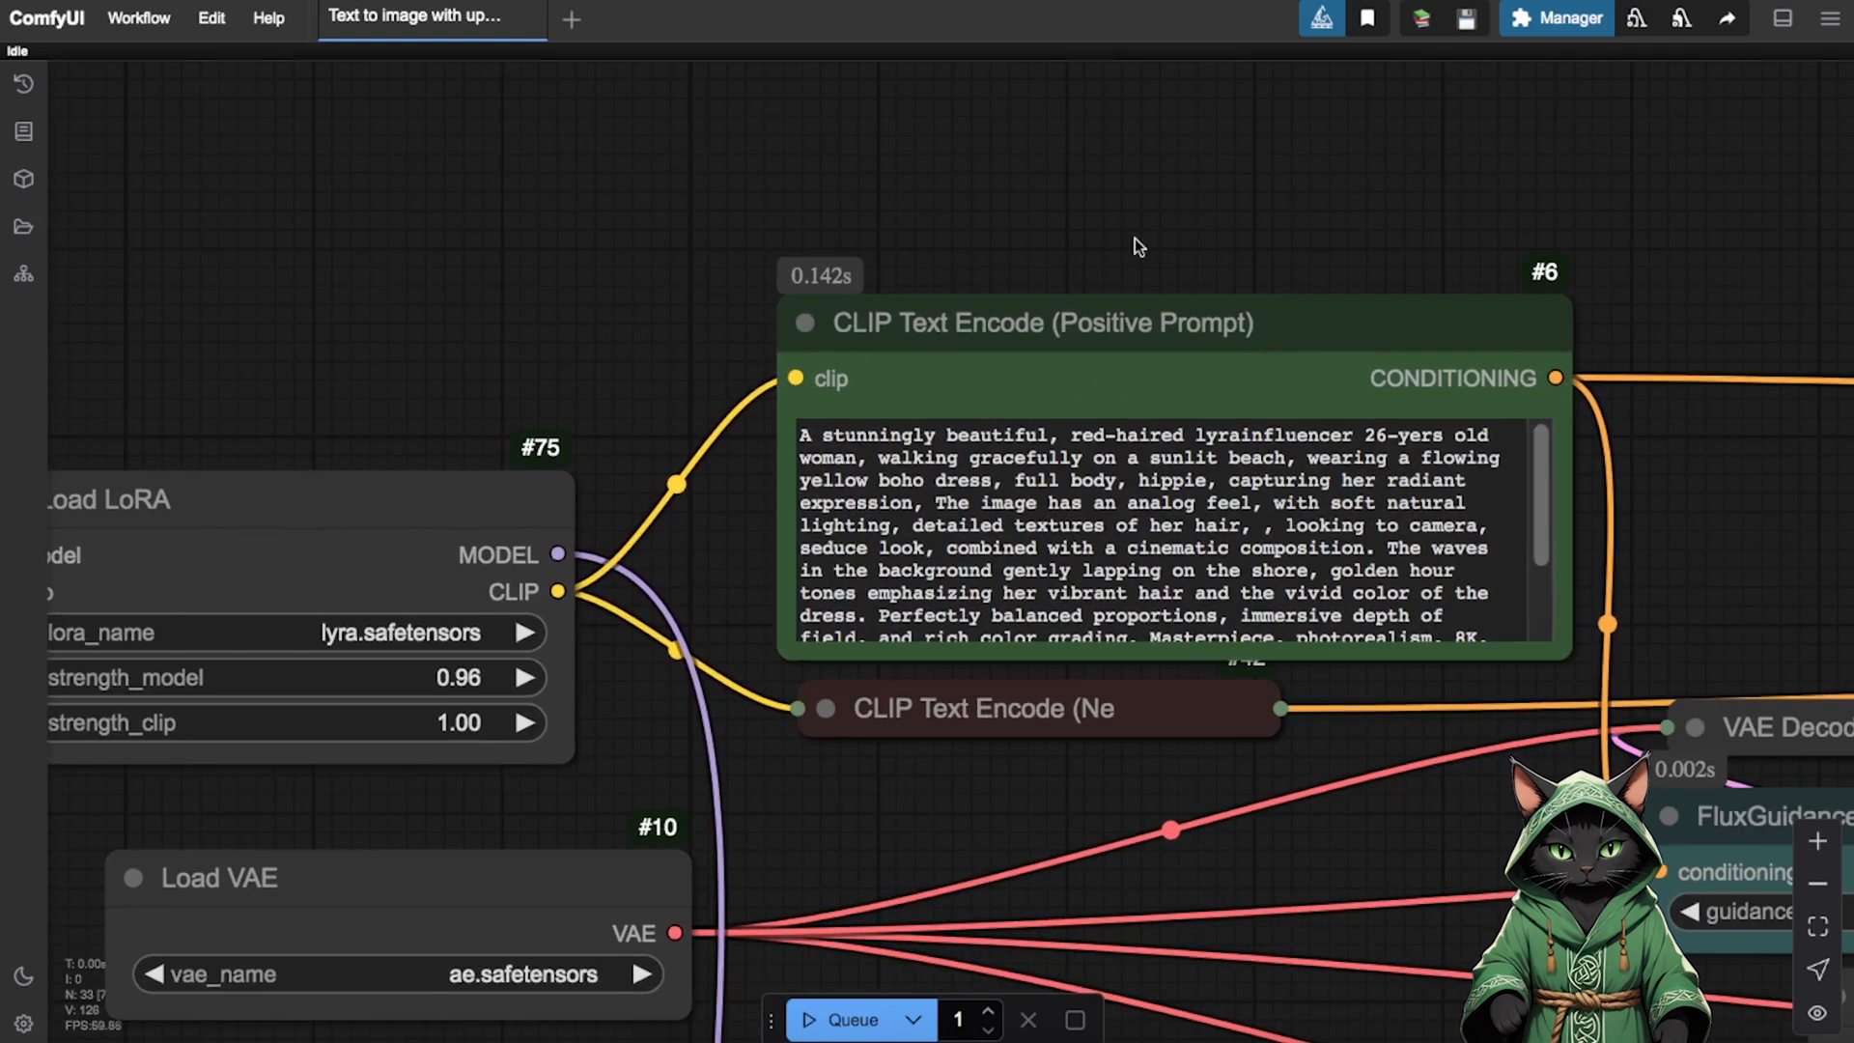
{"action": "mouse_move", "coordinate": [1024, 257]}
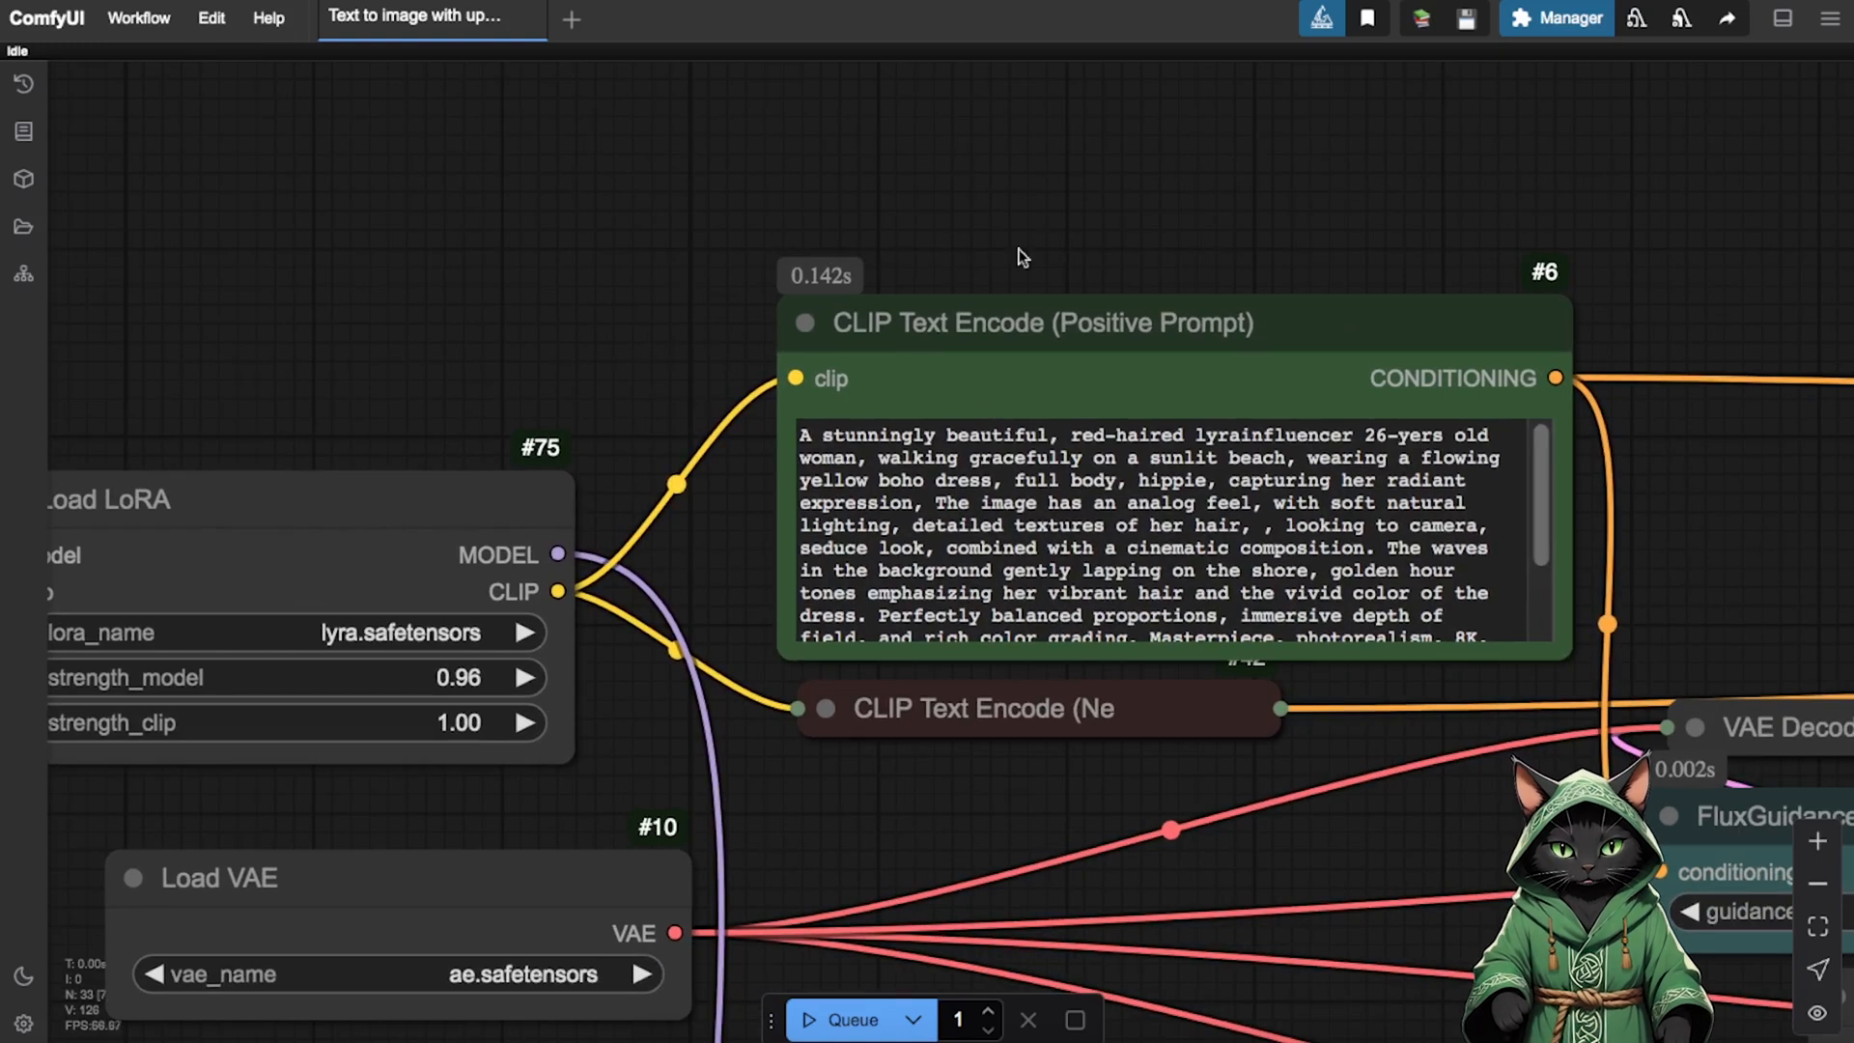
{"action": "mouse_move", "coordinate": [1818, 889]}
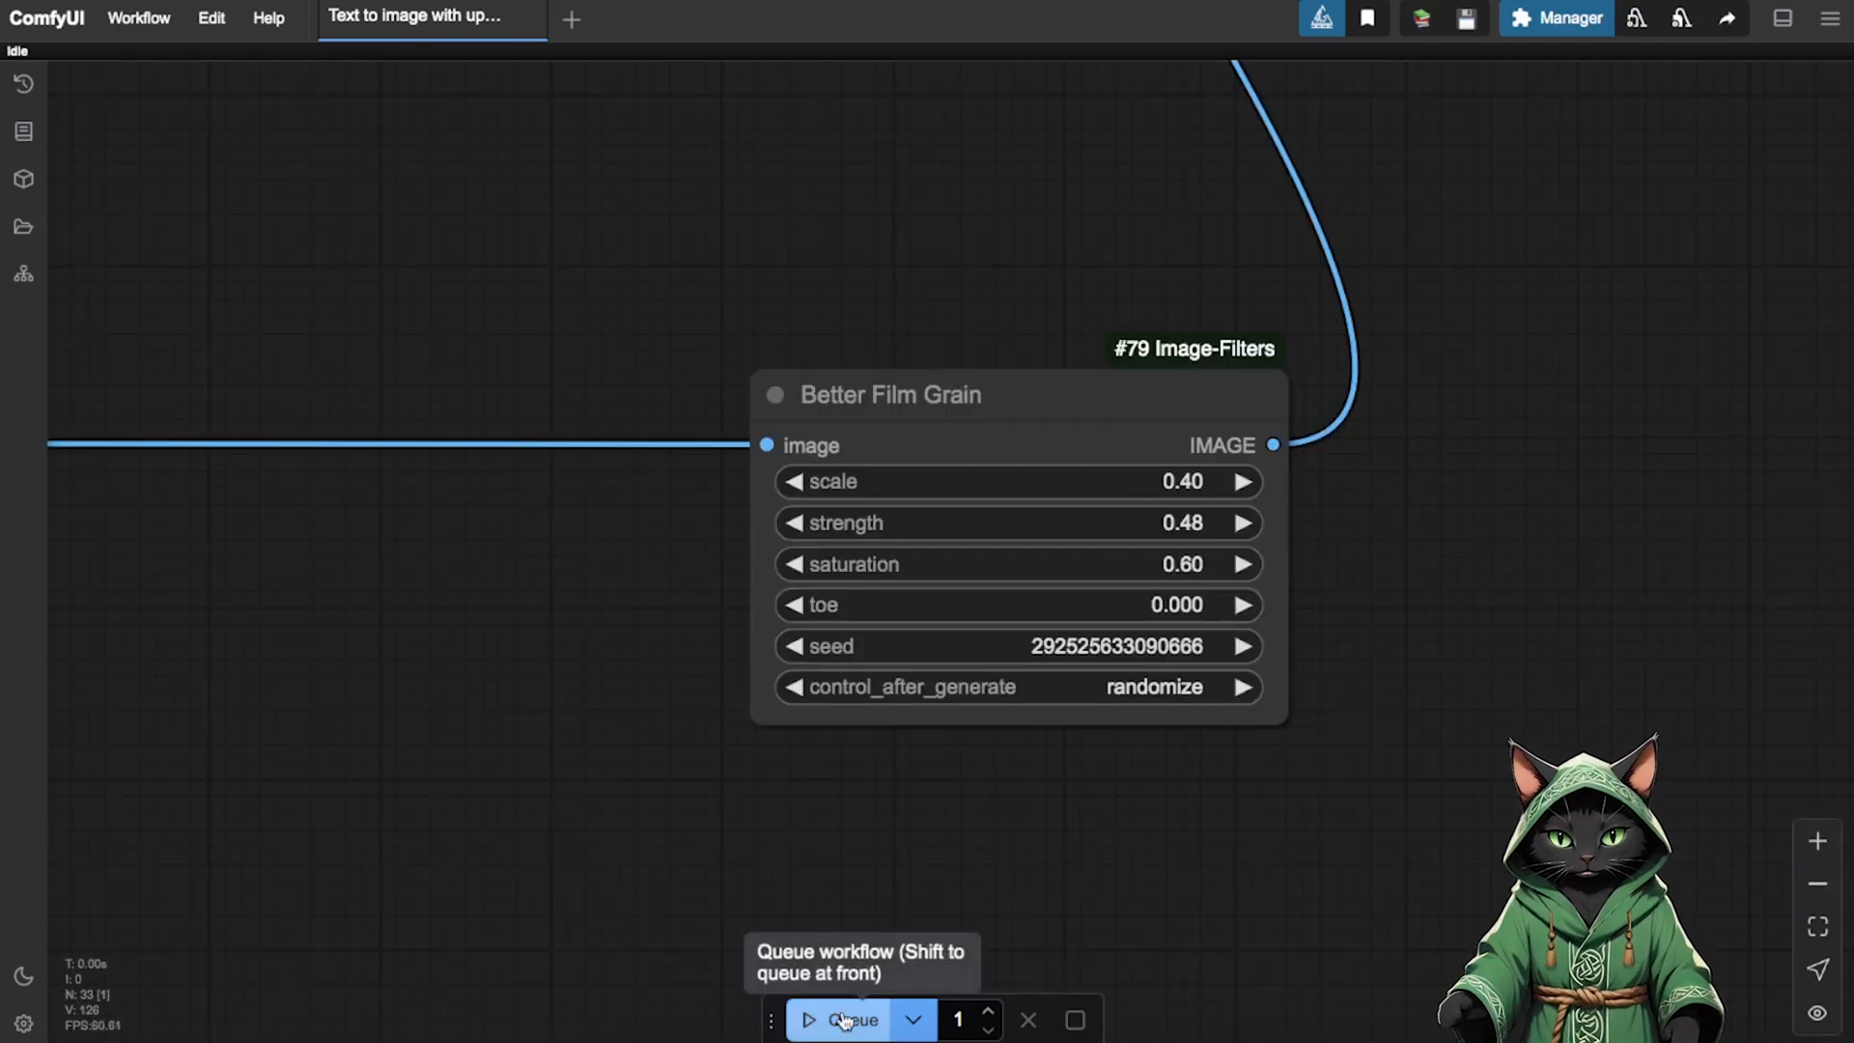
- Inspect the Better Film Grain node and return to the saved workflows list
{"action": "left_click", "coordinate": [850, 1020]}
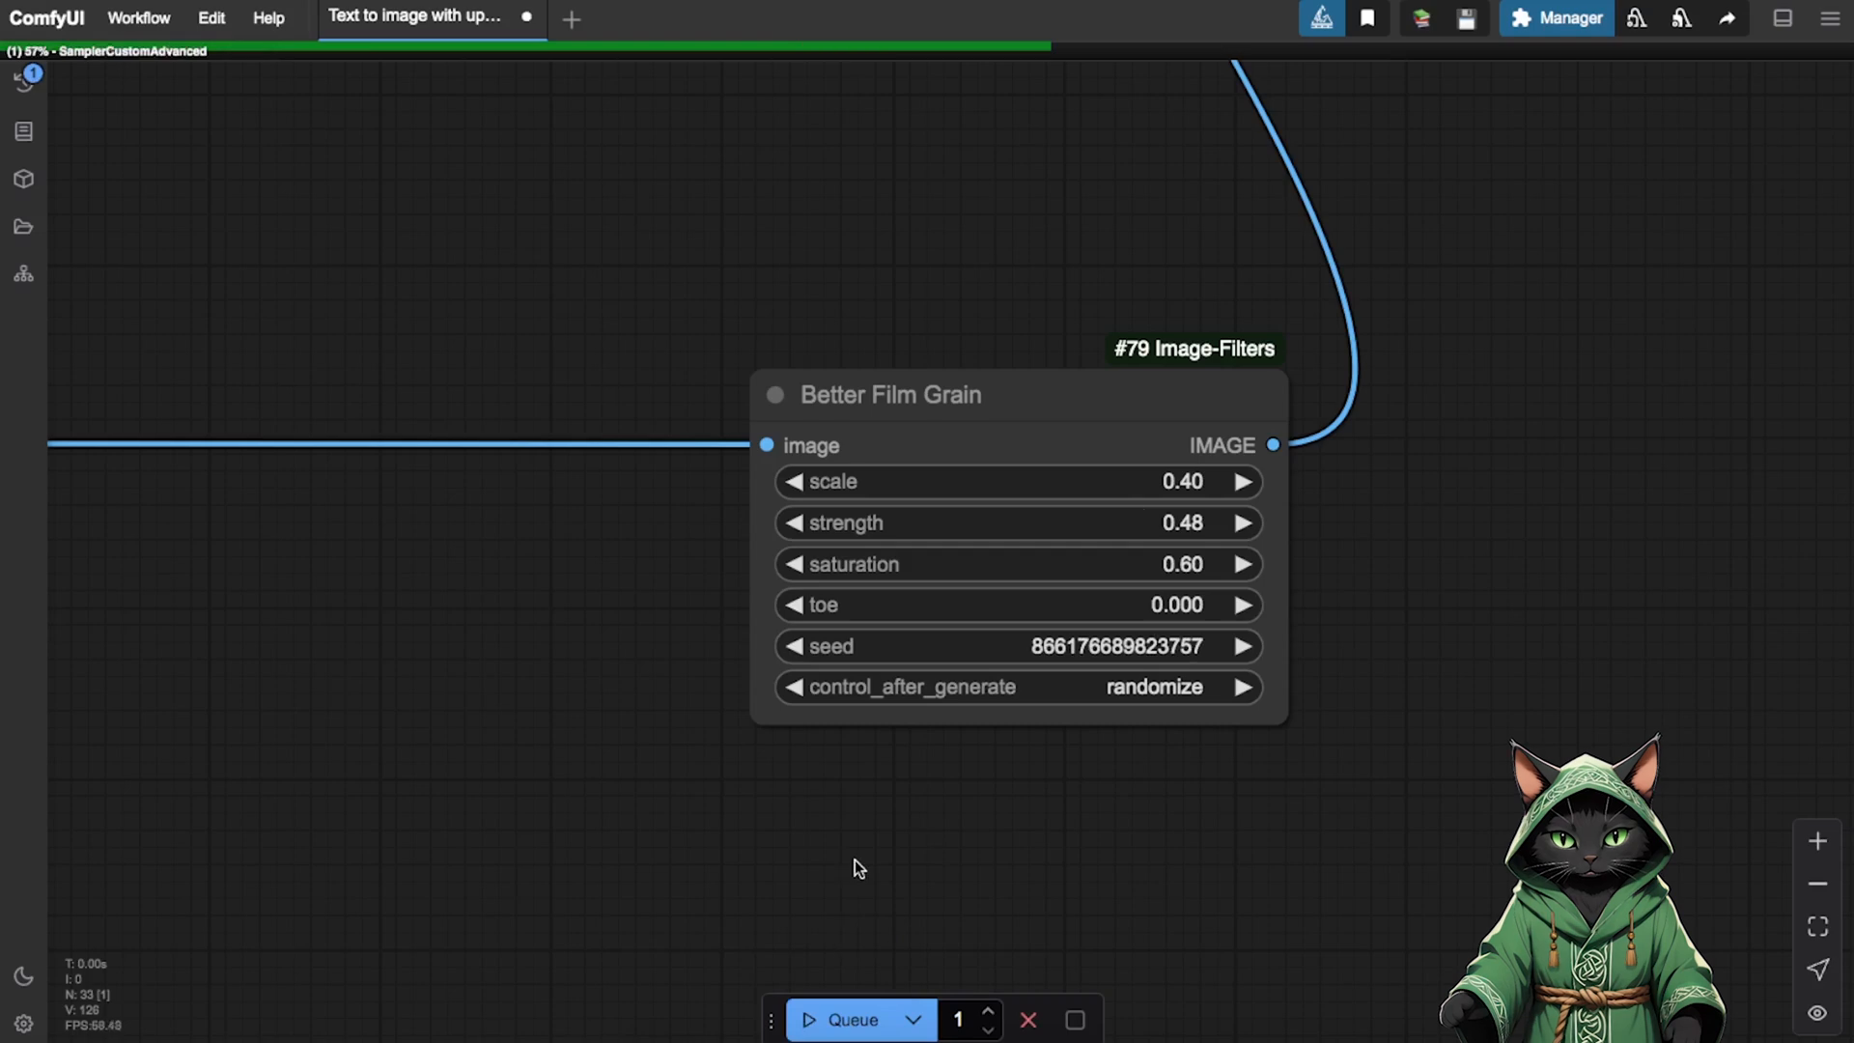
{"action": "left_click", "coordinate": [22, 226]}
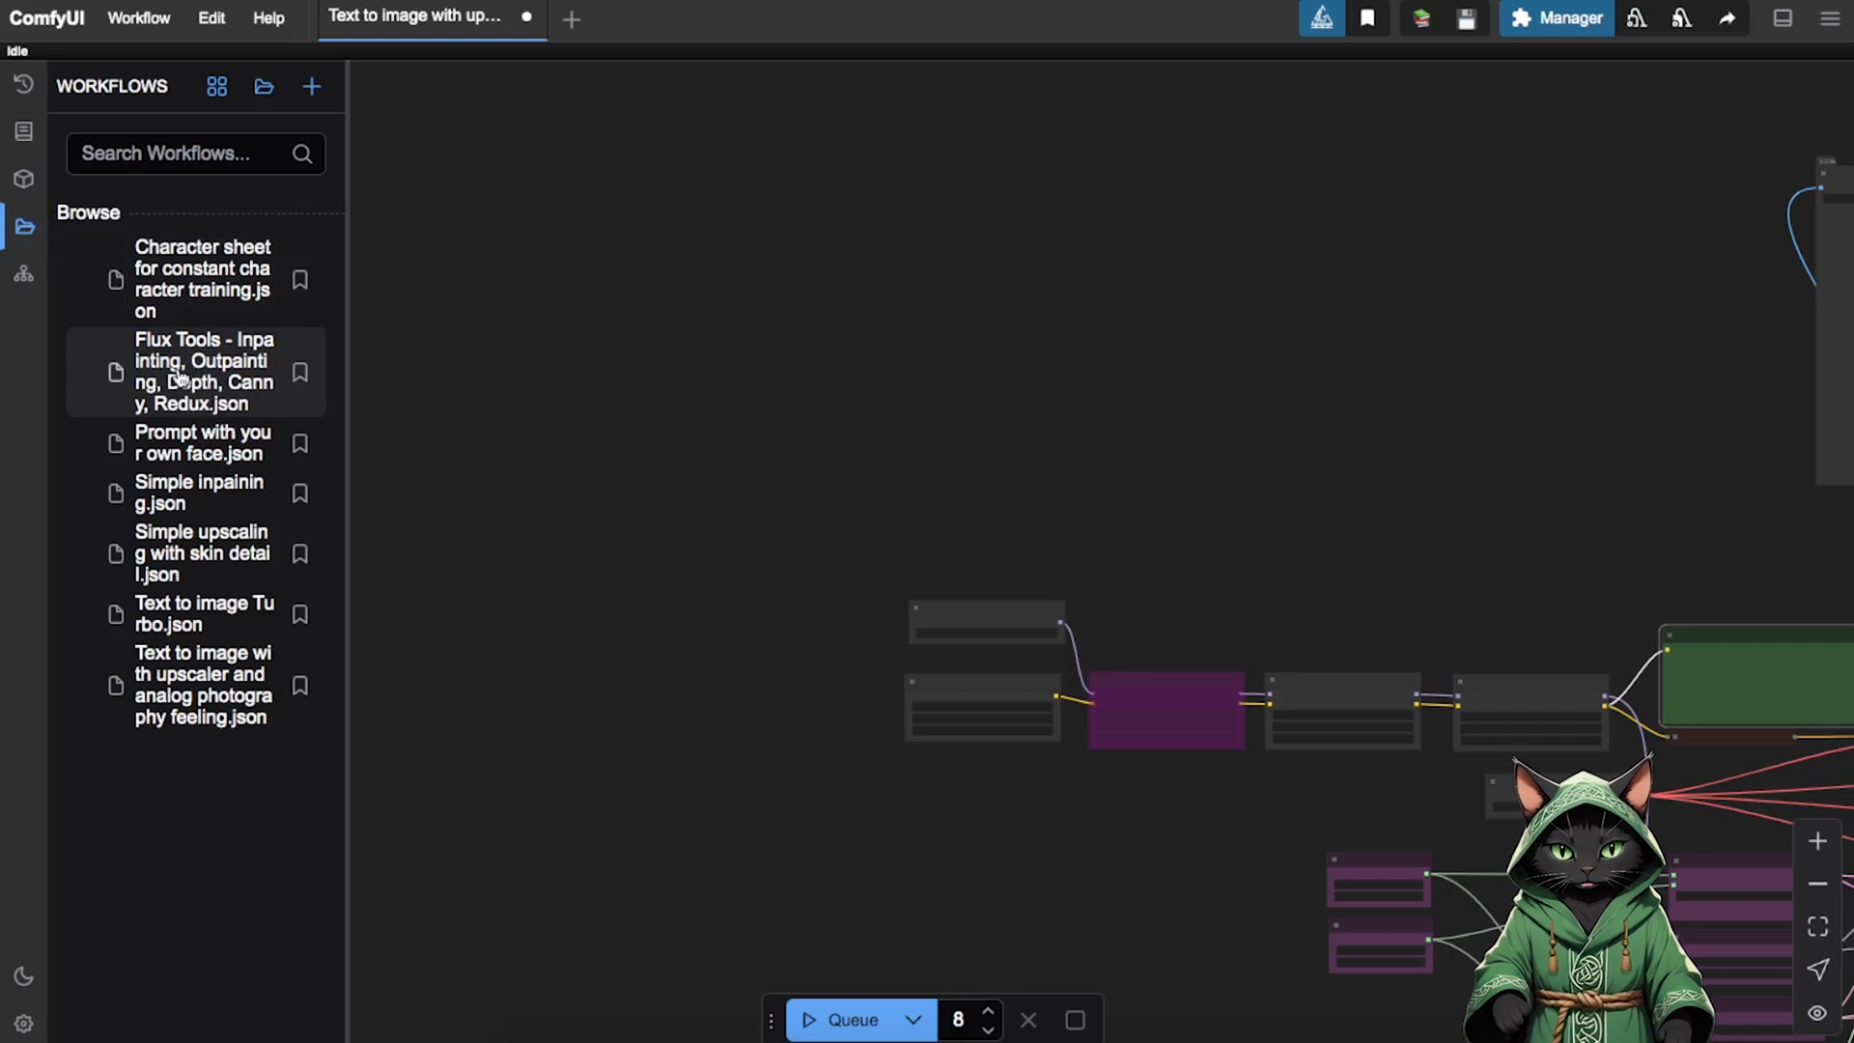
- Load the Flux Tools inpainting/outpainting workflow and zoom in on its 1_Setup group
{"action": "left_click", "coordinate": [203, 371]}
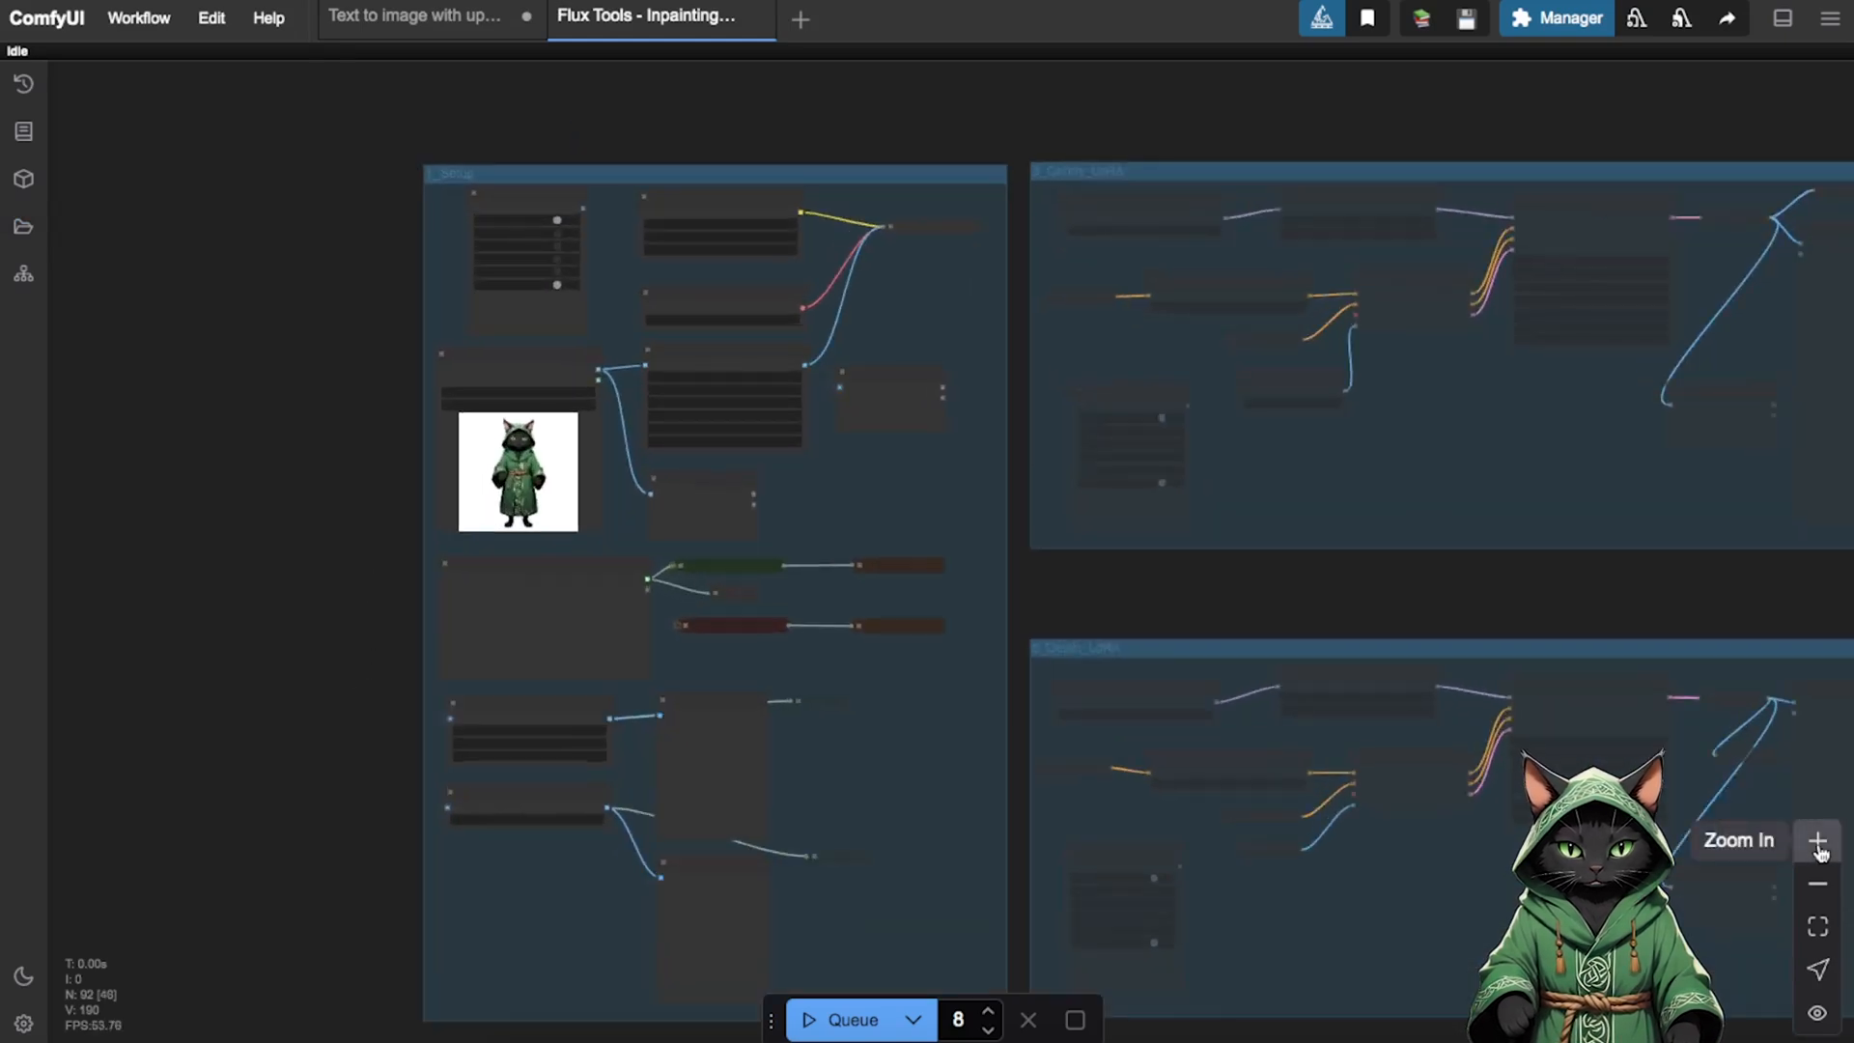
{"action": "left_click", "coordinate": [1820, 840]}
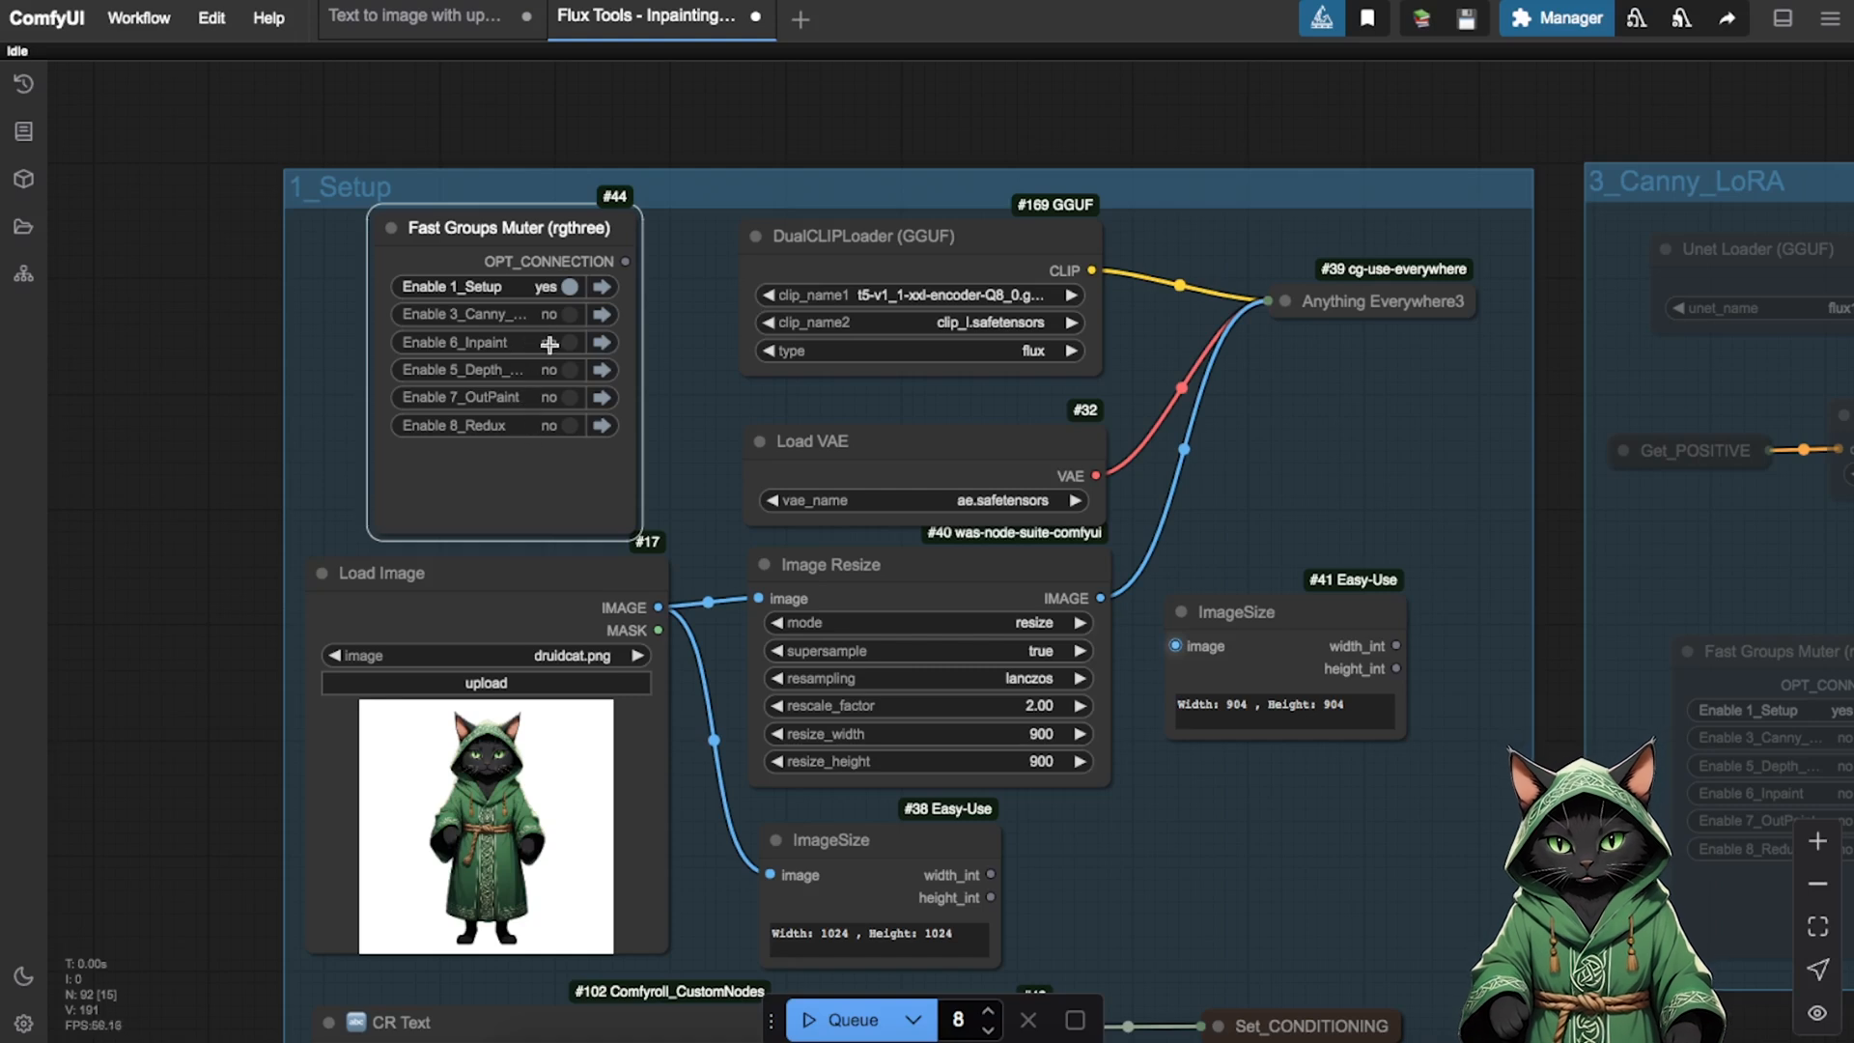
{"action": "mouse_move", "coordinate": [550, 315]}
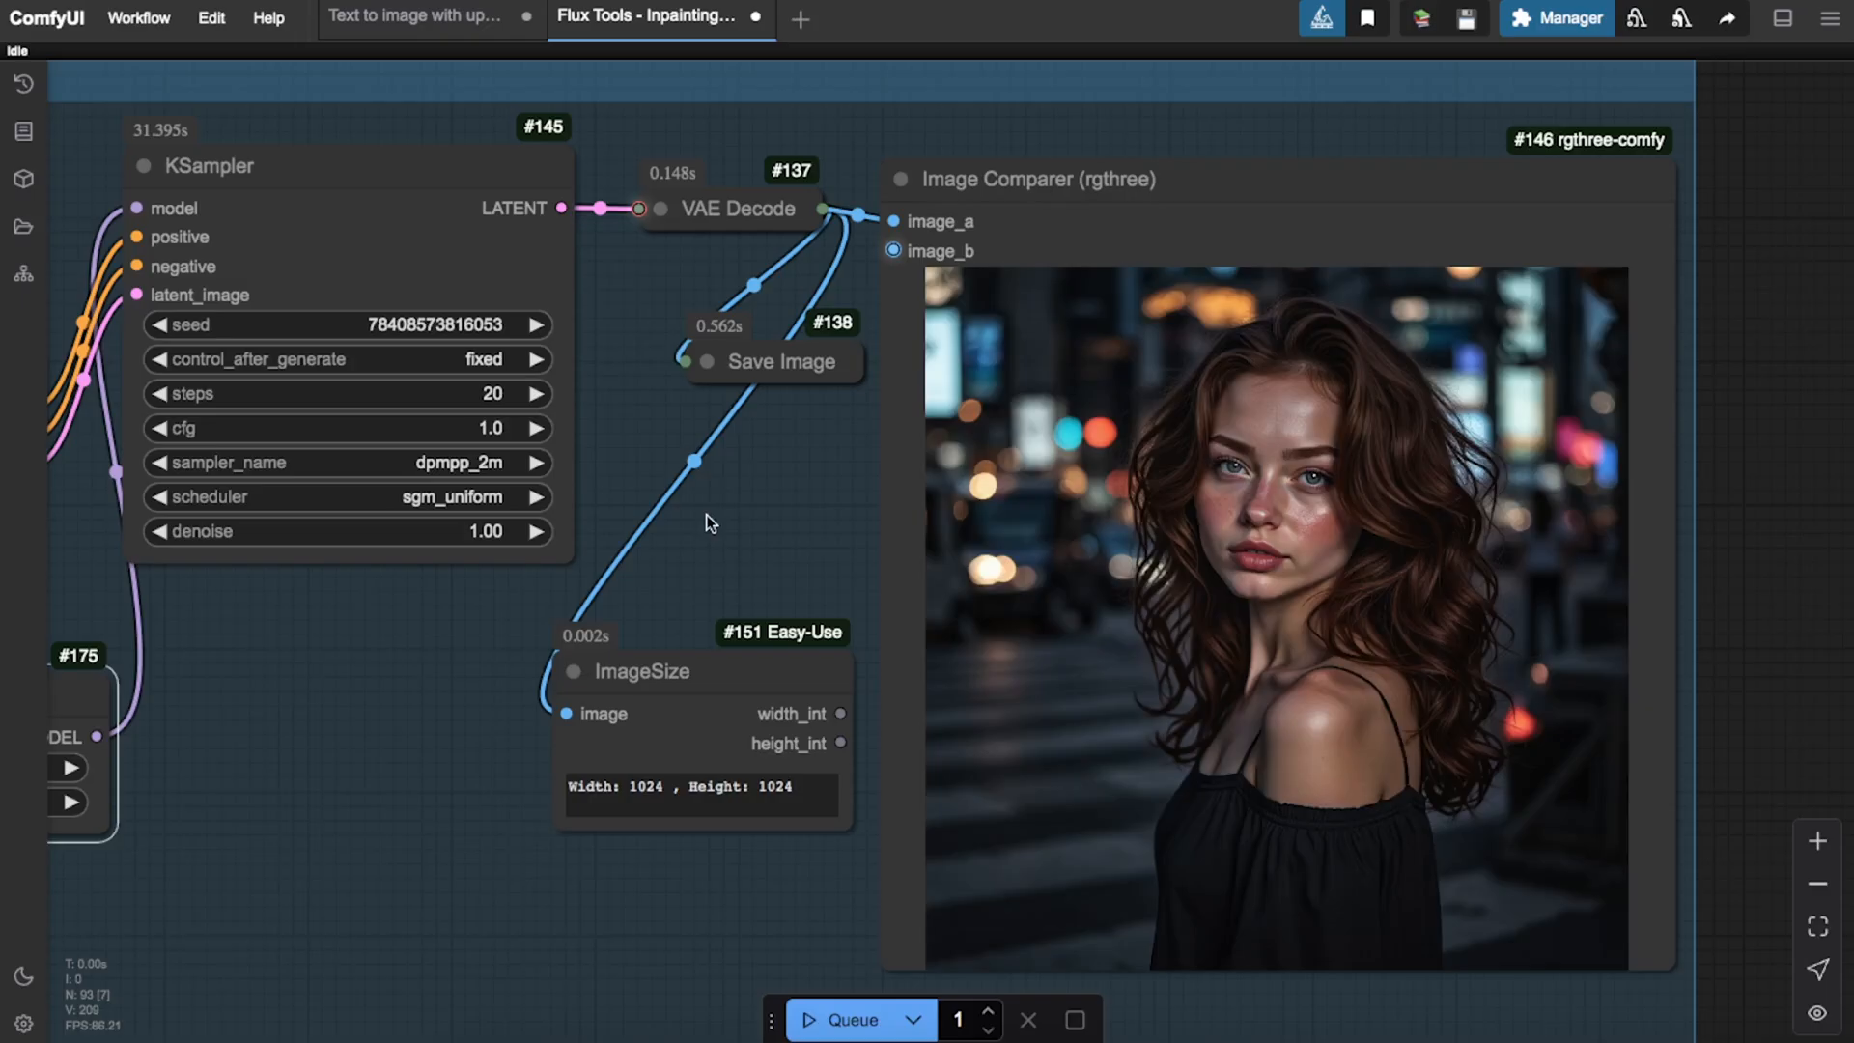
{"action": "mouse_move", "coordinate": [776, 574]}
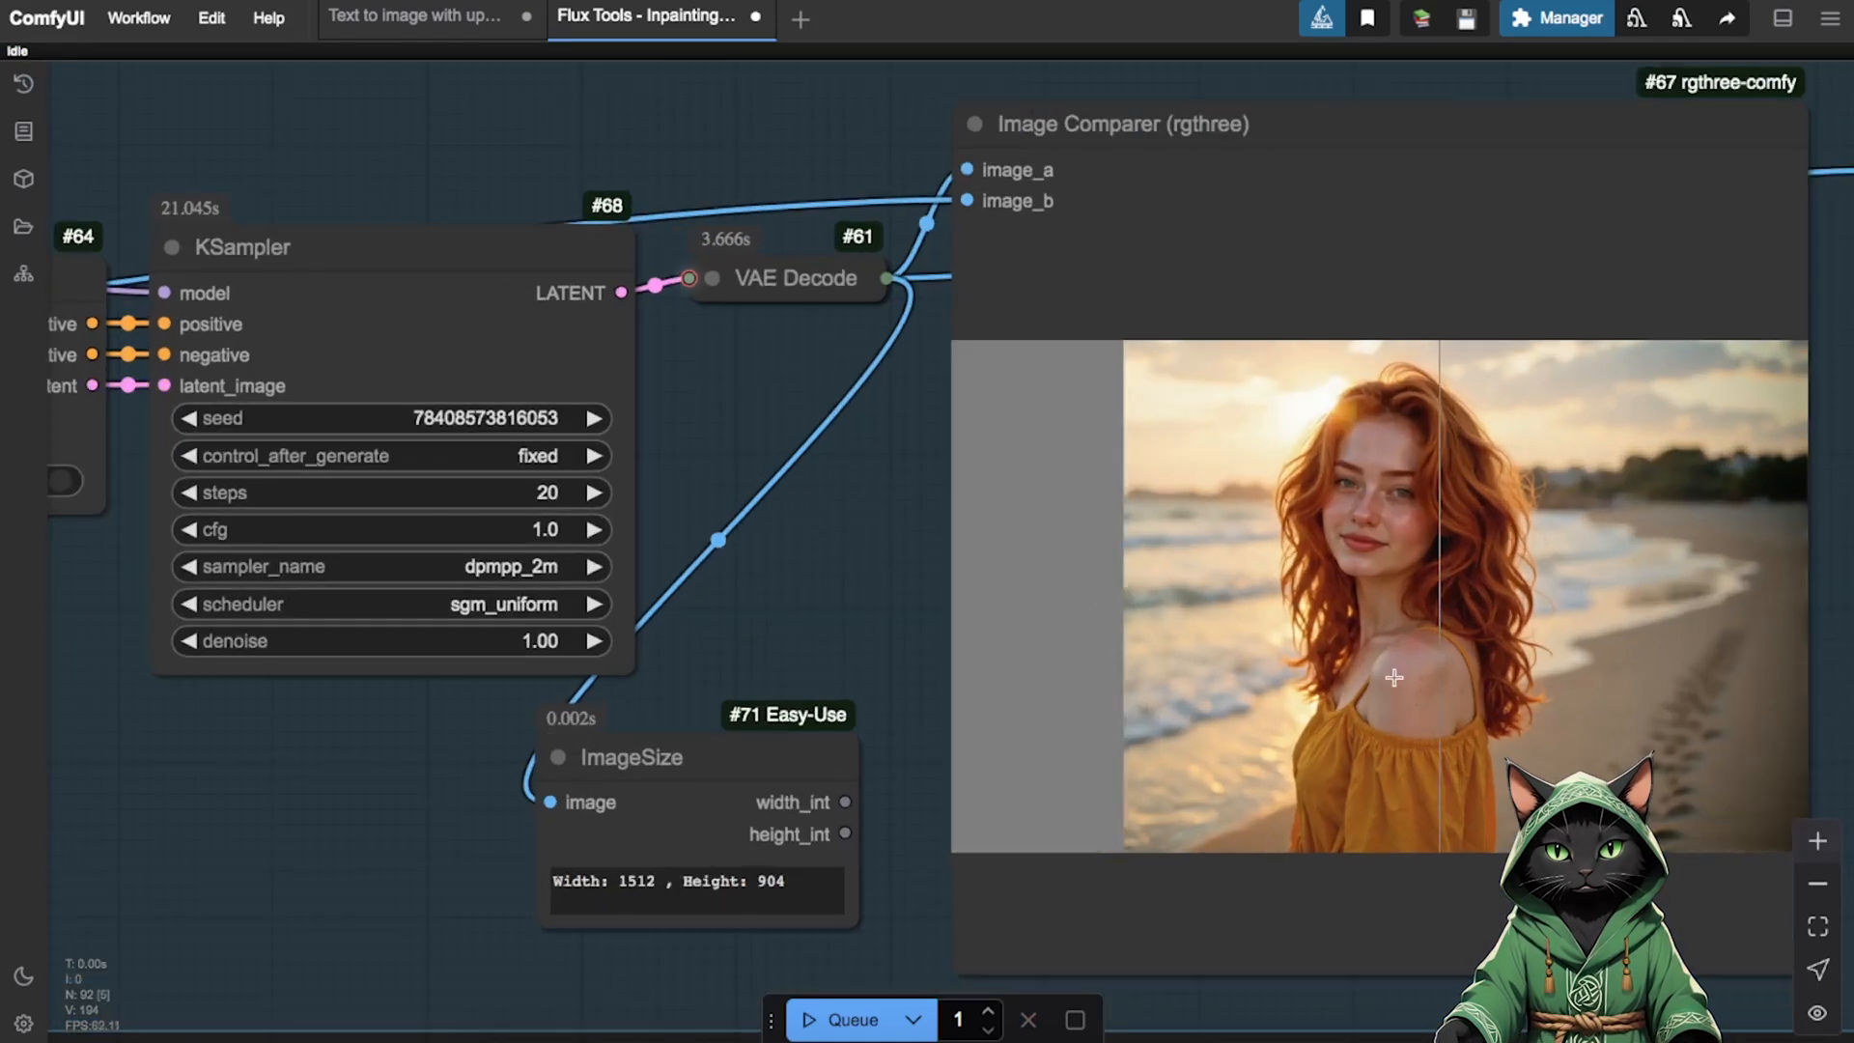
- Pan the outpainting graph to view the Image Comparer and Save Image nodes
{"action": "left_click_drag", "start_coordinate": [1395, 679], "coordinate": [634, 529]}
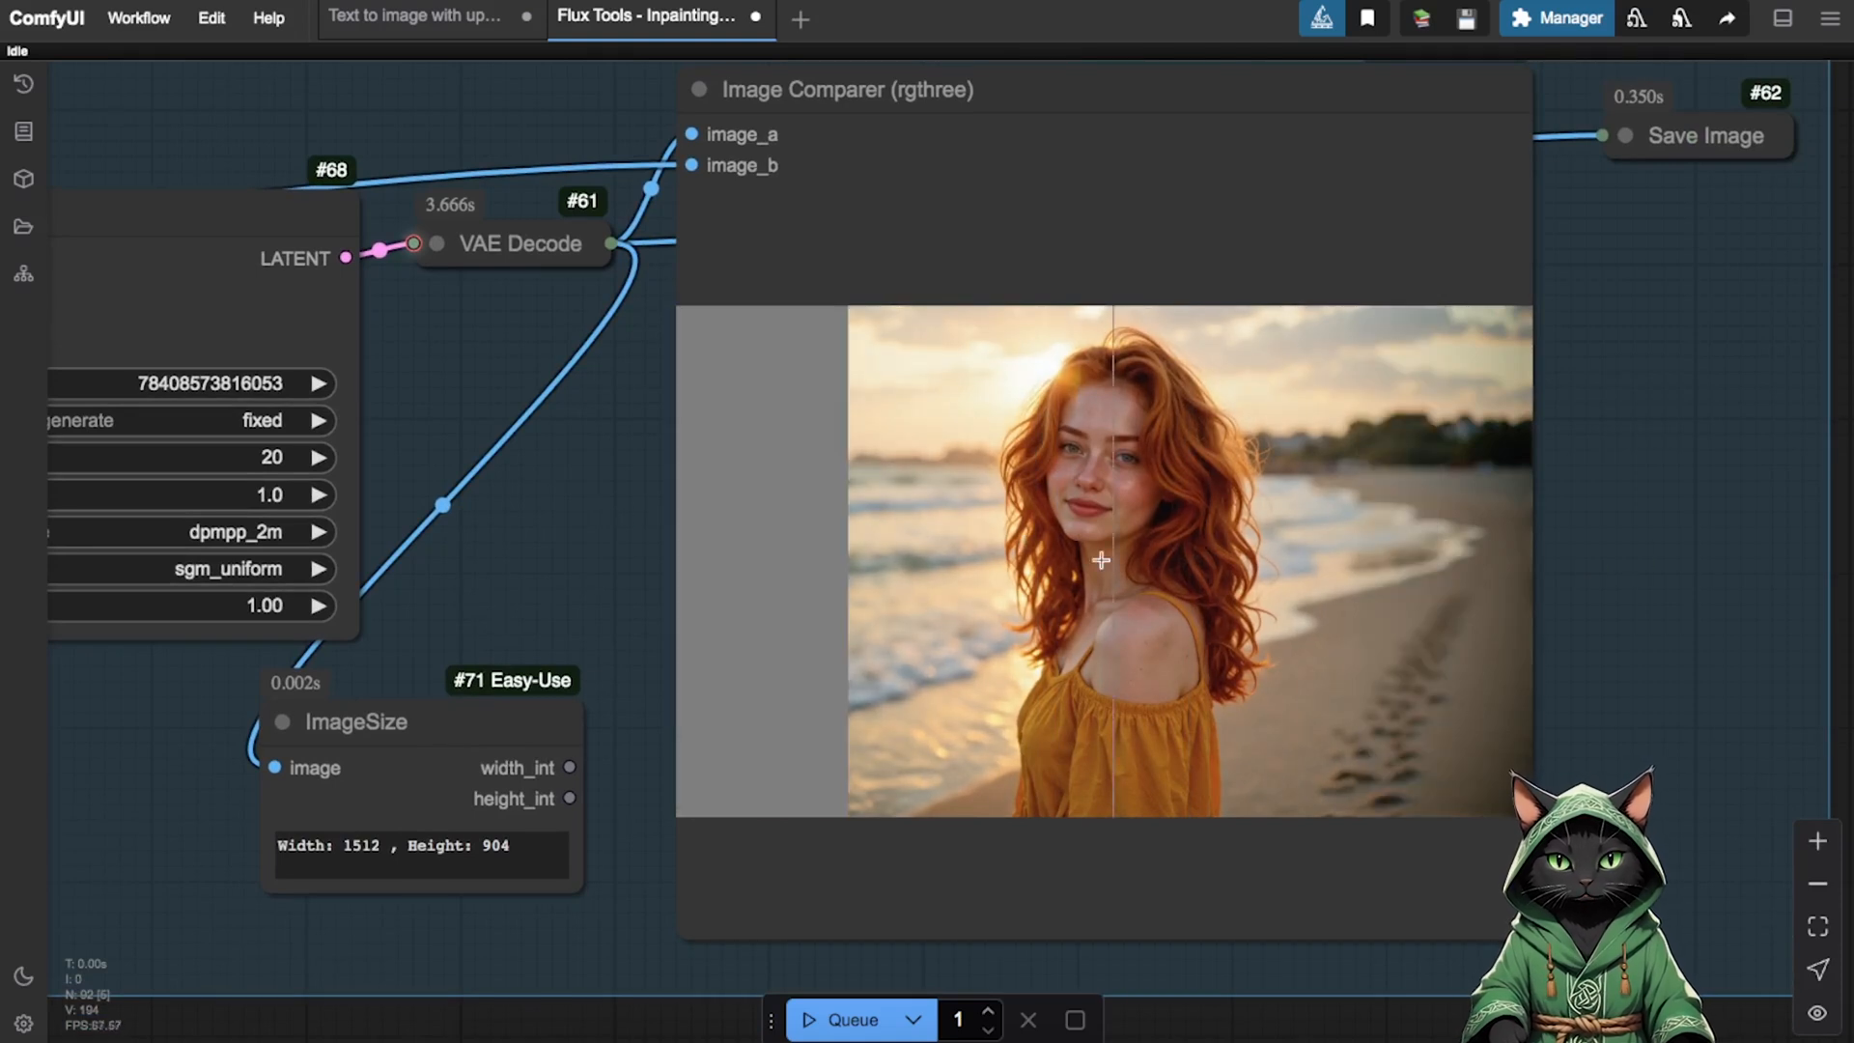
{"action": "left_click", "coordinate": [1818, 883]}
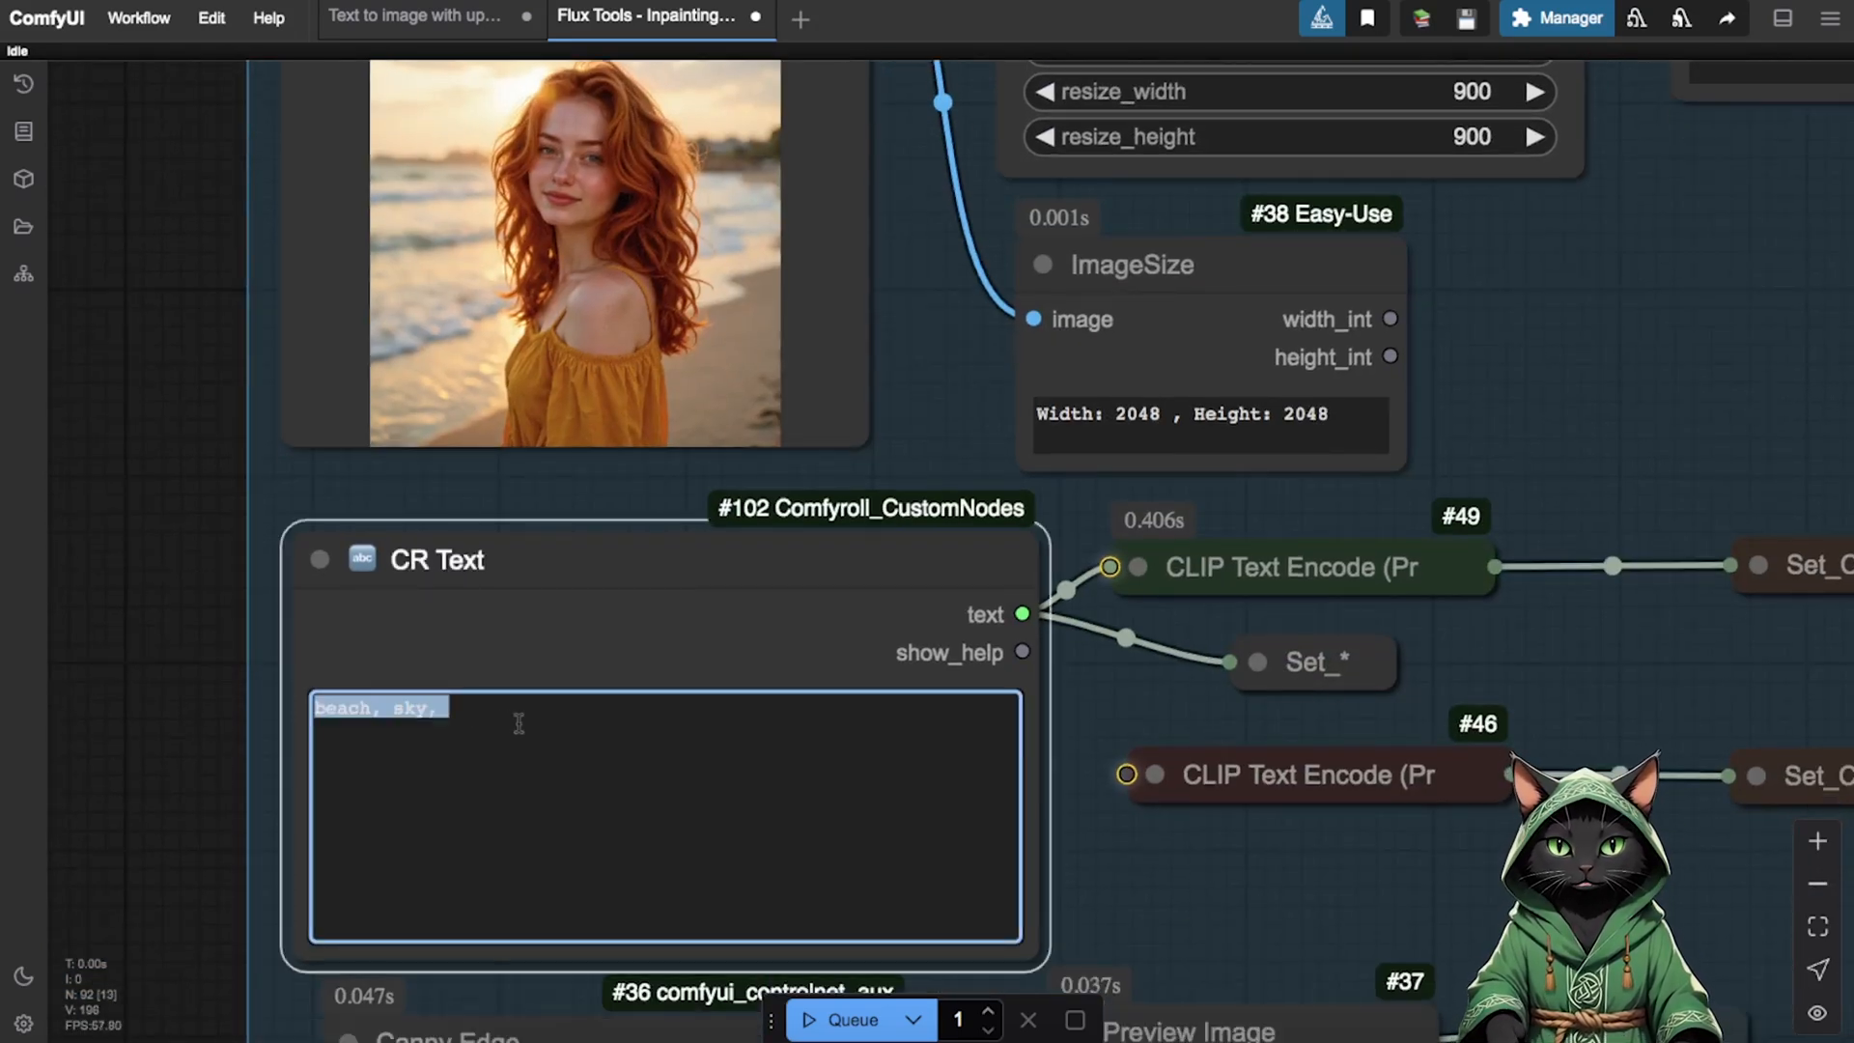
- Replace the prompt with 'lyrainfluencer, nightcity, cyberpunk, black dress'
{"action": "type", "text": "1"}
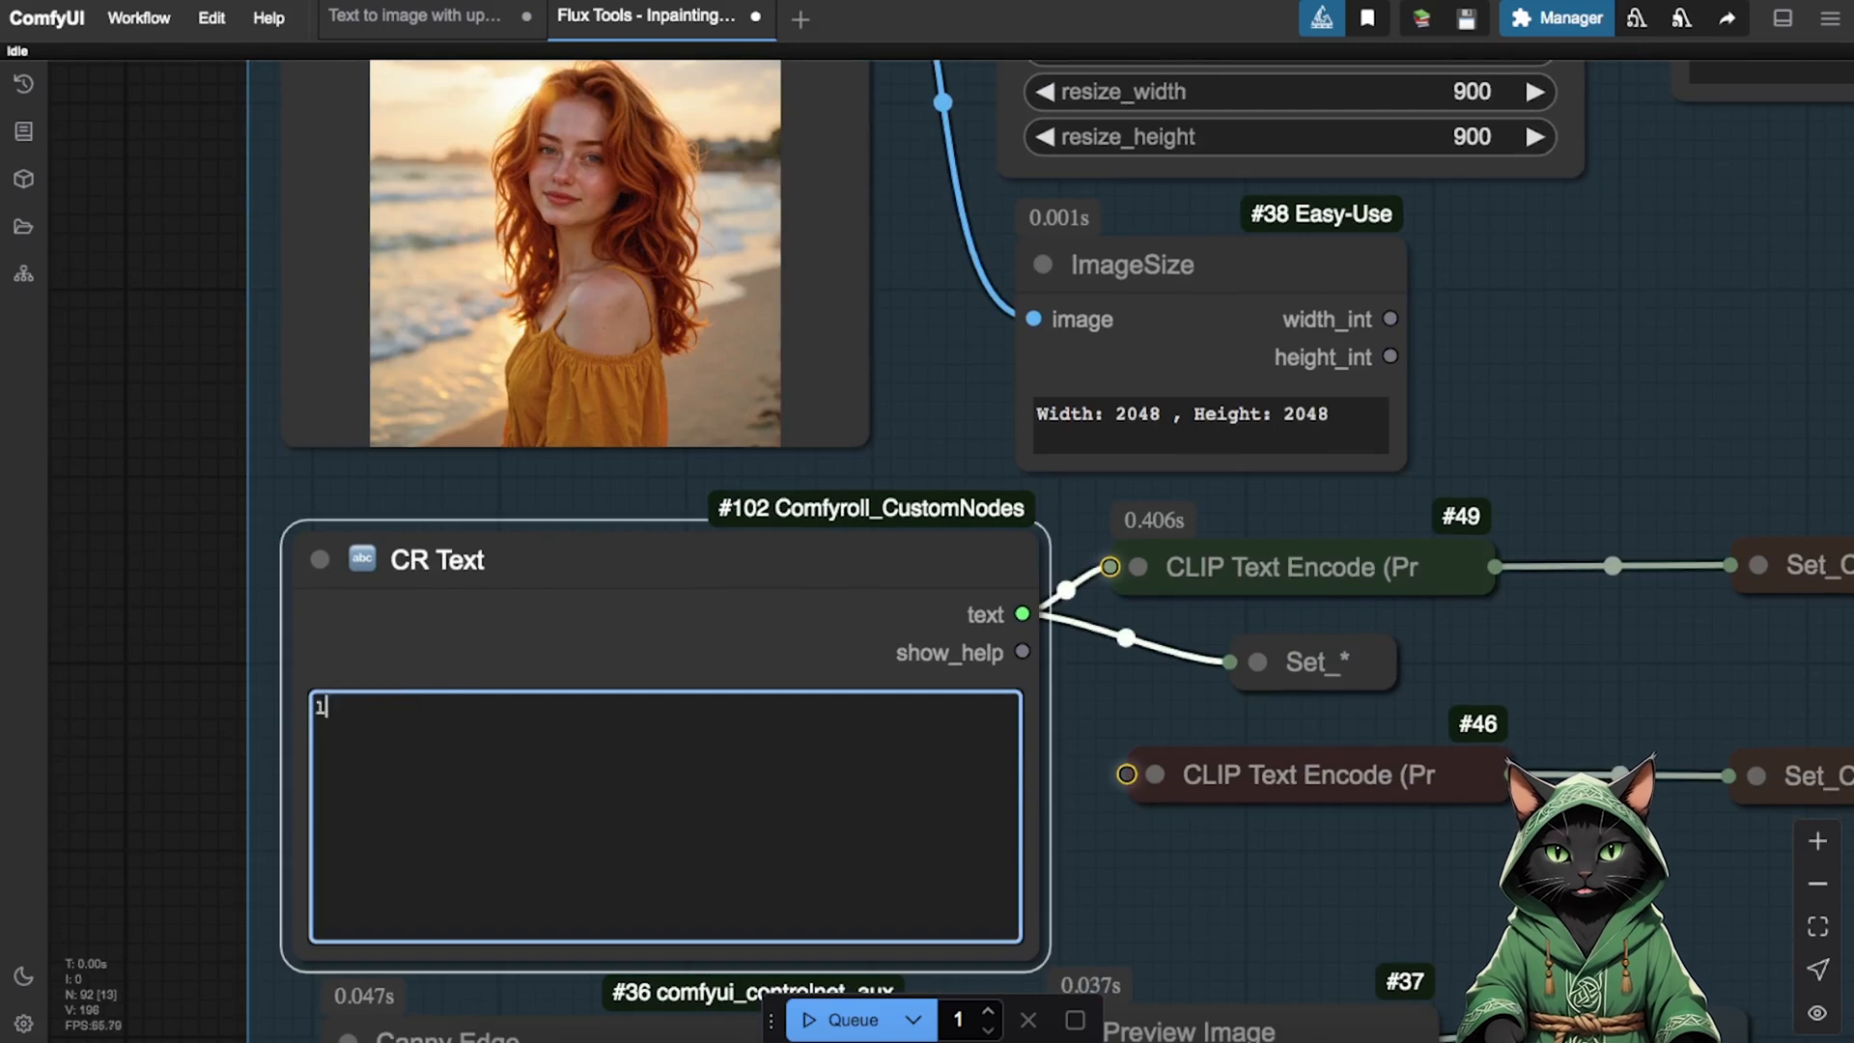
{"action": "type", "text": "yrainfluen"}
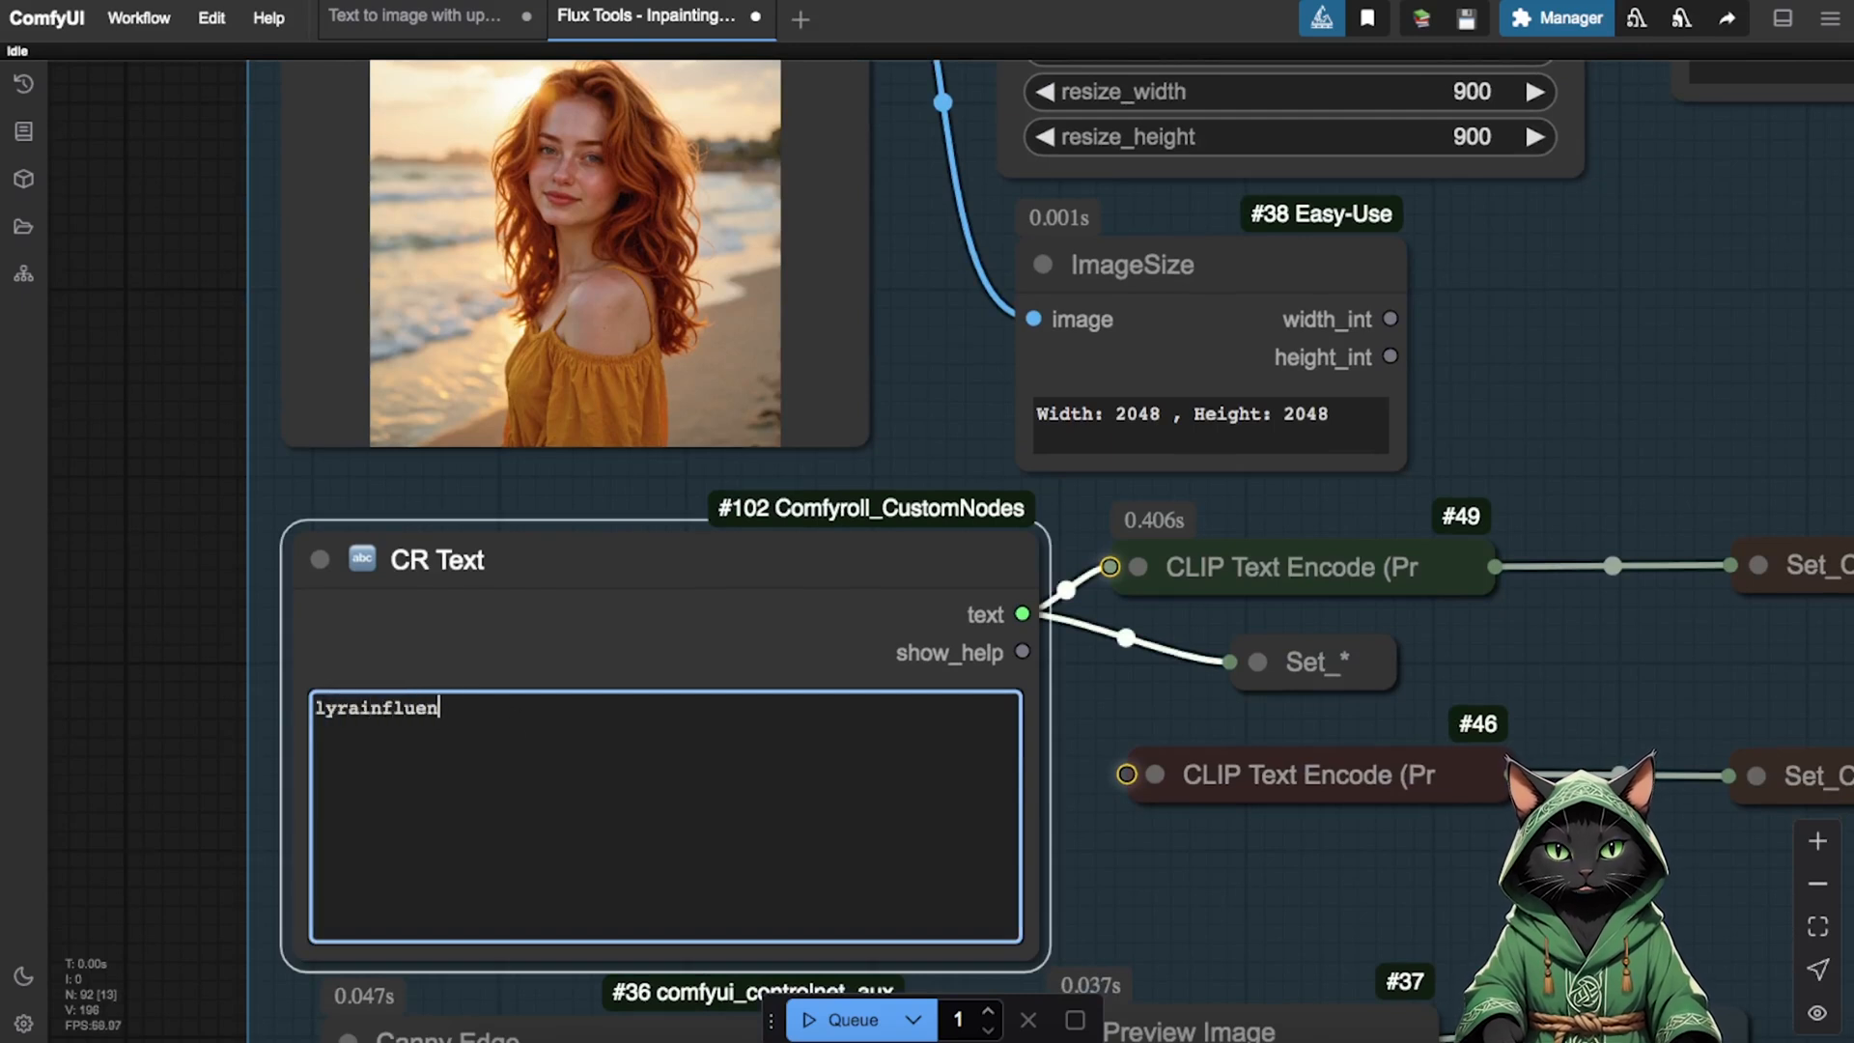
{"action": "type", "text": "cer,"}
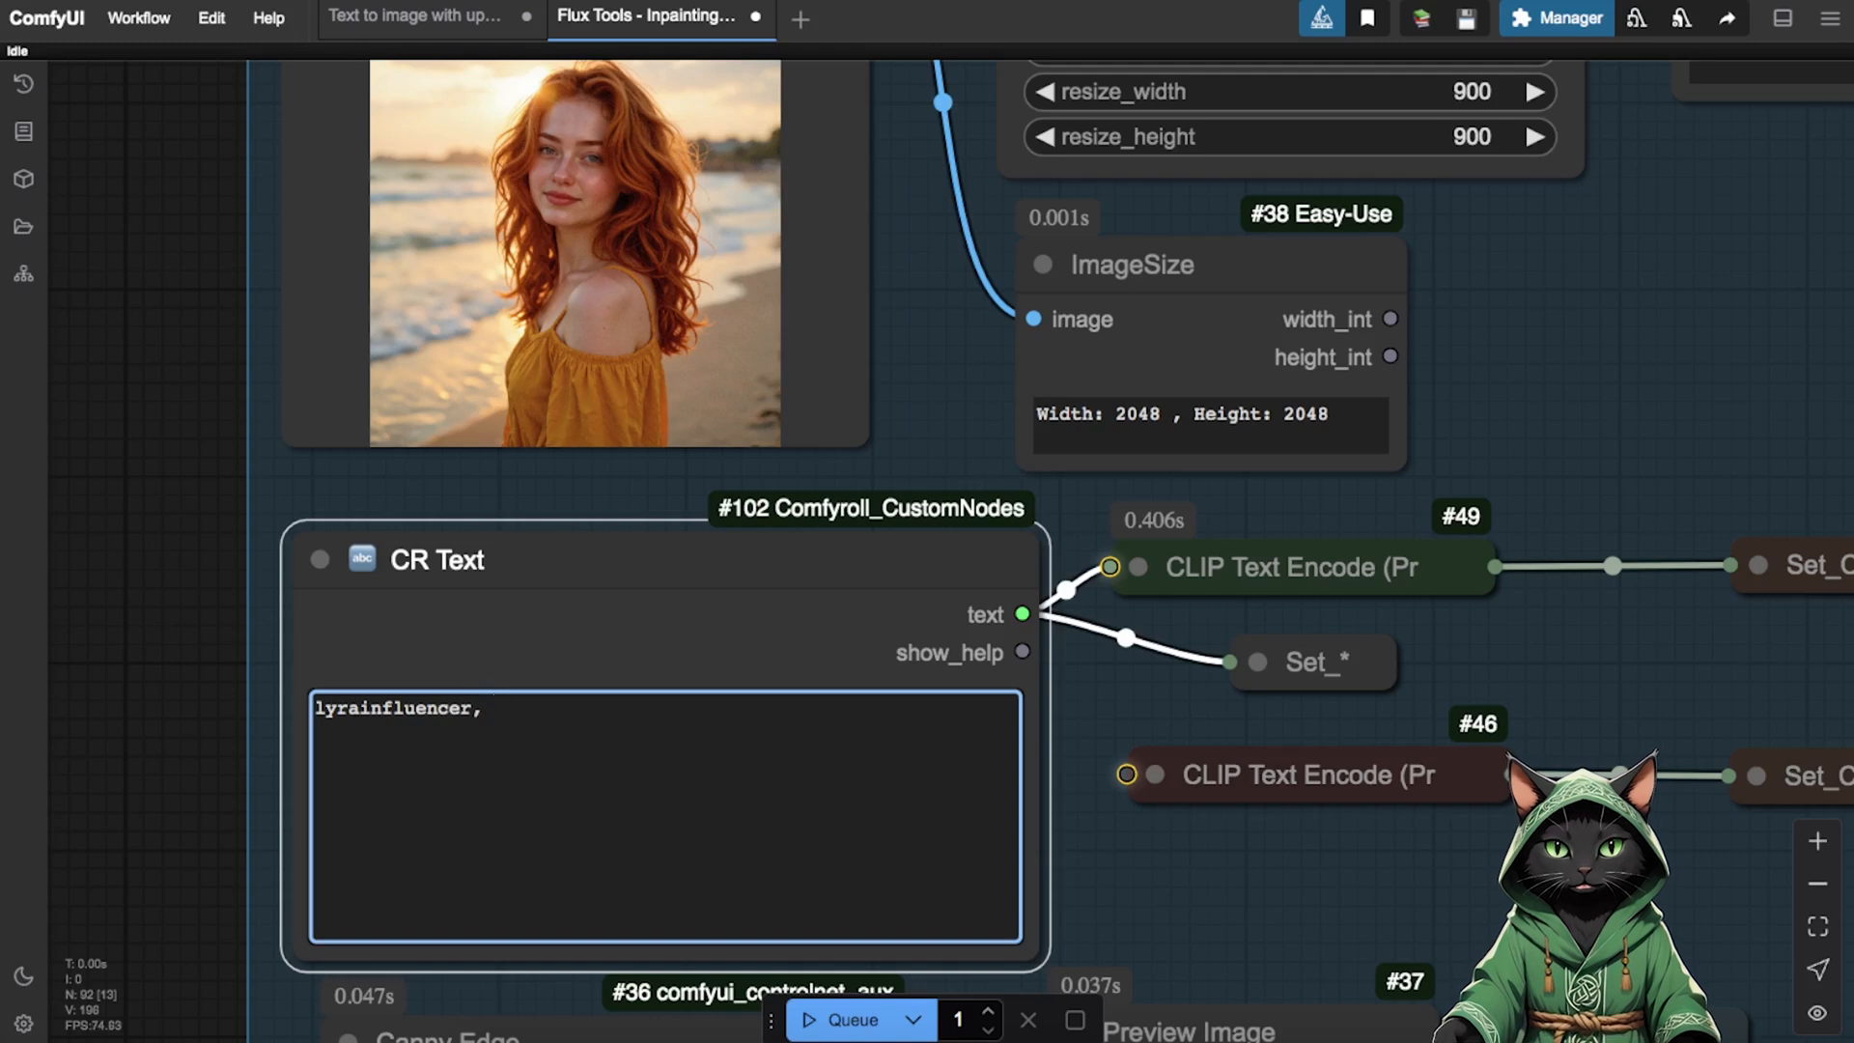
{"action": "type", "text": "nightcity"}
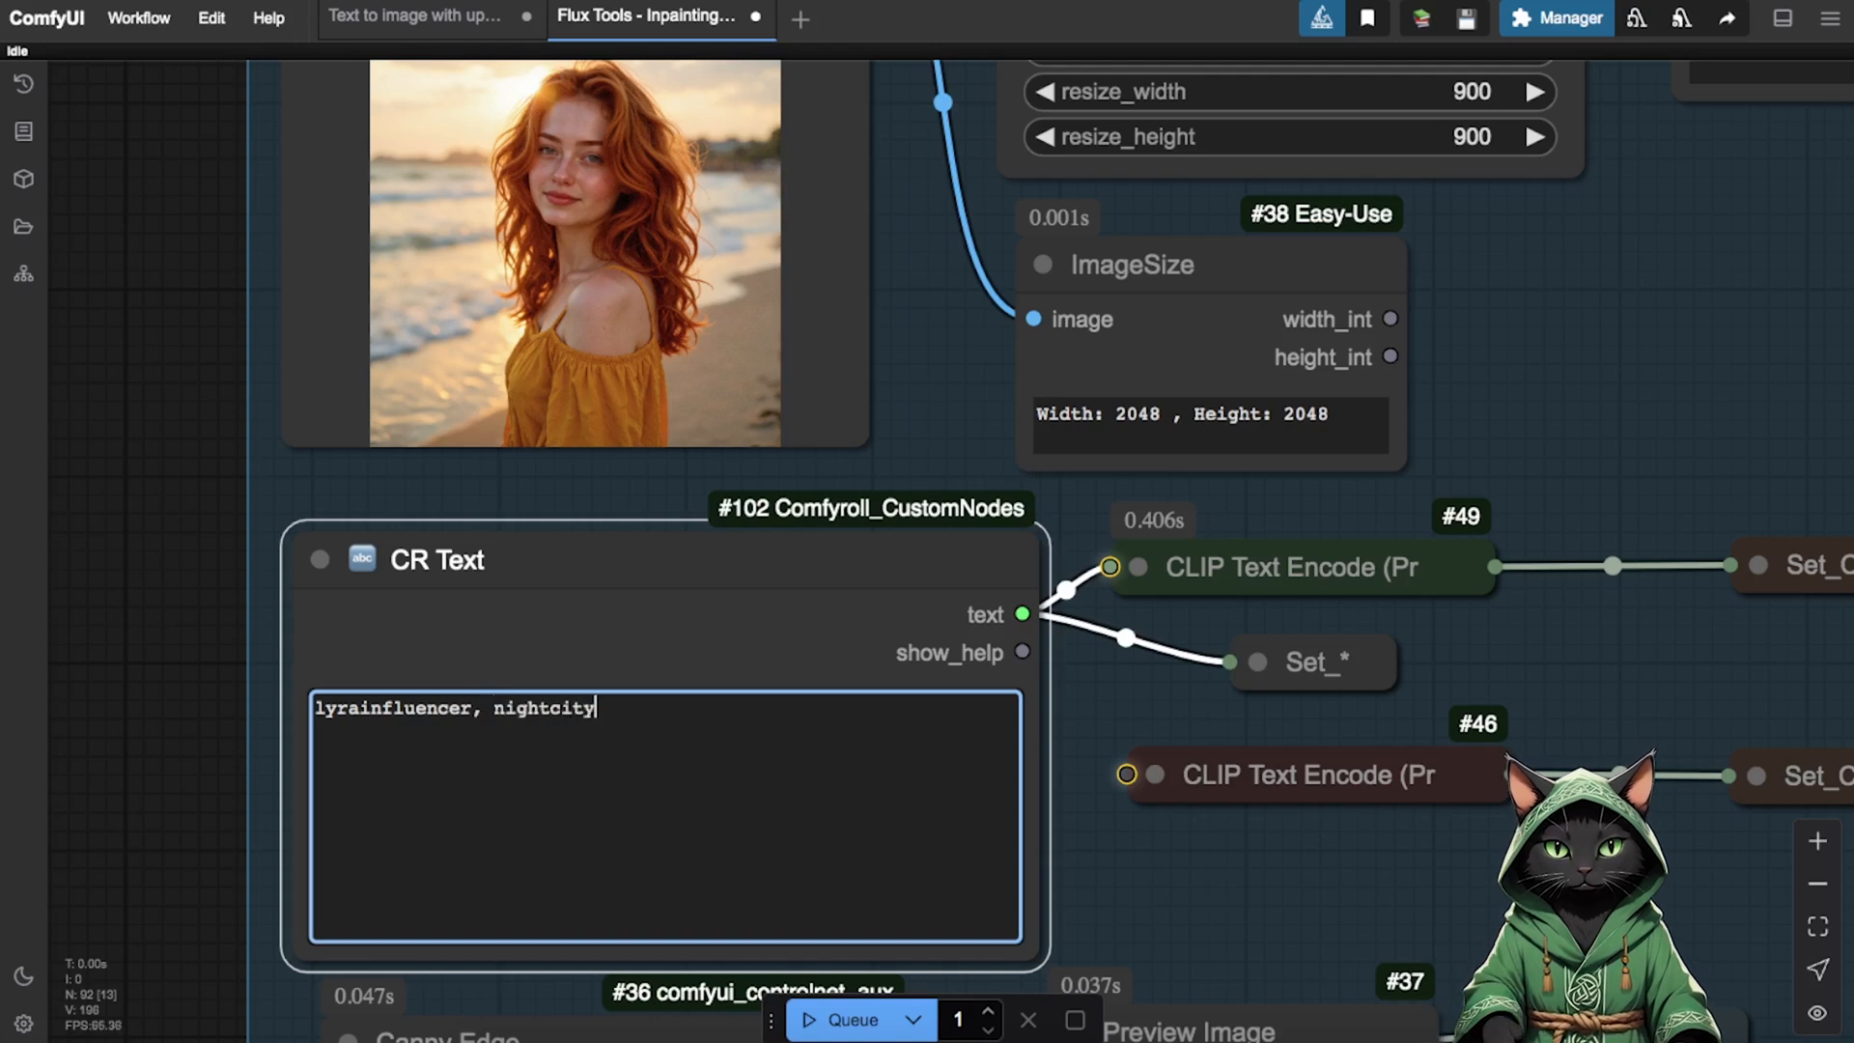
{"action": "type", "text": ", cyberpun"}
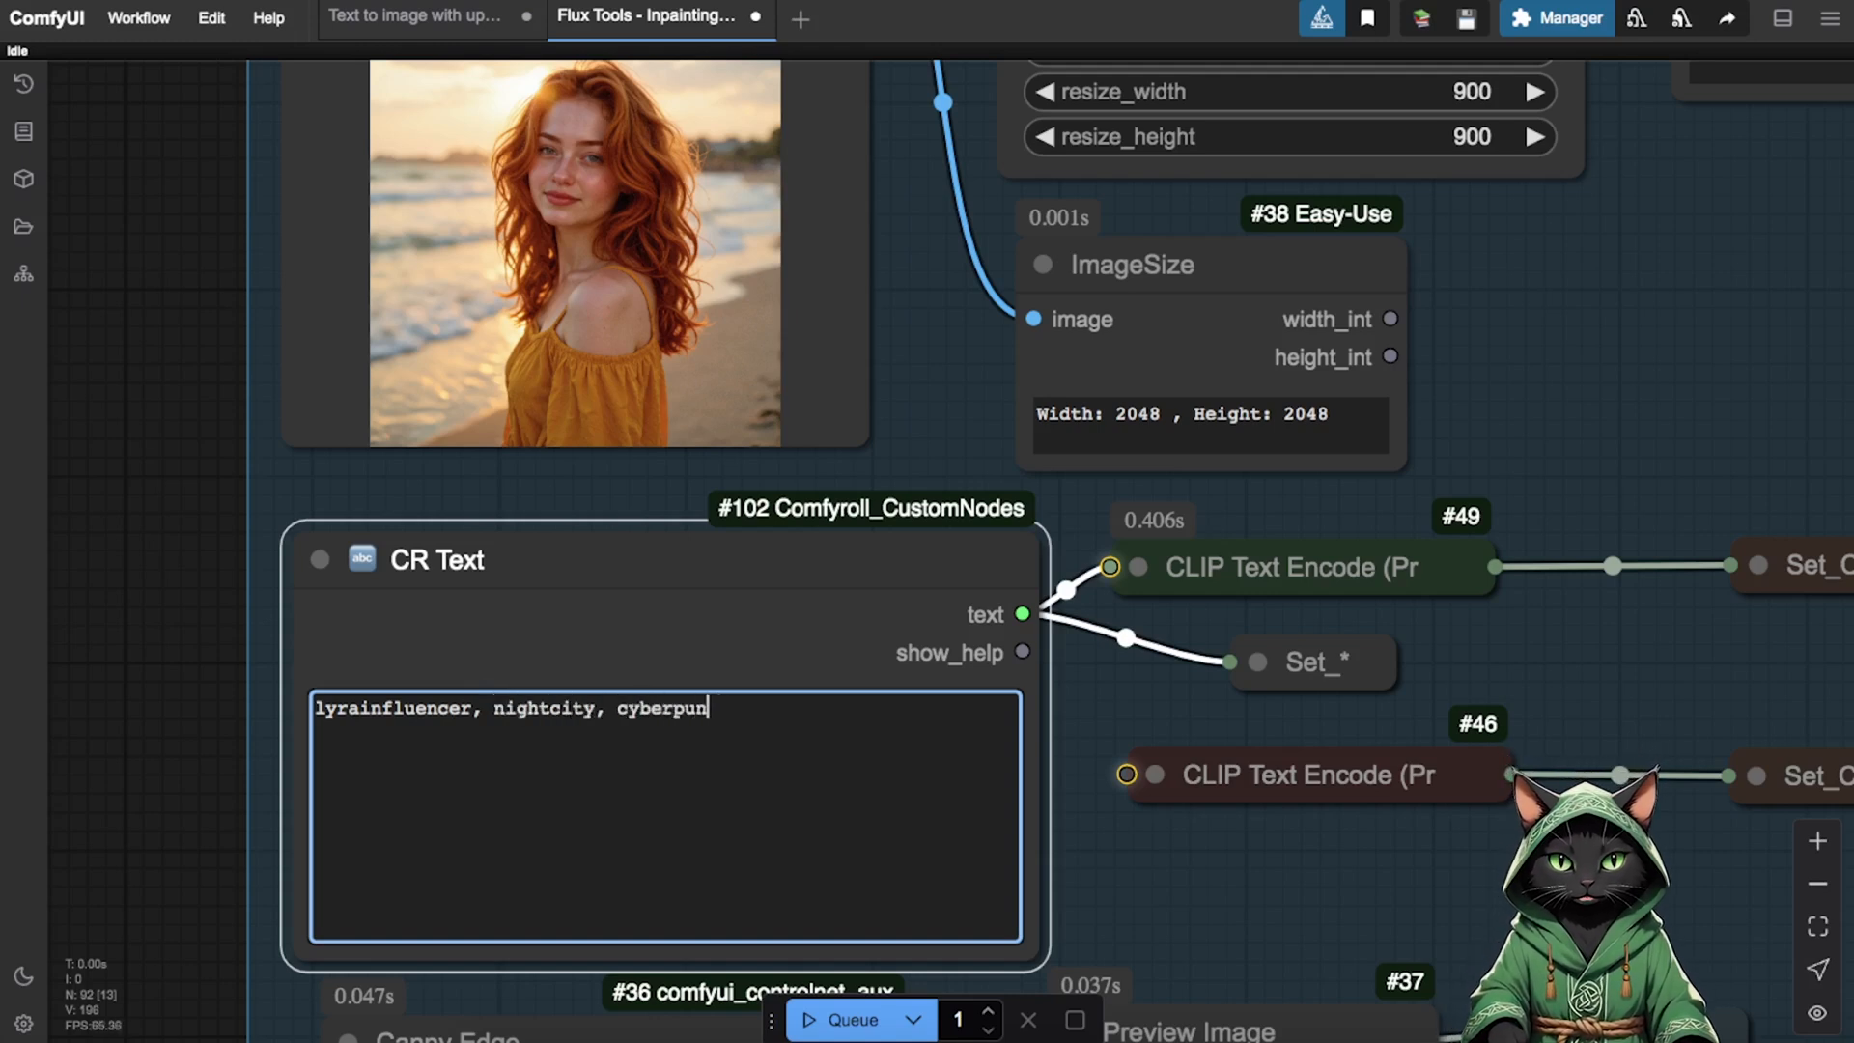
{"action": "type", "text": "k, brakc"}
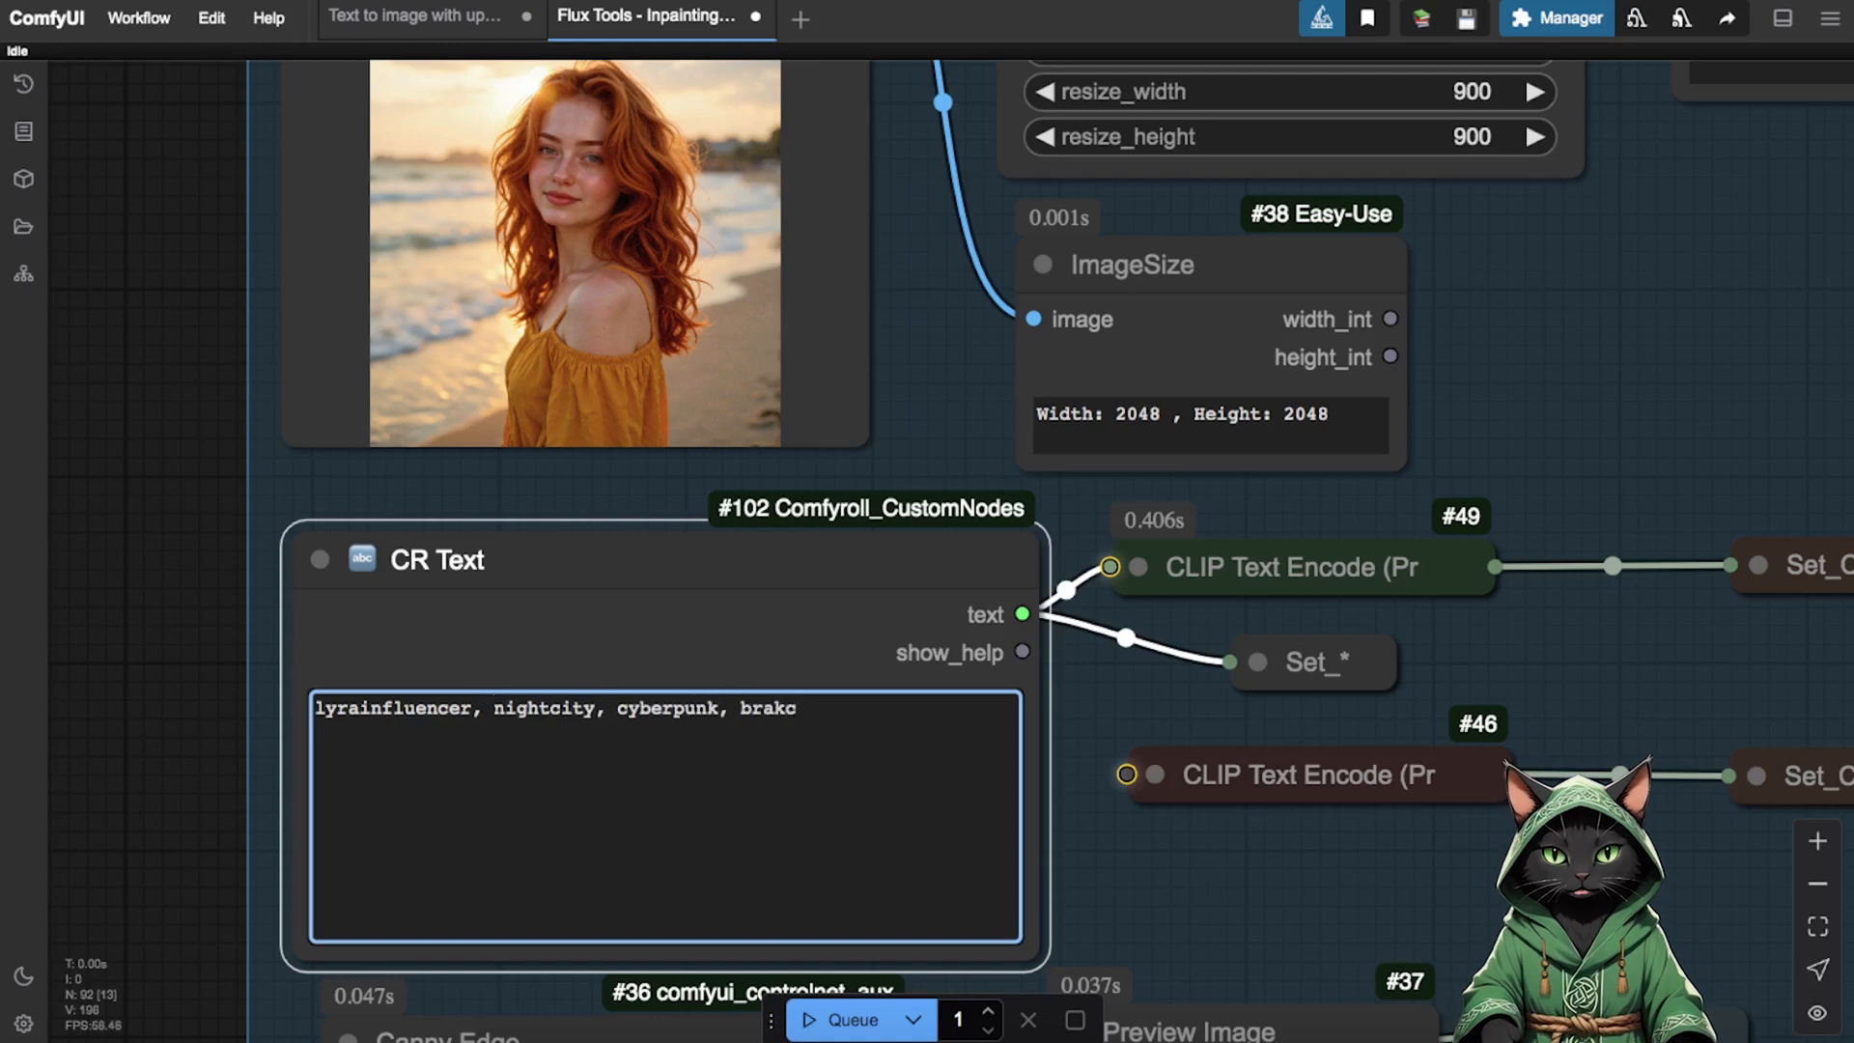
{"action": "type", "text": "black"}
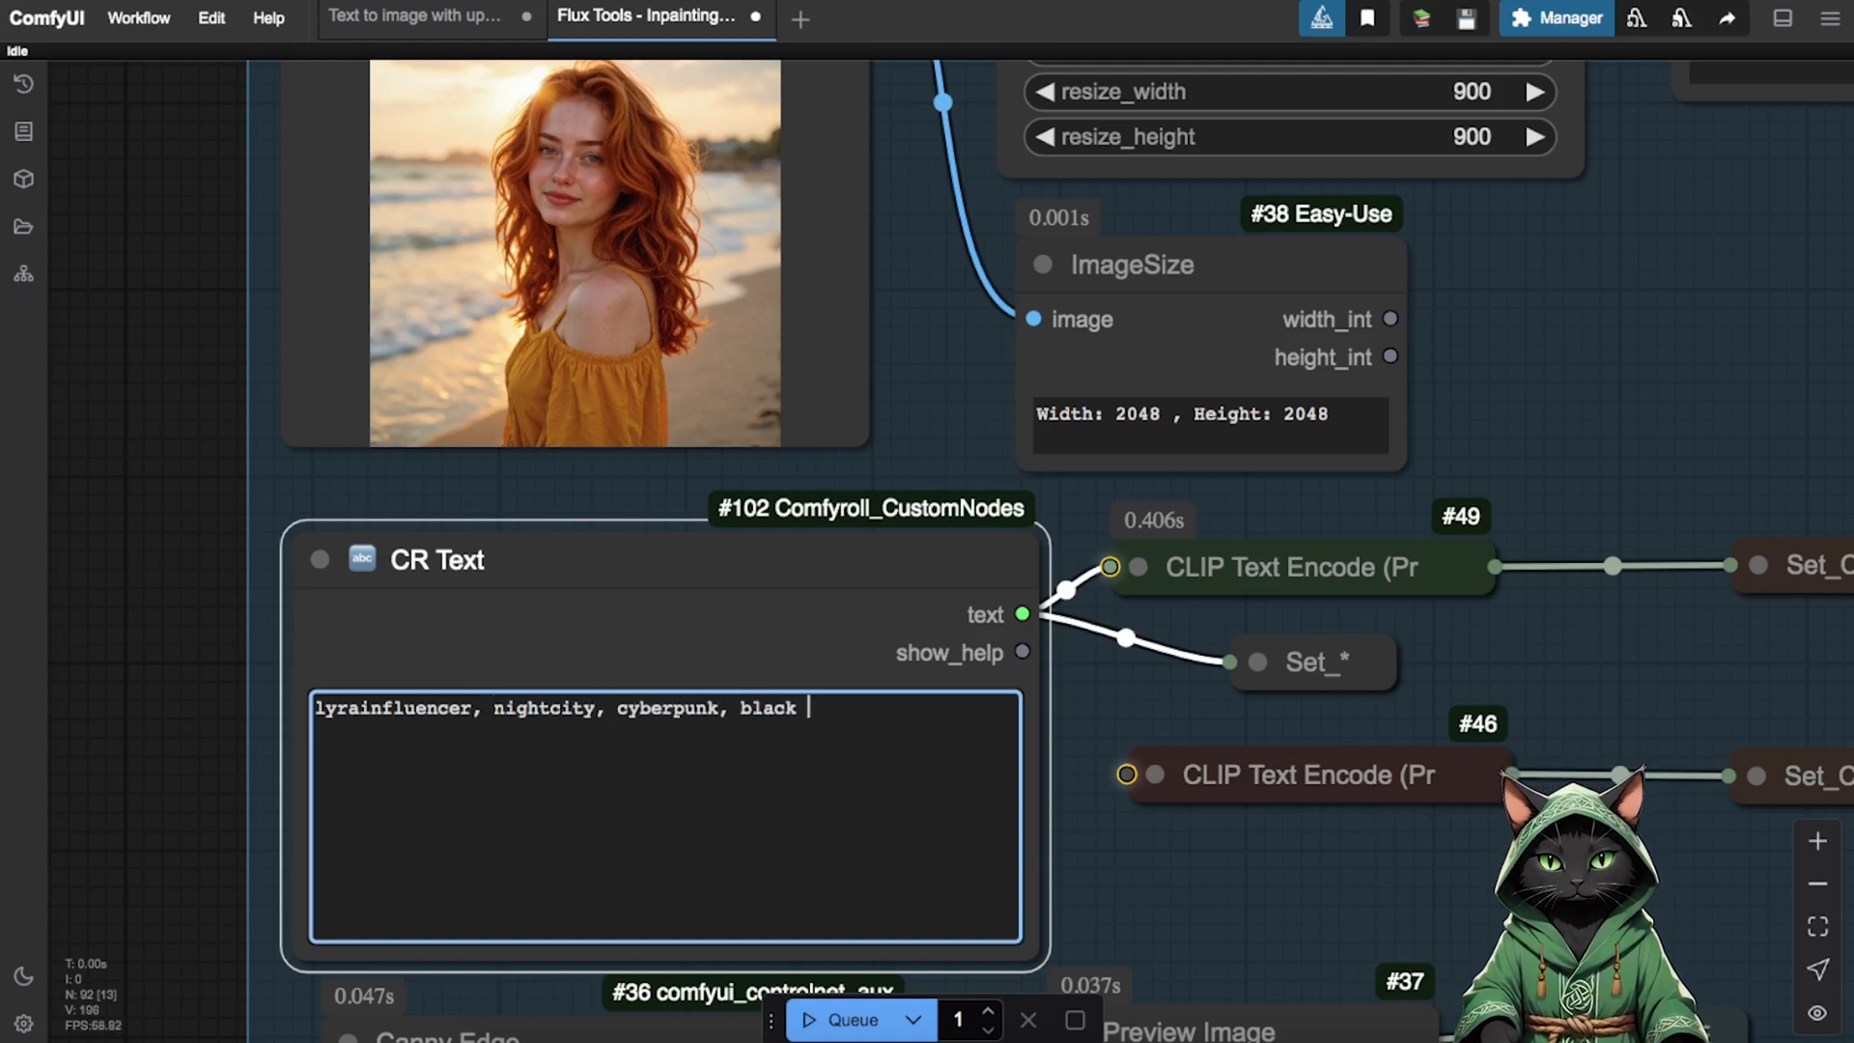
{"action": "type", "text": "dress"}
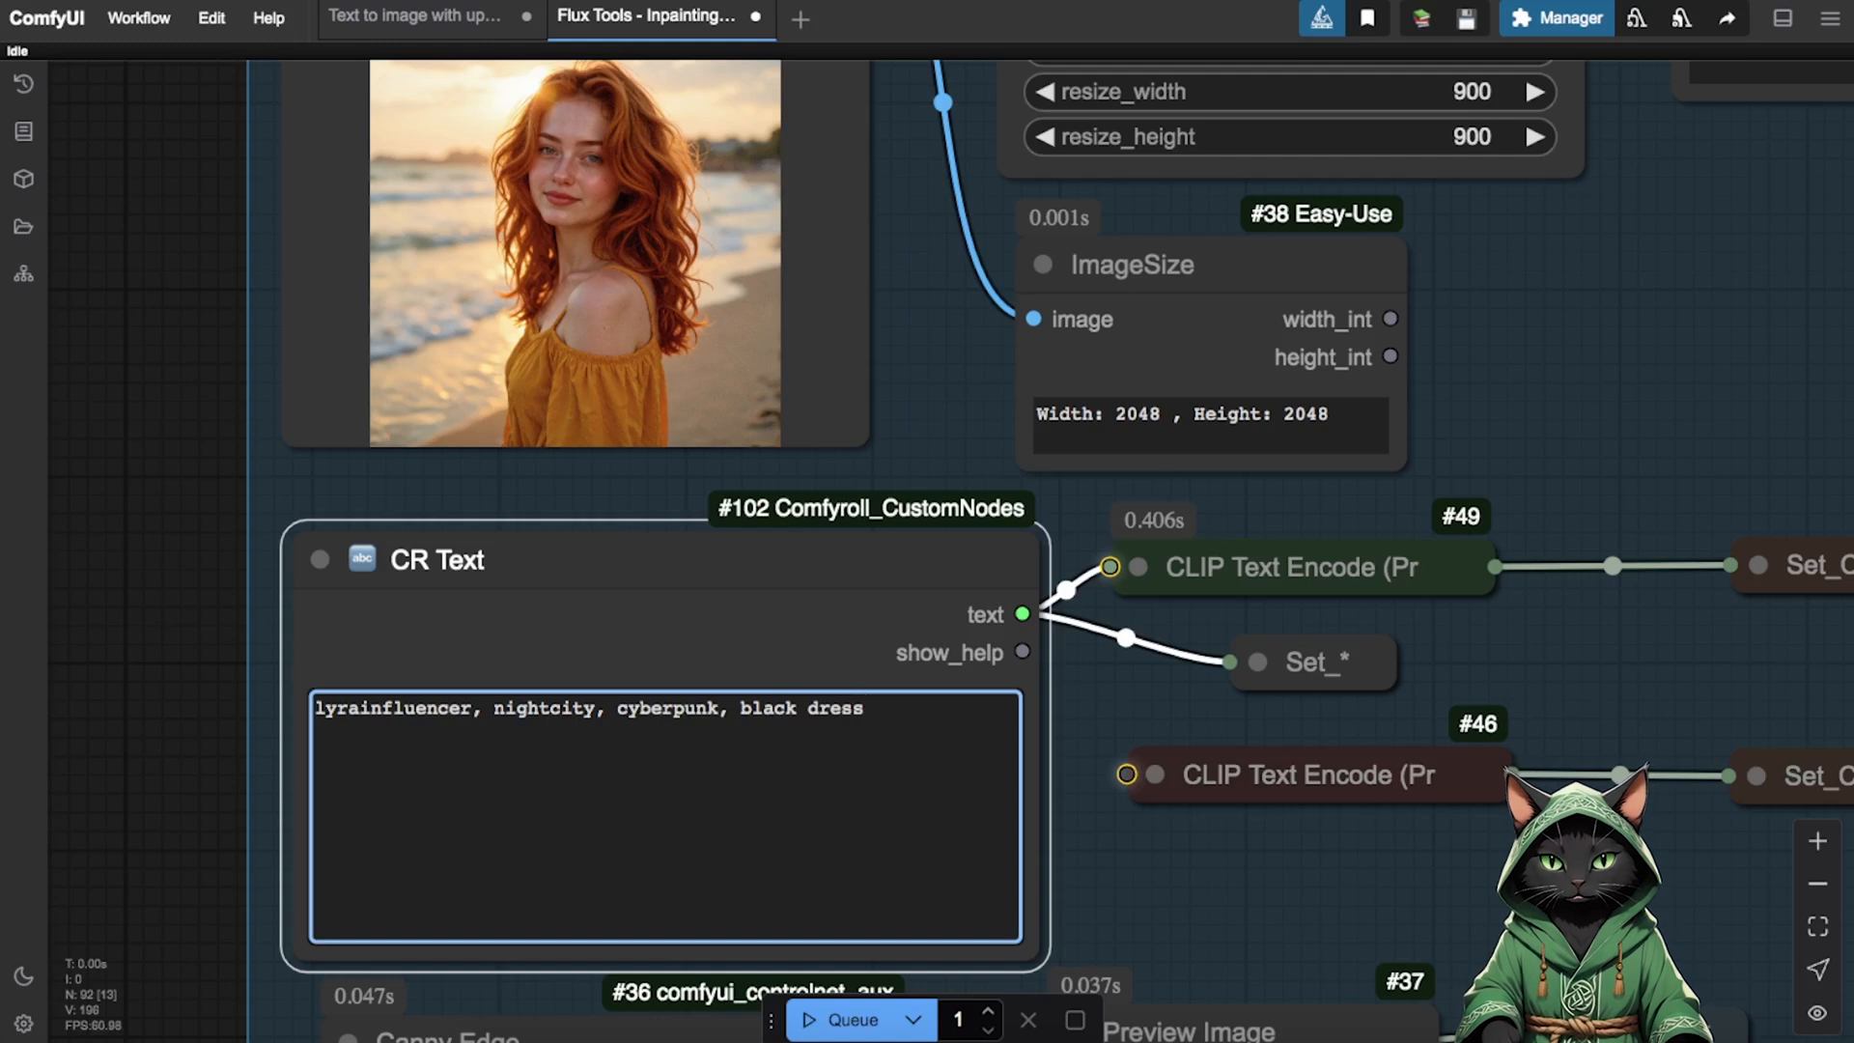
{"action": "mouse_move", "coordinate": [609, 228]}
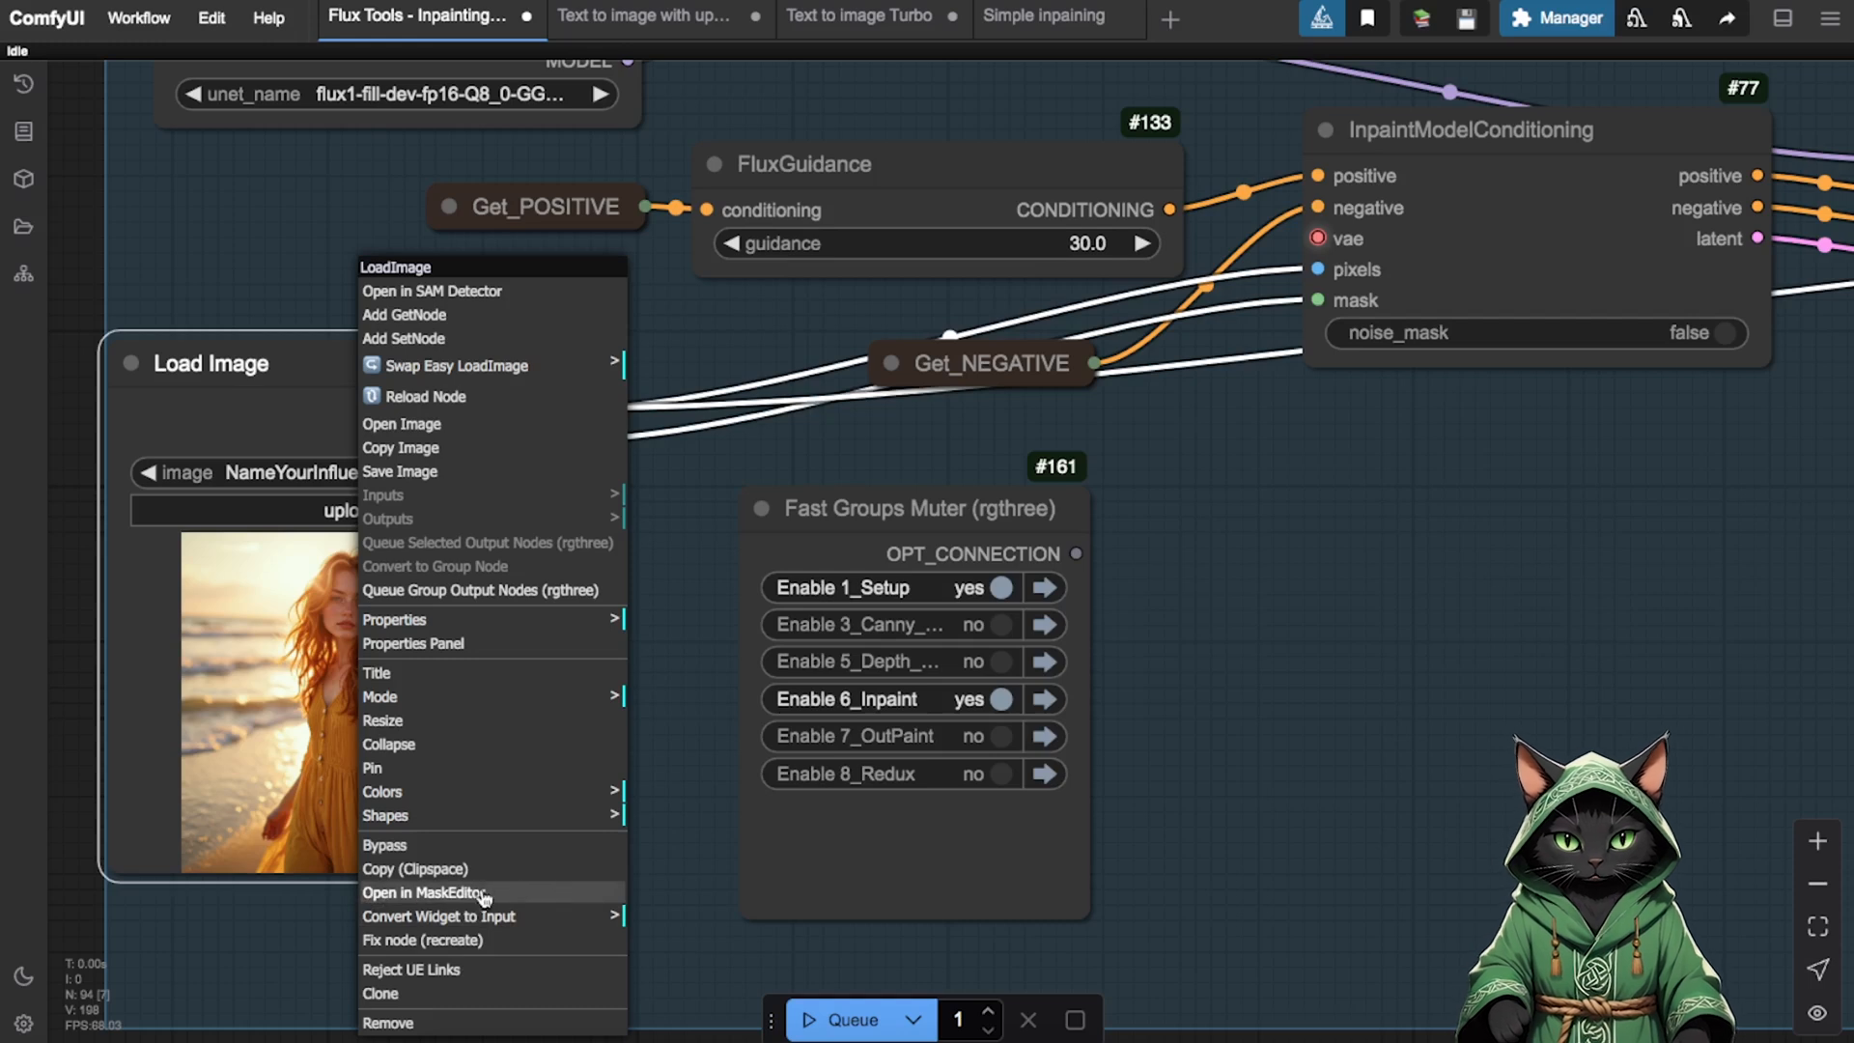
- Paint a mask over the woman's dress in the MaskEditor and save it on the beach photo
{"action": "left_click", "coordinate": [425, 892]}
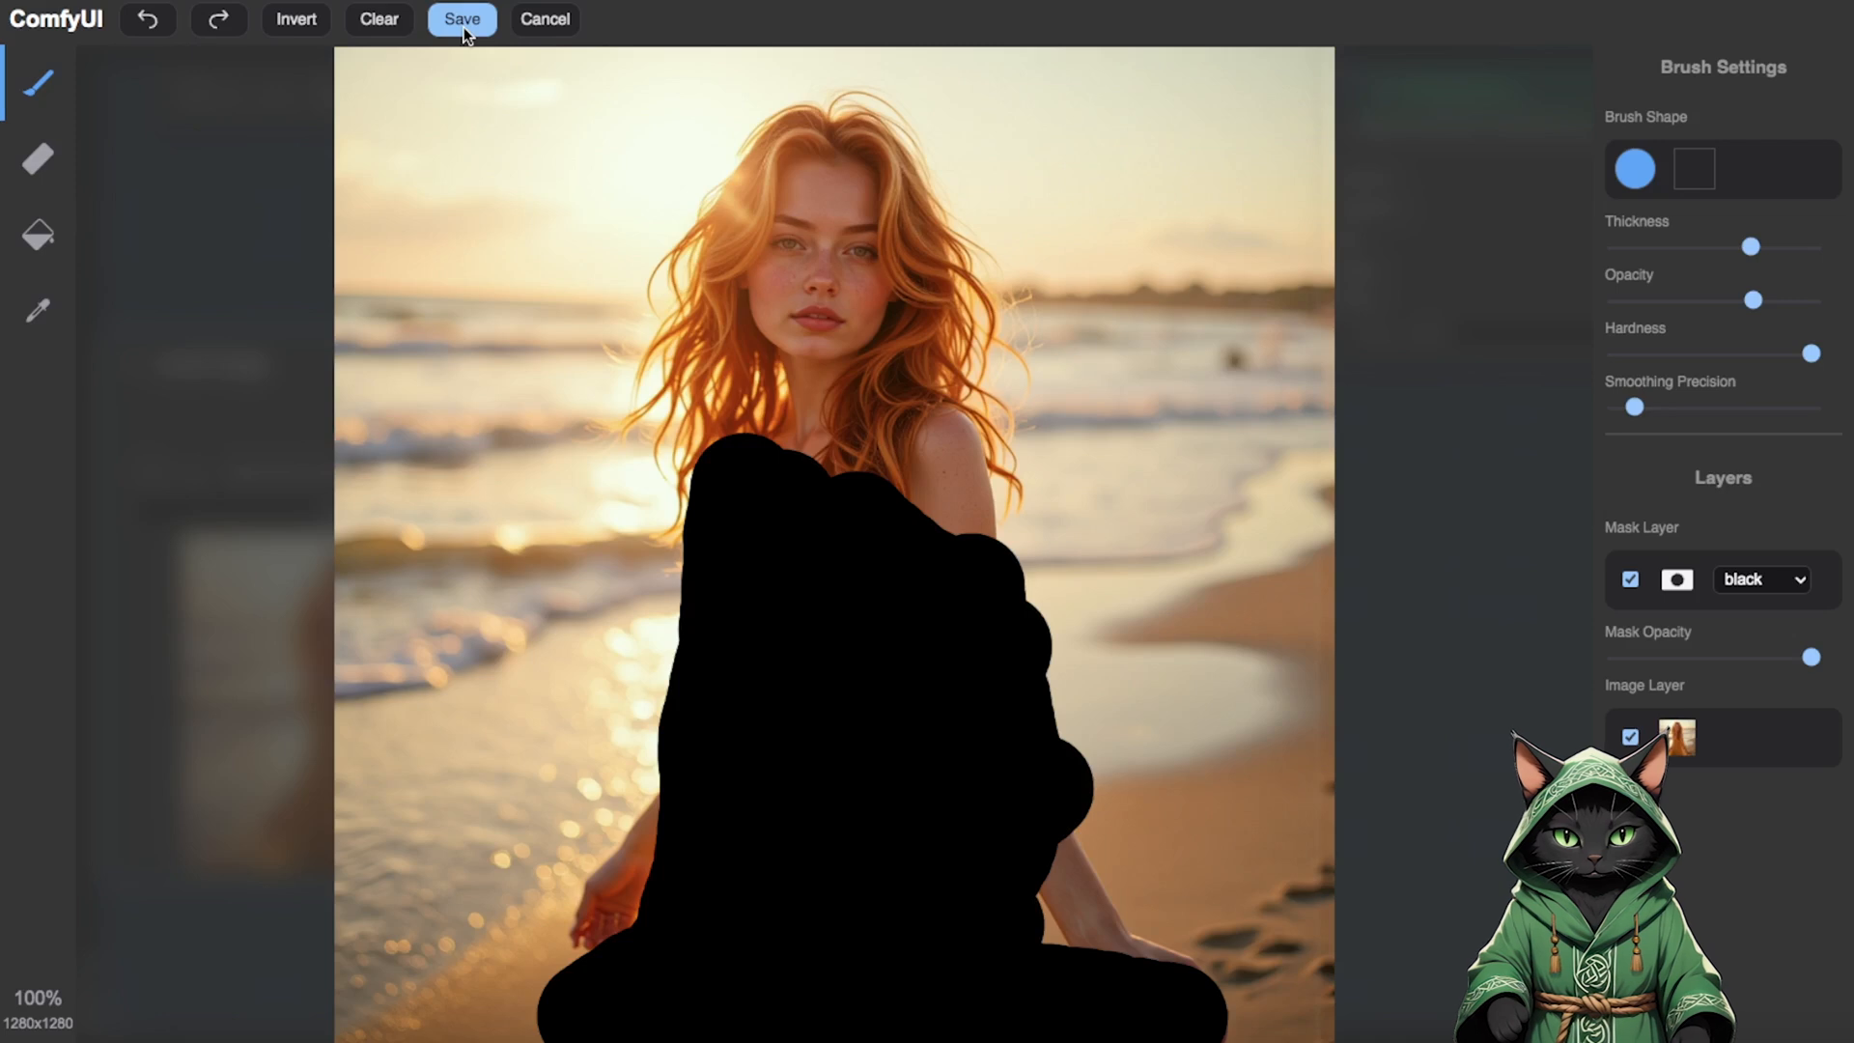
{"action": "left_click", "coordinate": [460, 19]}
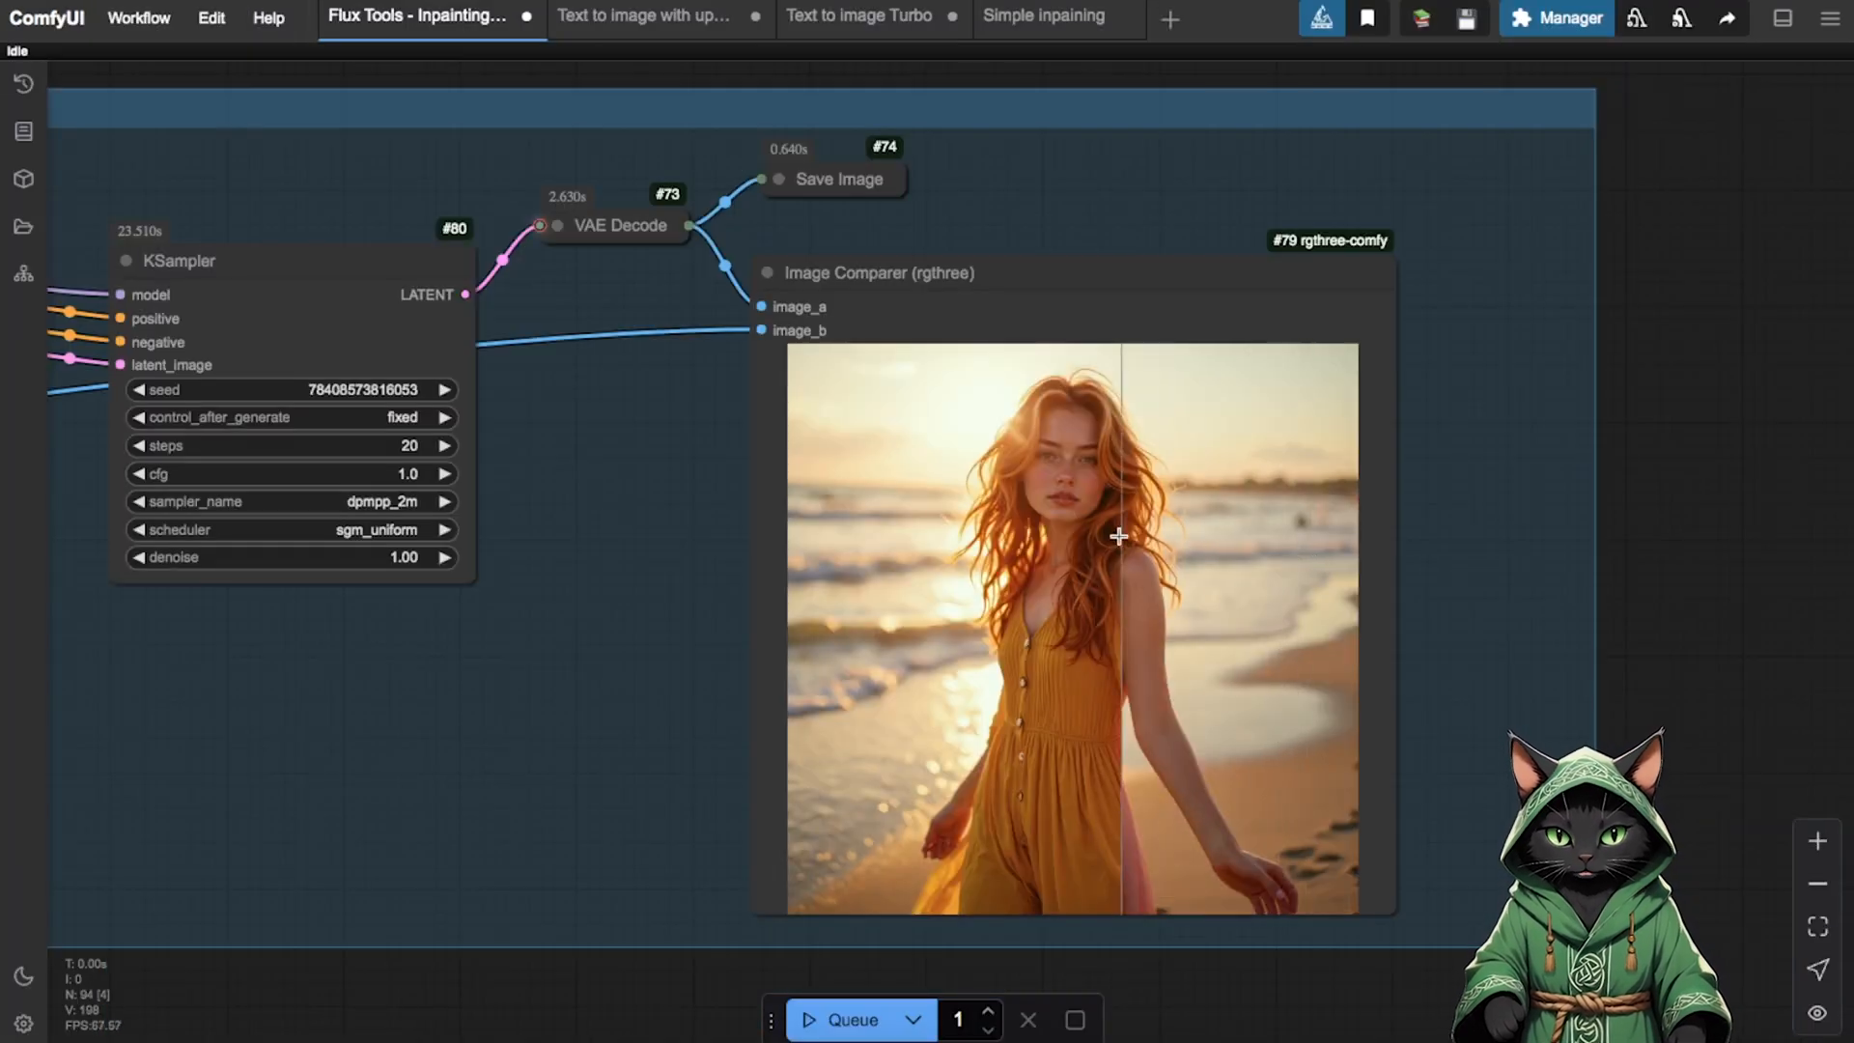
- Slide the Image Comparer back and forth between the pink-dress inpaint and the yellow-dress original
{"action": "left_click_drag", "start_coordinate": [1119, 535], "coordinate": [935, 533]}
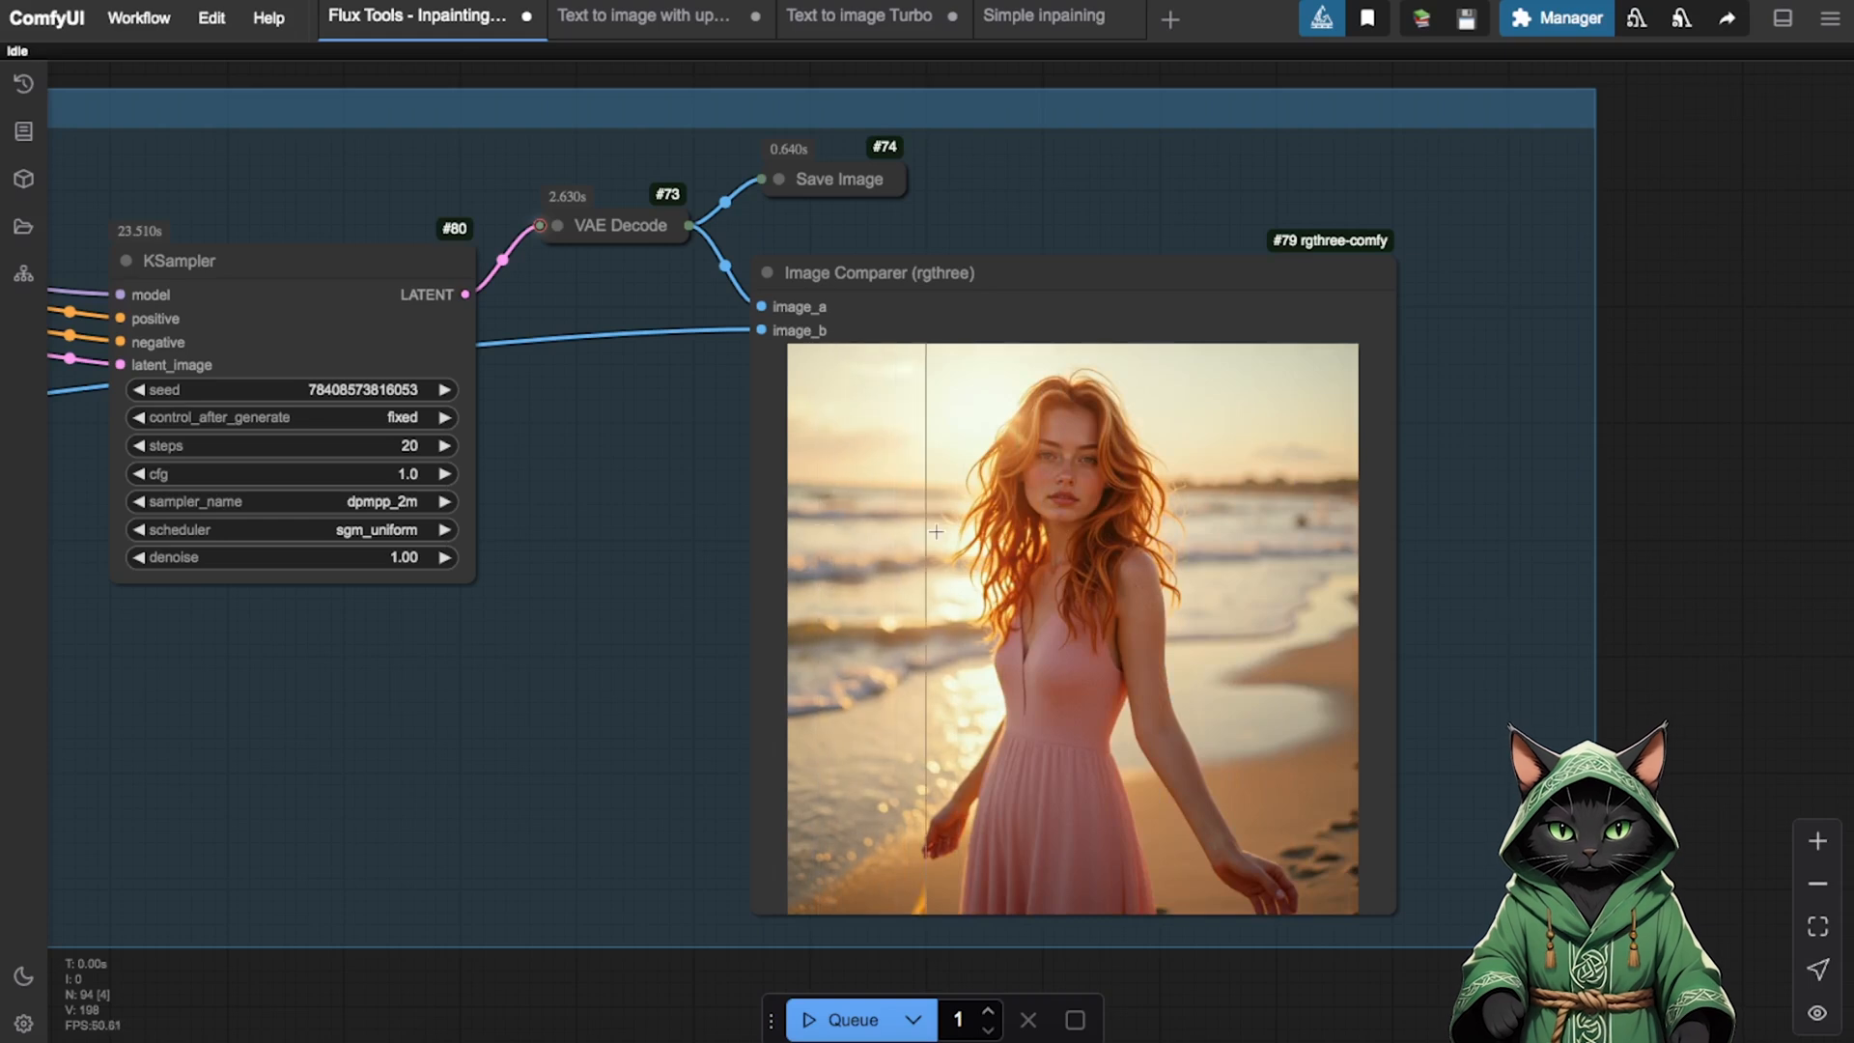
{"action": "left_click_drag", "start_coordinate": [935, 531], "coordinate": [1005, 527]}
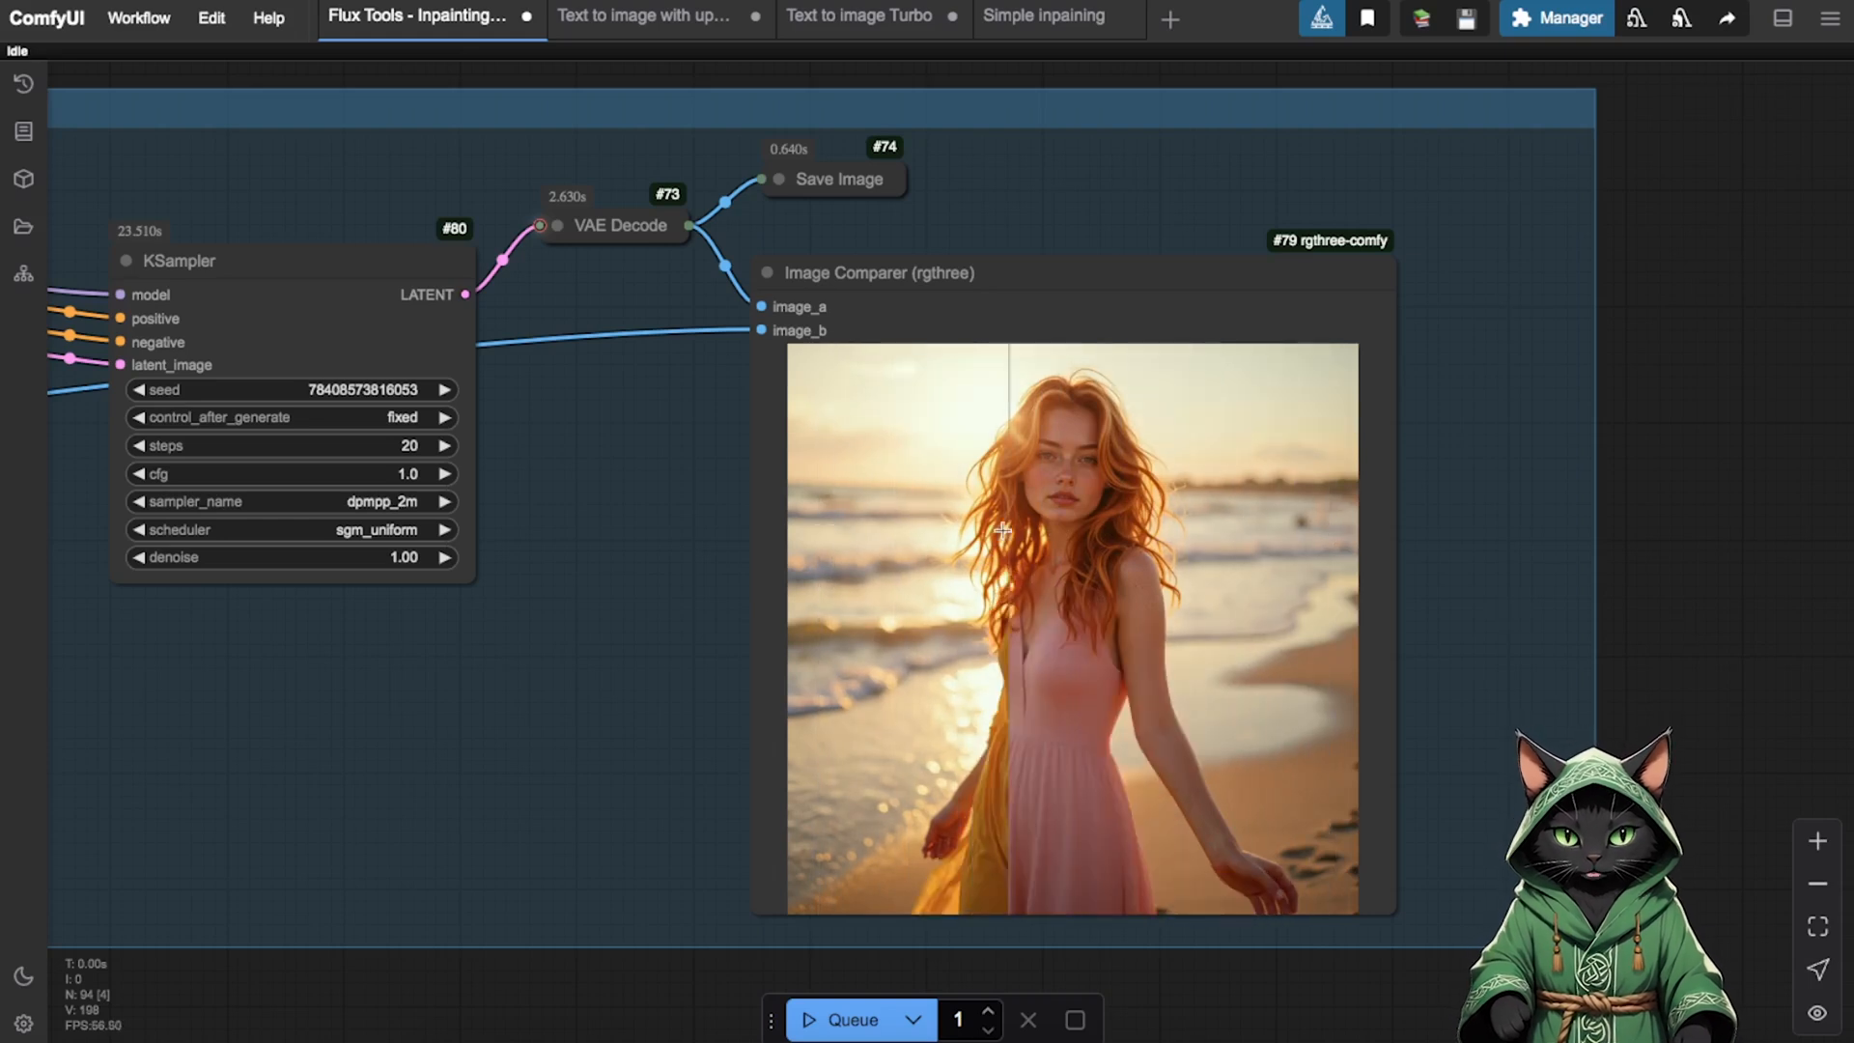
{"action": "left_click_drag", "start_coordinate": [1005, 529], "coordinate": [771, 535]}
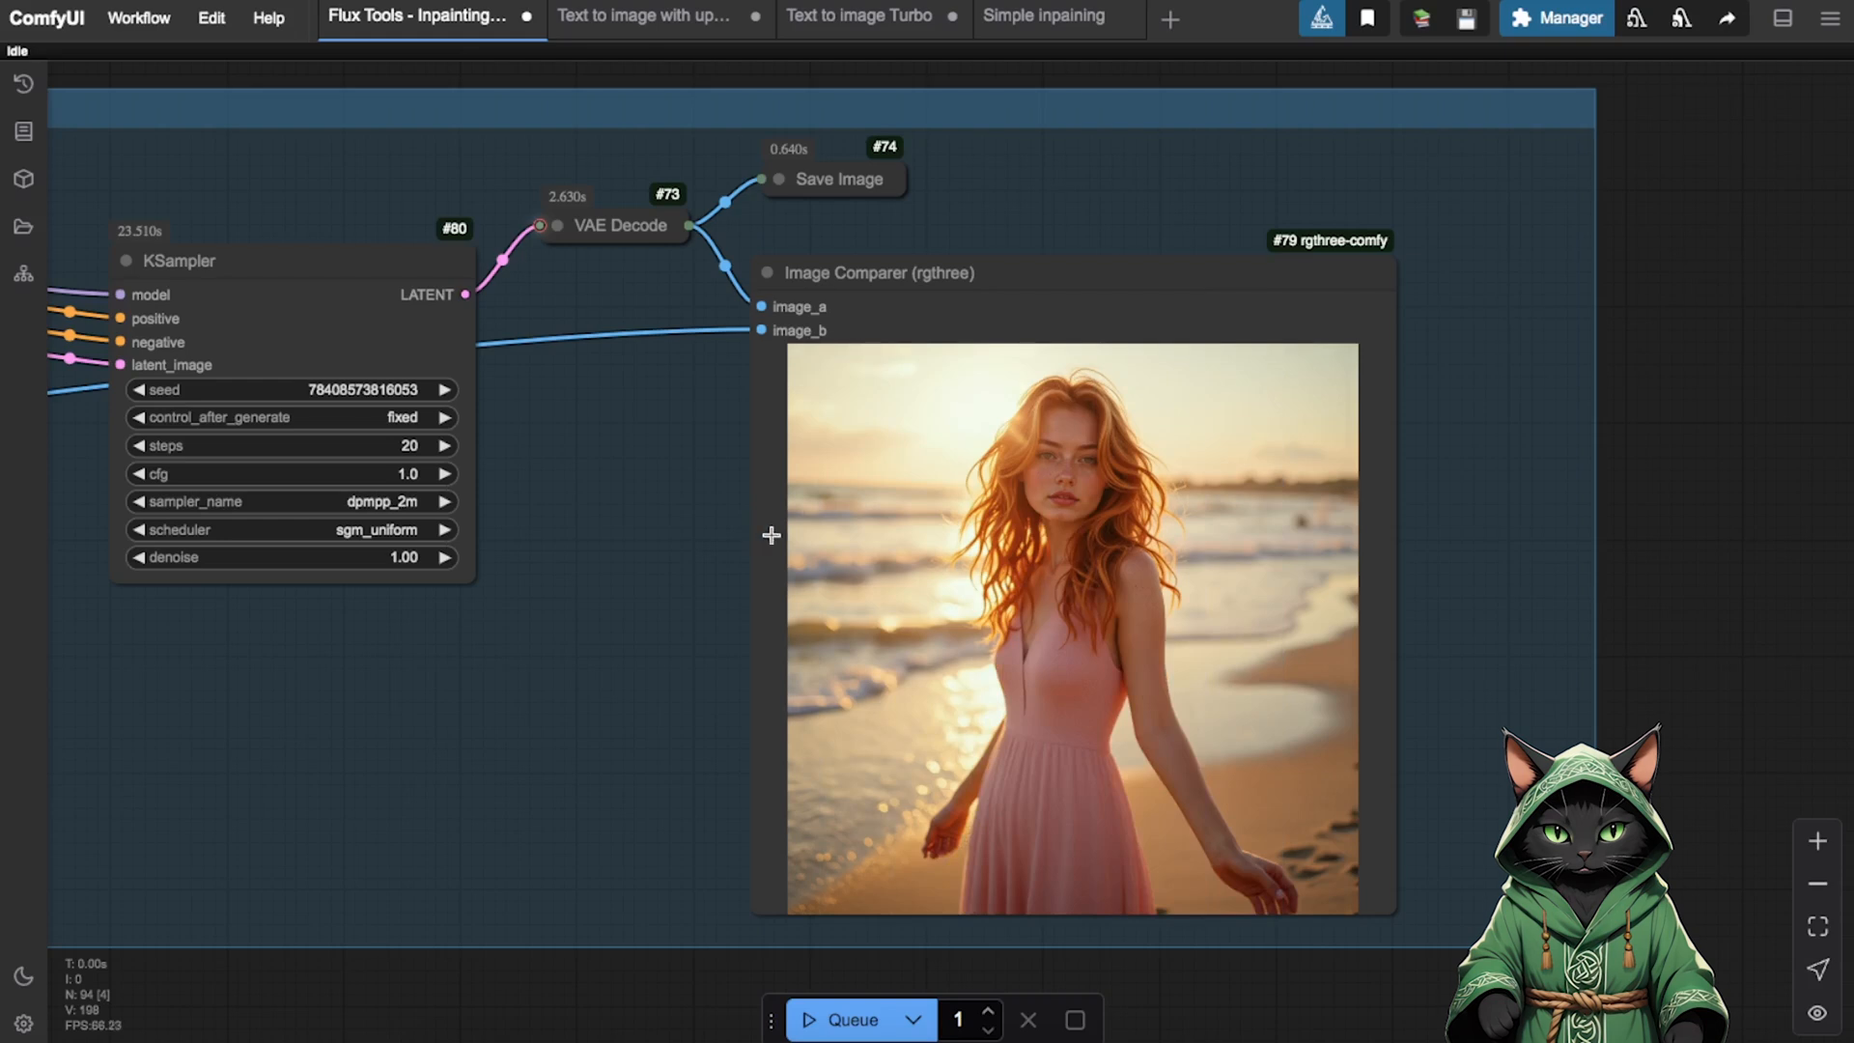
{"action": "left_click_drag", "start_coordinate": [770, 535], "coordinate": [1109, 526]}
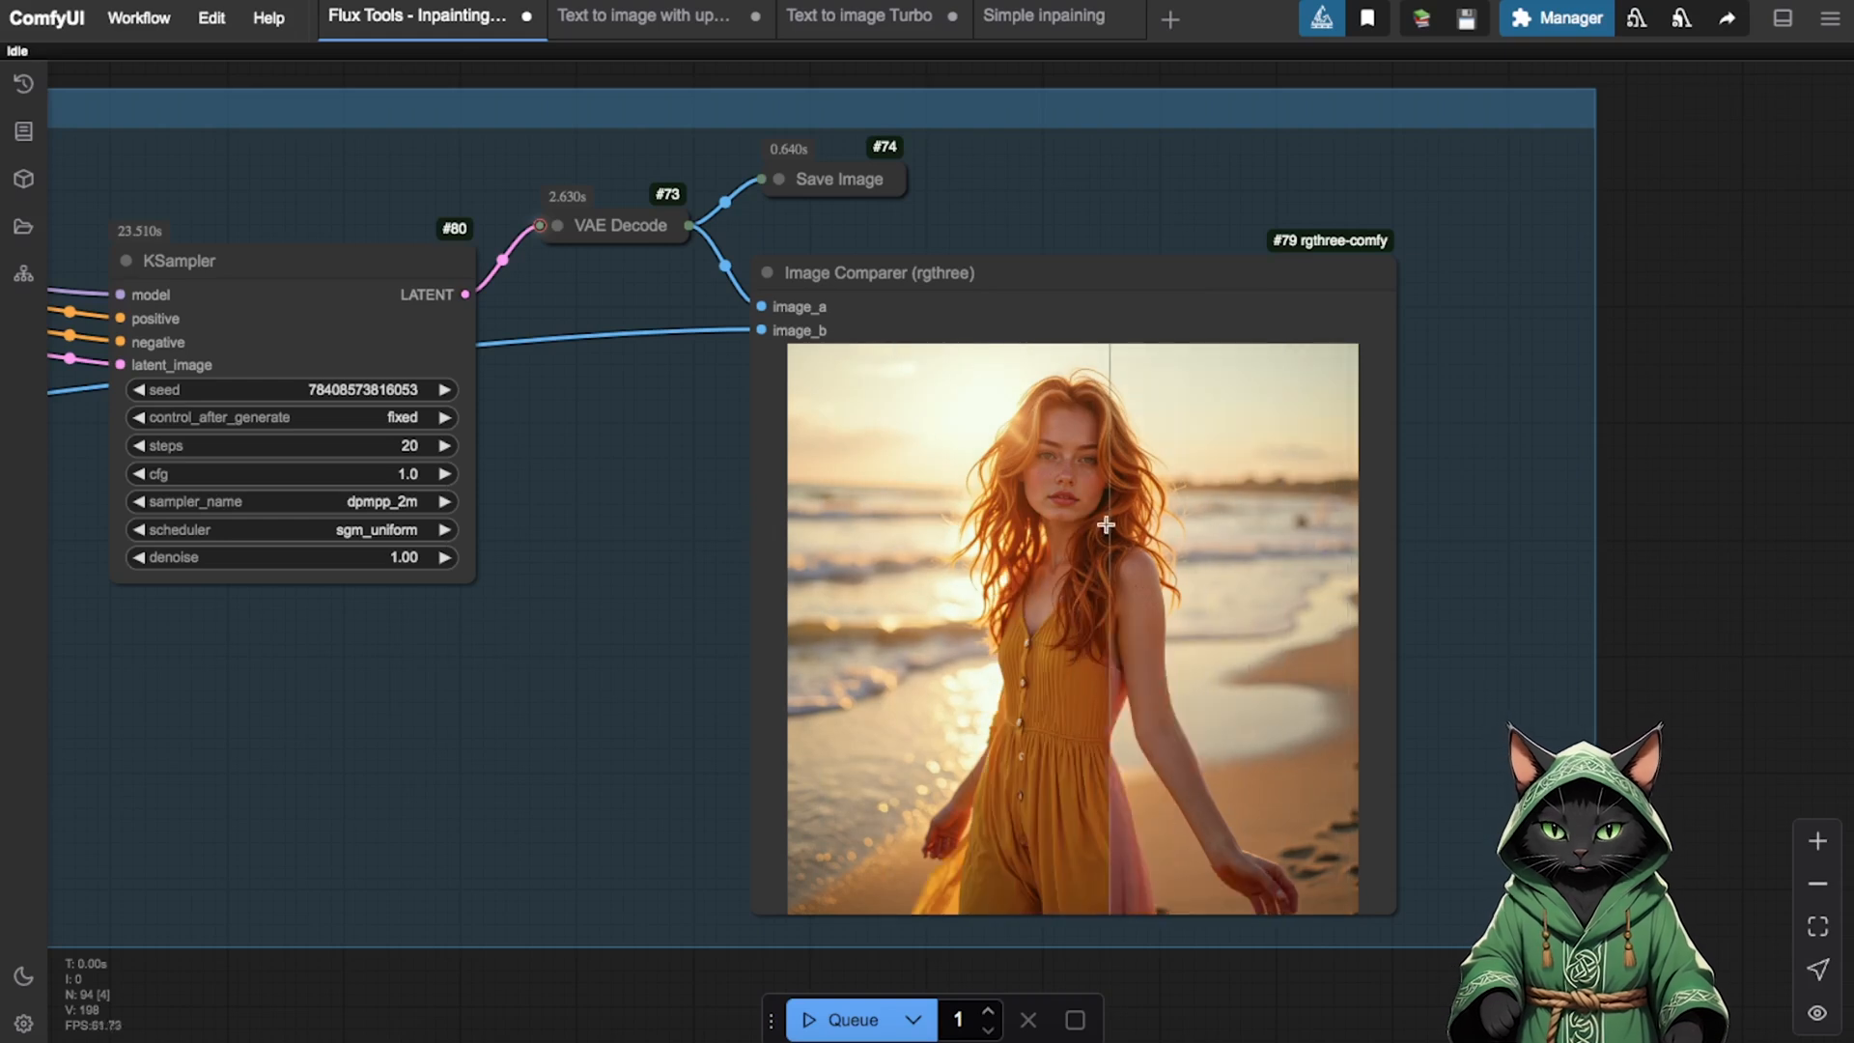
{"action": "left_click_drag", "start_coordinate": [1105, 526], "coordinate": [1360, 541]}
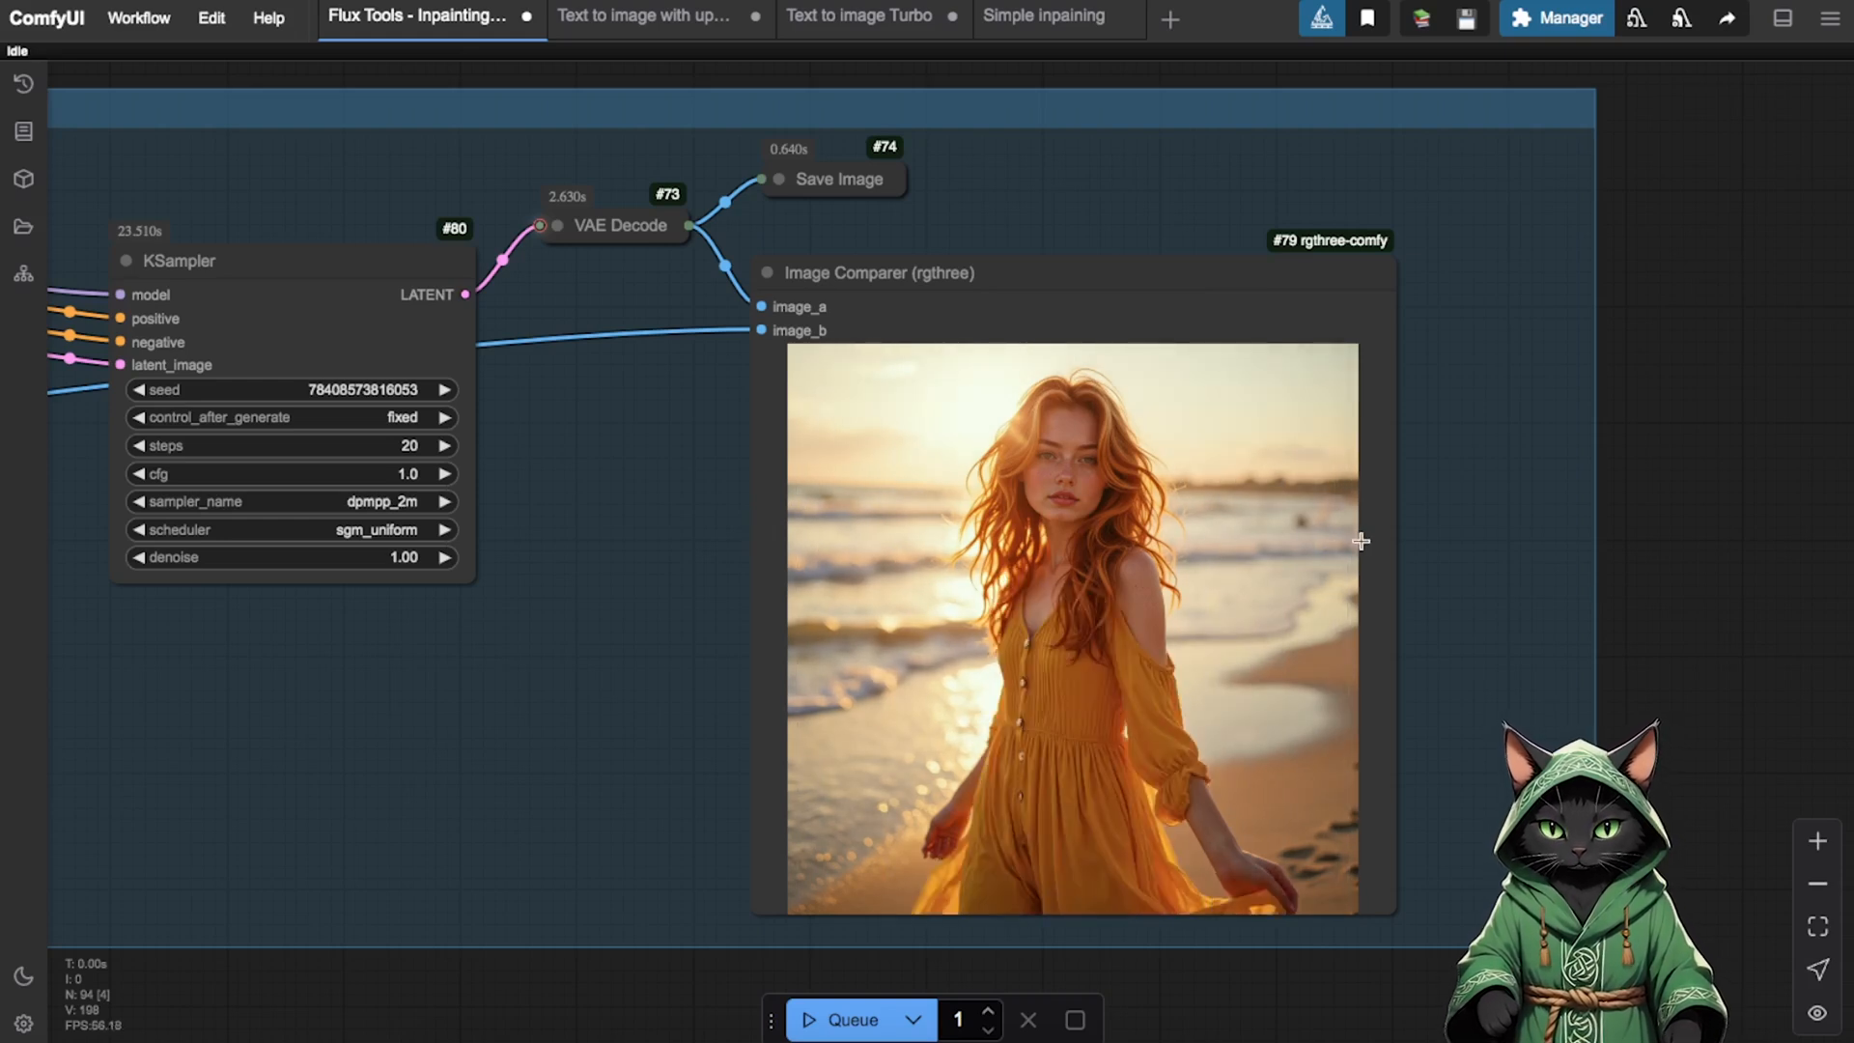
{"action": "left_click", "coordinate": [858, 16]}
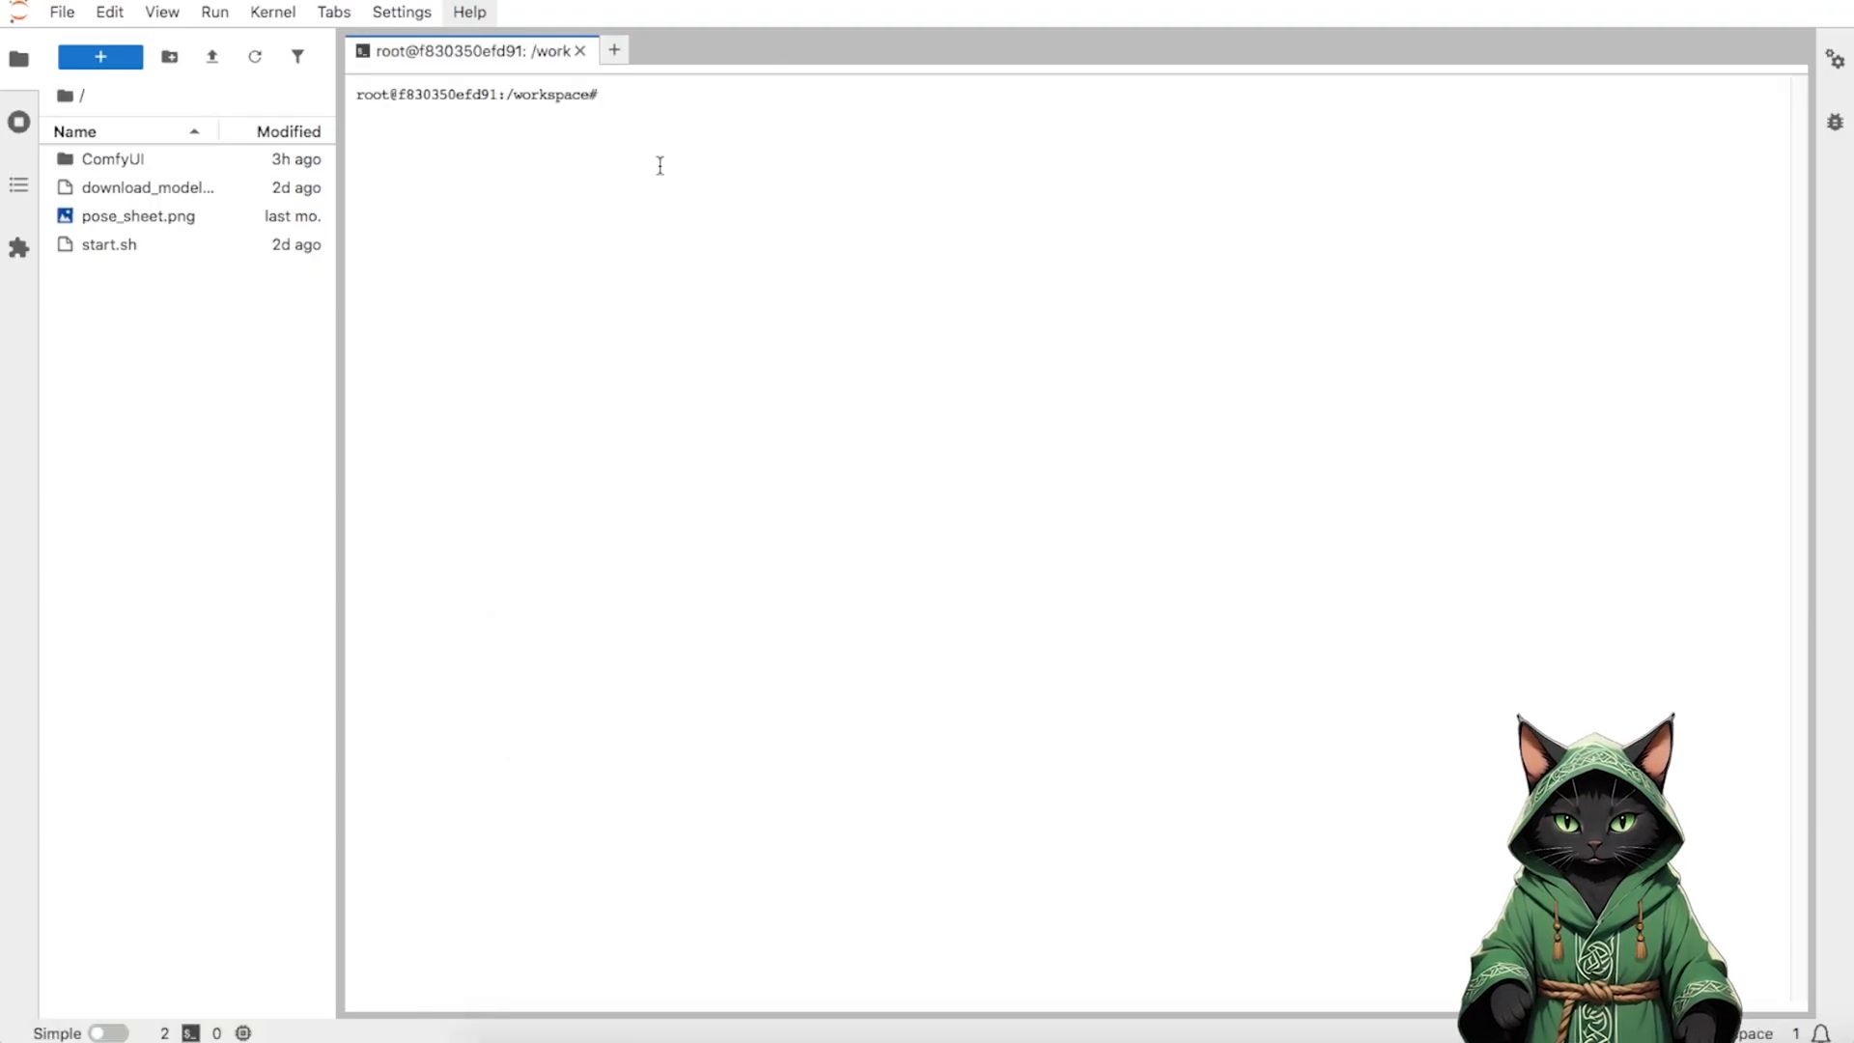
- Enter tar -czf archive.tar.gz /workspace/ComfyUI/output in the JupyterLab terminal
{"action": "type", "text": "tar -czf archive.tar.gz /workspace/ComfyUI/output"}
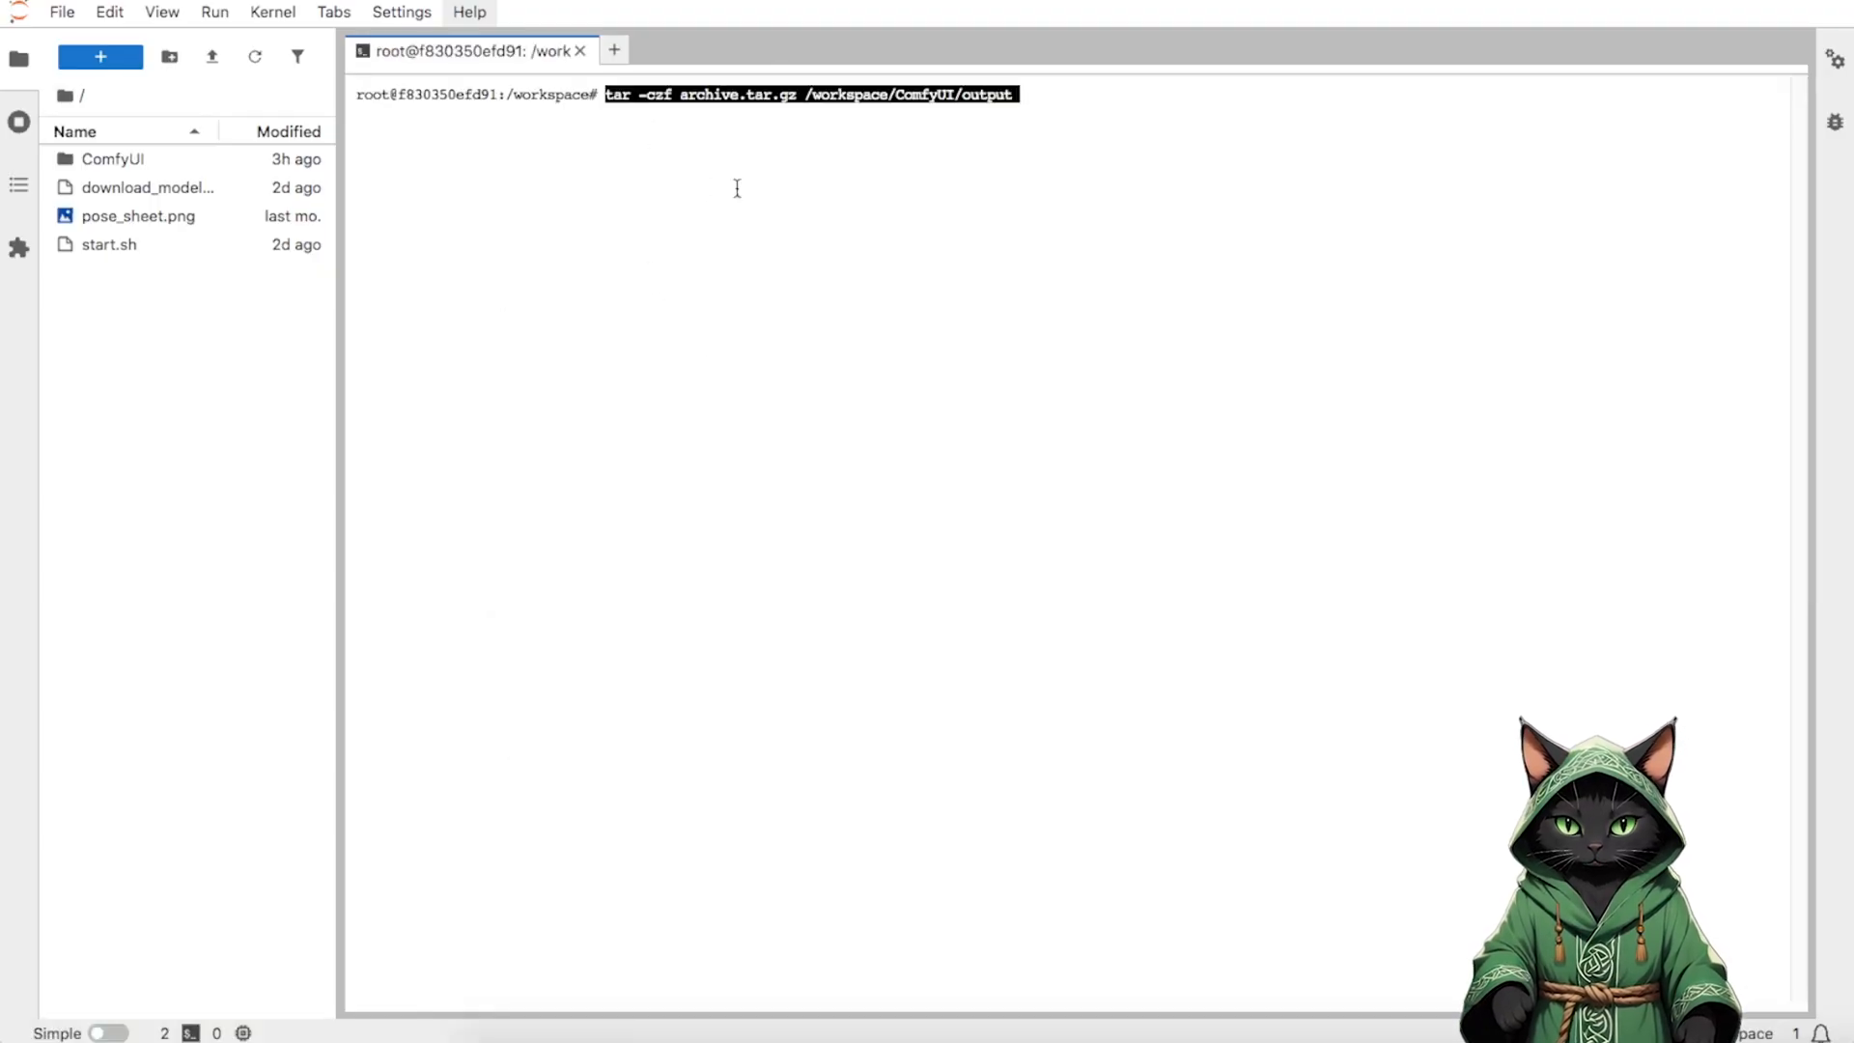